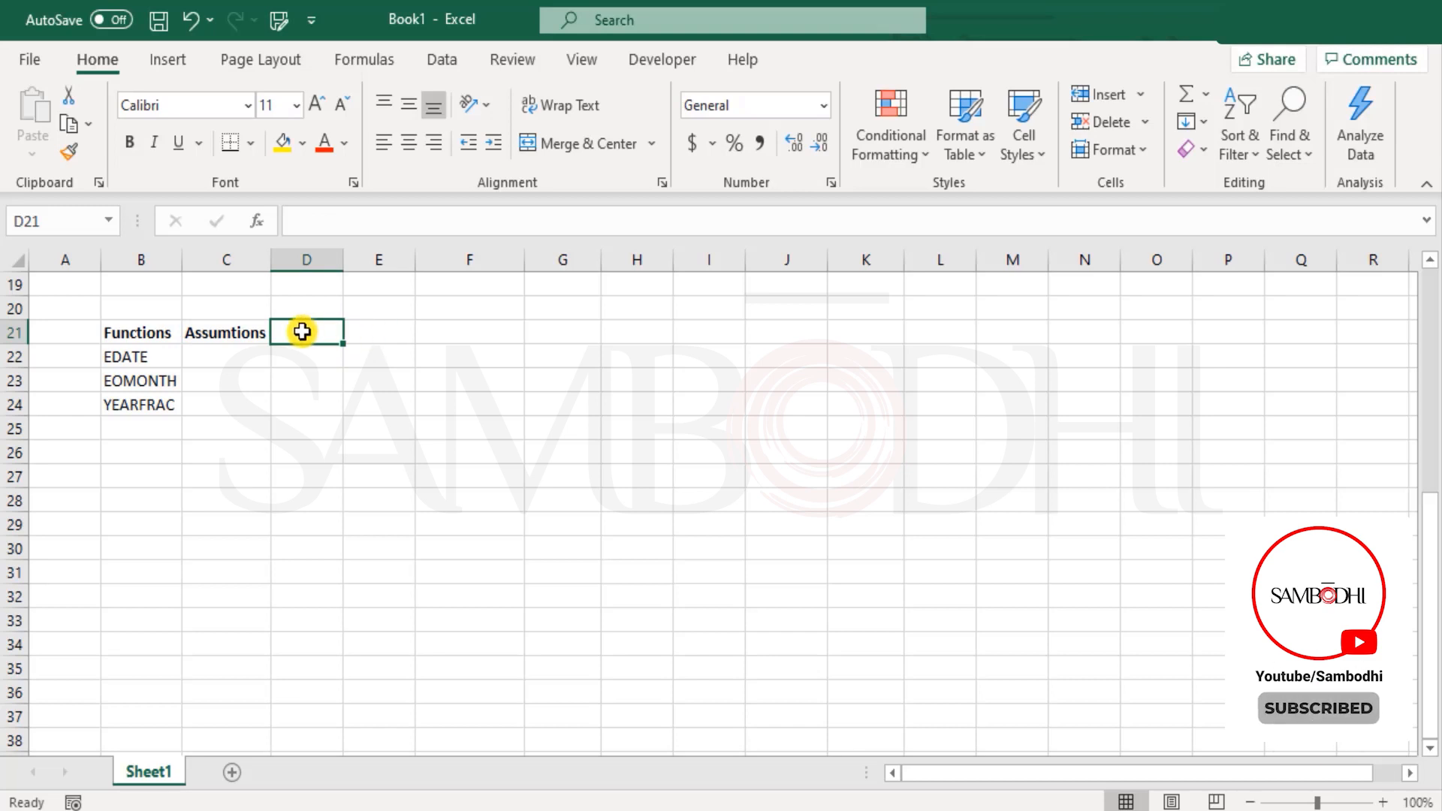
Enter the first three dates 2/3/2021, 4/1/2021 and 3/31/2021 into D21:F21.
{"action": "left_click_drag", "start_coordinate": [303, 332], "coordinate": [818, 328]}
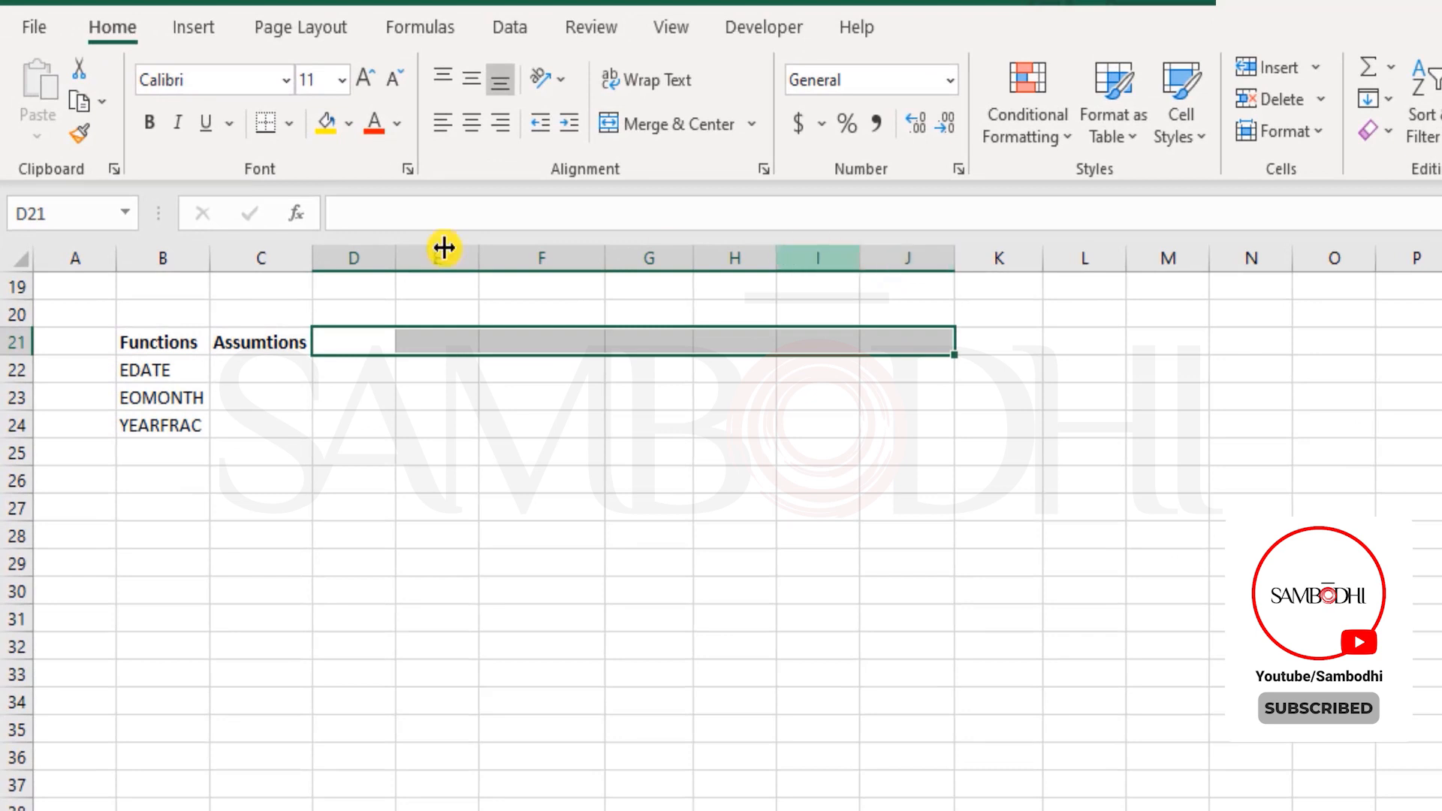
{"action": "left_click", "coordinate": [354, 341]}
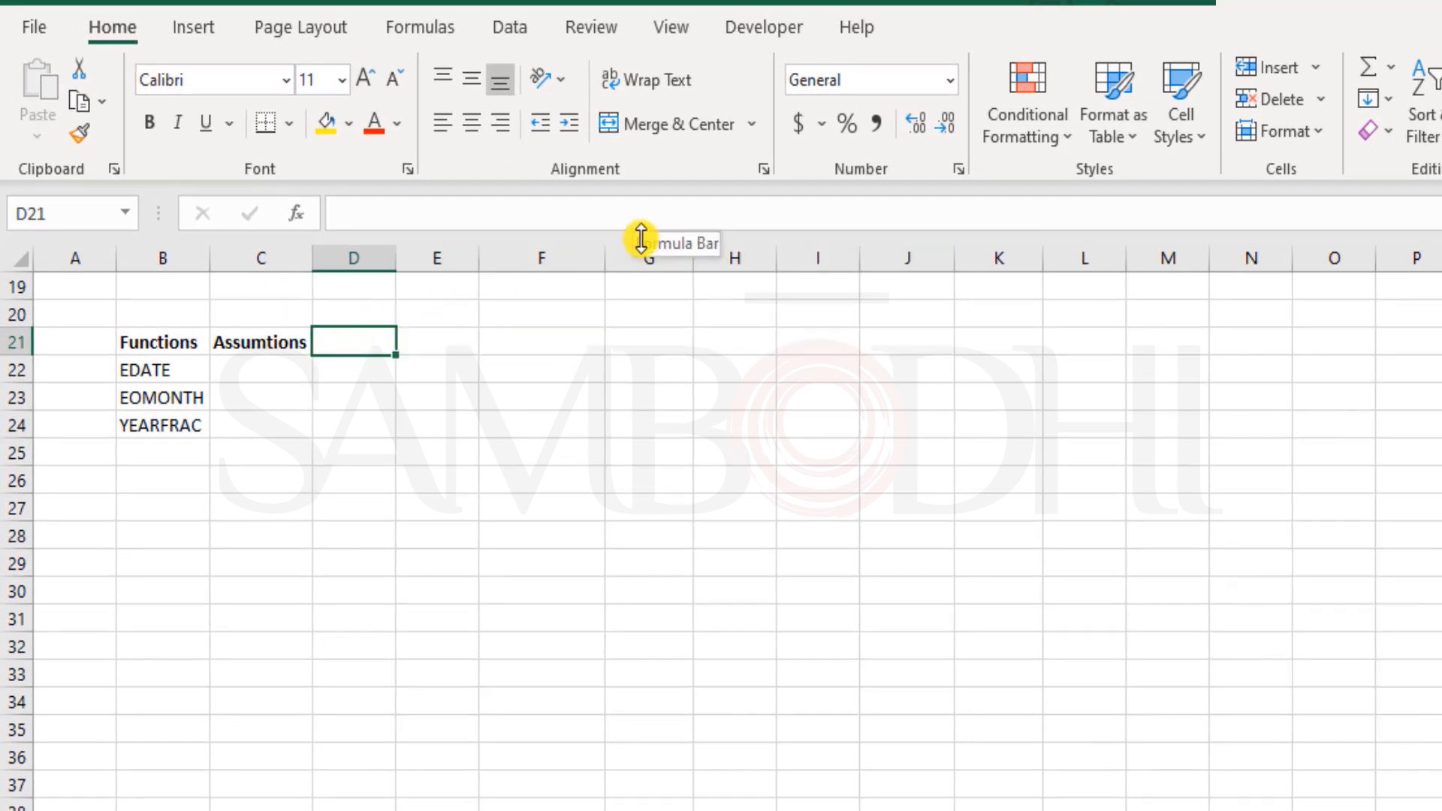
{"action": "type", "text": "2/3/2021"}
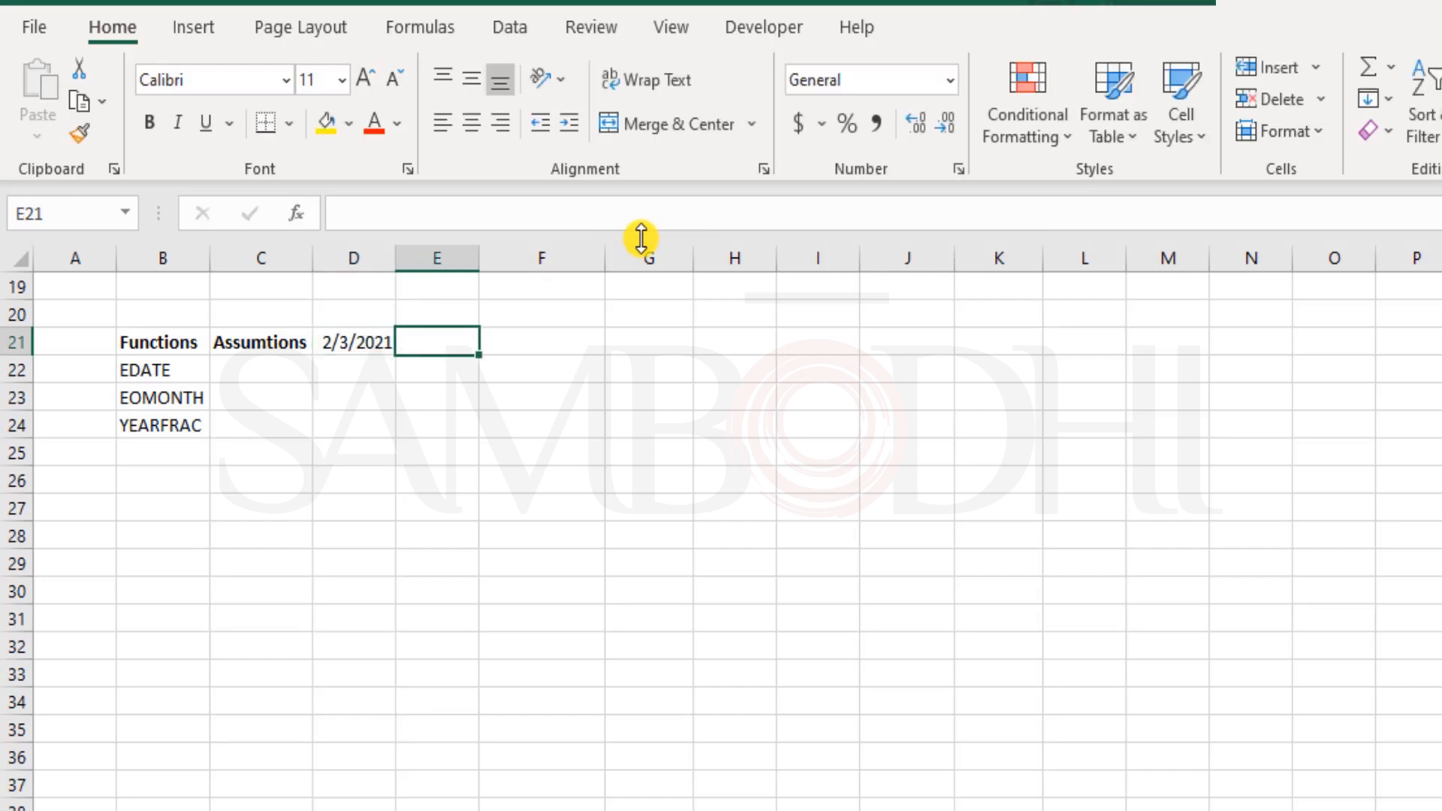
{"action": "type", "text": "1"}
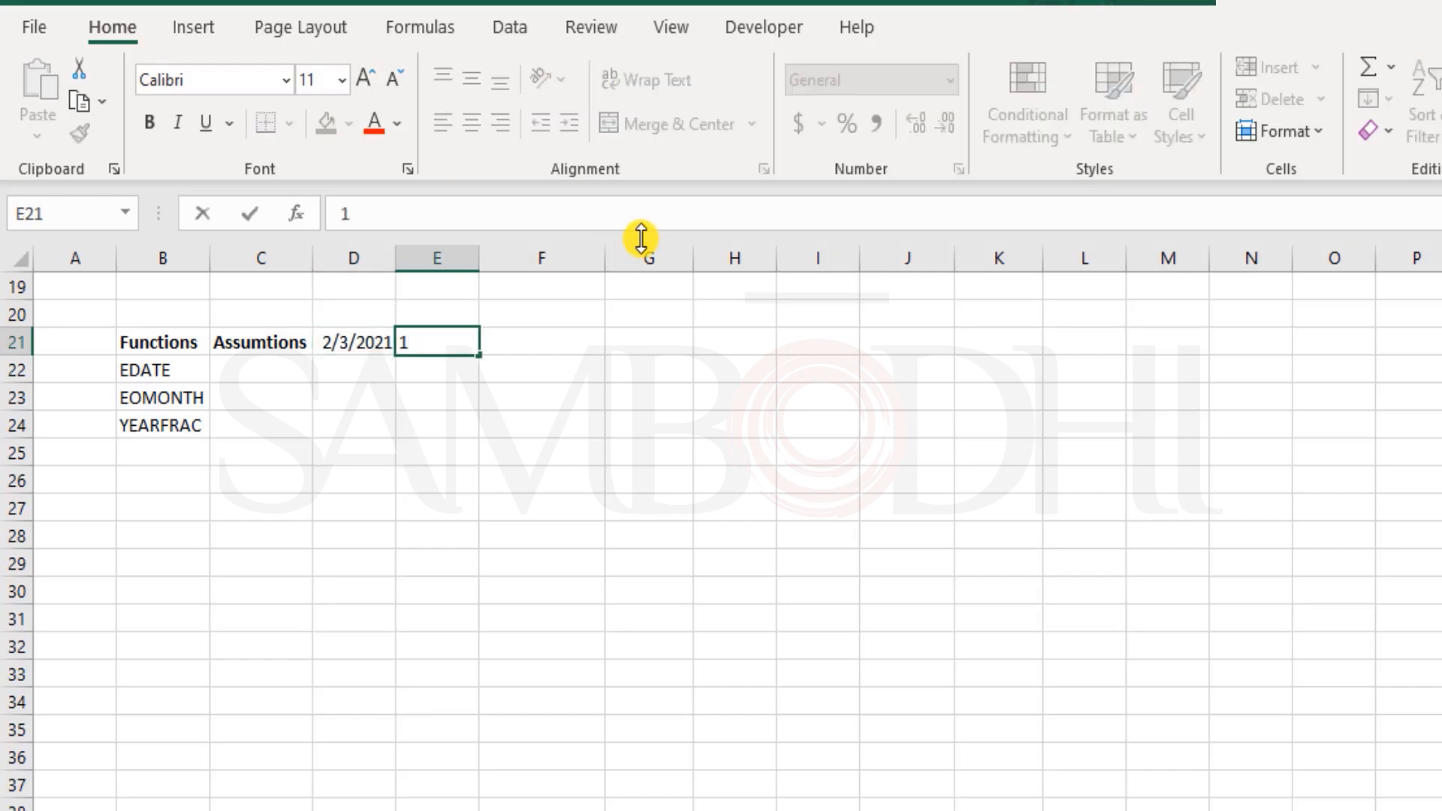
{"action": "type", "text": "4/1/2021"}
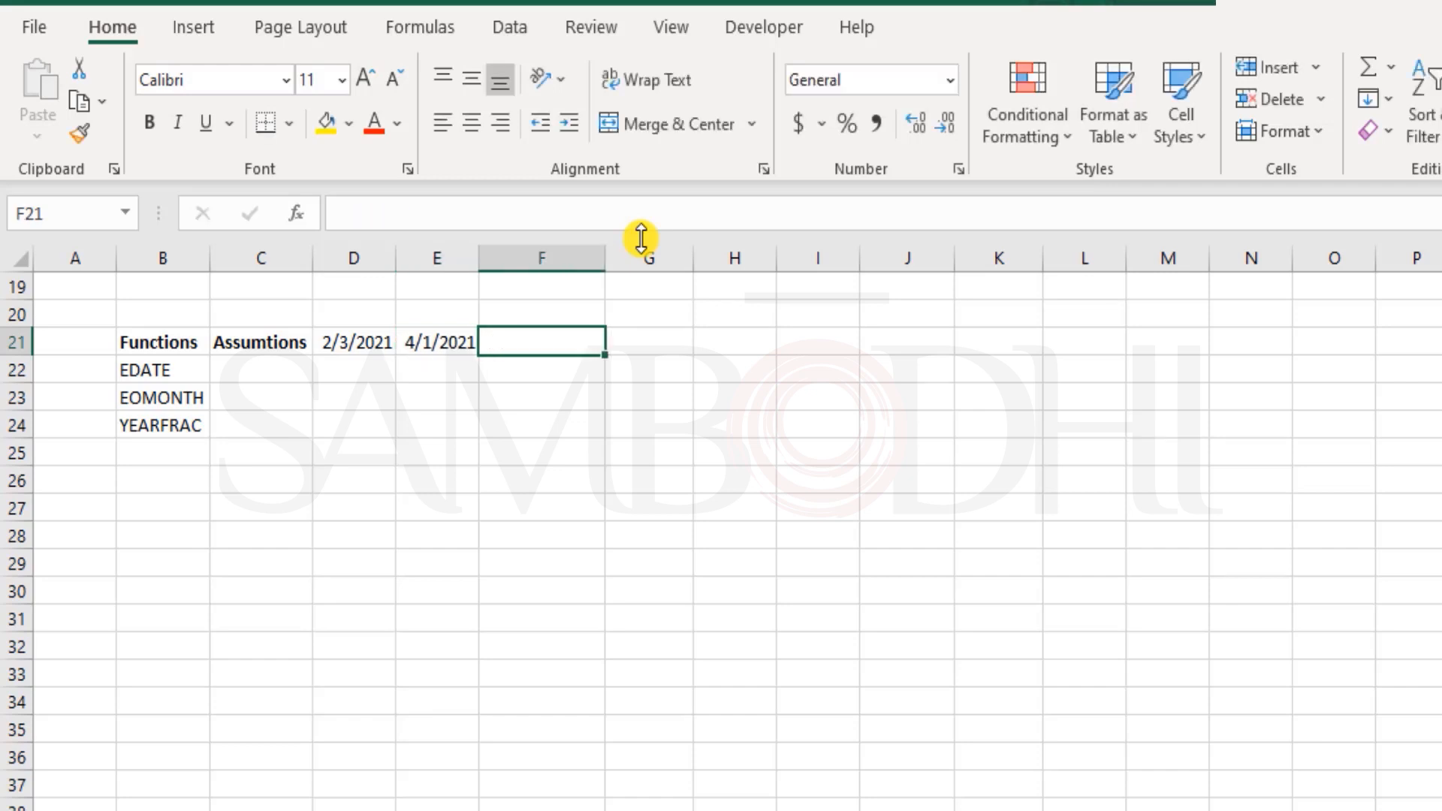
{"action": "type", "text": "3/31/"}
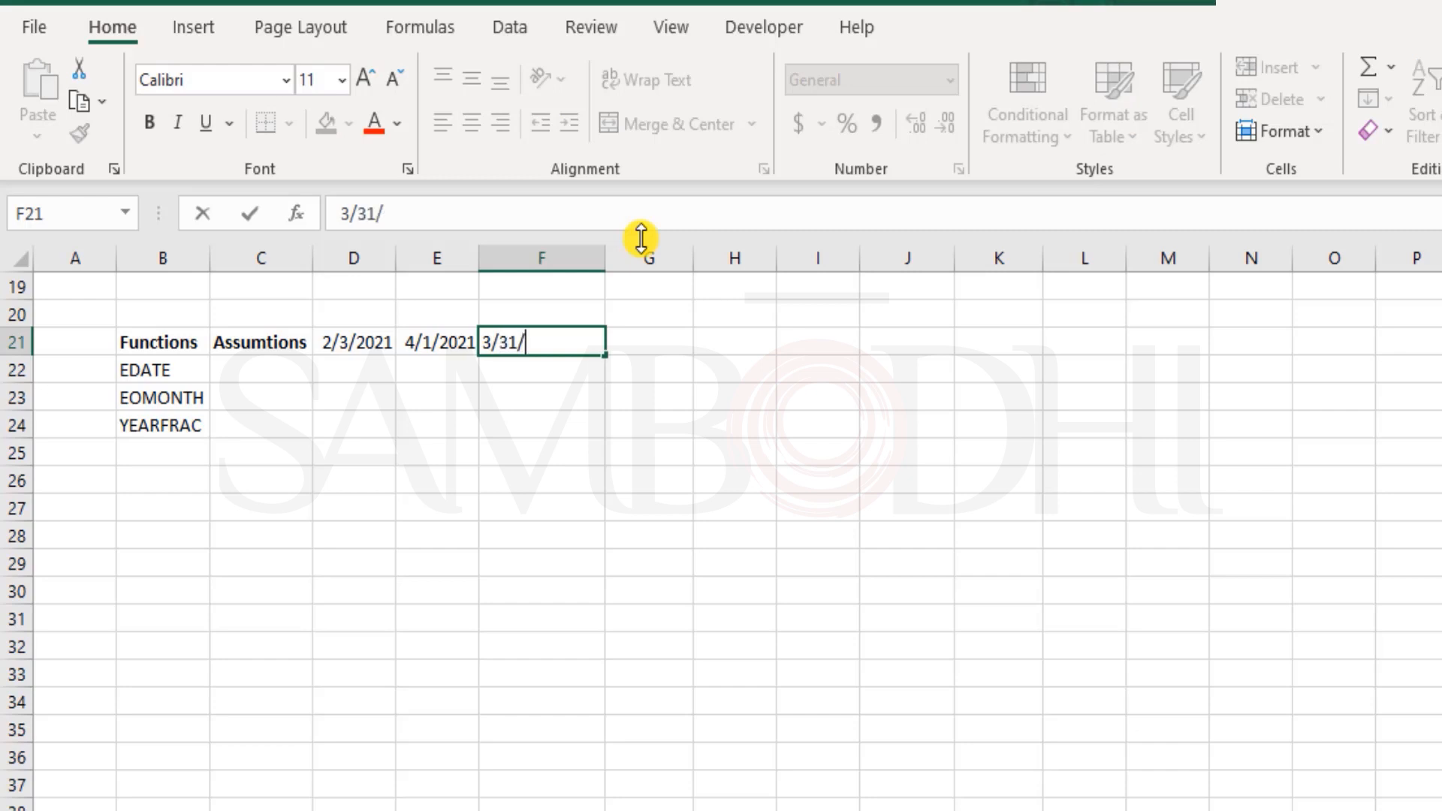
{"action": "key", "text": "enter"}
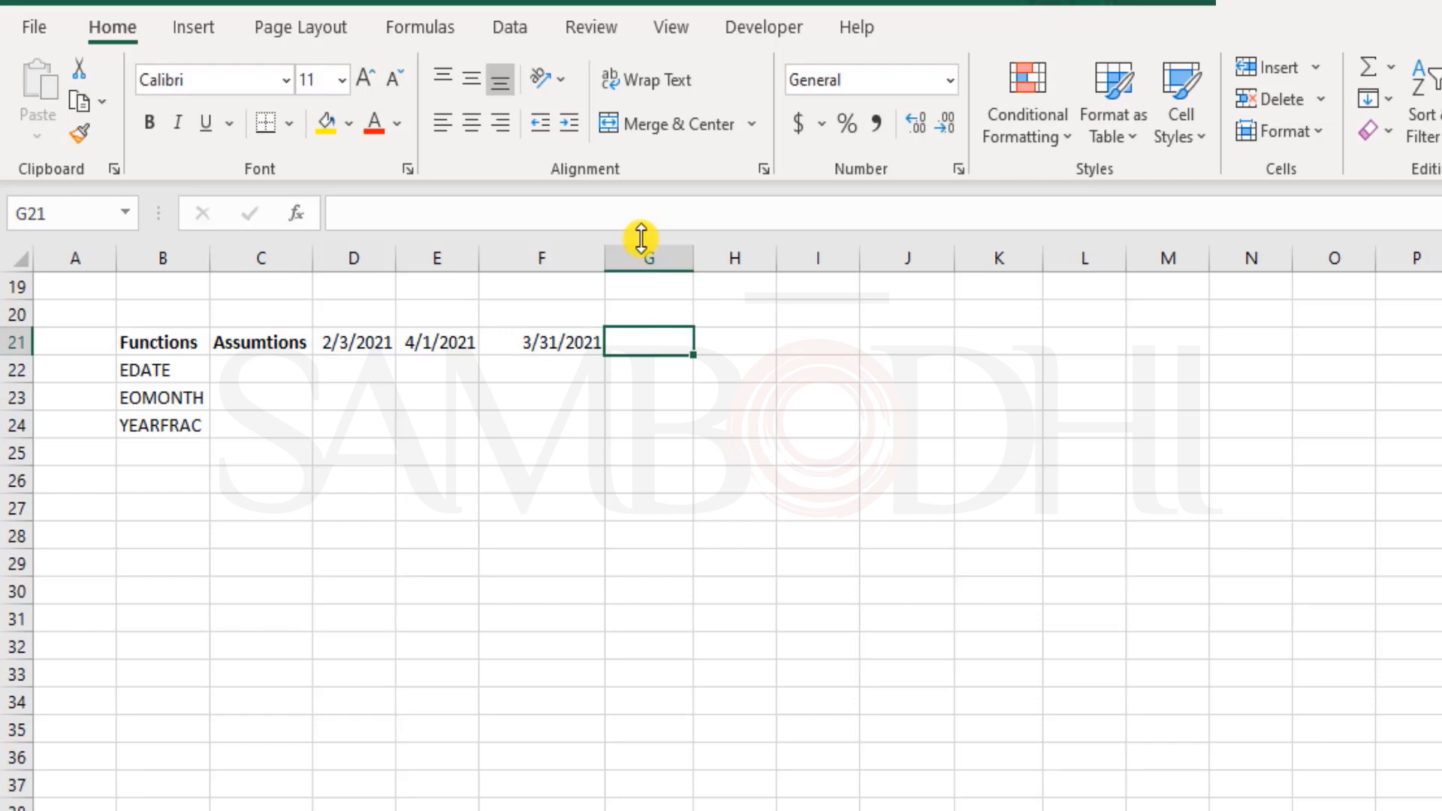
Enter the remaining dates 7/15/2021, 2/27/2022 and 12/31/2022 into G21:I21.
{"action": "type", "text": "7/1"}
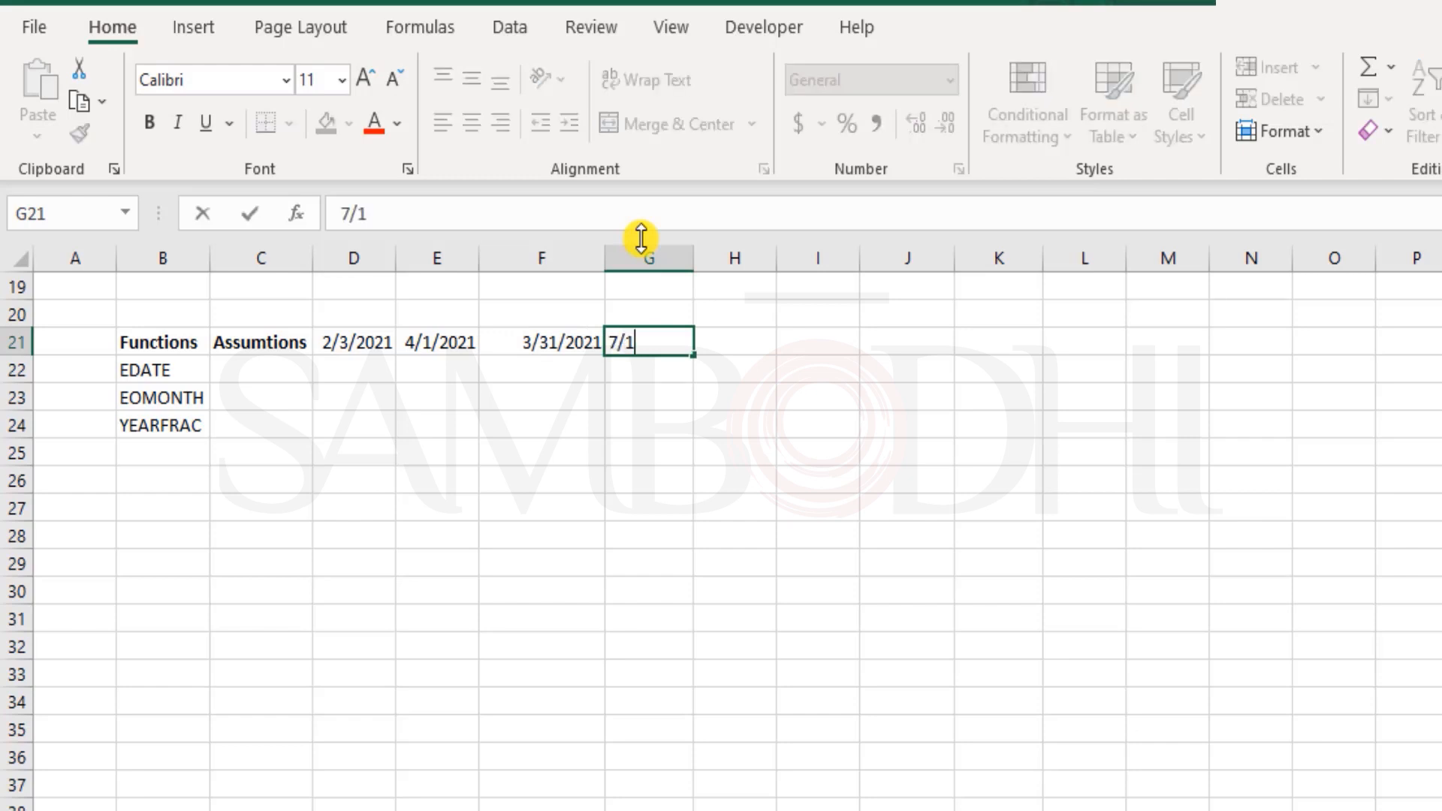
{"action": "type", "text": "15/2021"}
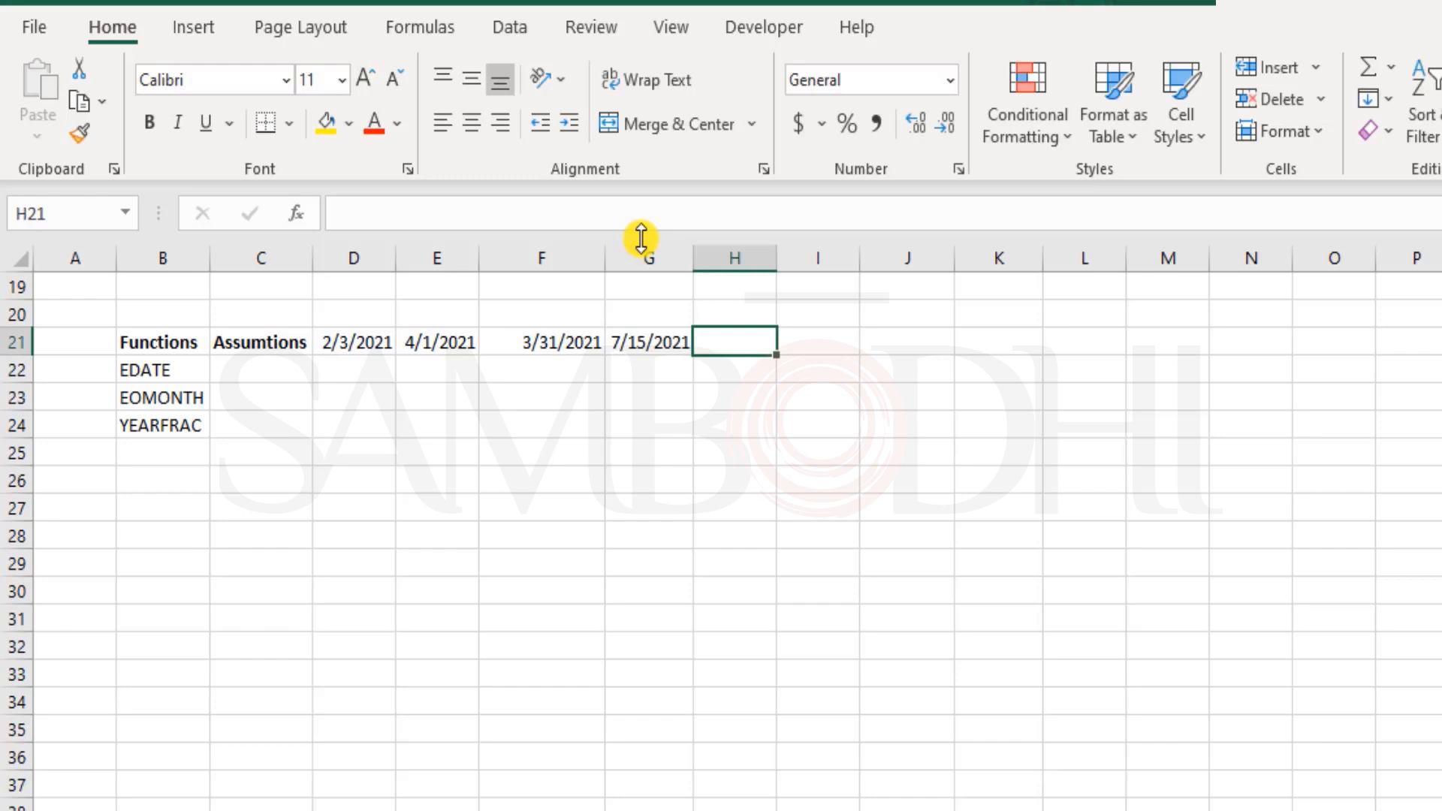
{"action": "type", "text": "2/"}
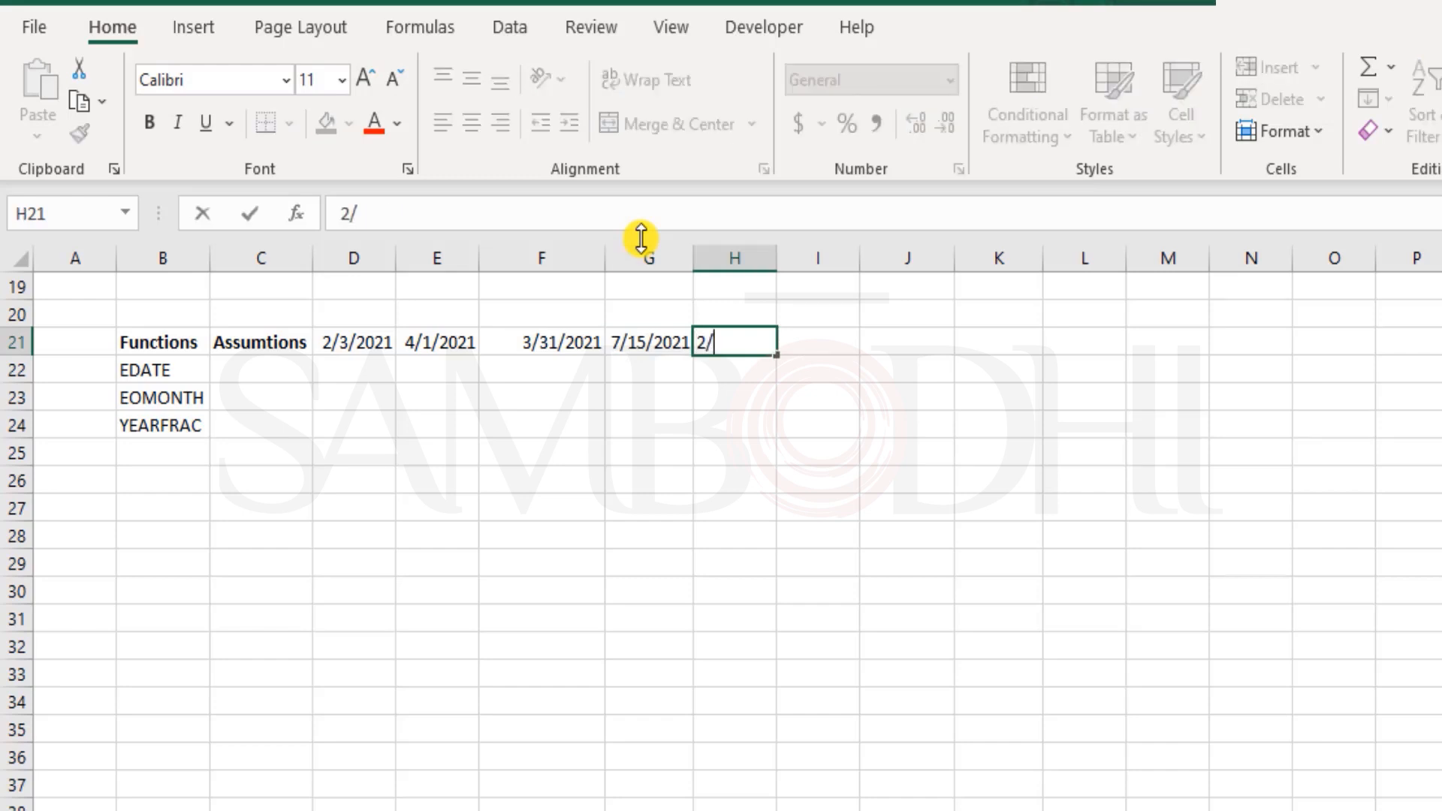
{"action": "type", "text": "27"}
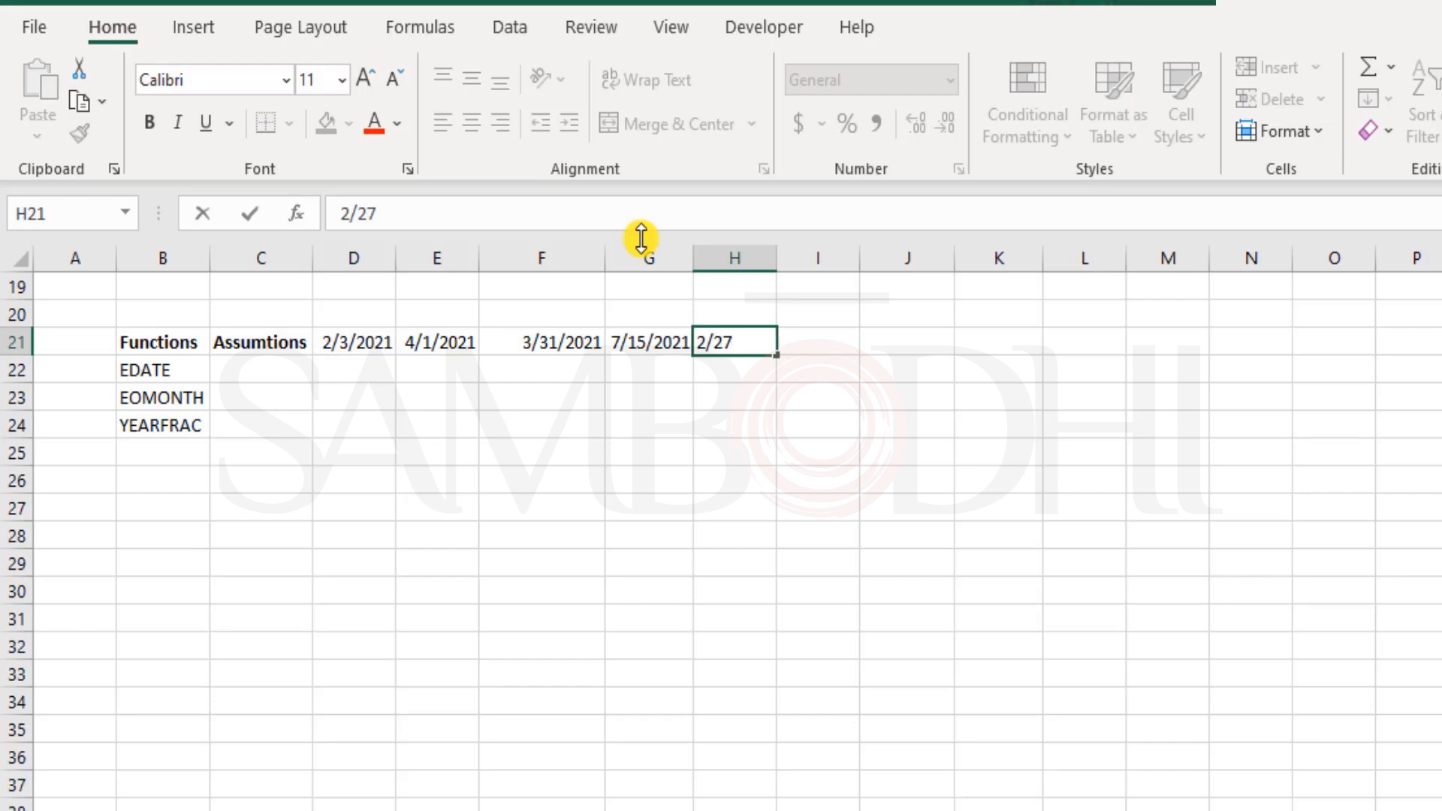
{"action": "key", "text": "enter"}
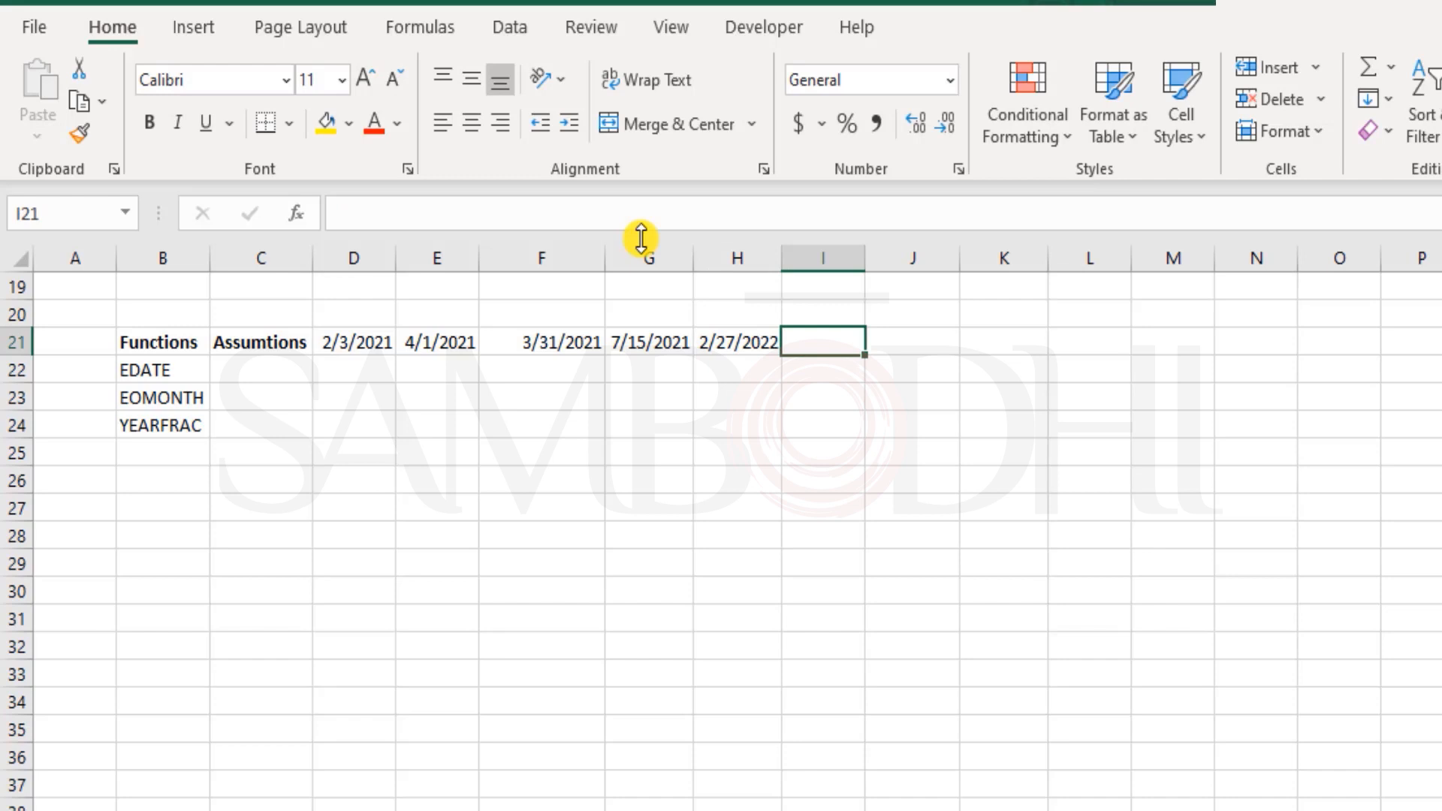
{"action": "type", "text": "12/31/2022"}
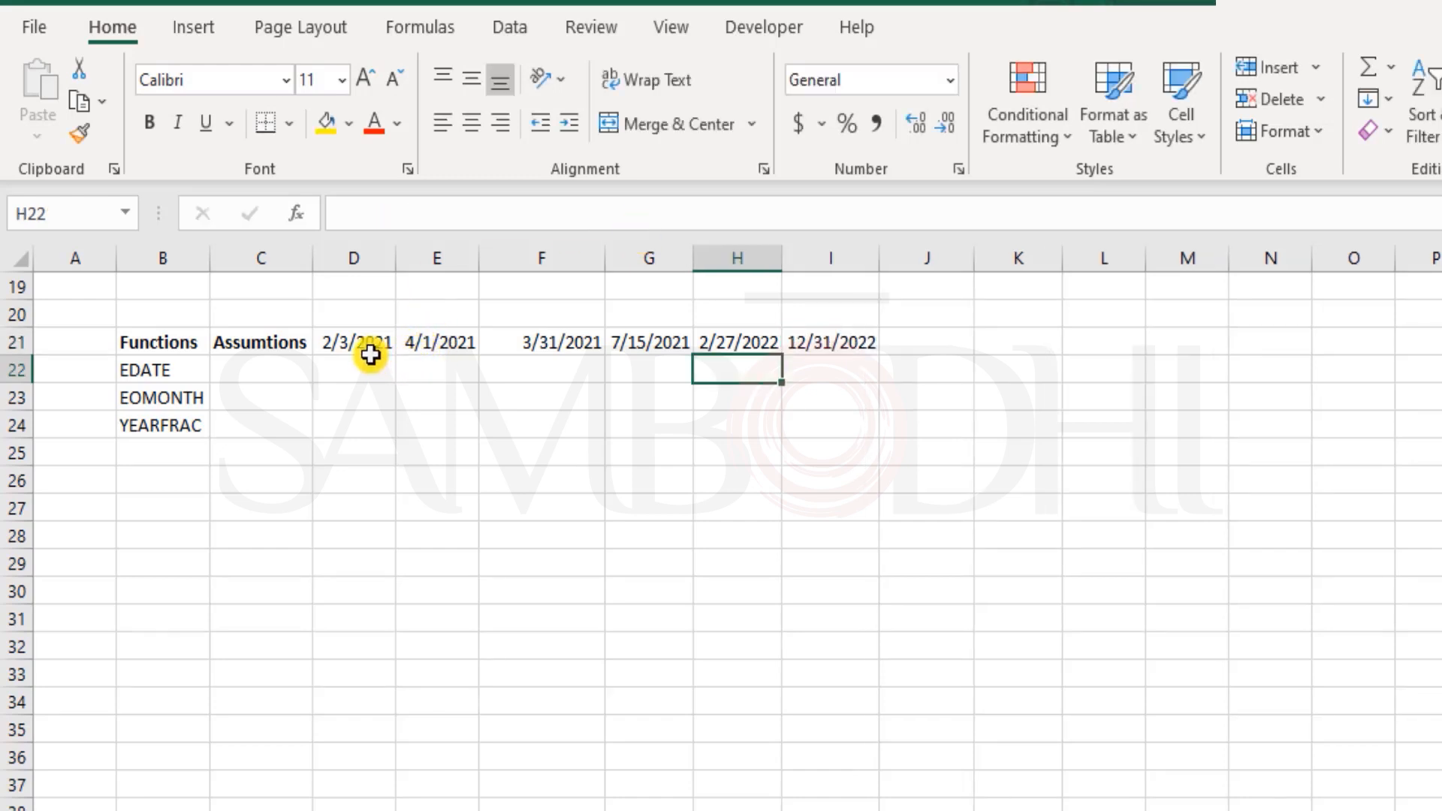
Enter =D21+10 in L21 so it returns 2/13/2021.
{"action": "left_click_drag", "start_coordinate": [371, 353], "coordinate": [850, 342]}
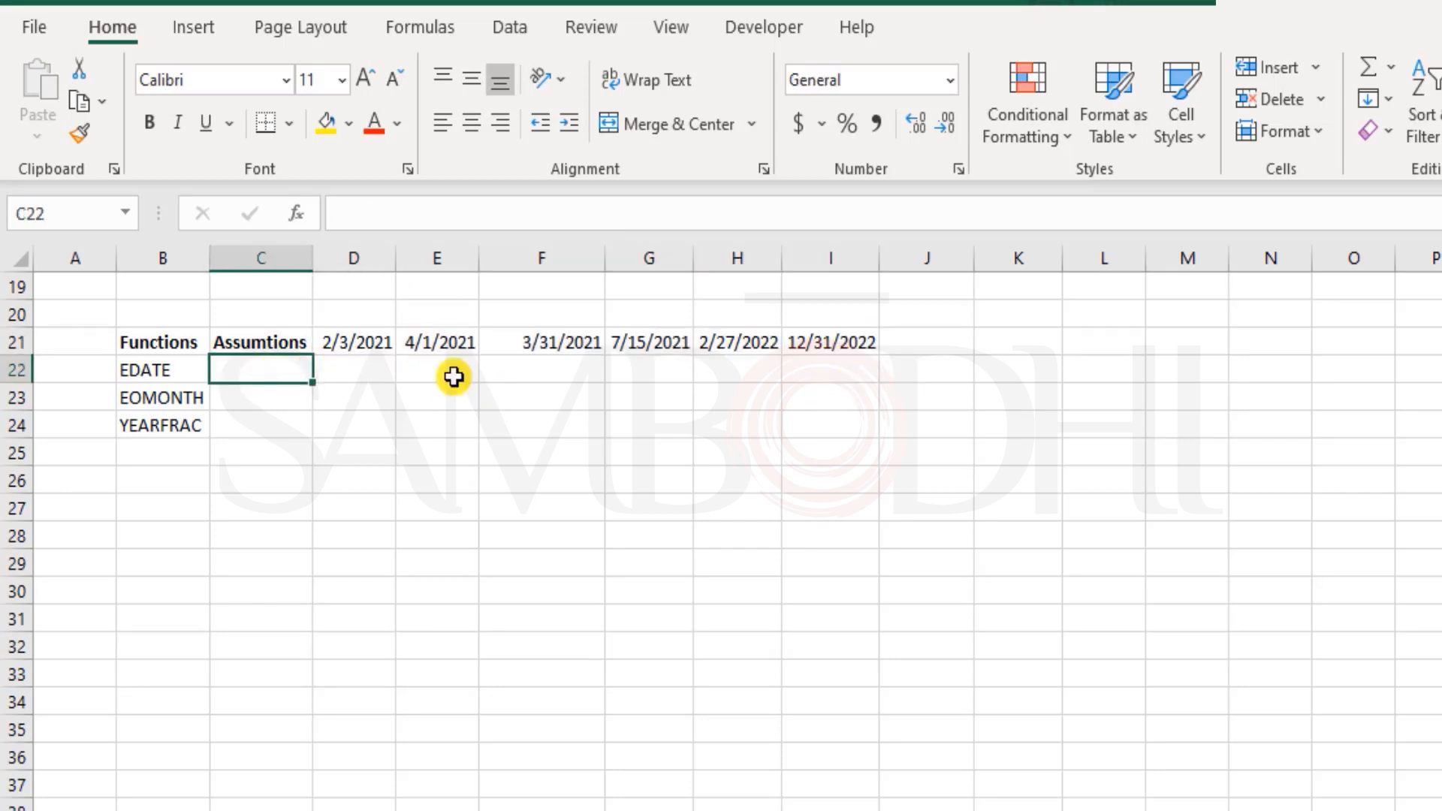
{"action": "mouse_move", "coordinate": [598, 397]}
{"action": "type", "text": "="}
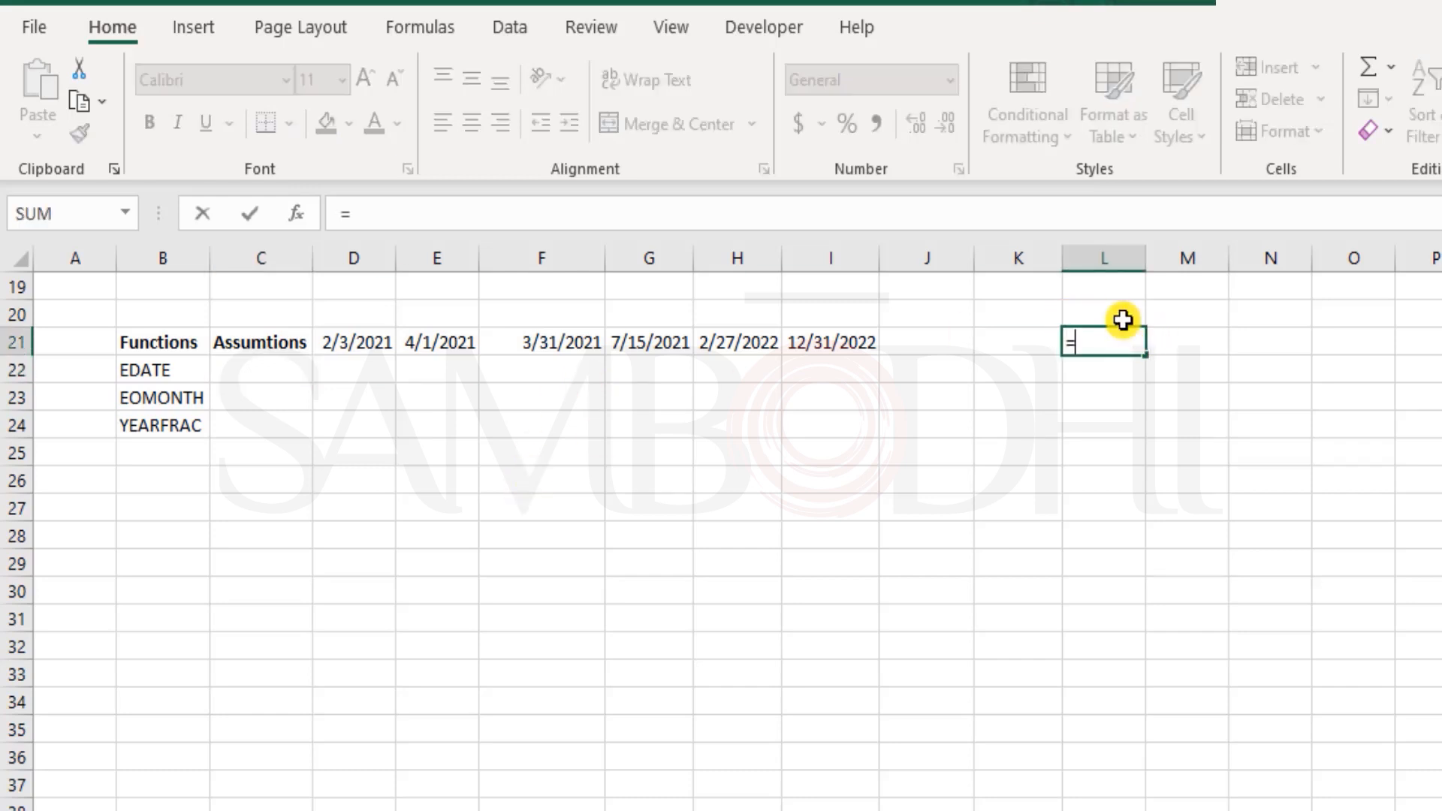
{"action": "left_click", "coordinate": [353, 342]}
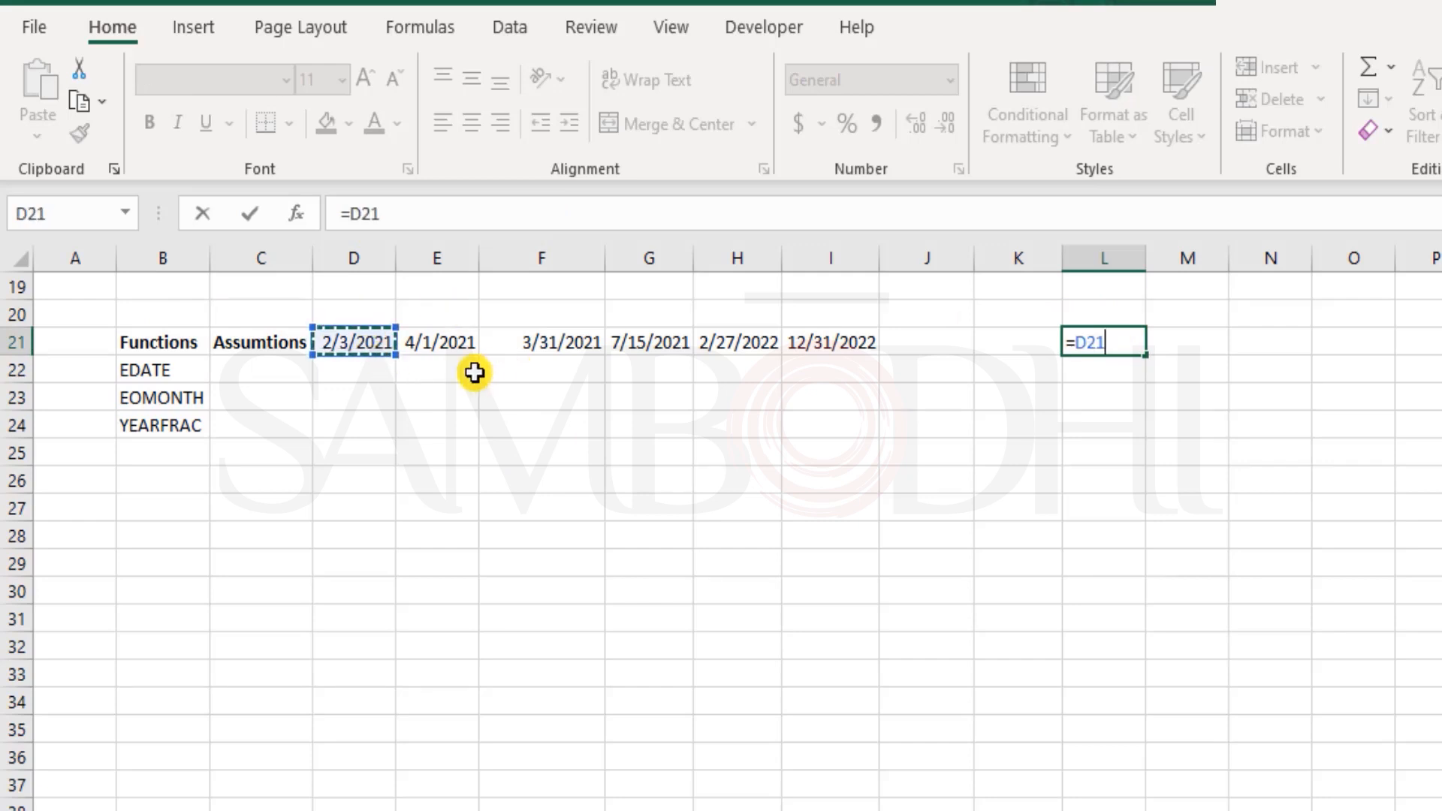
{"action": "mouse_move", "coordinate": [460, 327]}
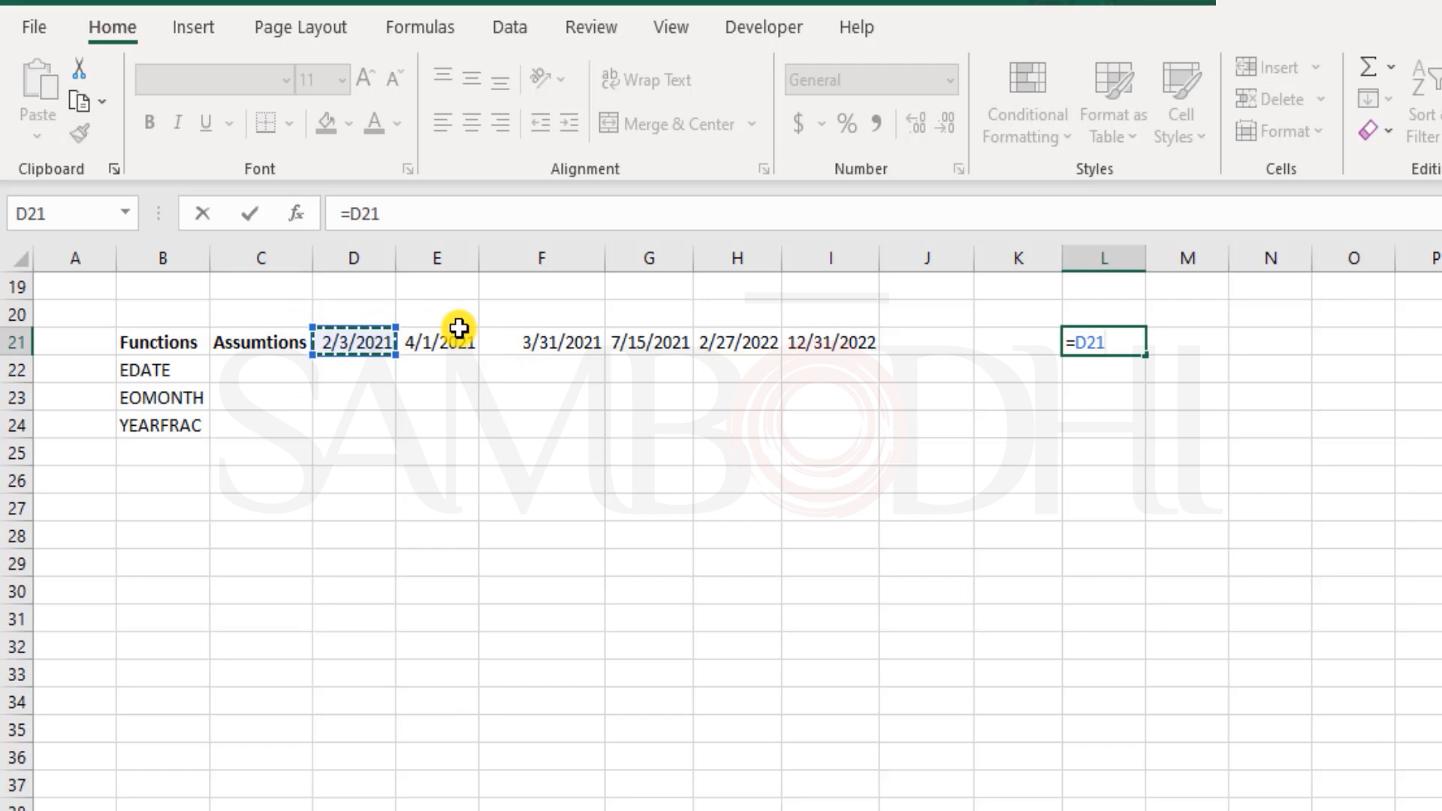
{"action": "type", "text": "+10"}
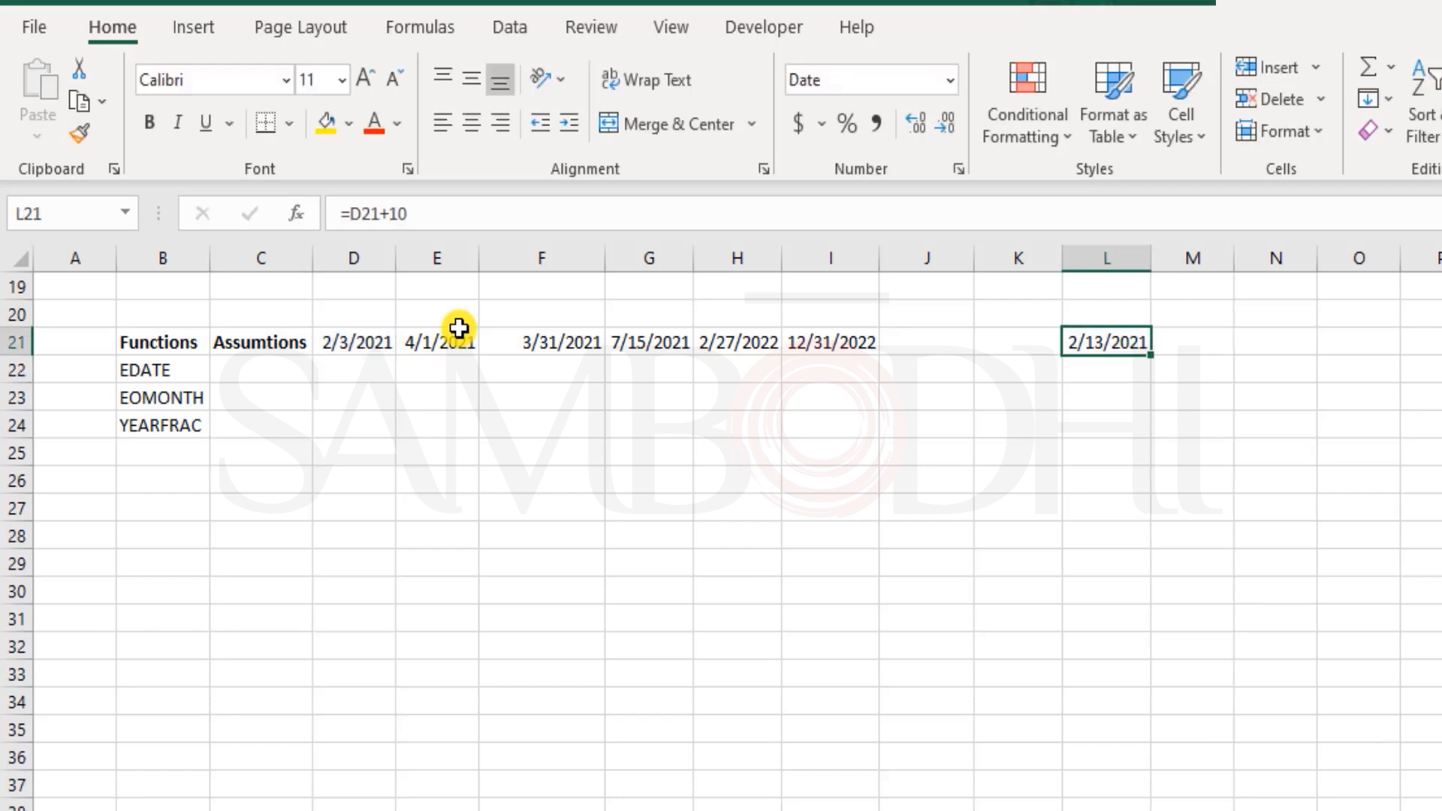
{"action": "mouse_move", "coordinate": [323, 348]}
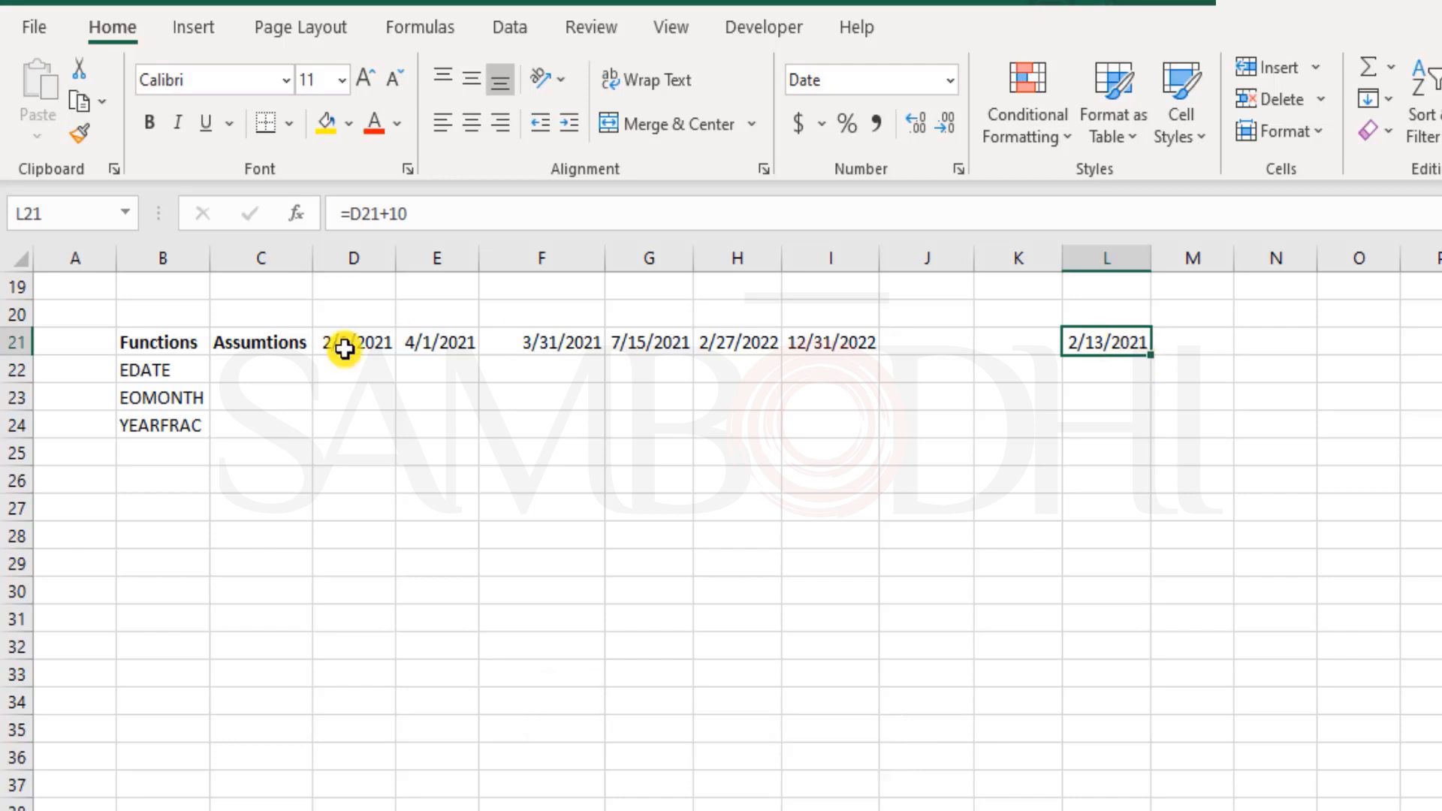
Enter 6 in C22 as the EDATE months assumption.
{"action": "type", "text": "6"}
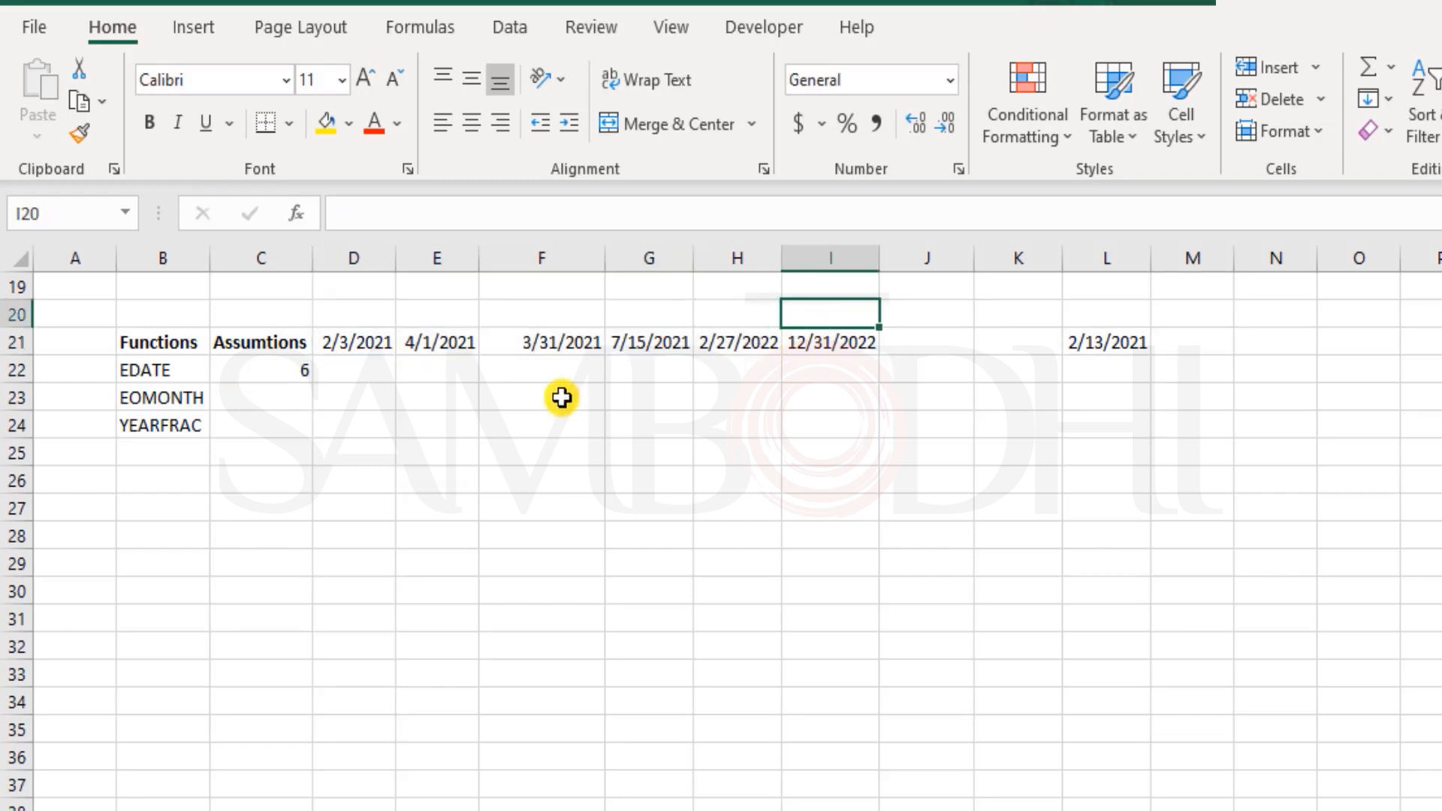
{"action": "left_click_drag", "start_coordinate": [541, 341], "coordinate": [828, 341]}
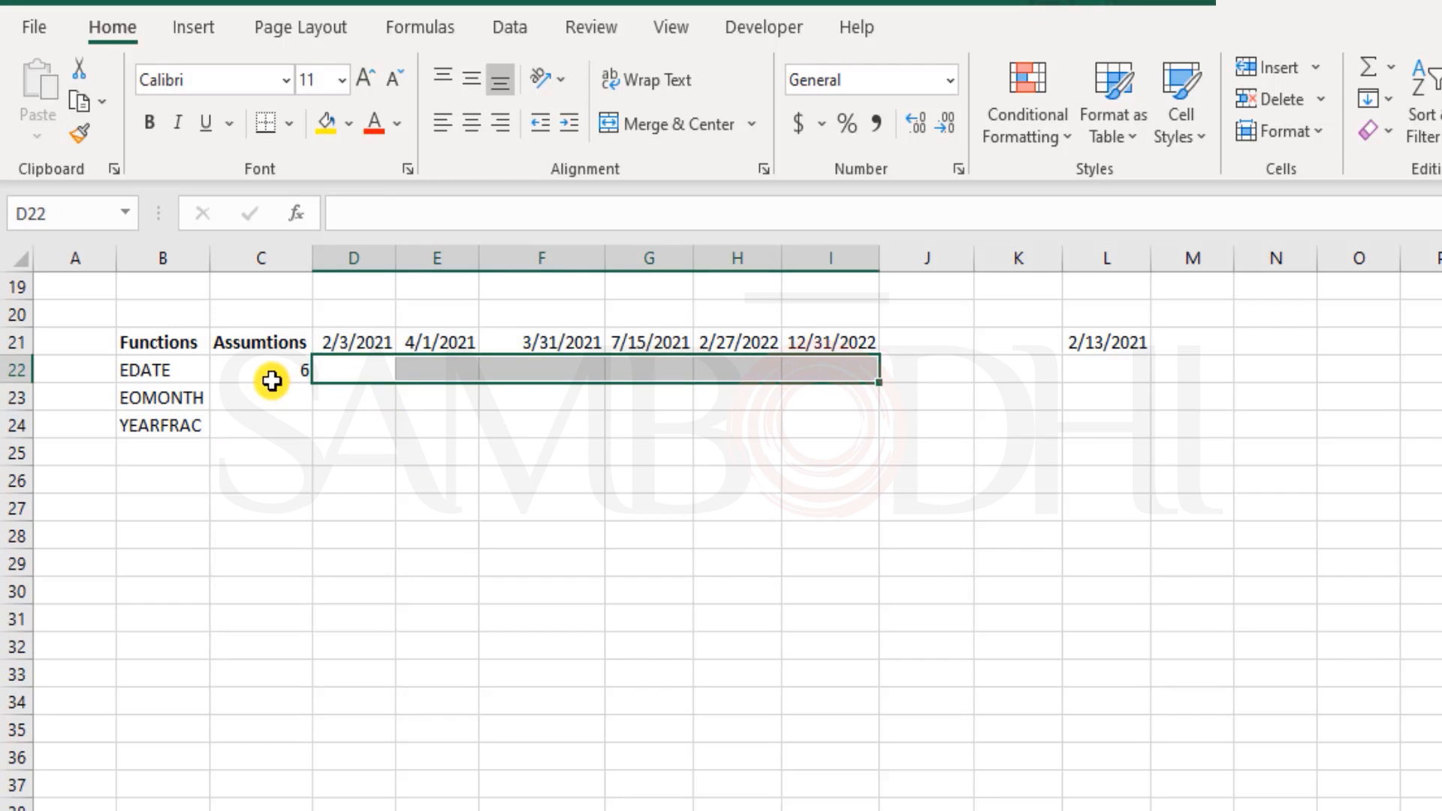
{"action": "left_click", "coordinate": [261, 369]}
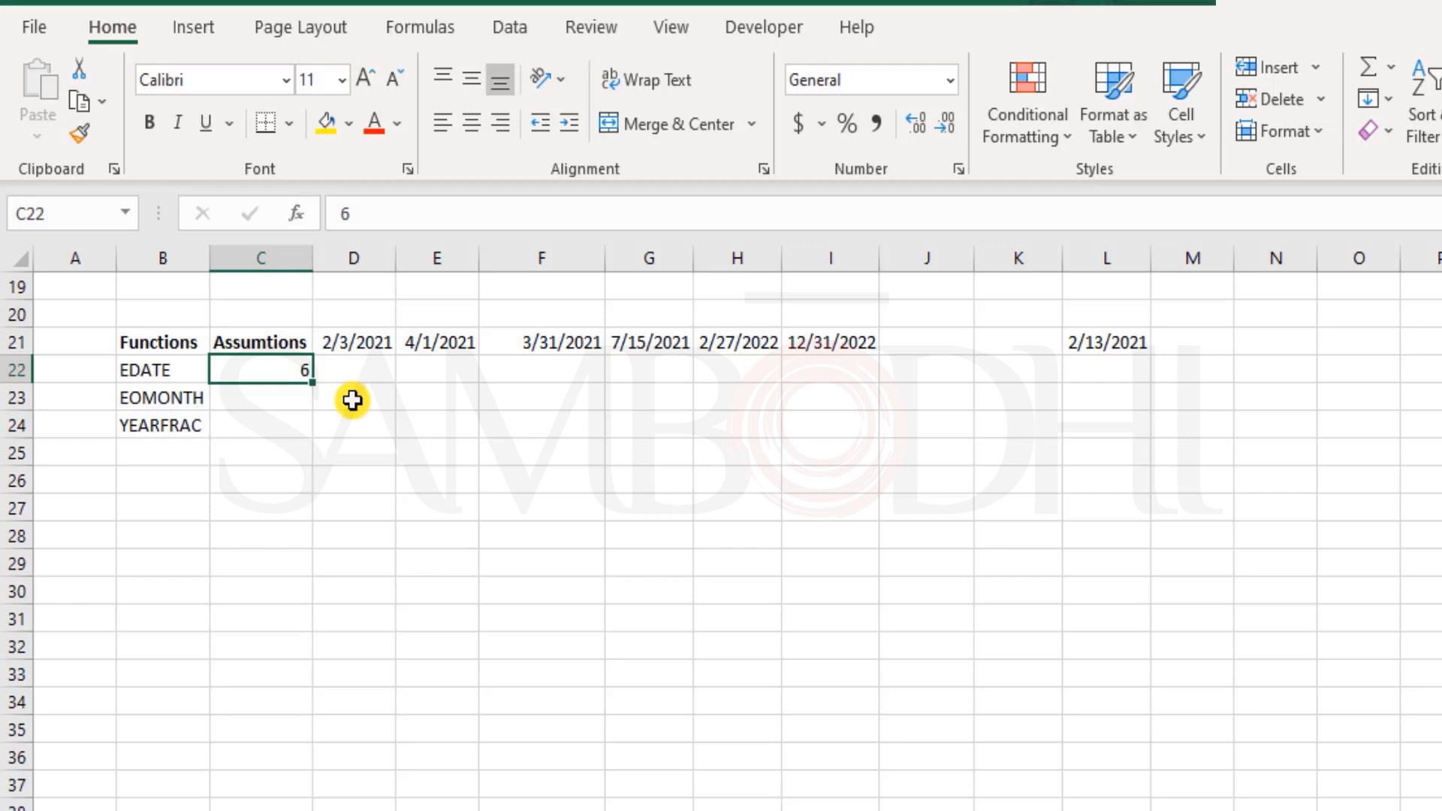
{"action": "mouse_move", "coordinate": [353, 388]}
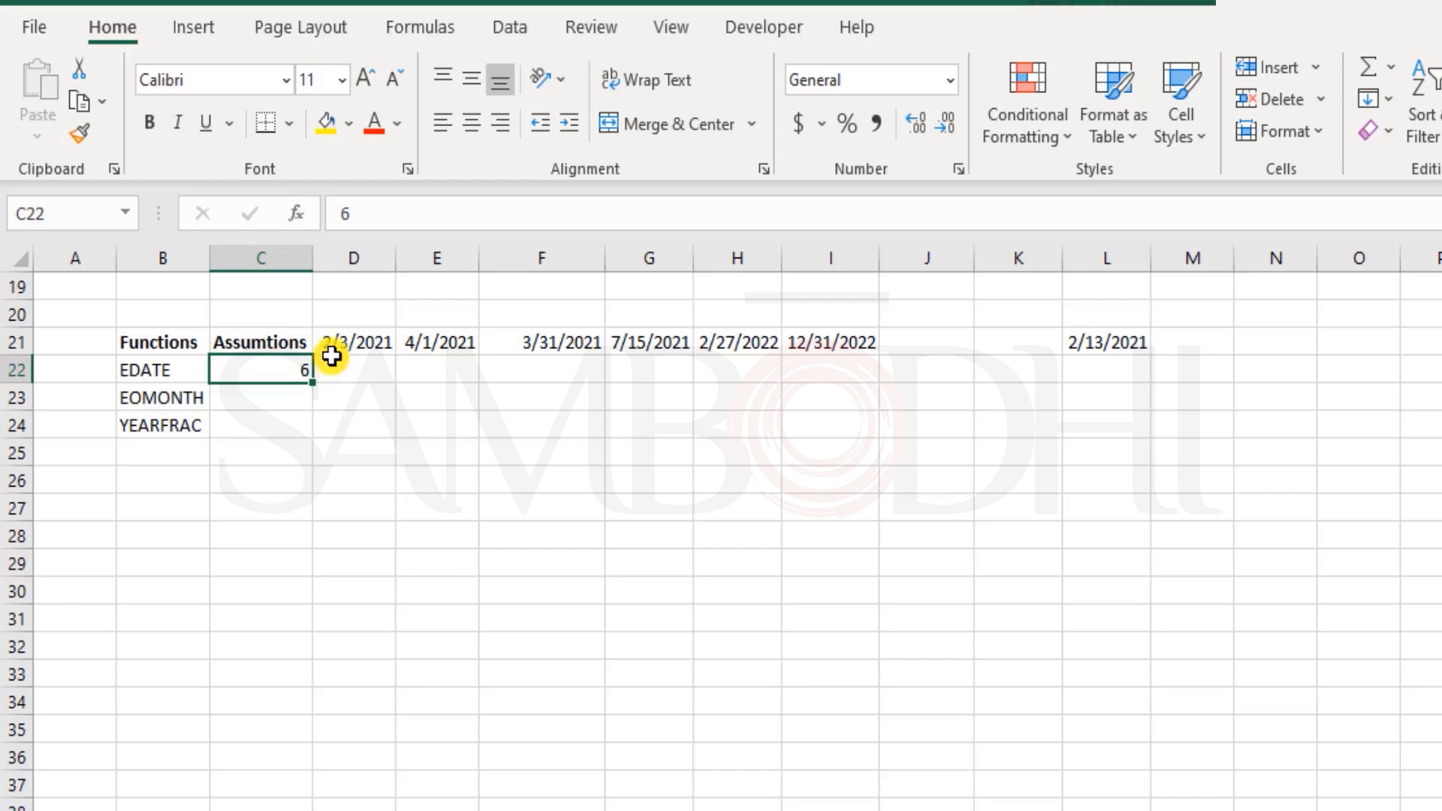
{"action": "mouse_move", "coordinate": [378, 361]}
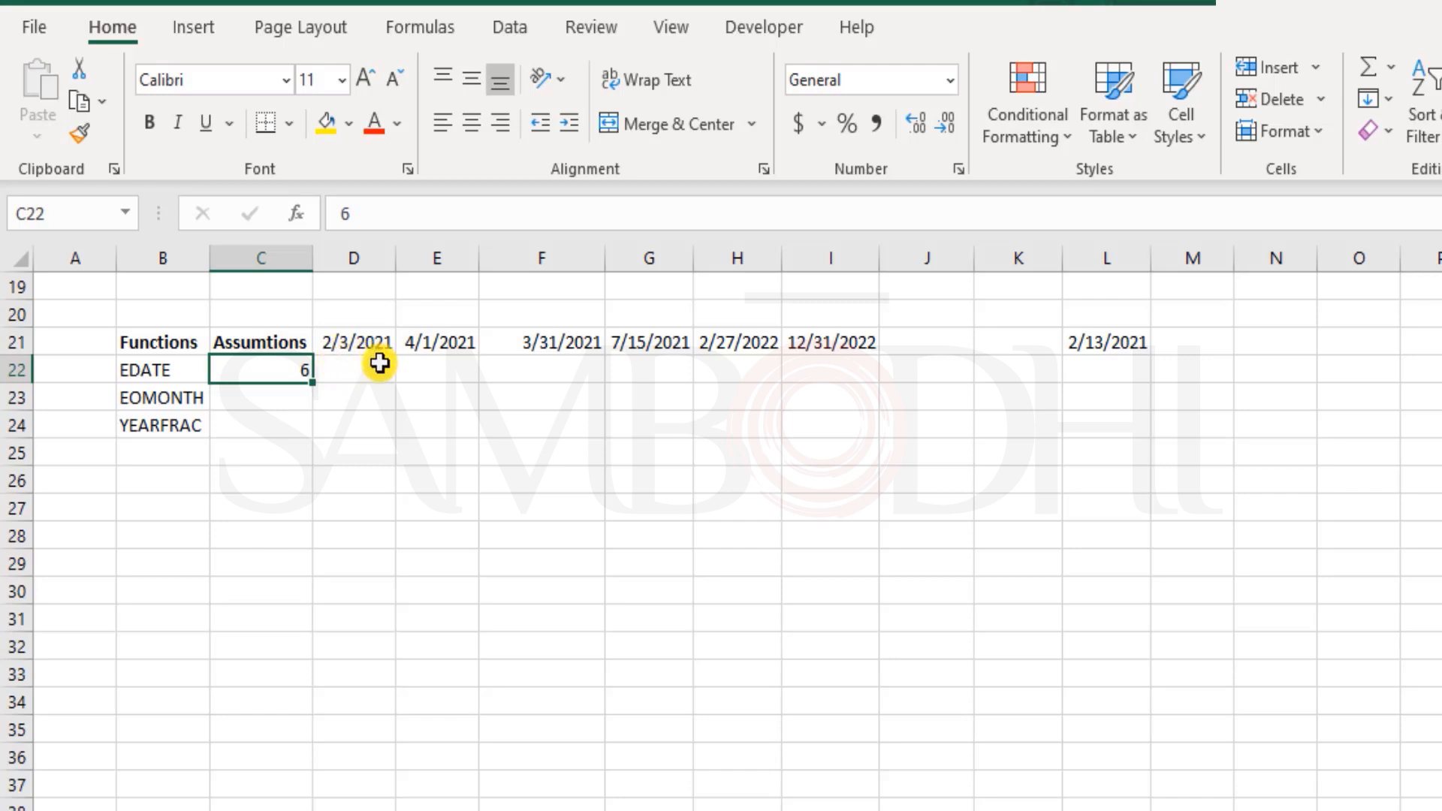
Enter =EDATE(D21,C22) in D22 and set its date display, showing 3-Aug-21.
{"action": "left_click", "coordinate": [353, 369]}
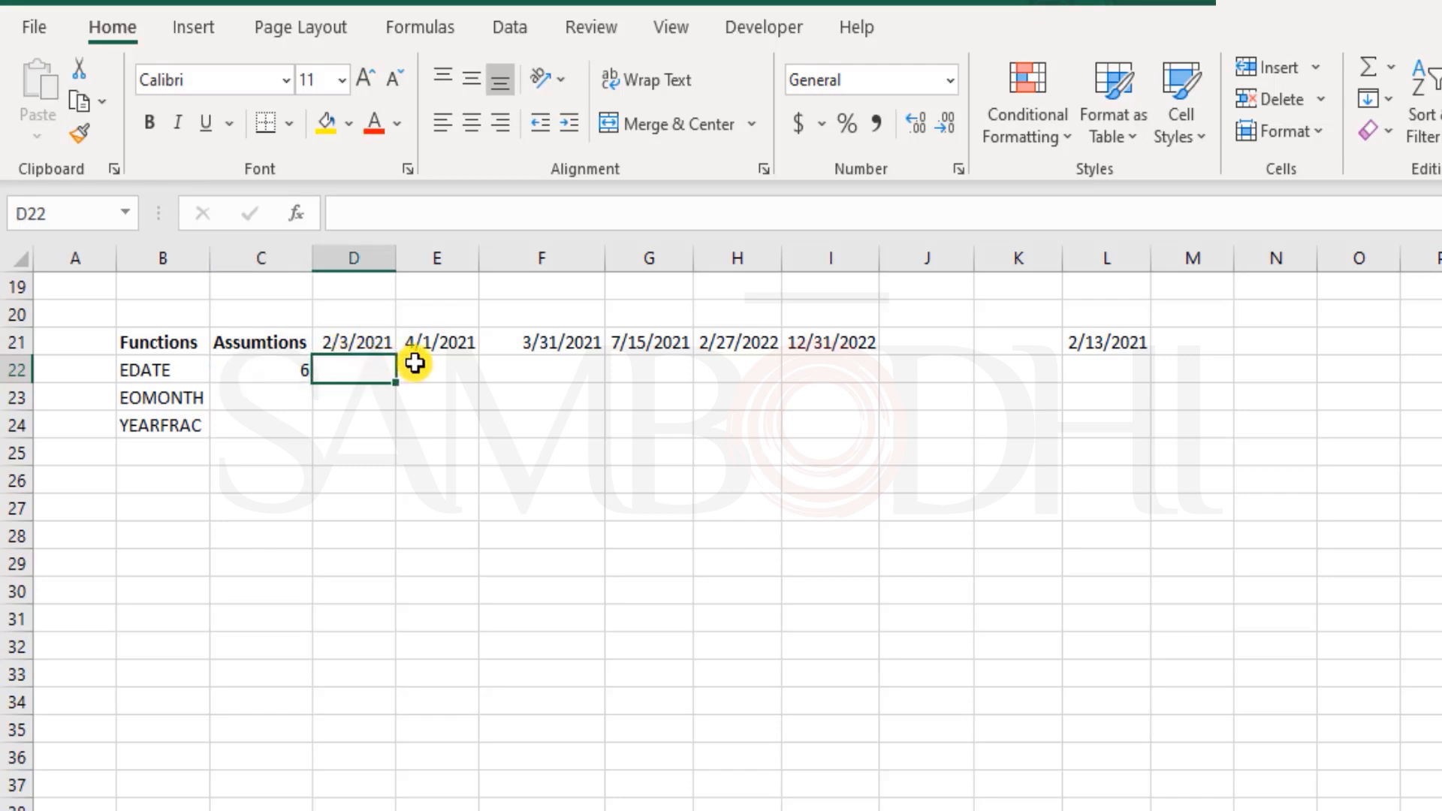
{"action": "type", "text": "=EDATE("}
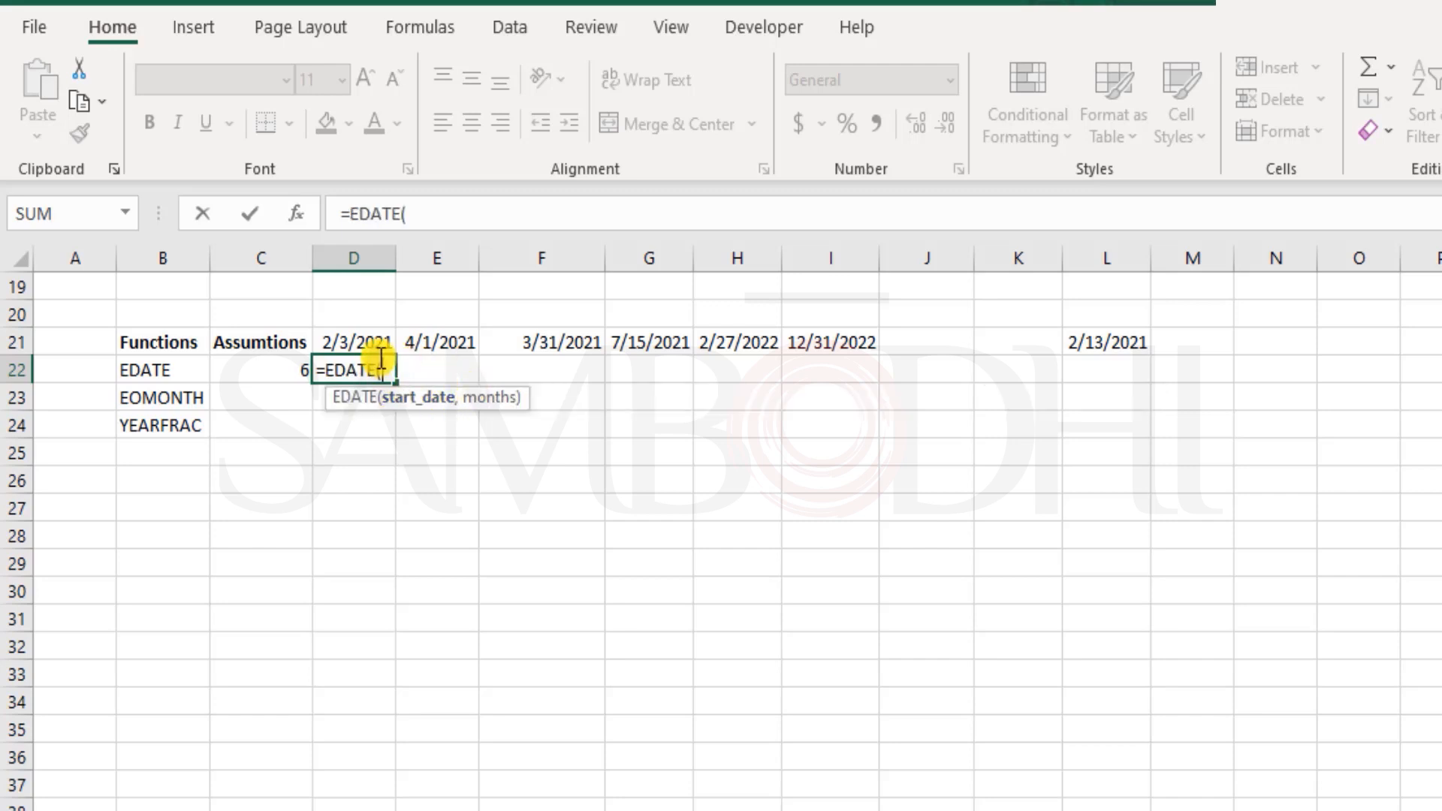
{"action": "left_click", "coordinate": [353, 342]}
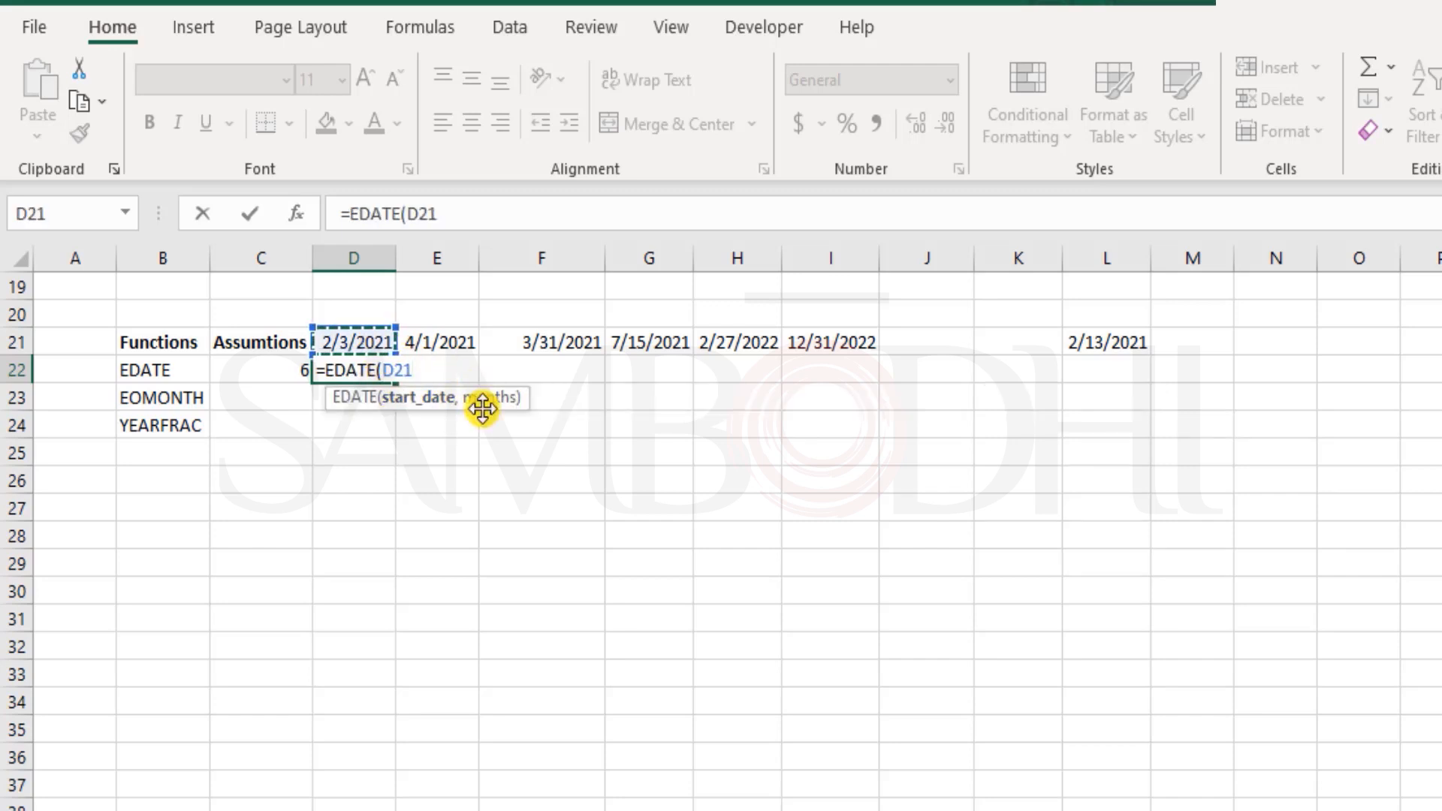
{"action": "mouse_move", "coordinate": [519, 397]}
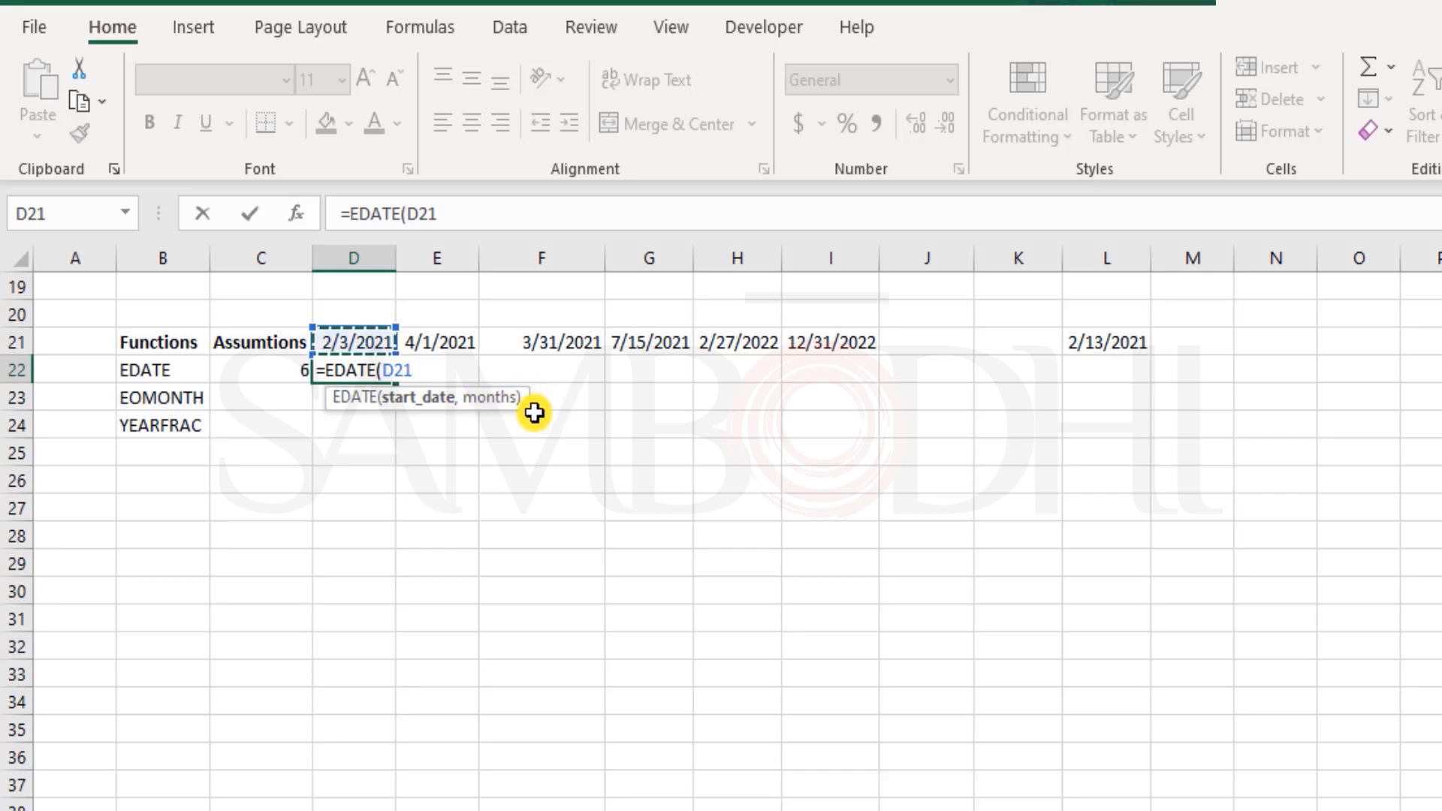
{"action": "type", "text": ","}
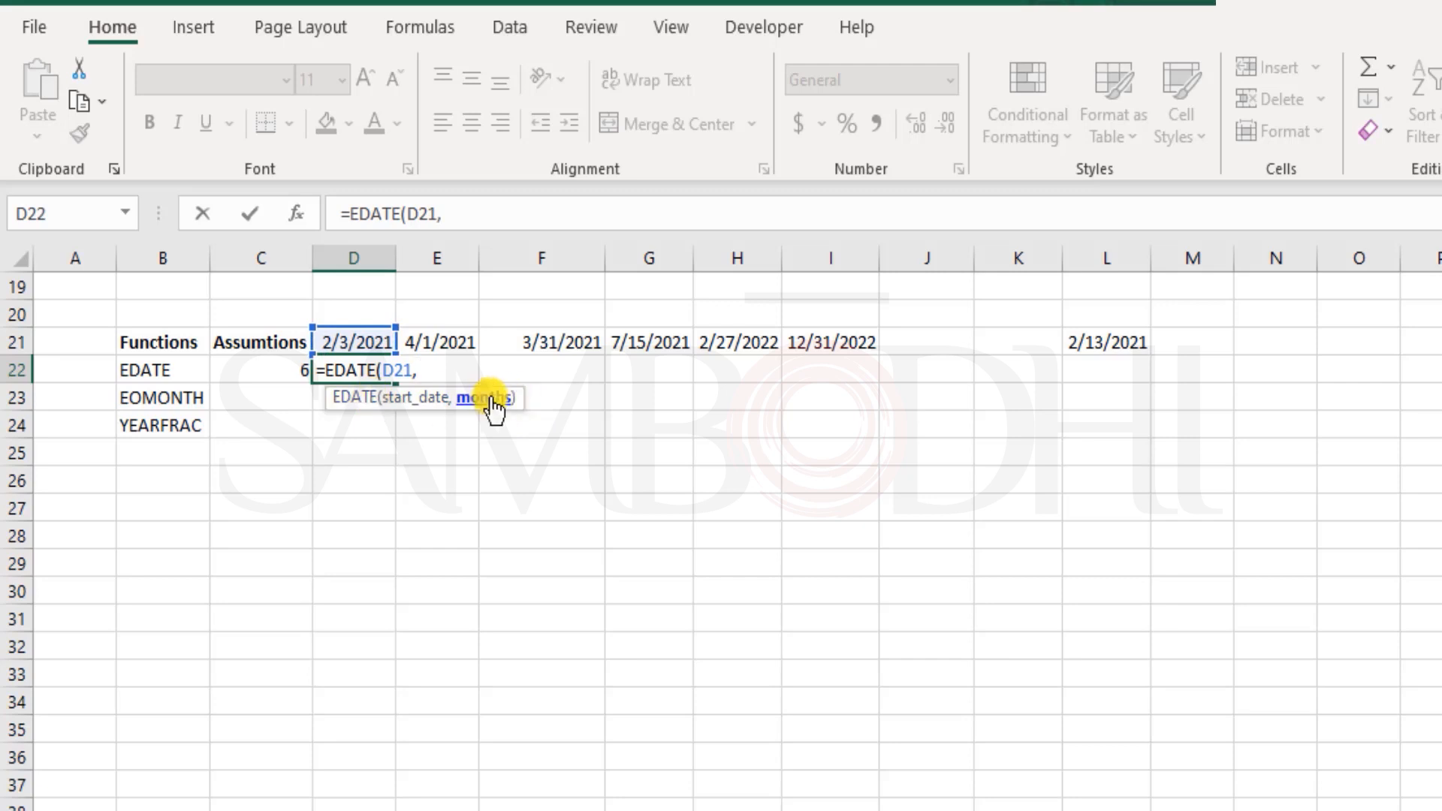
{"action": "left_click", "coordinate": [261, 370]}
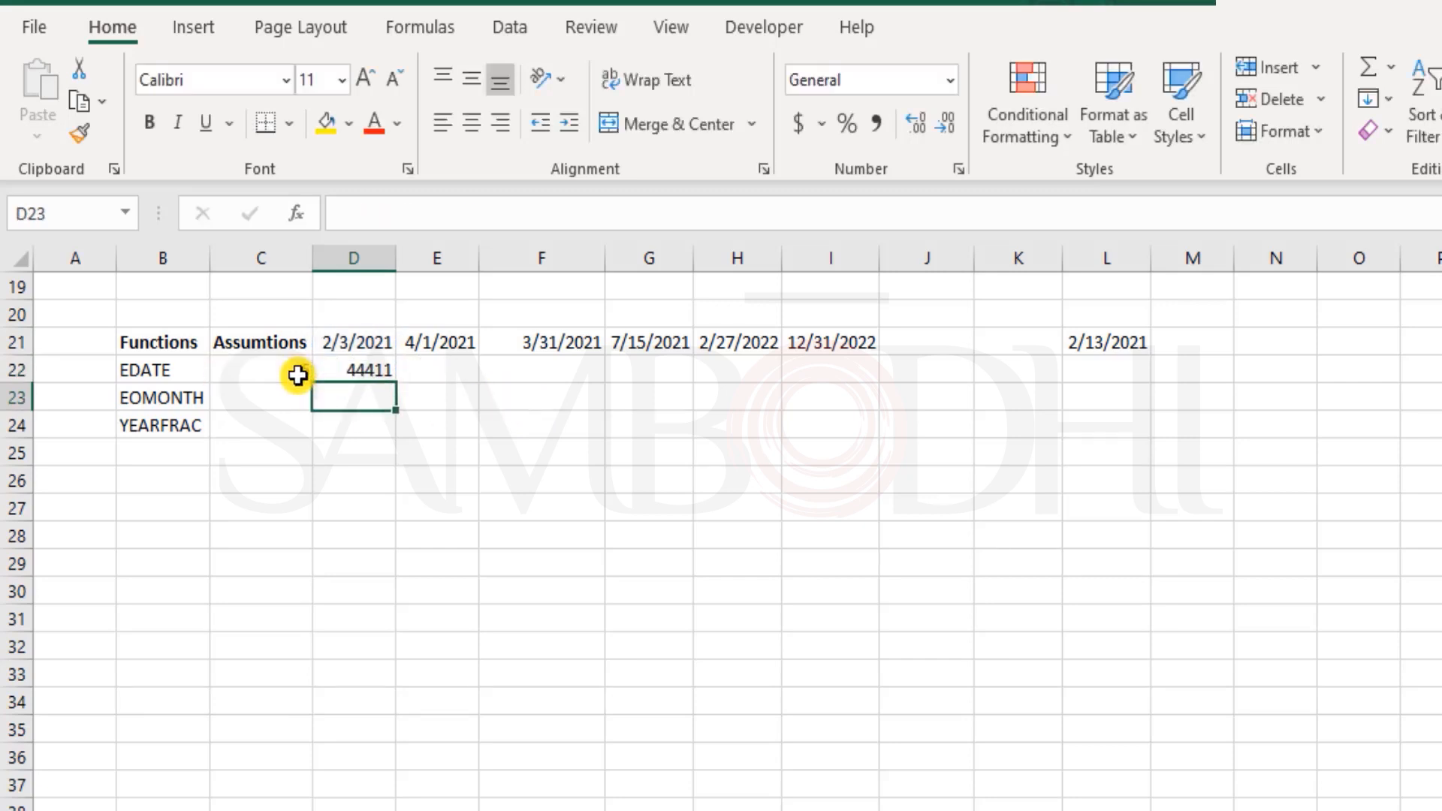
{"action": "left_click", "coordinate": [354, 370]}
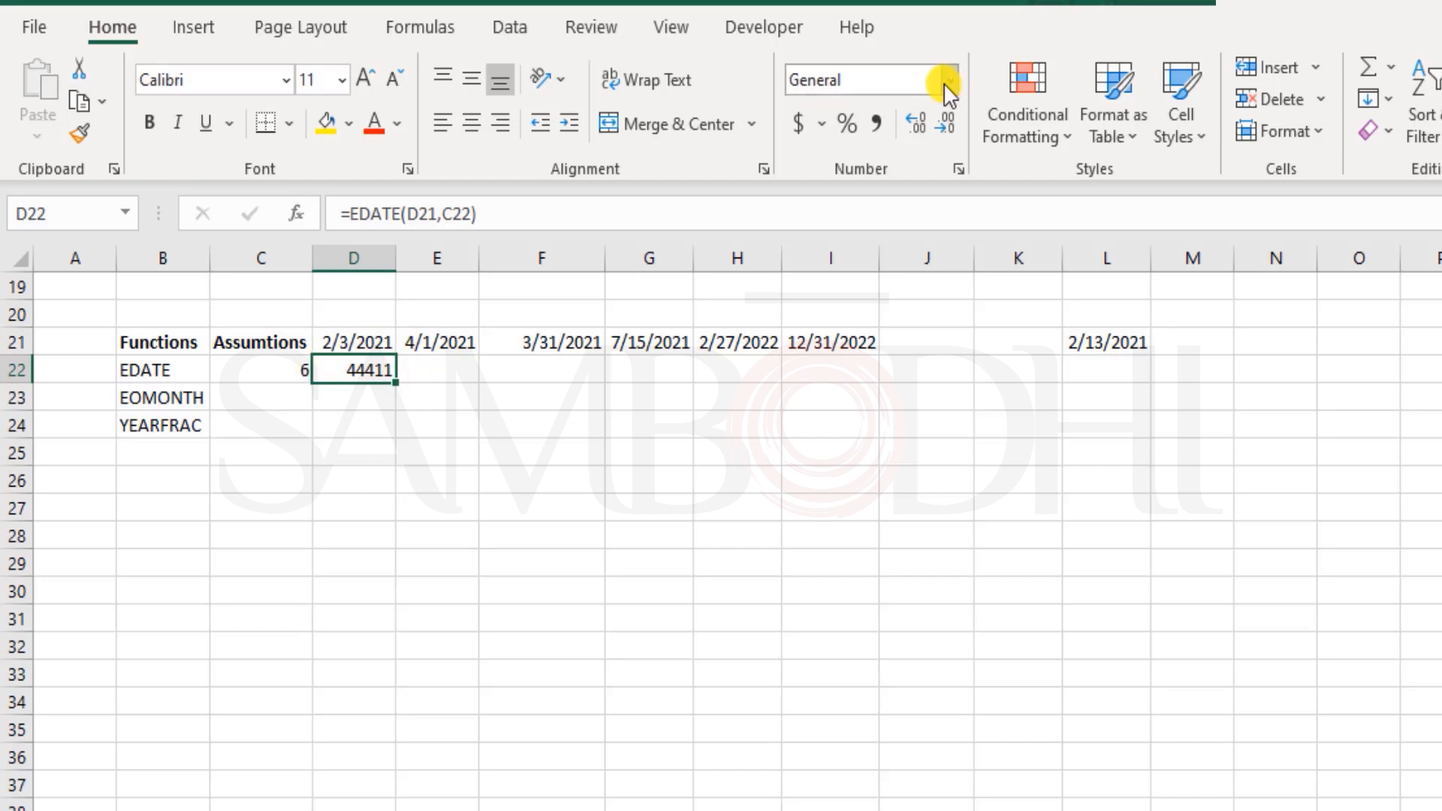
{"action": "left_click", "coordinate": [947, 81]}
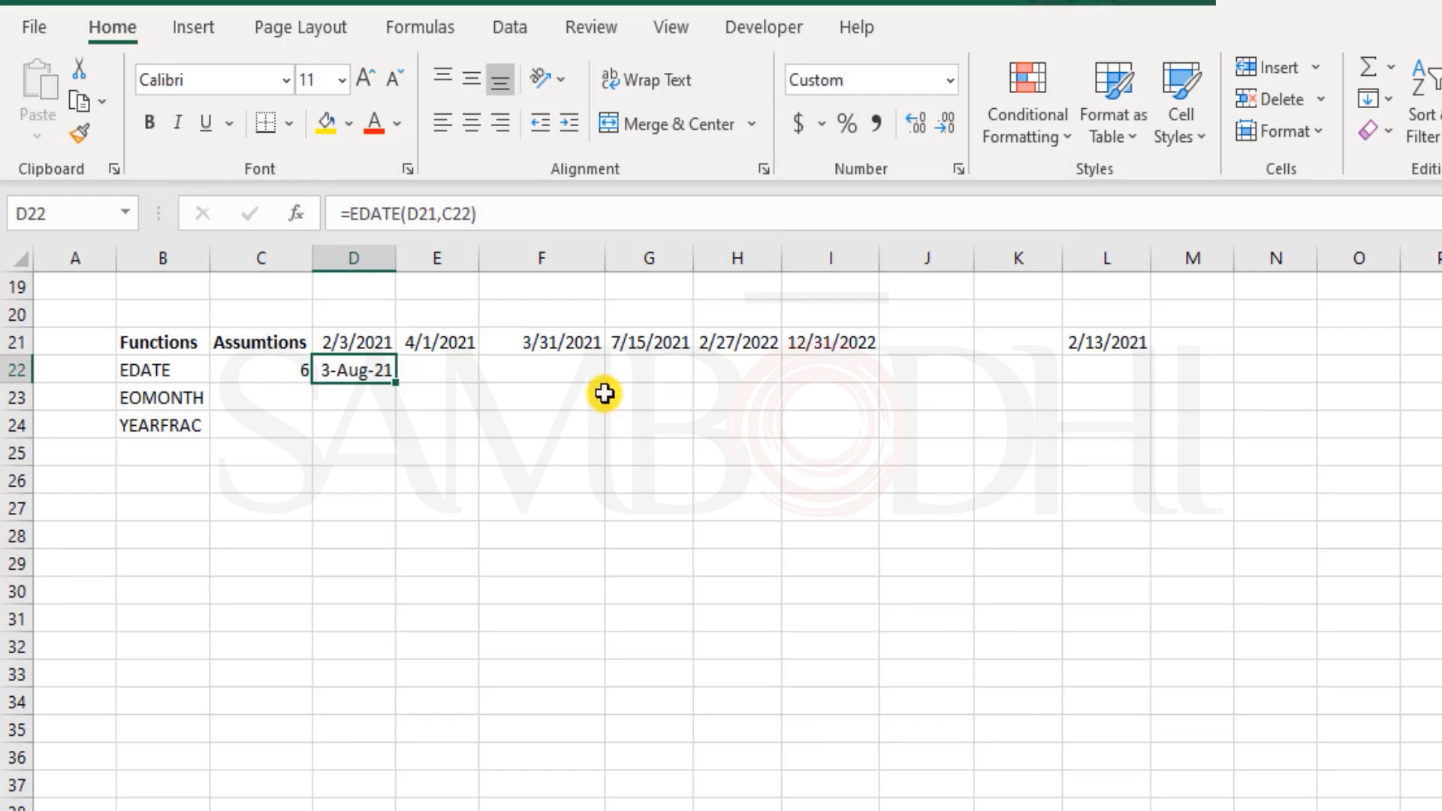
{"action": "mouse_move", "coordinate": [501, 375]}
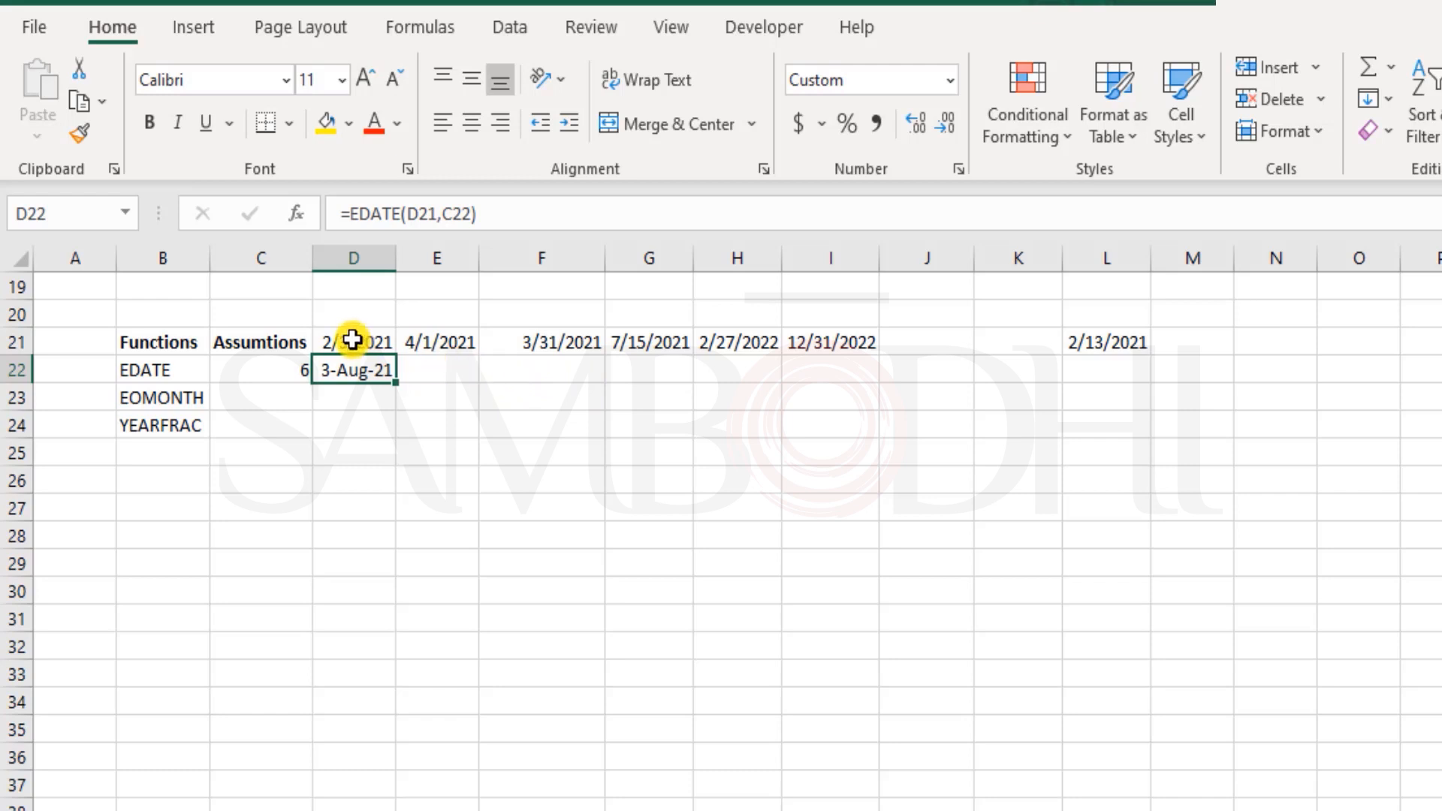
Copy D22's short date format onto D21:I21, showing 3-Feb-21 through 31-Dec-22.
{"action": "left_click_drag", "start_coordinate": [354, 341], "coordinate": [828, 341]}
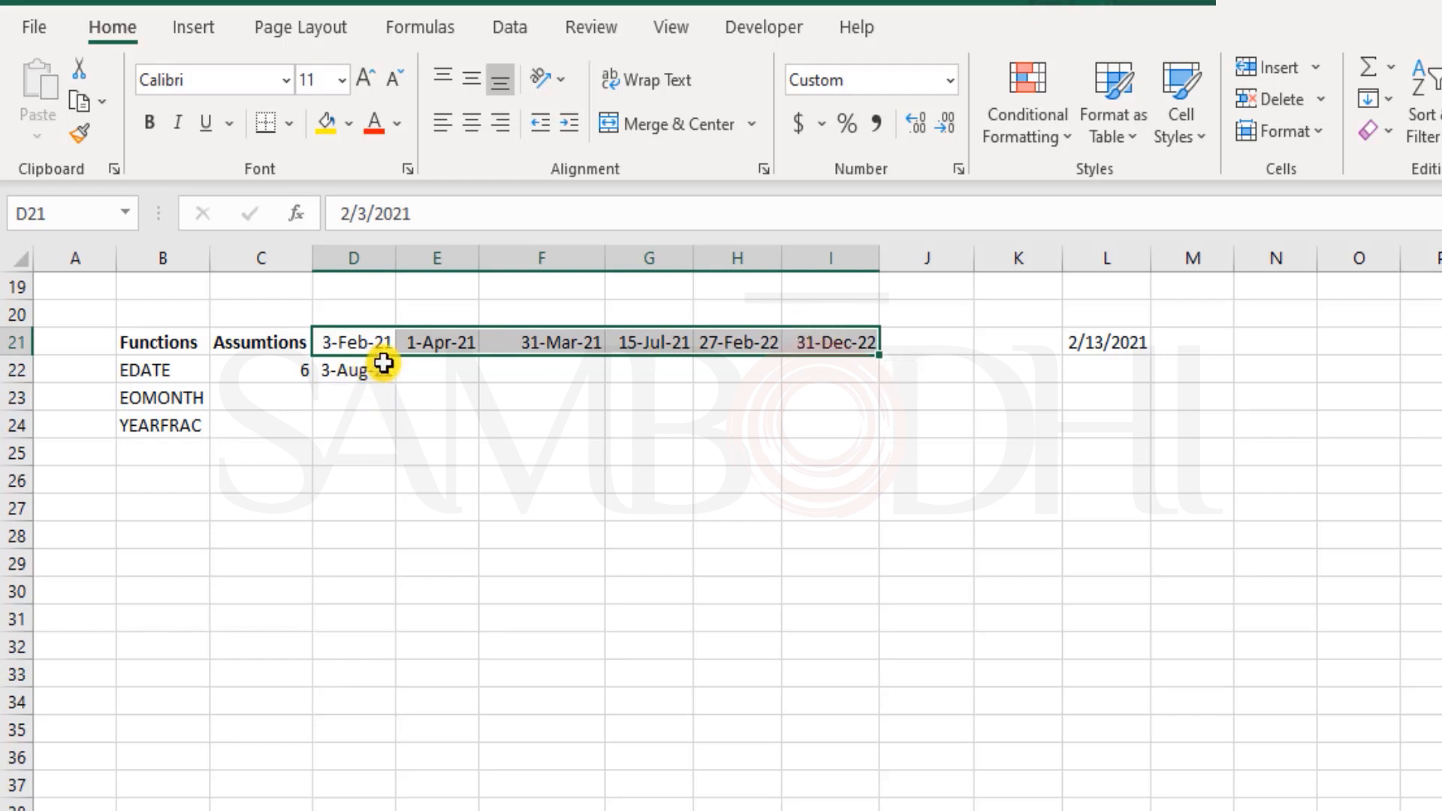
{"action": "left_click", "coordinate": [436, 370]}
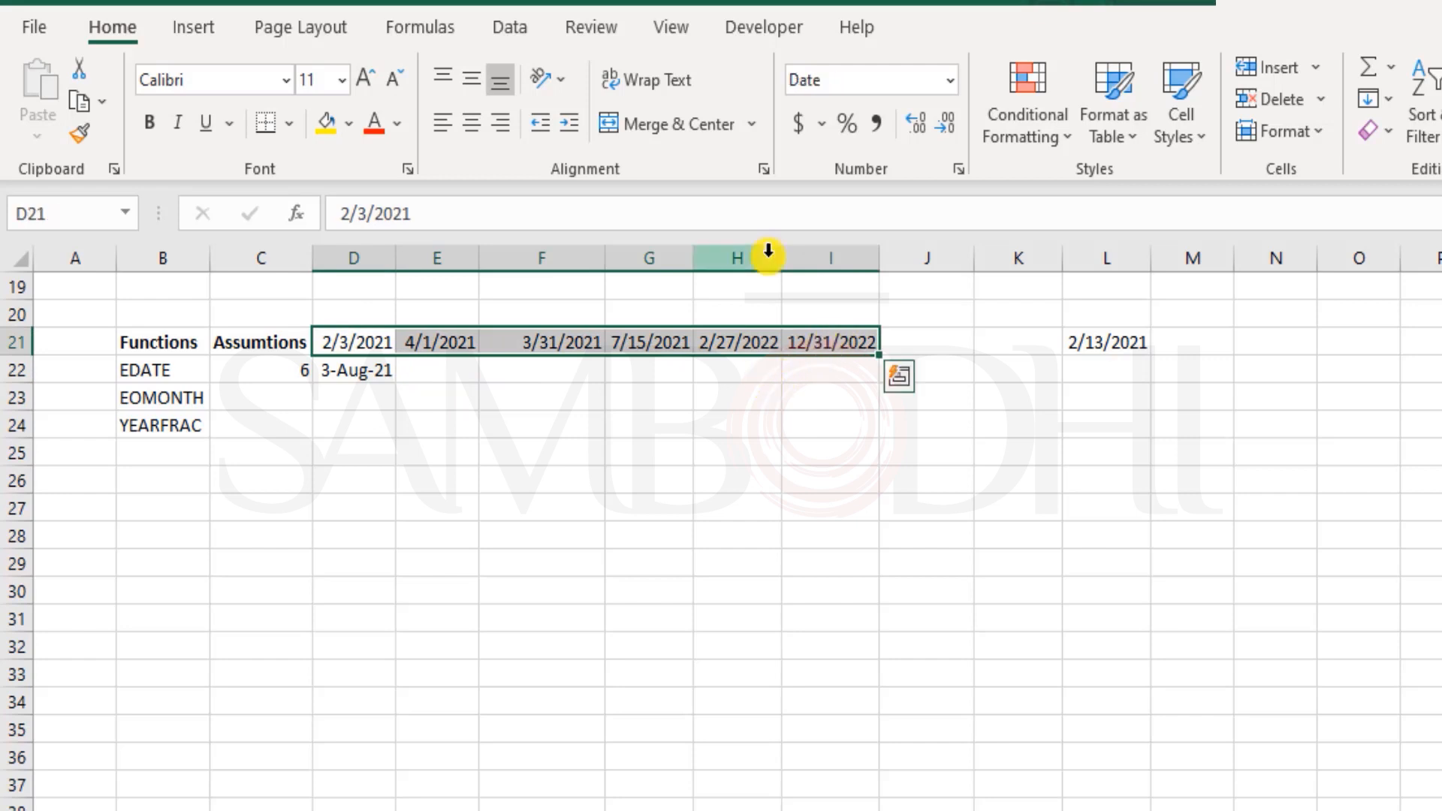
{"action": "mouse_move", "coordinate": [501, 397]}
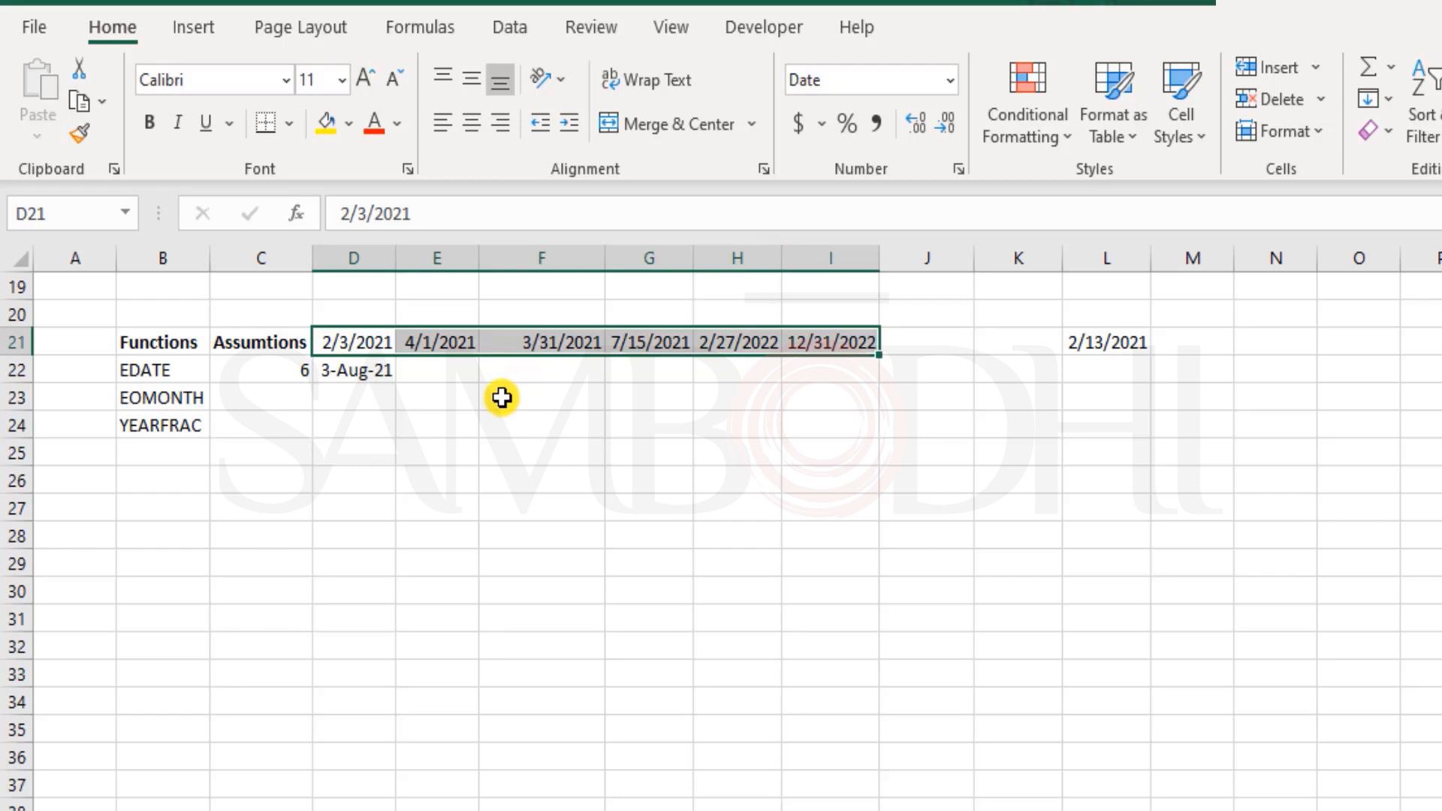
{"action": "left_click", "coordinate": [896, 376]}
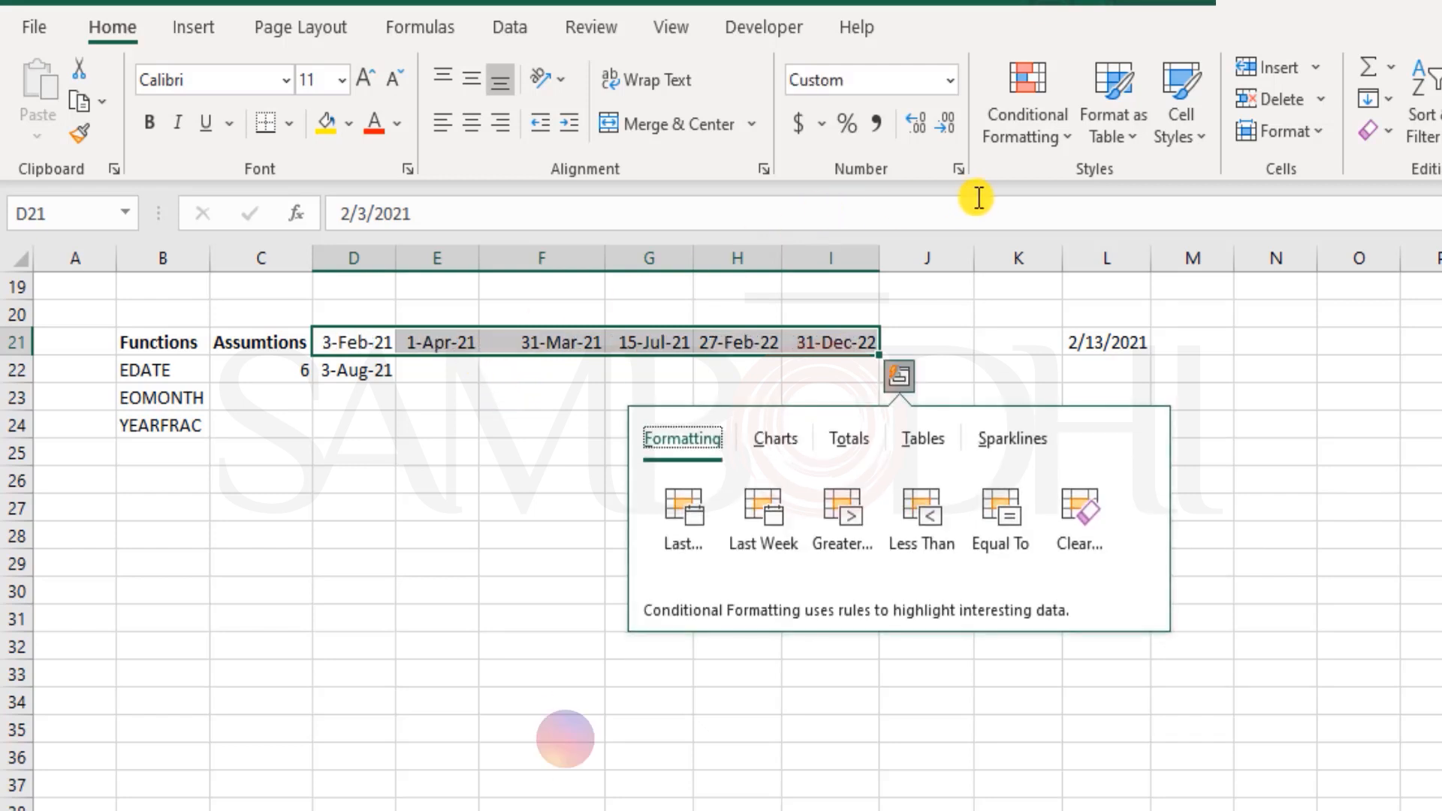
{"action": "left_click", "coordinate": [529, 480]}
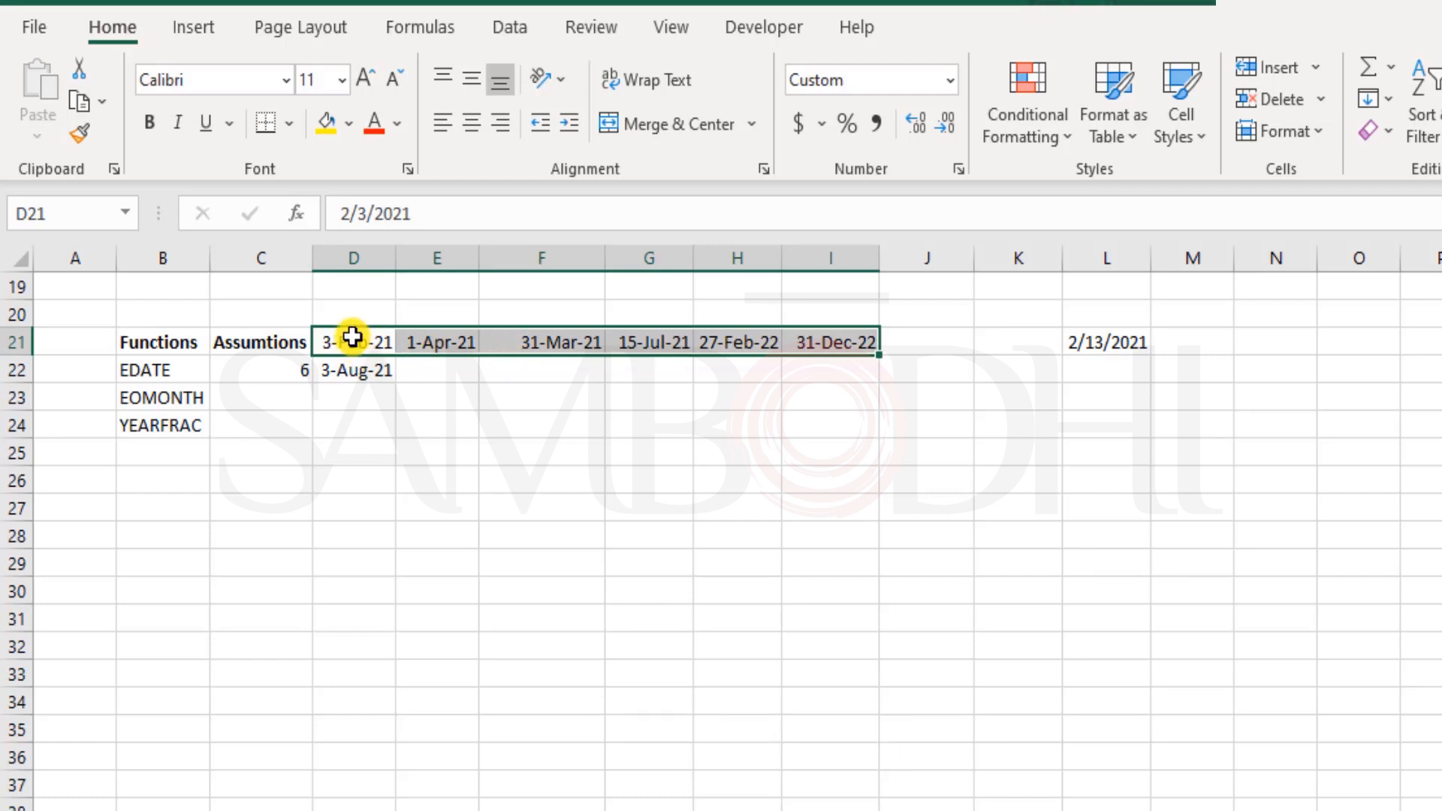
Apply the custom mmm-dd-yyyy format to D21:I23, e.g. Feb-03-2021.
{"action": "left_click_drag", "start_coordinate": [354, 341], "coordinate": [846, 398]}
{"action": "type", "text": "mmm-"}
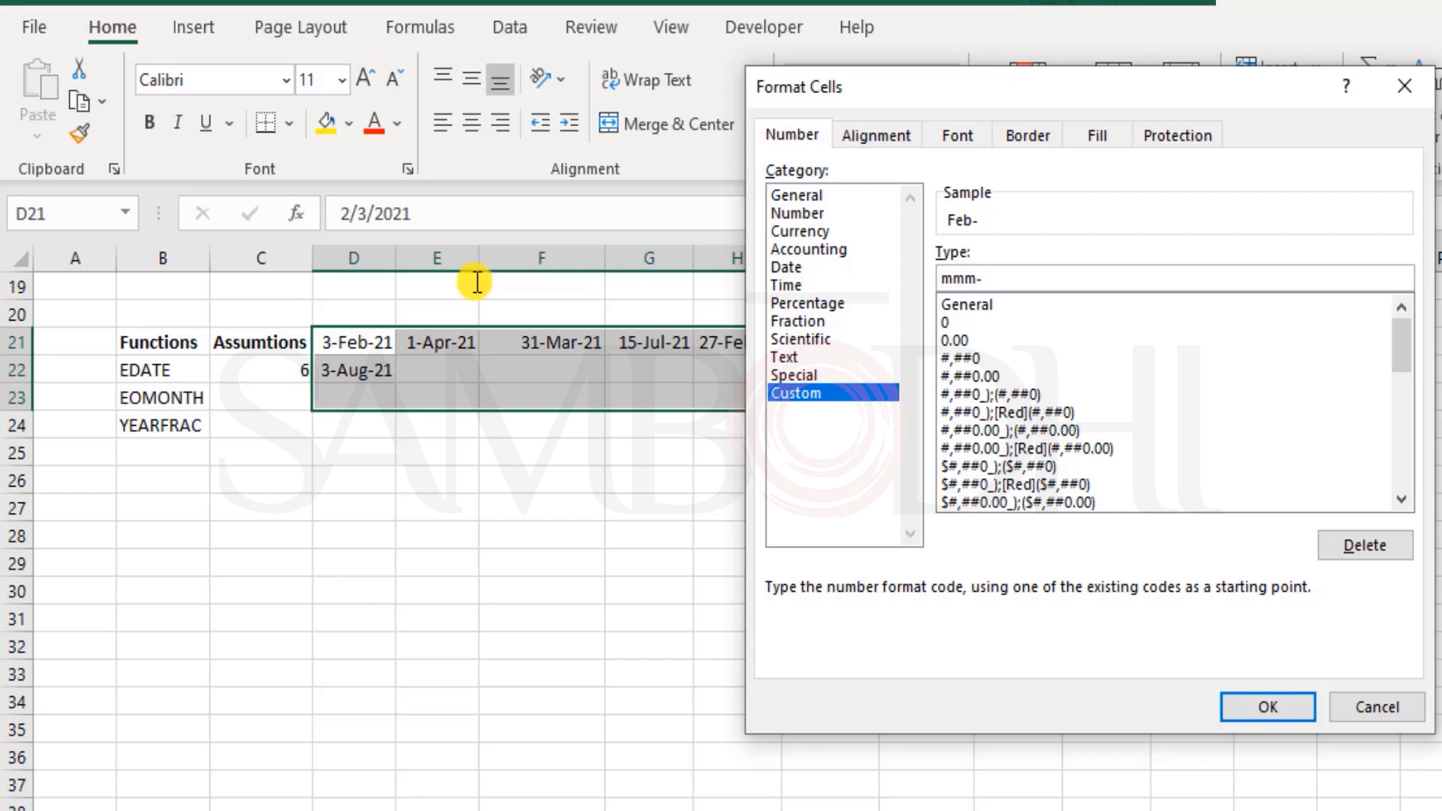
{"action": "left_click", "coordinate": [1011, 278]}
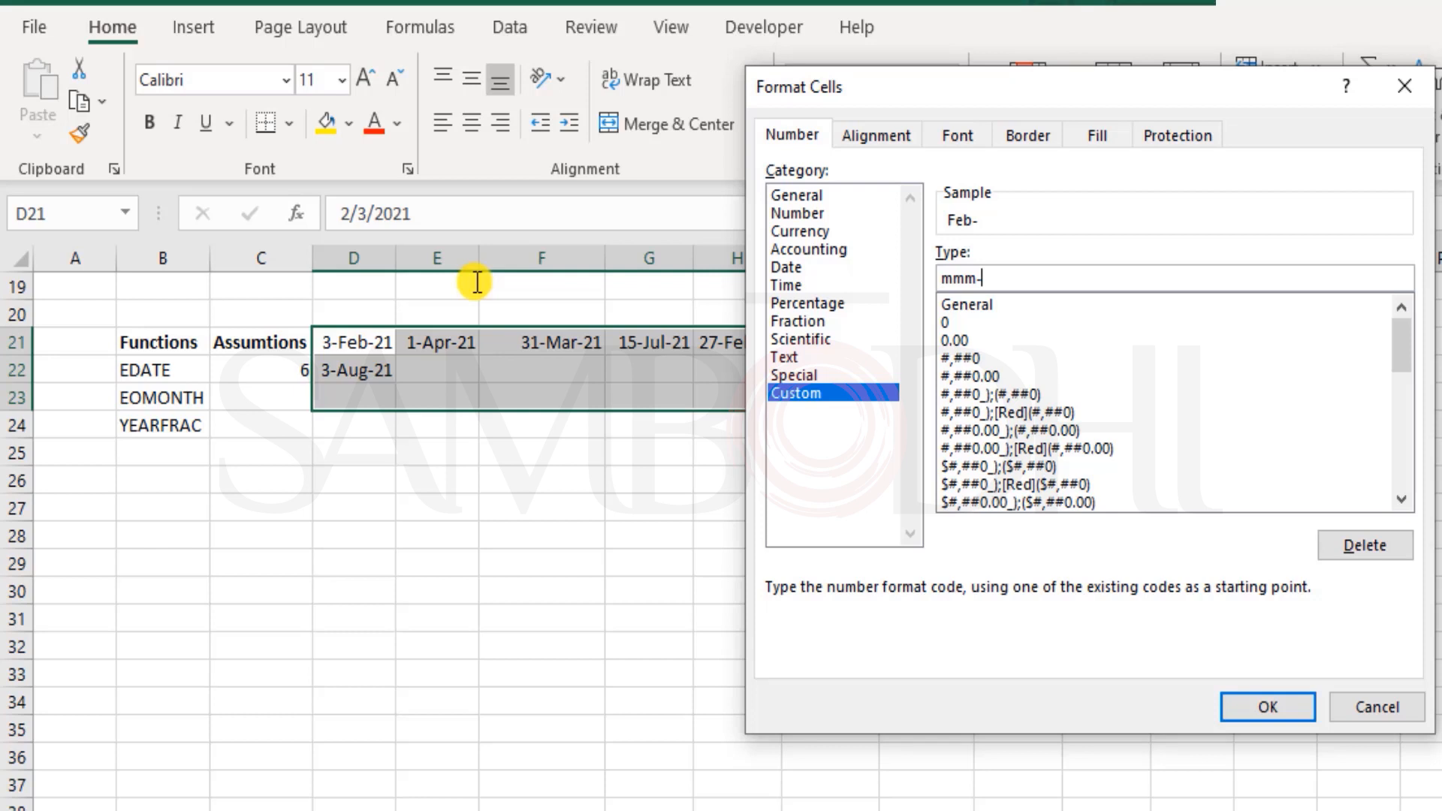
{"action": "type", "text": "dd-"}
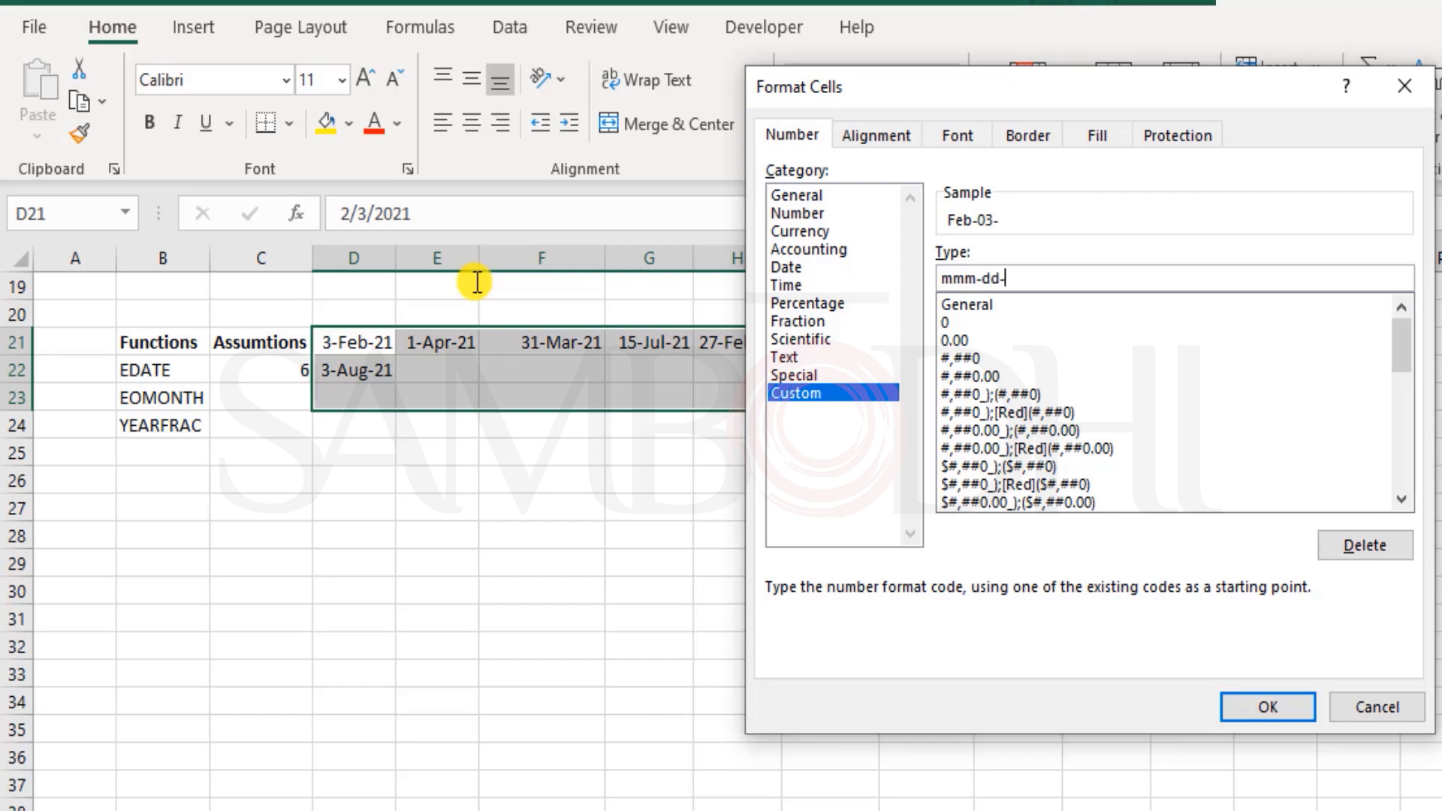
{"action": "type", "text": "yyyy"}
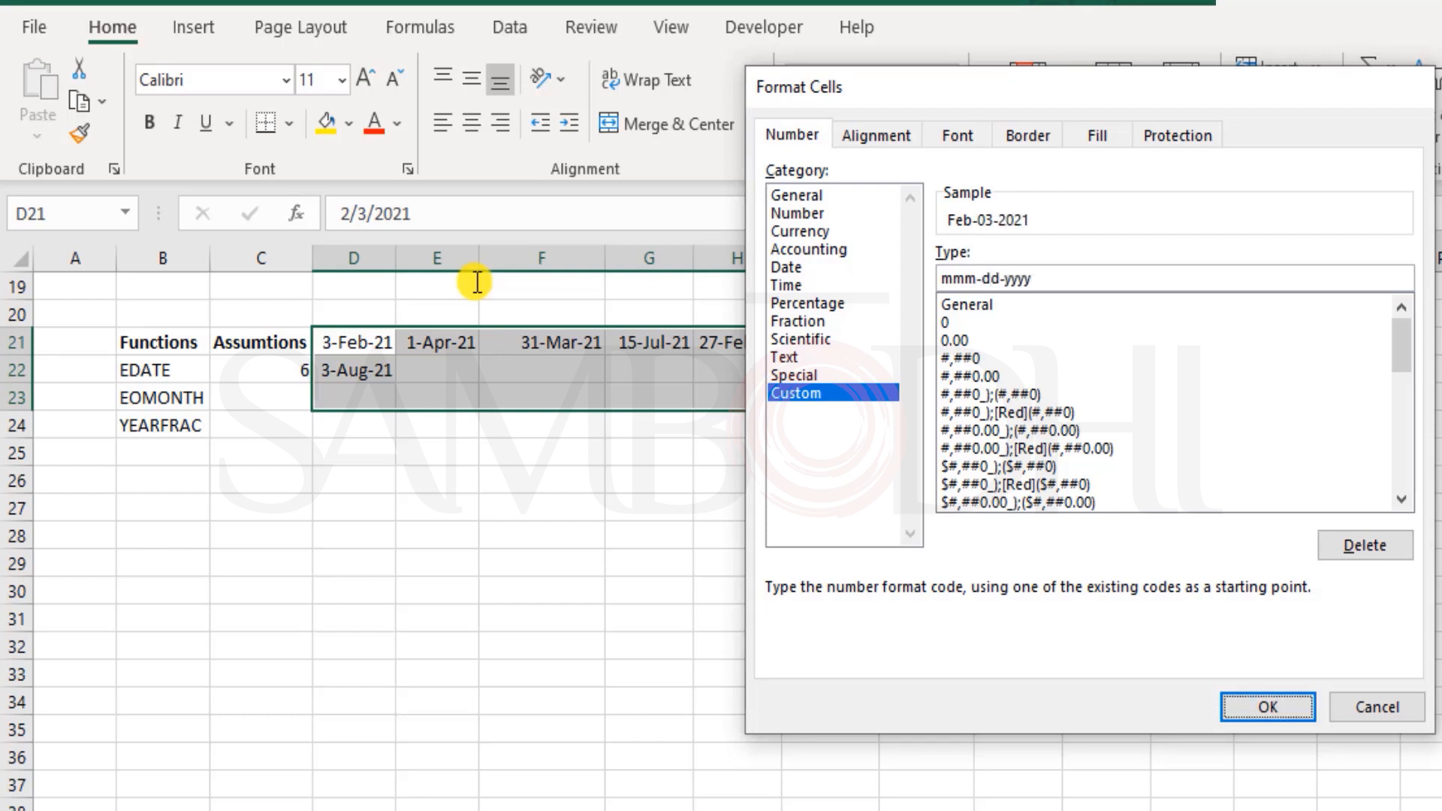
{"action": "left_click", "coordinate": [1266, 706]}
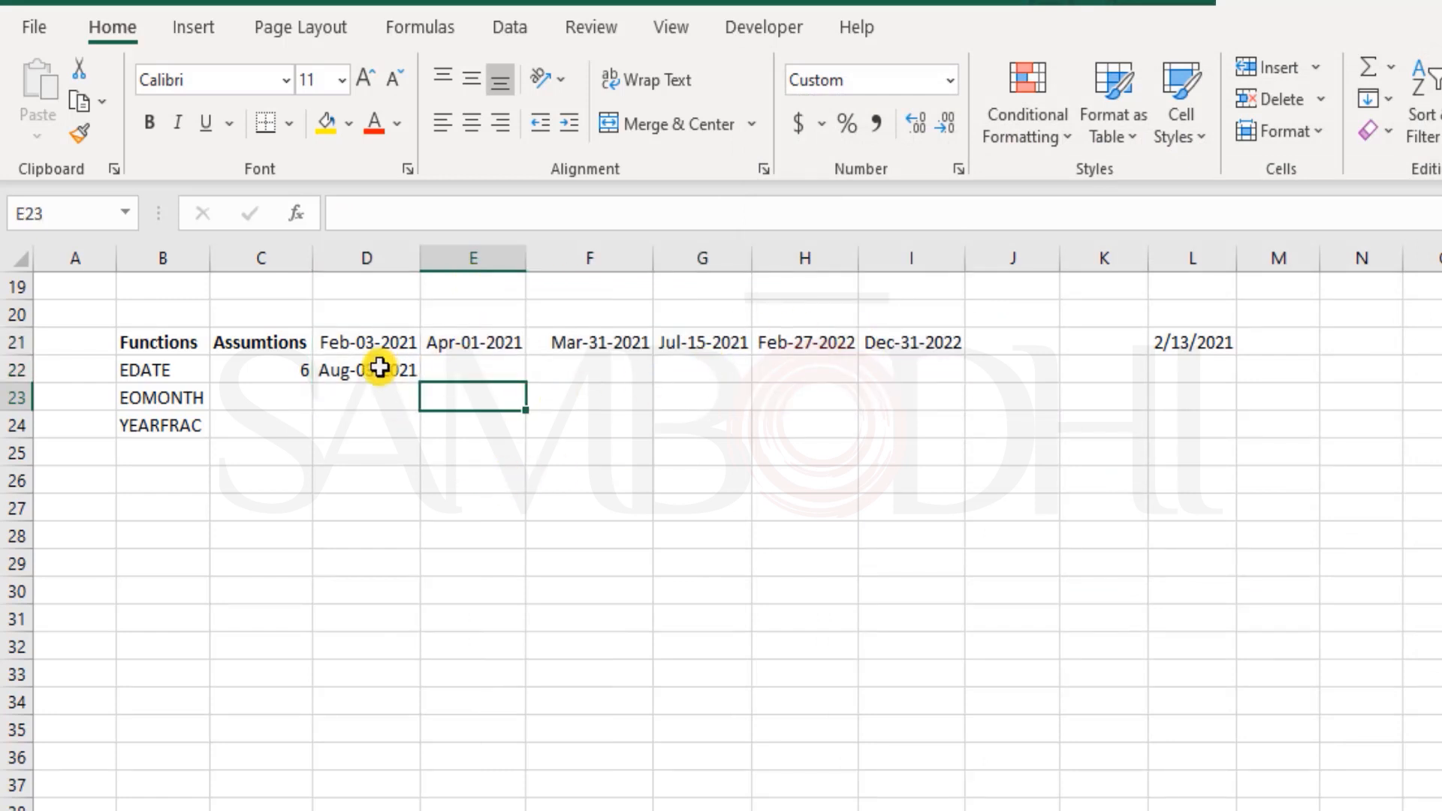
Enter =EDATE(E21,C22) in E22, giving Oct-01-2021.
{"action": "left_click", "coordinate": [366, 369]}
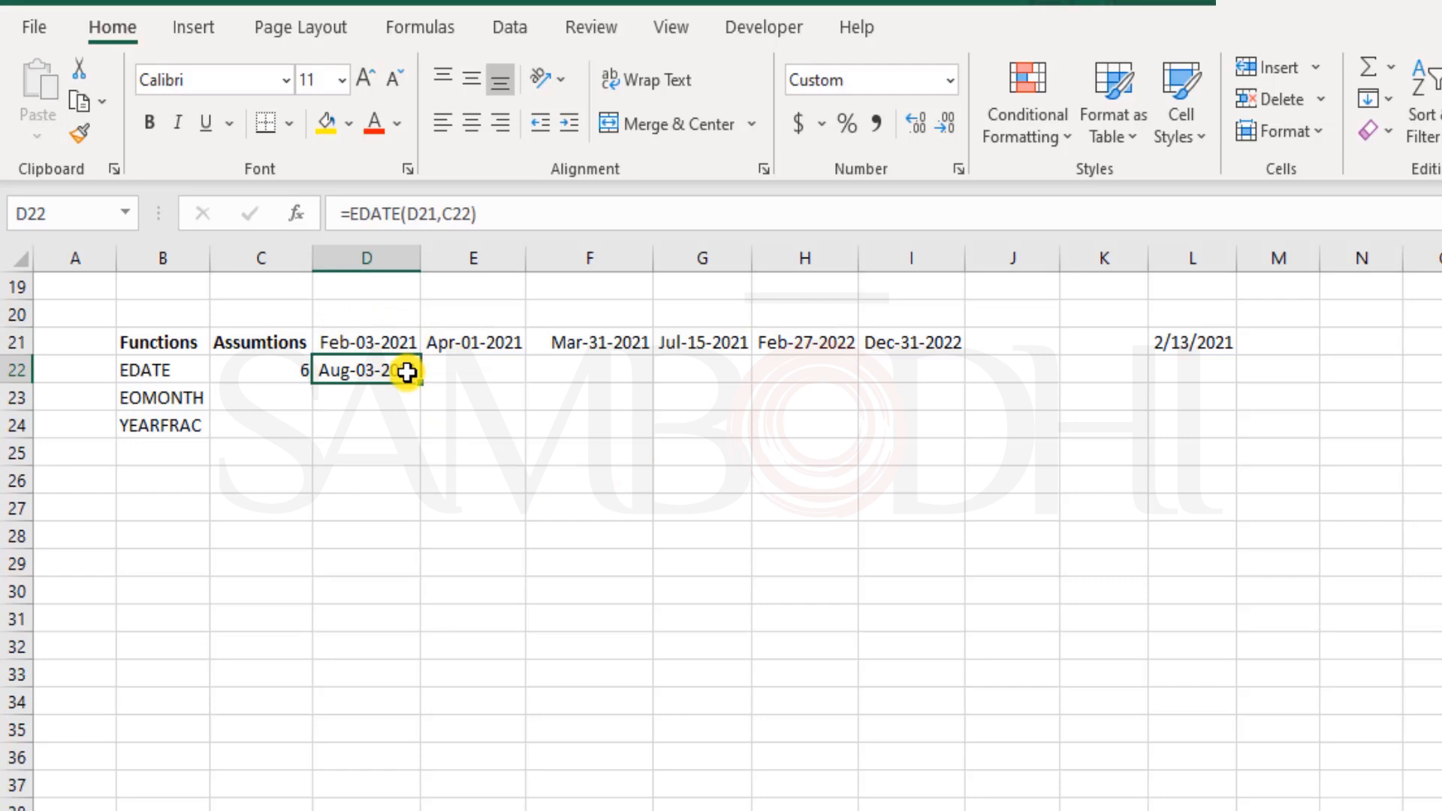
{"action": "mouse_move", "coordinate": [473, 361]}
{"action": "type", "text": "=EDATE("}
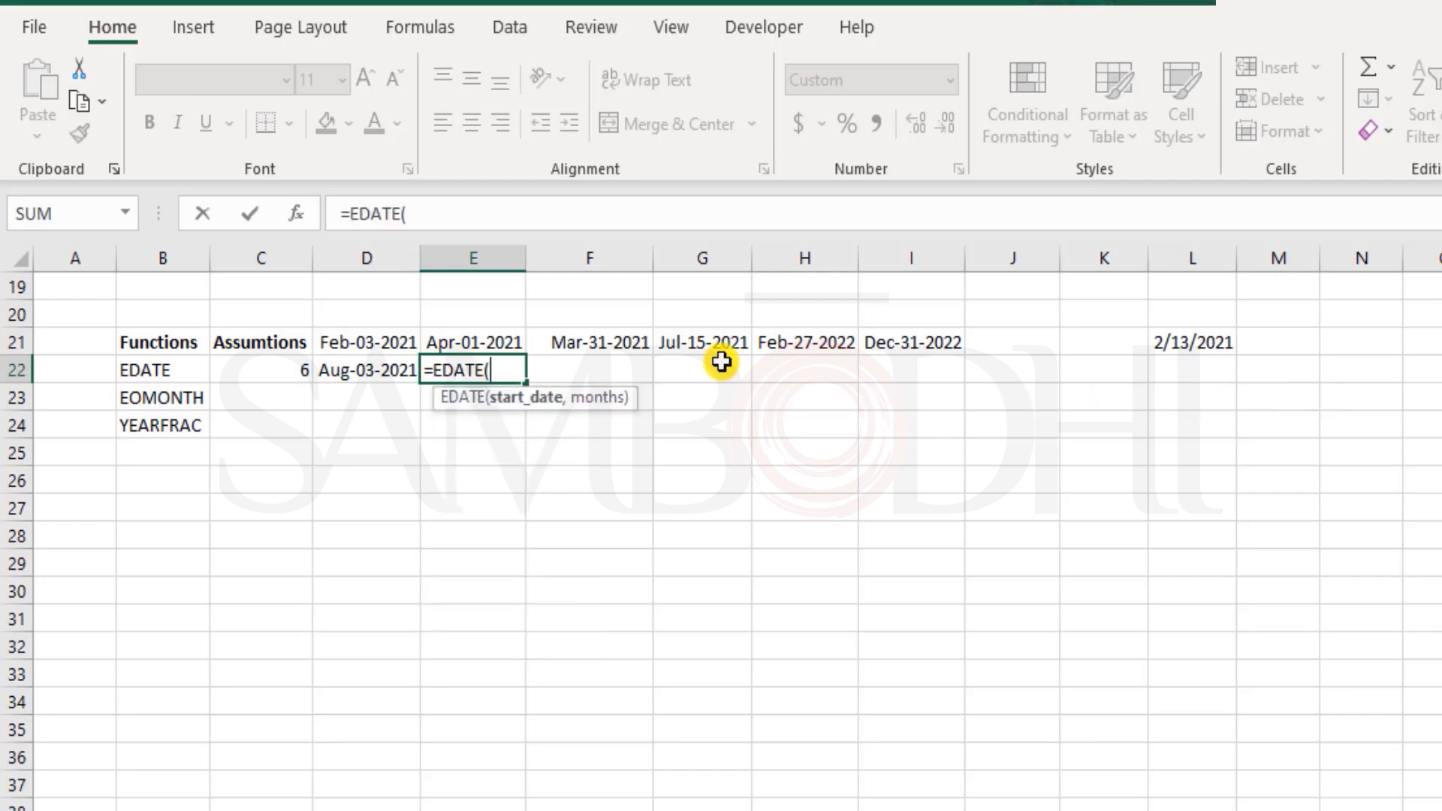
{"action": "left_click", "coordinate": [472, 342]}
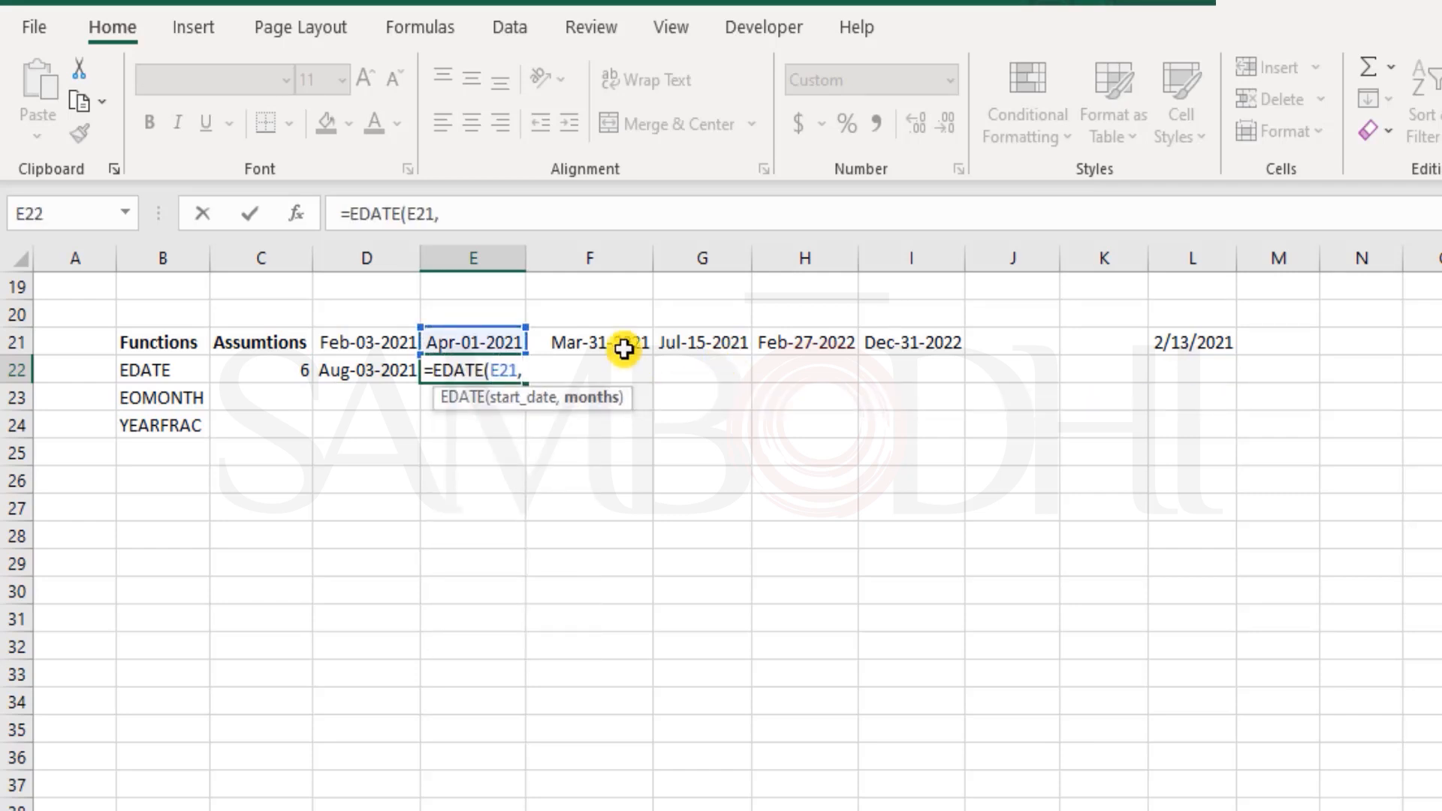
{"action": "left_click", "coordinate": [261, 370]}
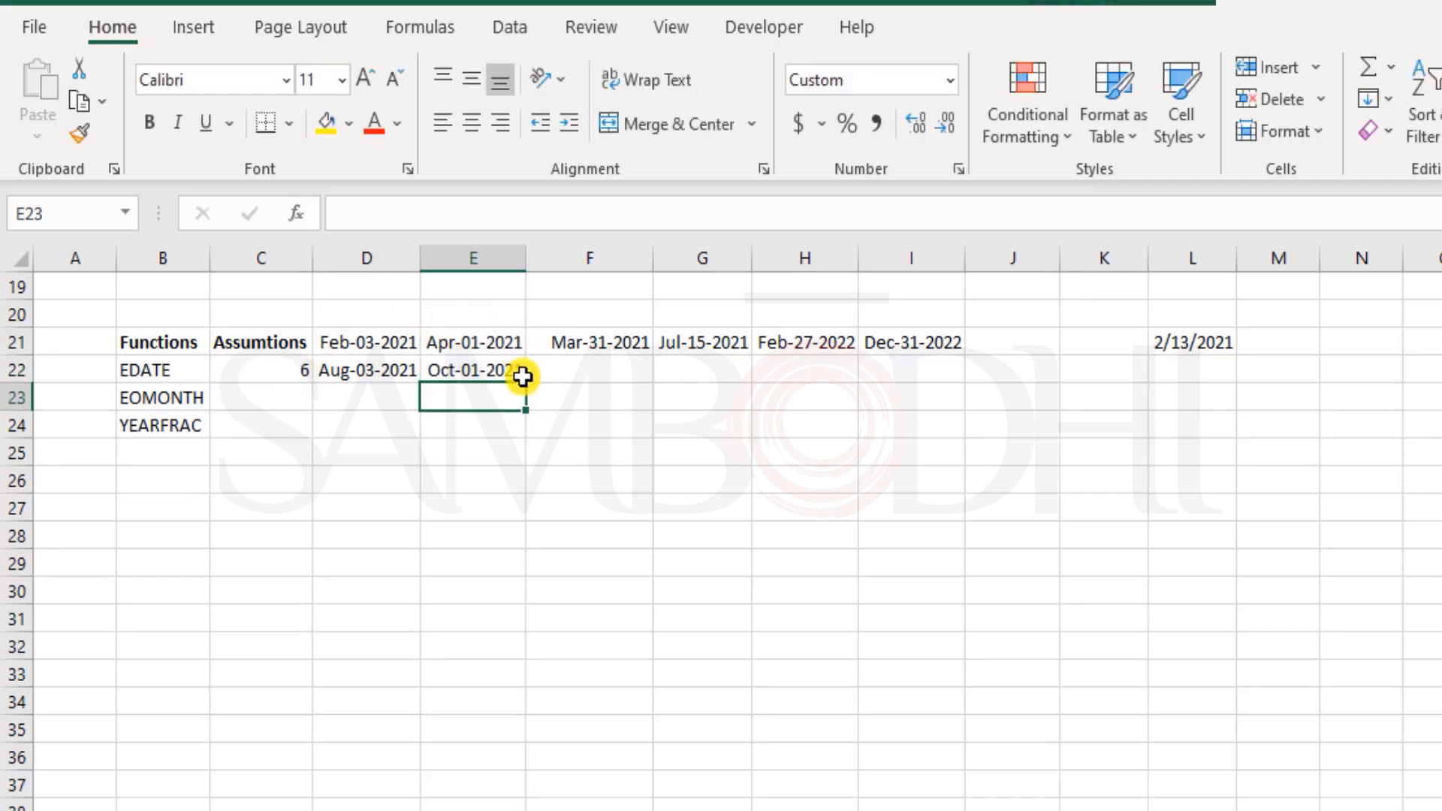
{"action": "mouse_move", "coordinate": [541, 363]}
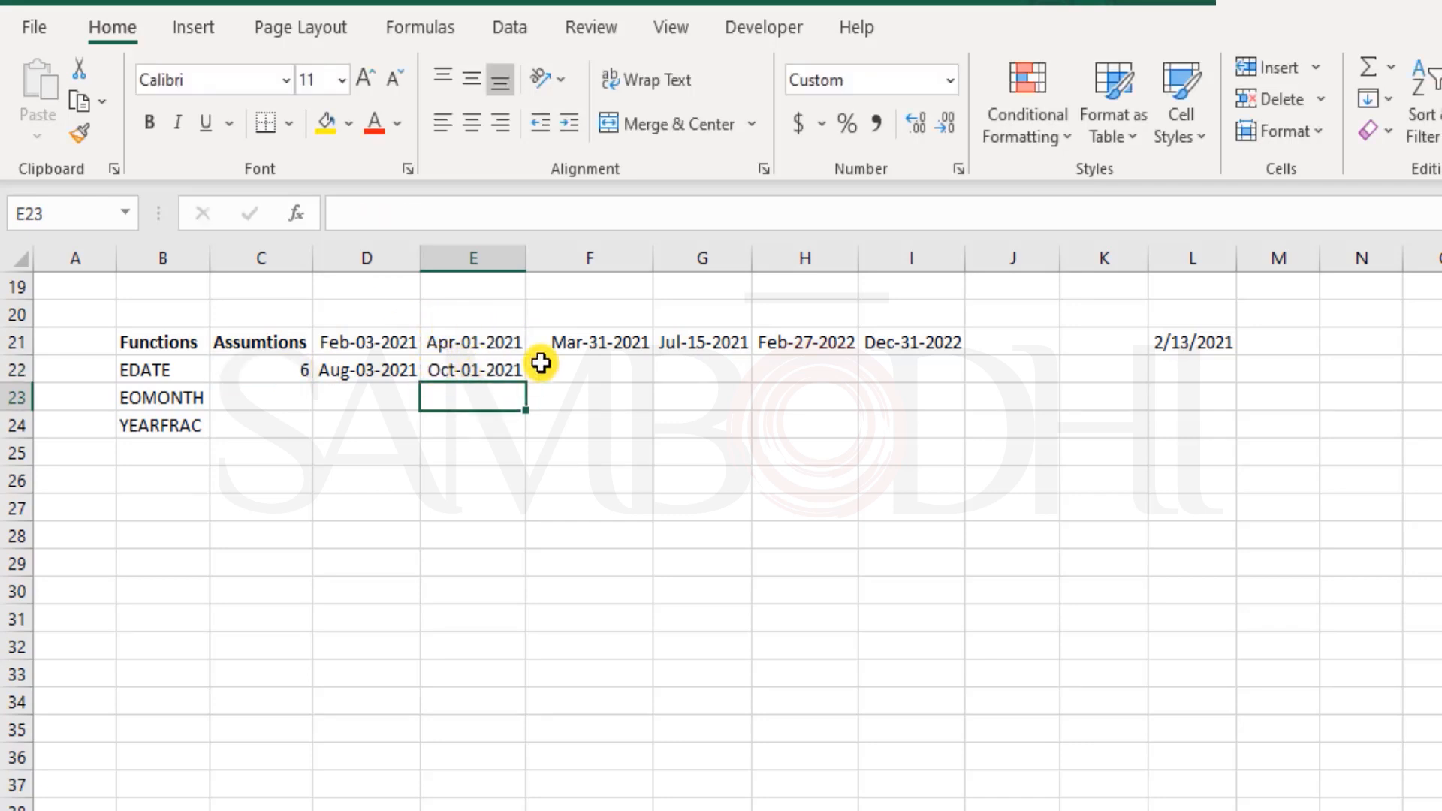
Enter =EDATE(F21,C22) in F22, giving Sep-30-2021.
{"action": "left_click", "coordinate": [589, 369]}
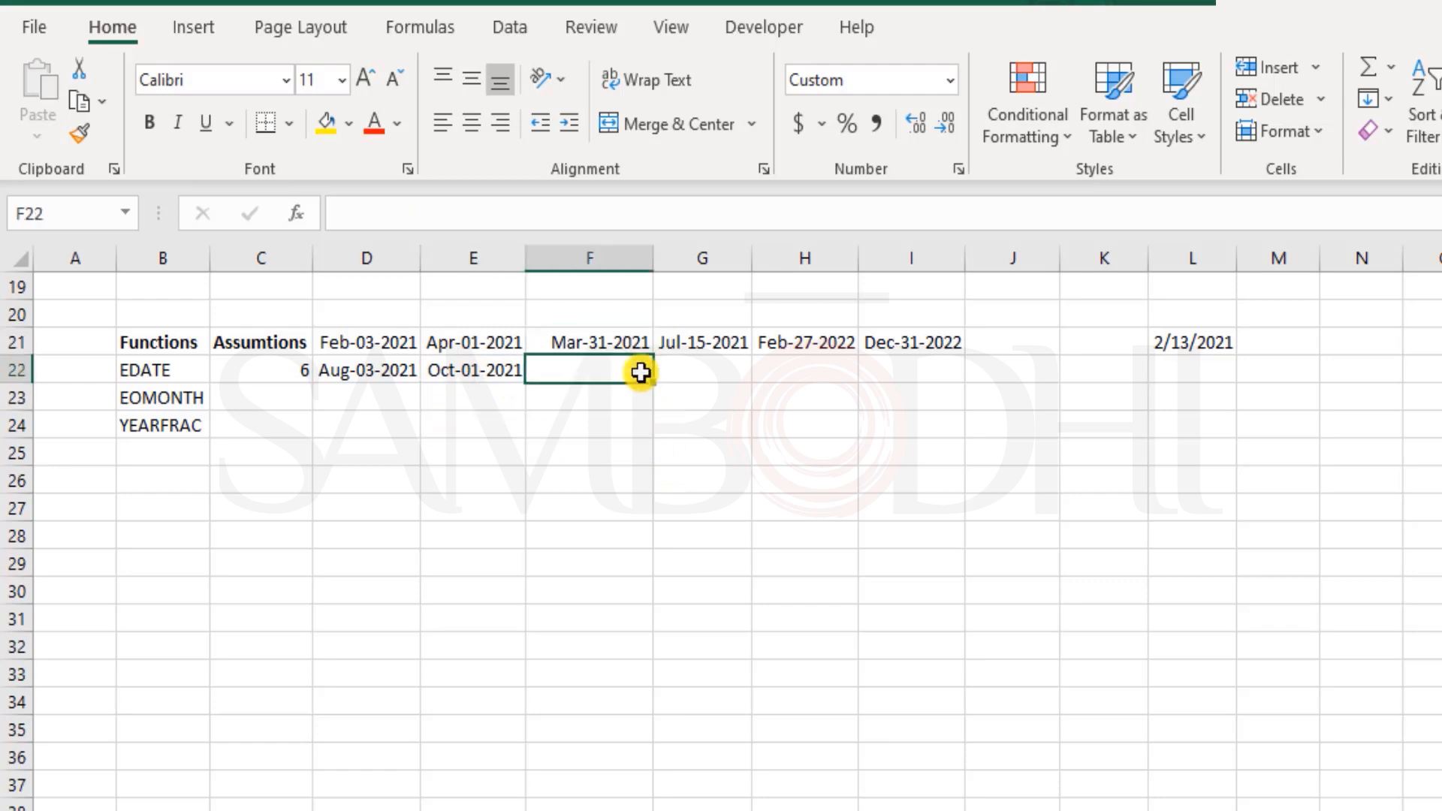
{"action": "type", "text": "="}
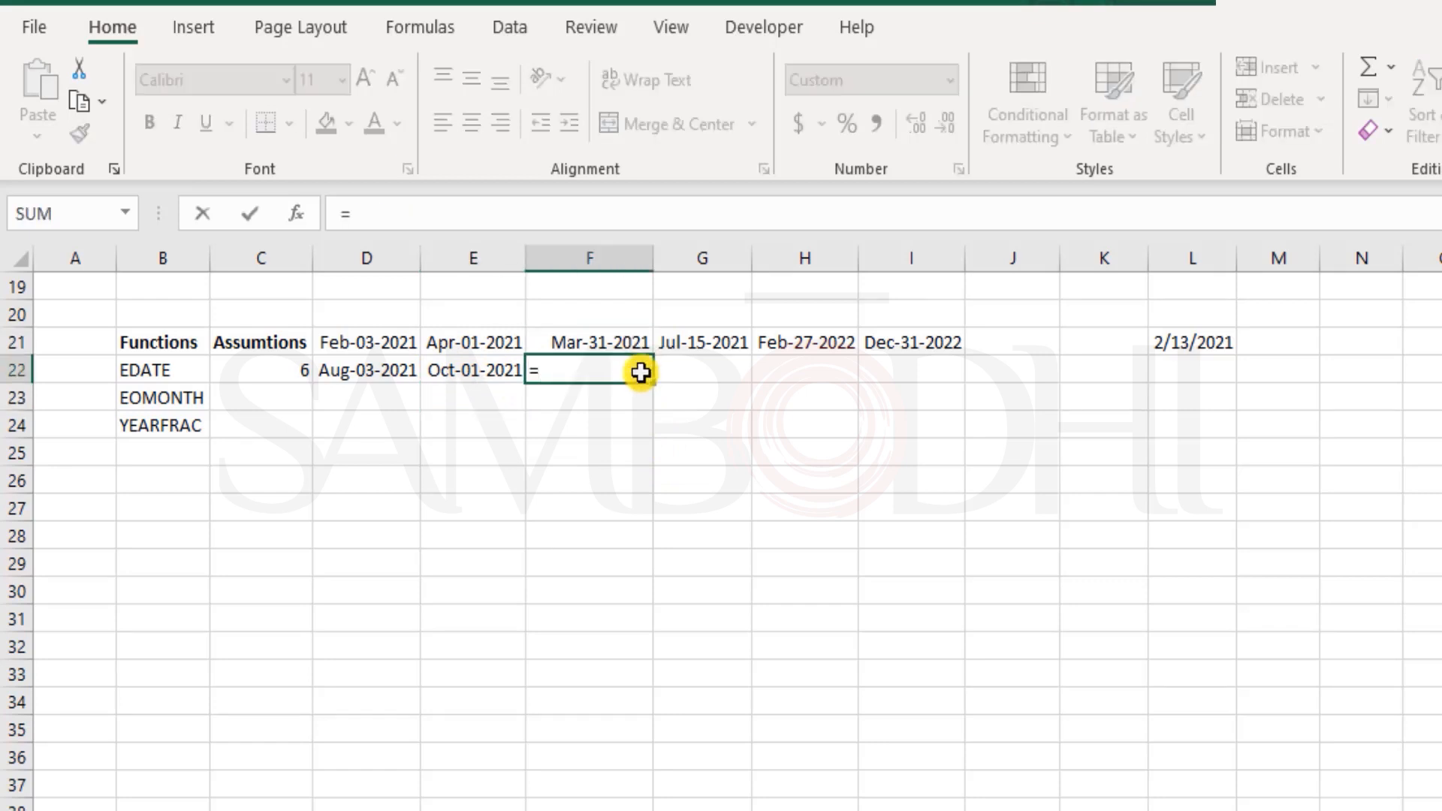
{"action": "type", "text": "EDATE("}
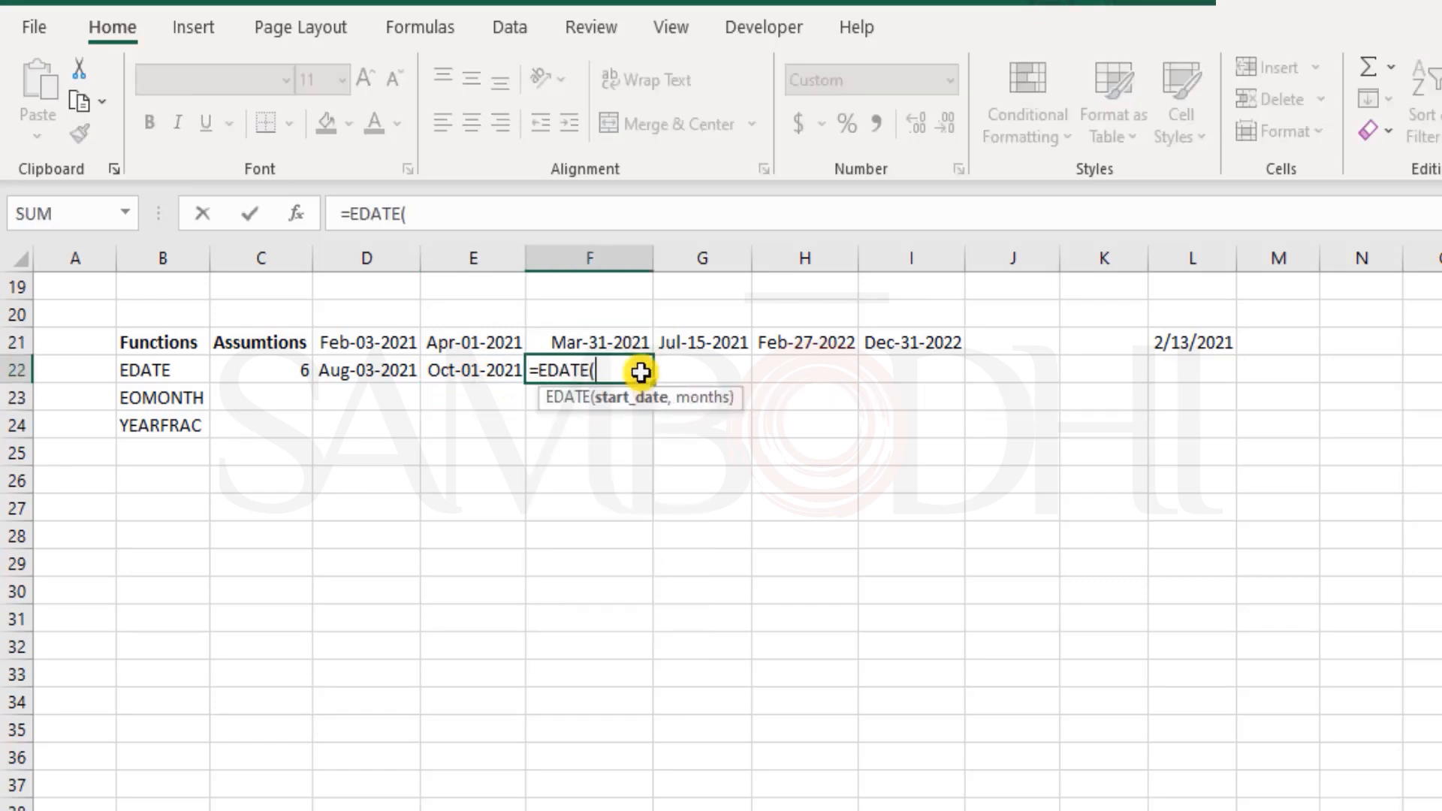
{"action": "left_click", "coordinate": [588, 343]}
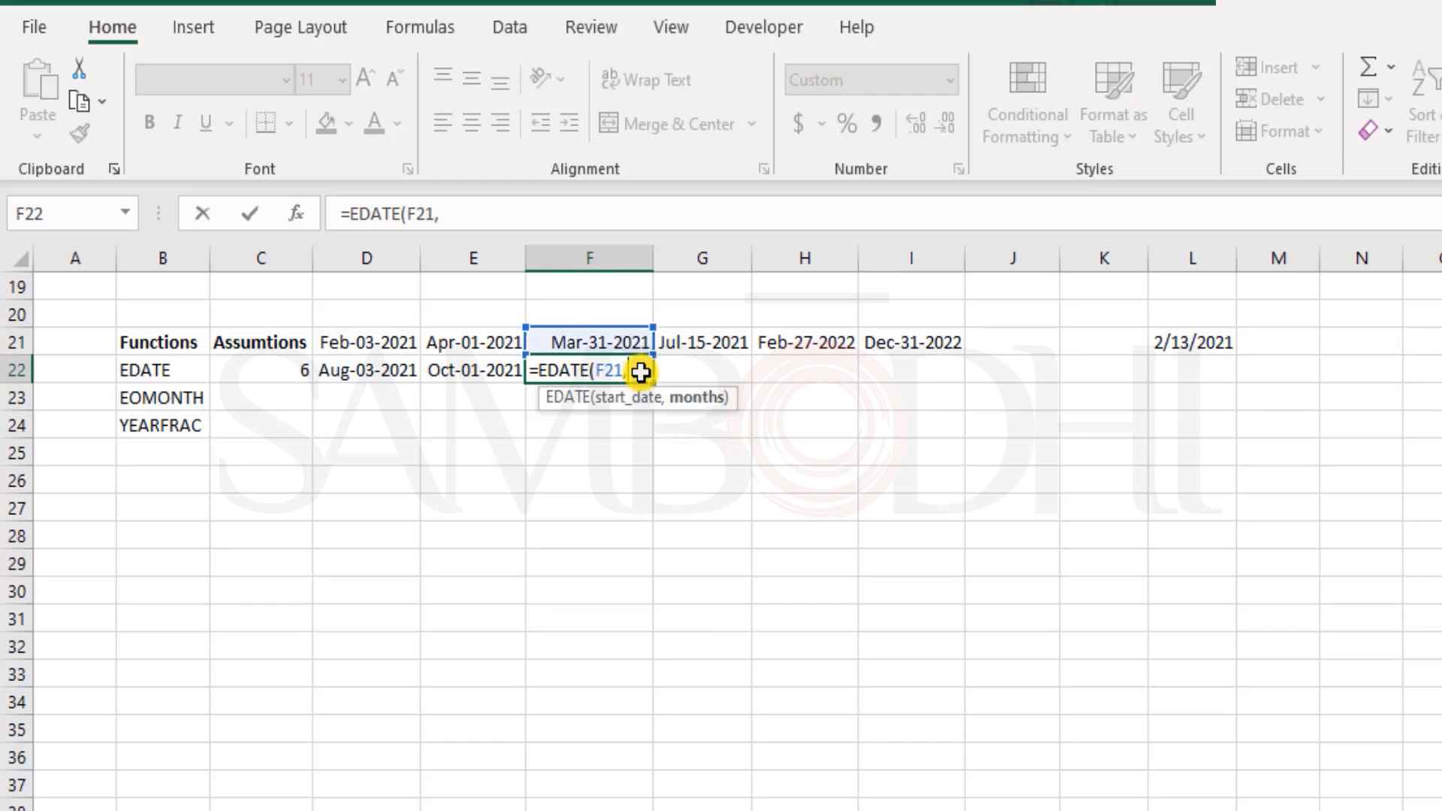
{"action": "left_click", "coordinate": [260, 370]}
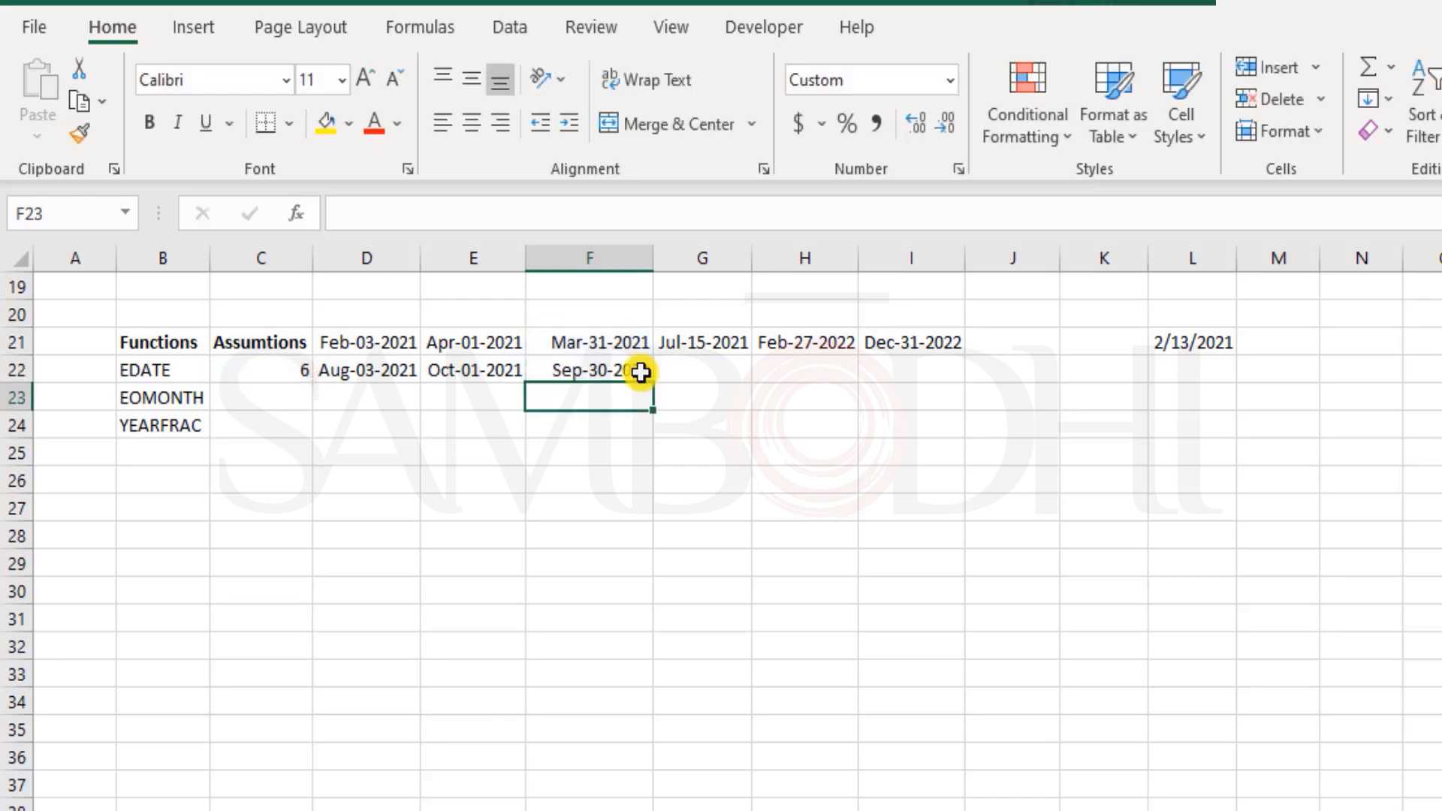
{"action": "left_click", "coordinate": [589, 369]}
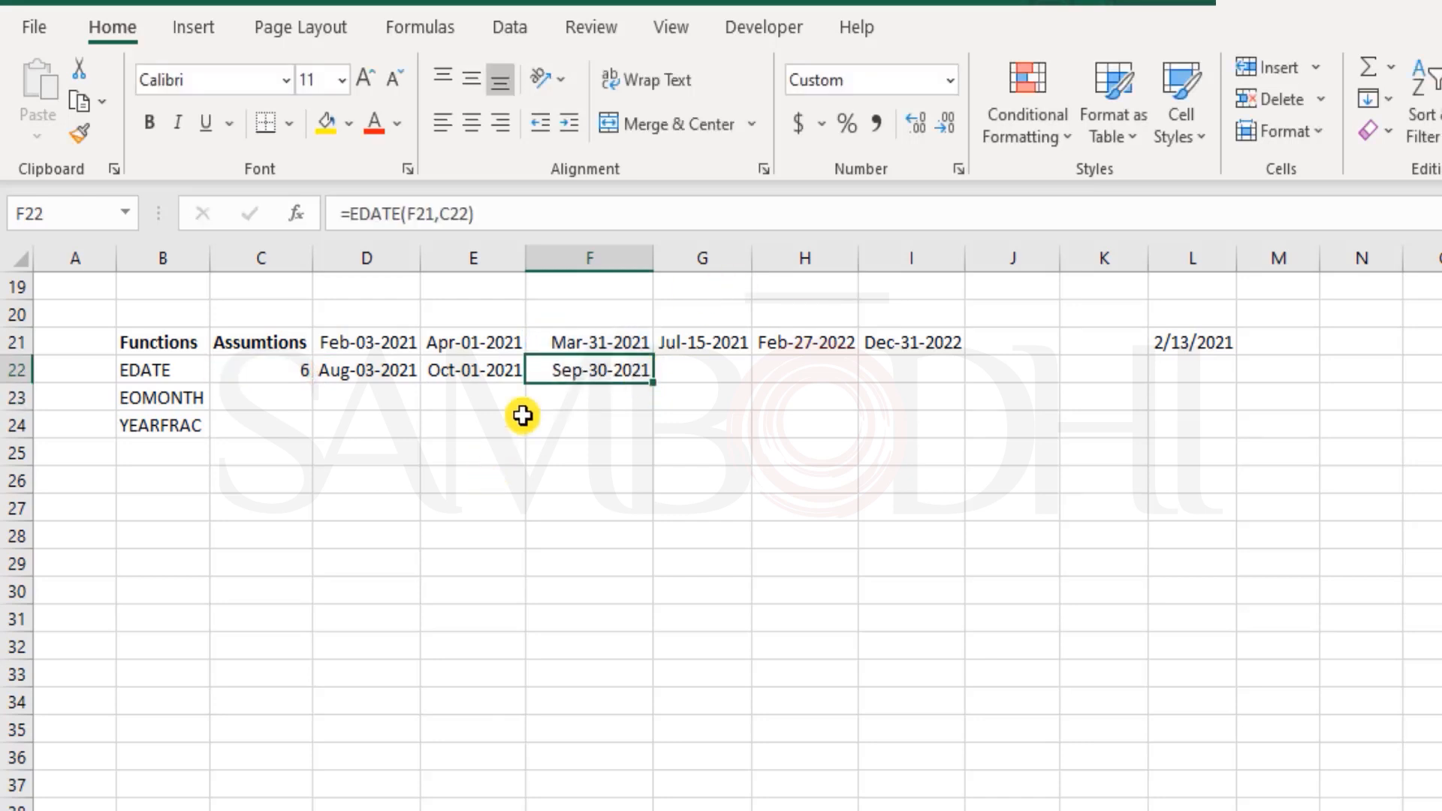
{"action": "mouse_move", "coordinate": [655, 375]}
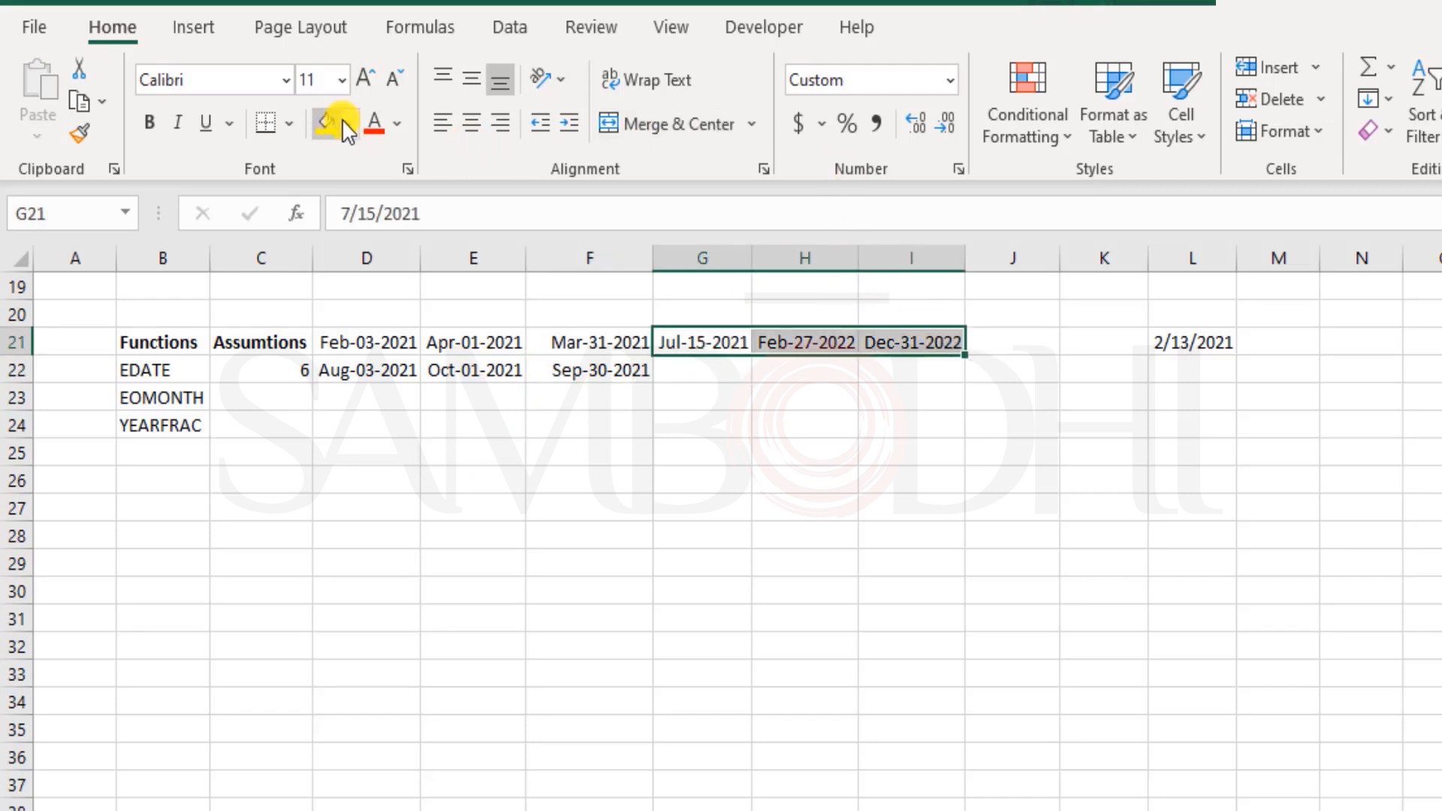
Fill the remaining dates light blue and enter a backward EDATE in G22, giving Jan-15-2021.
{"action": "left_click", "coordinate": [355, 122]}
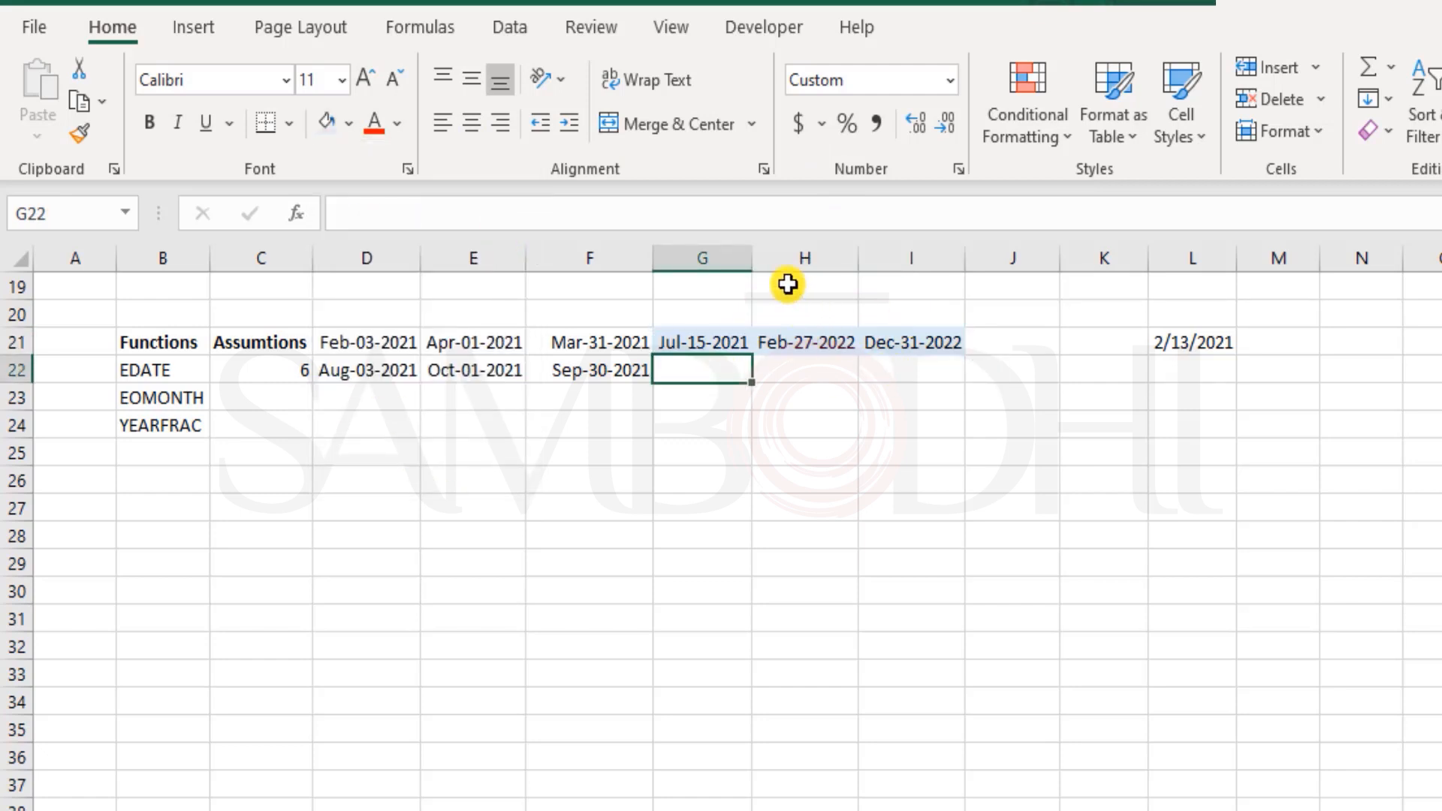
{"action": "mouse_move", "coordinate": [451, 402]}
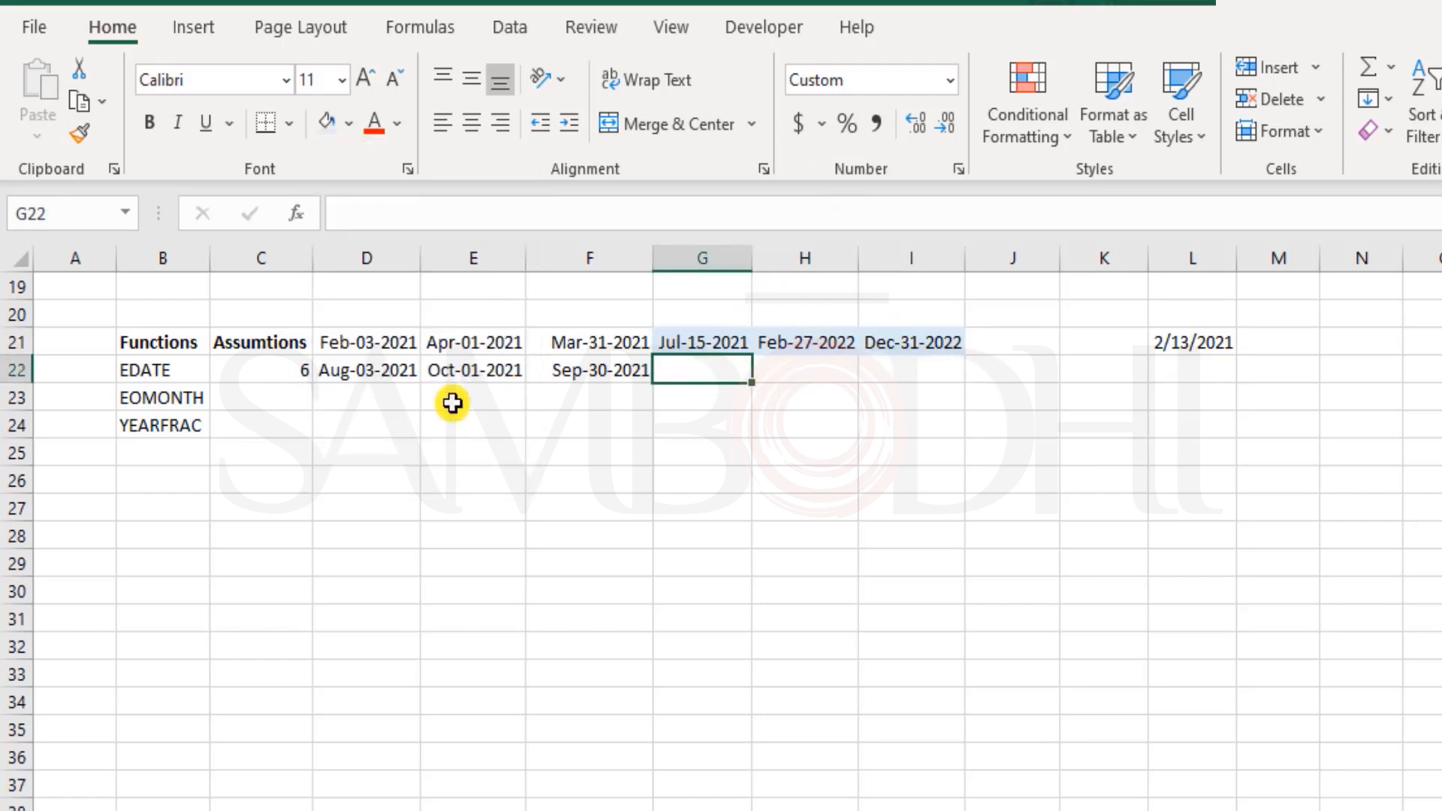
{"action": "left_click_drag", "start_coordinate": [366, 369], "coordinate": [589, 370]}
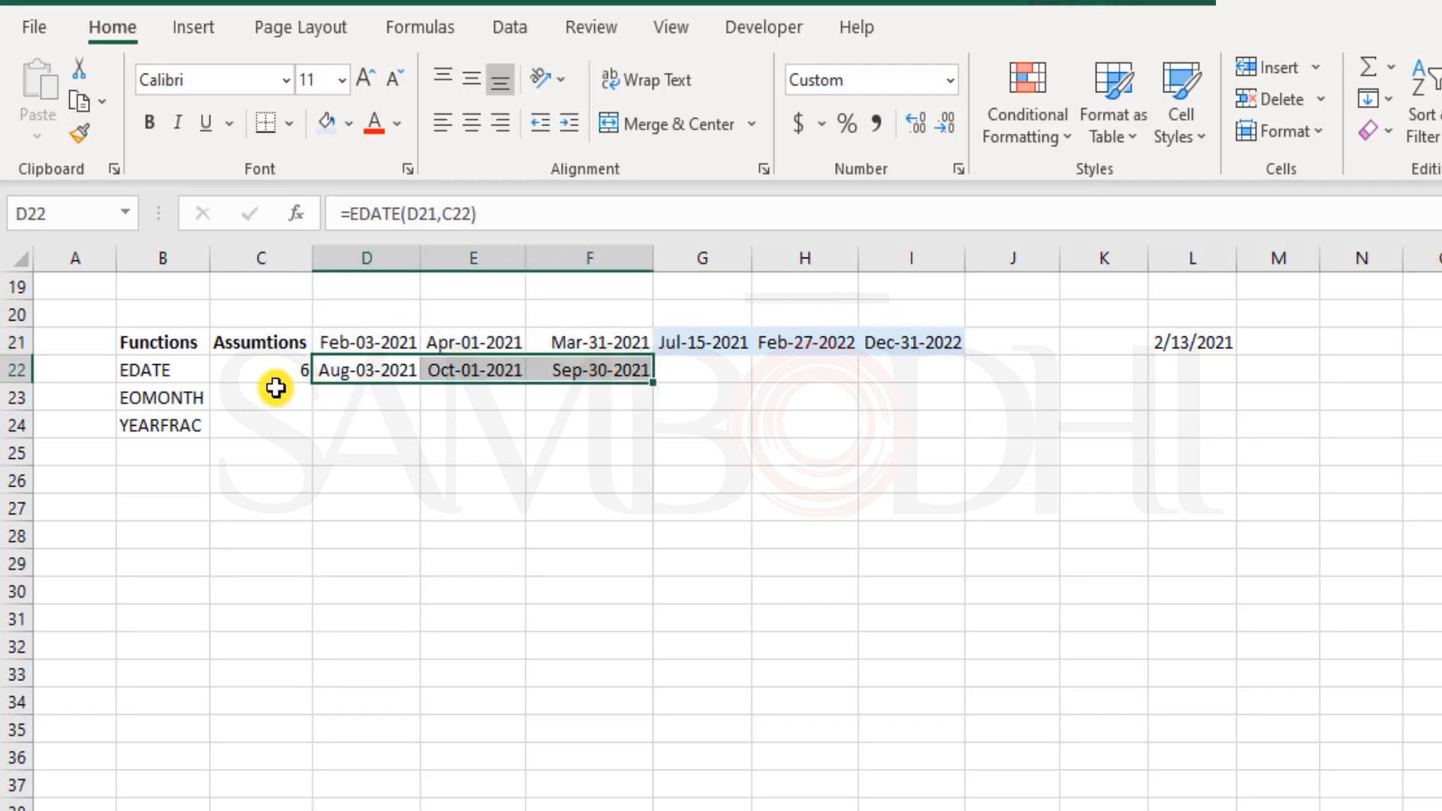
{"action": "left_click", "coordinate": [700, 370]}
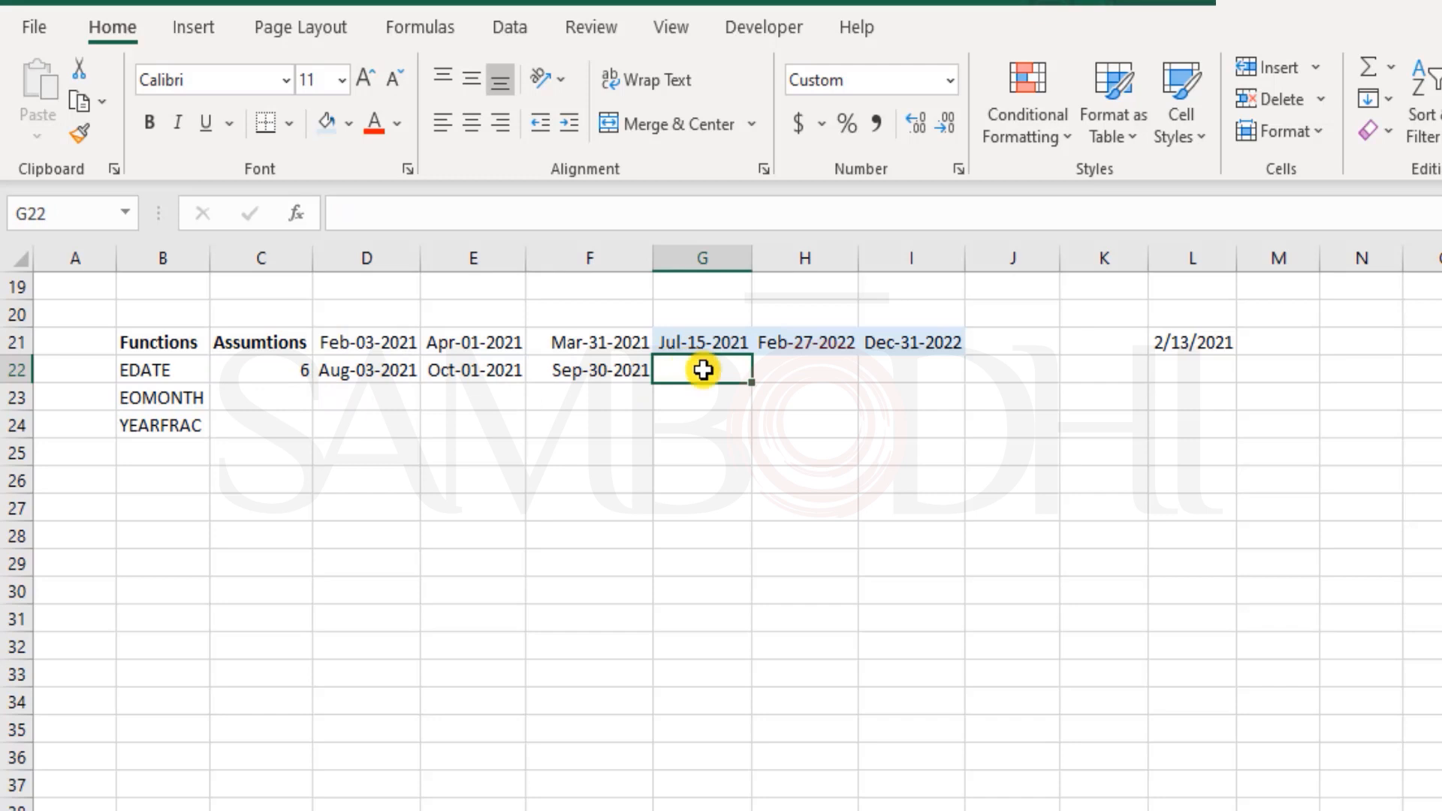
{"action": "type", "text": "=EDATE(G21"}
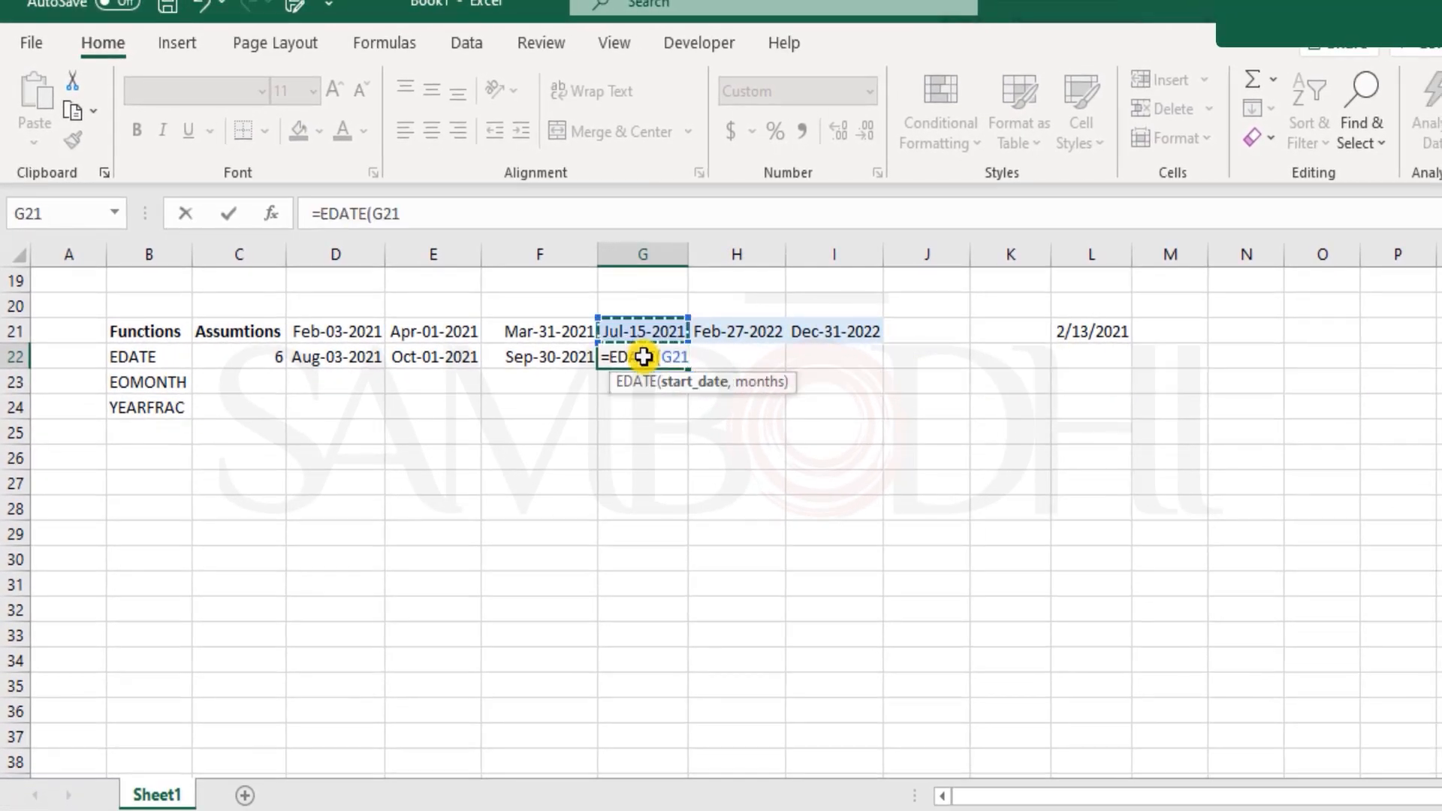
{"action": "type", "text": ","}
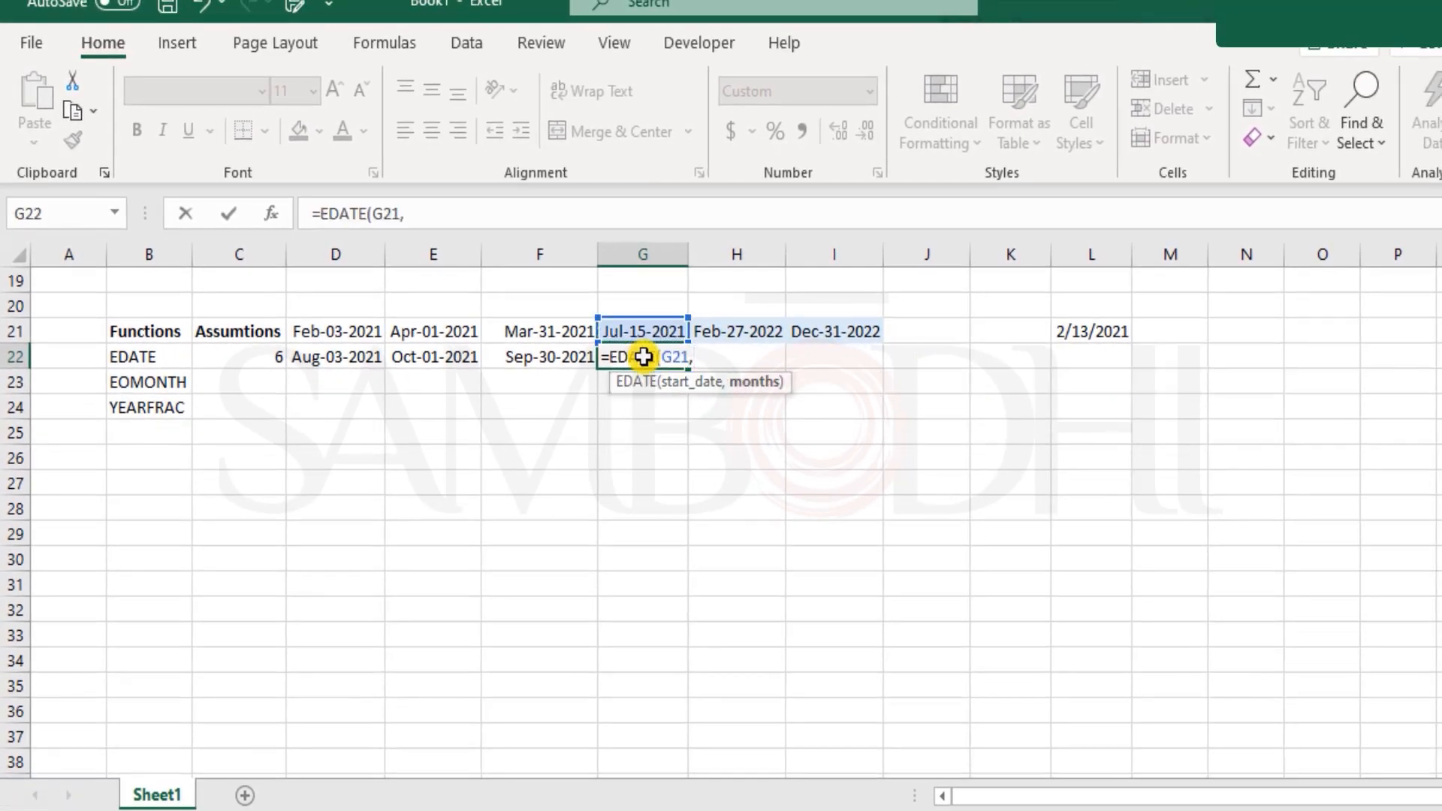
{"action": "type", "text": "-C22"}
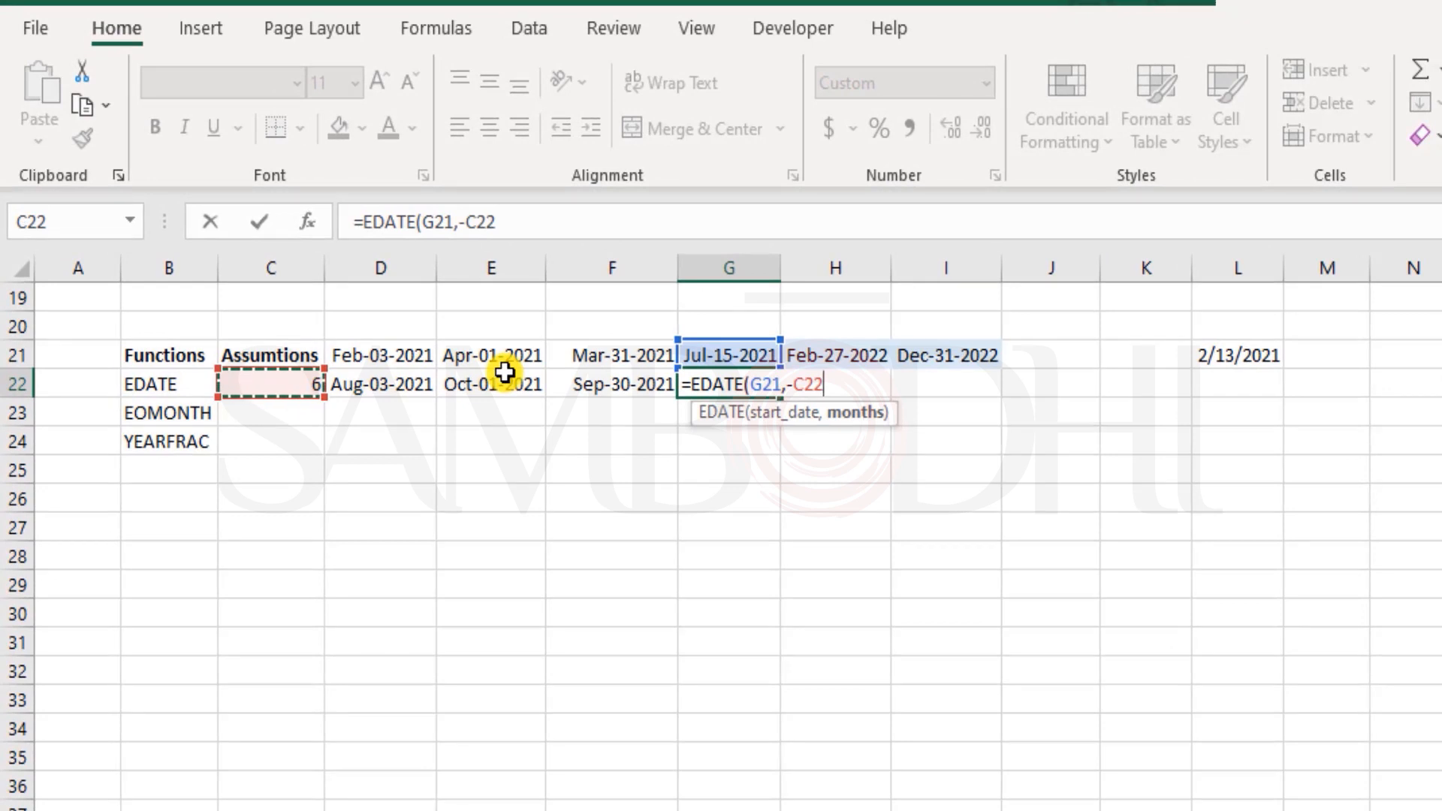
{"action": "key", "text": "Enter"}
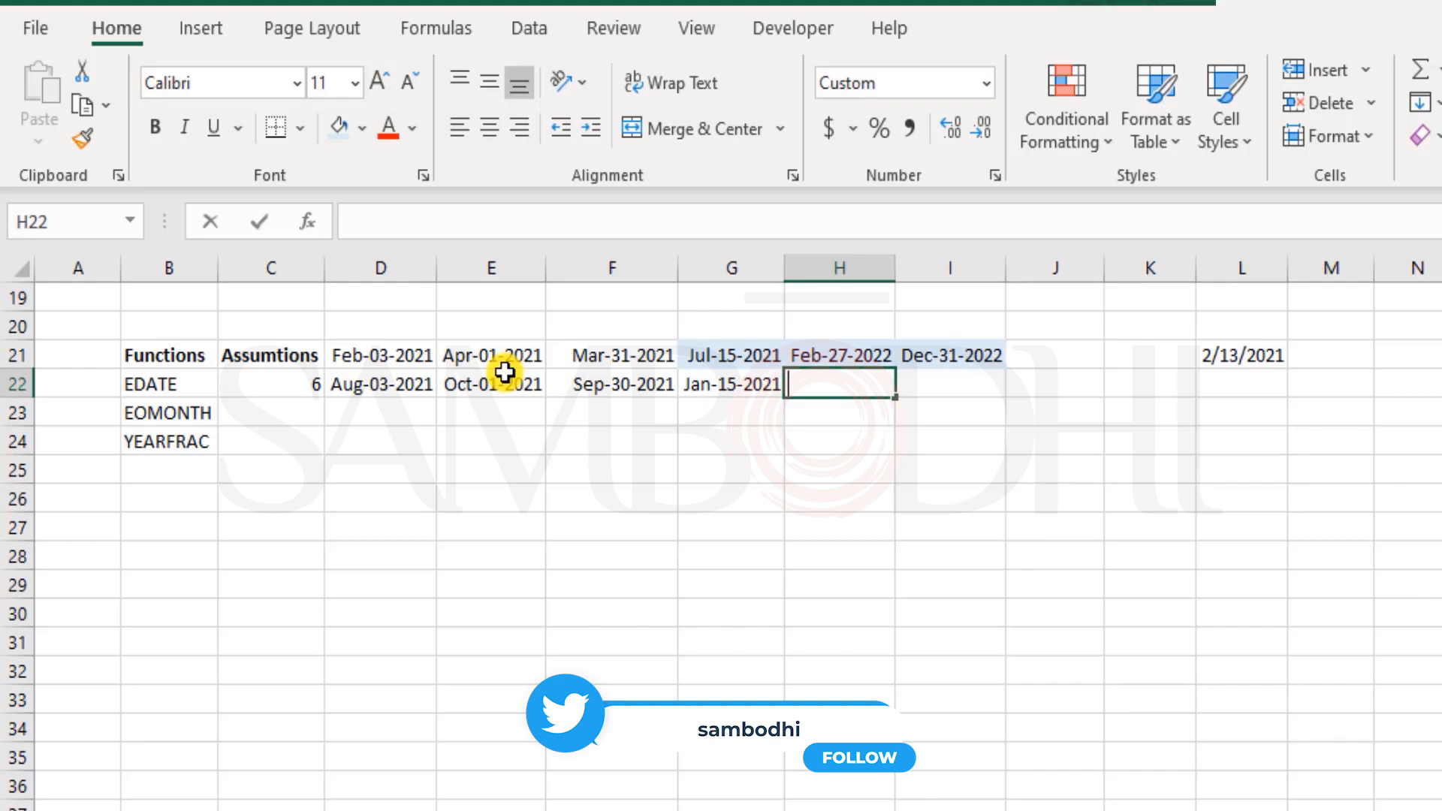
Enter =EDATE(H21,C22) in H22 for Aug-27-2022.
{"action": "type", "text": "=edat"}
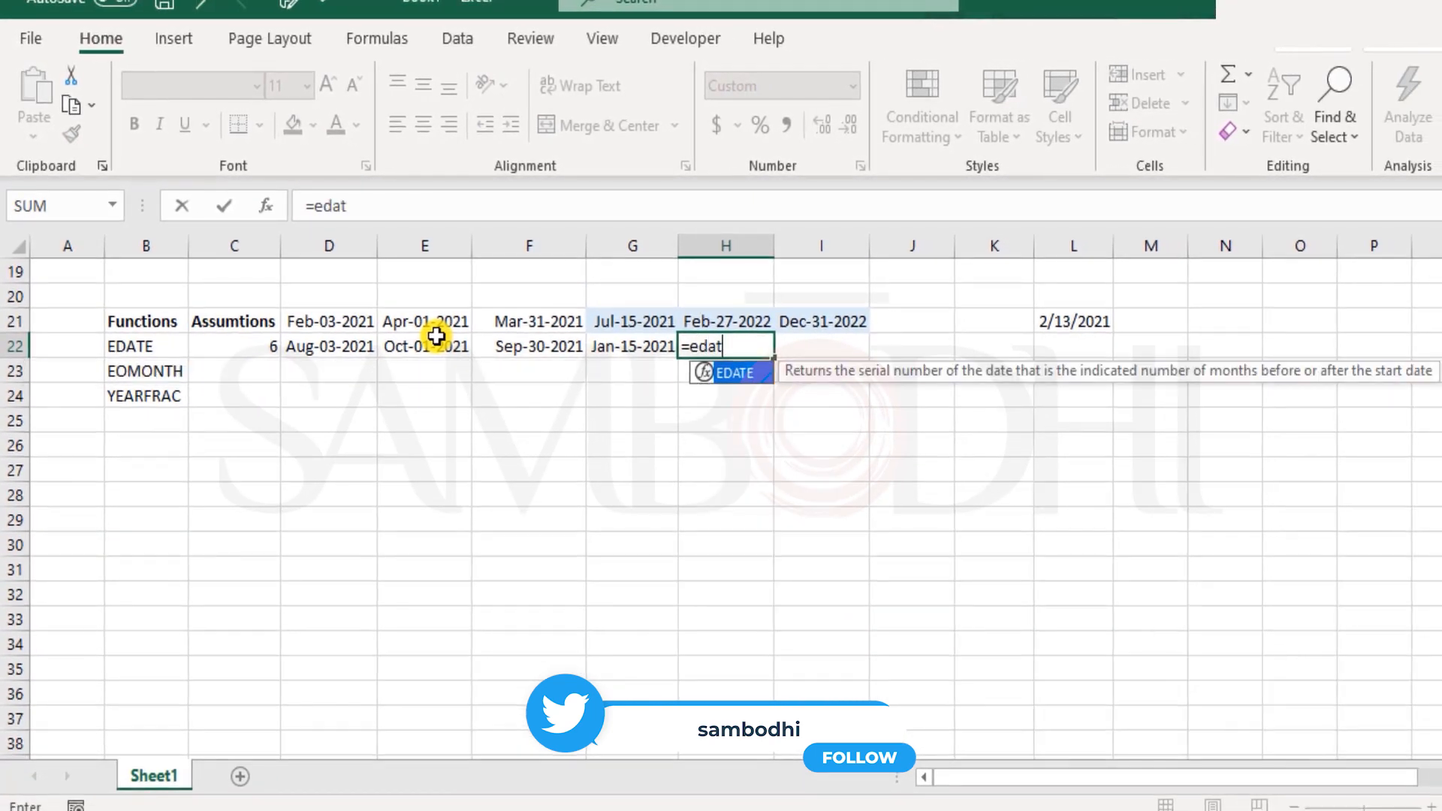
{"action": "left_click", "coordinate": [726, 321]}
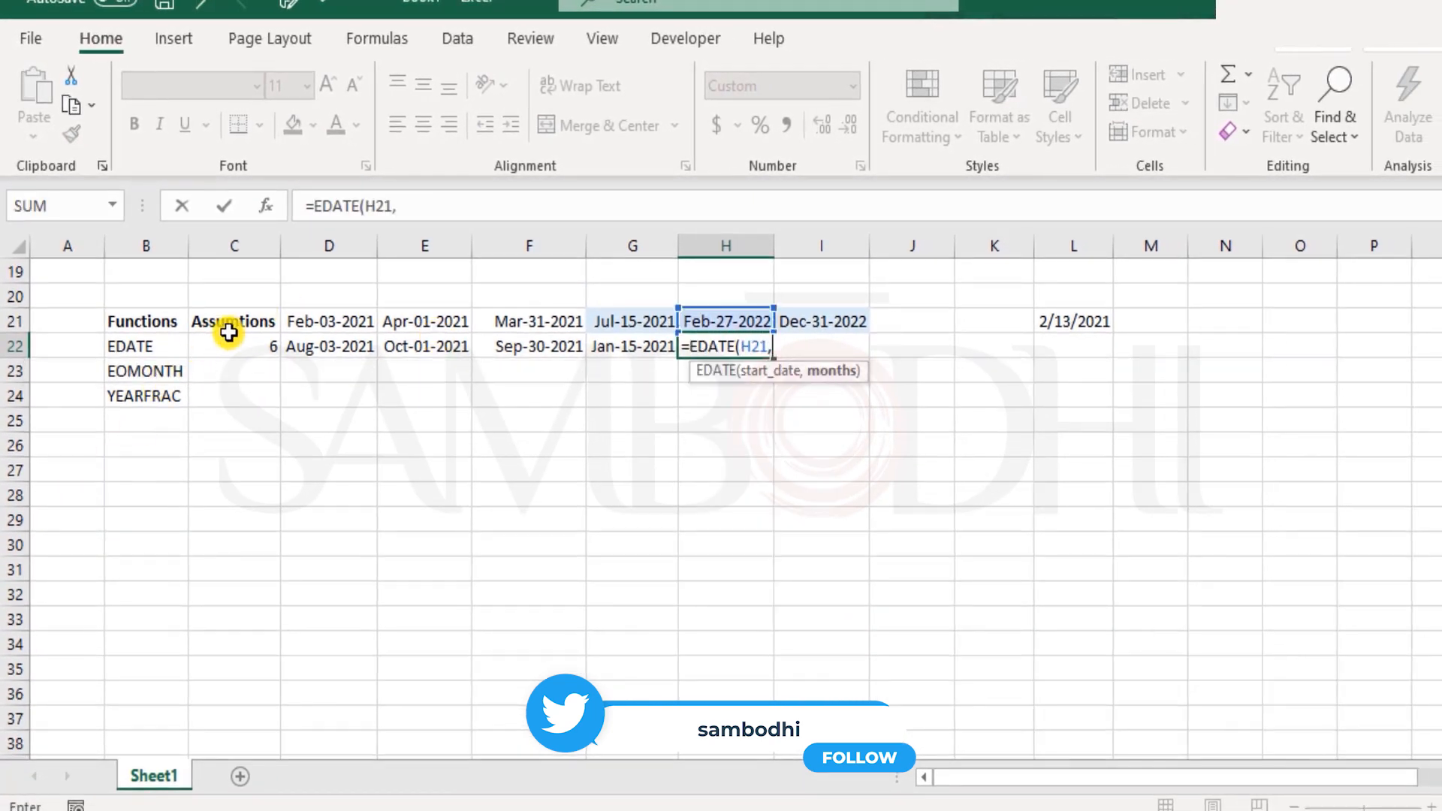
{"action": "left_click", "coordinate": [233, 346]}
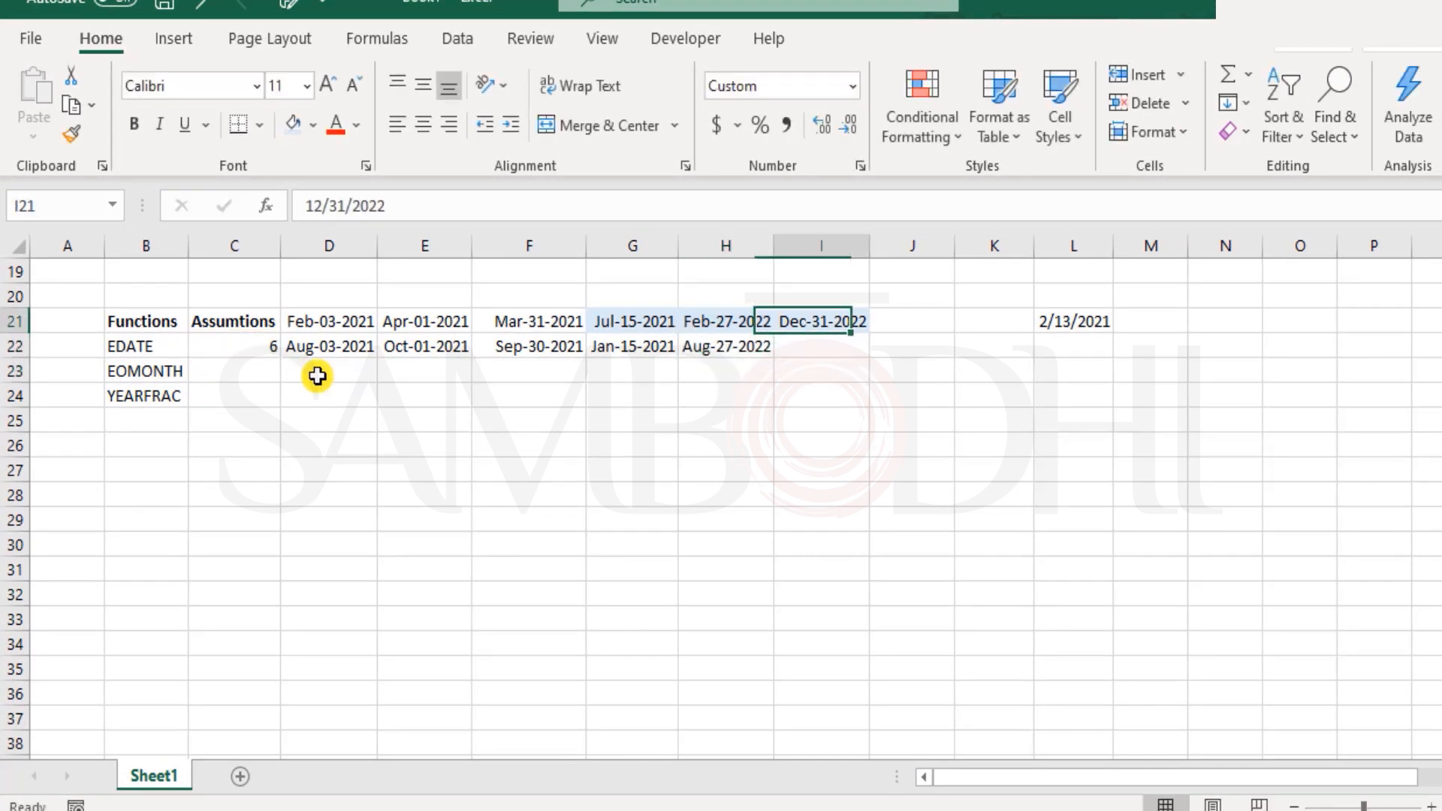
Replace the last date in I21 with 3/1/2022.
{"action": "left_click", "coordinate": [820, 320]}
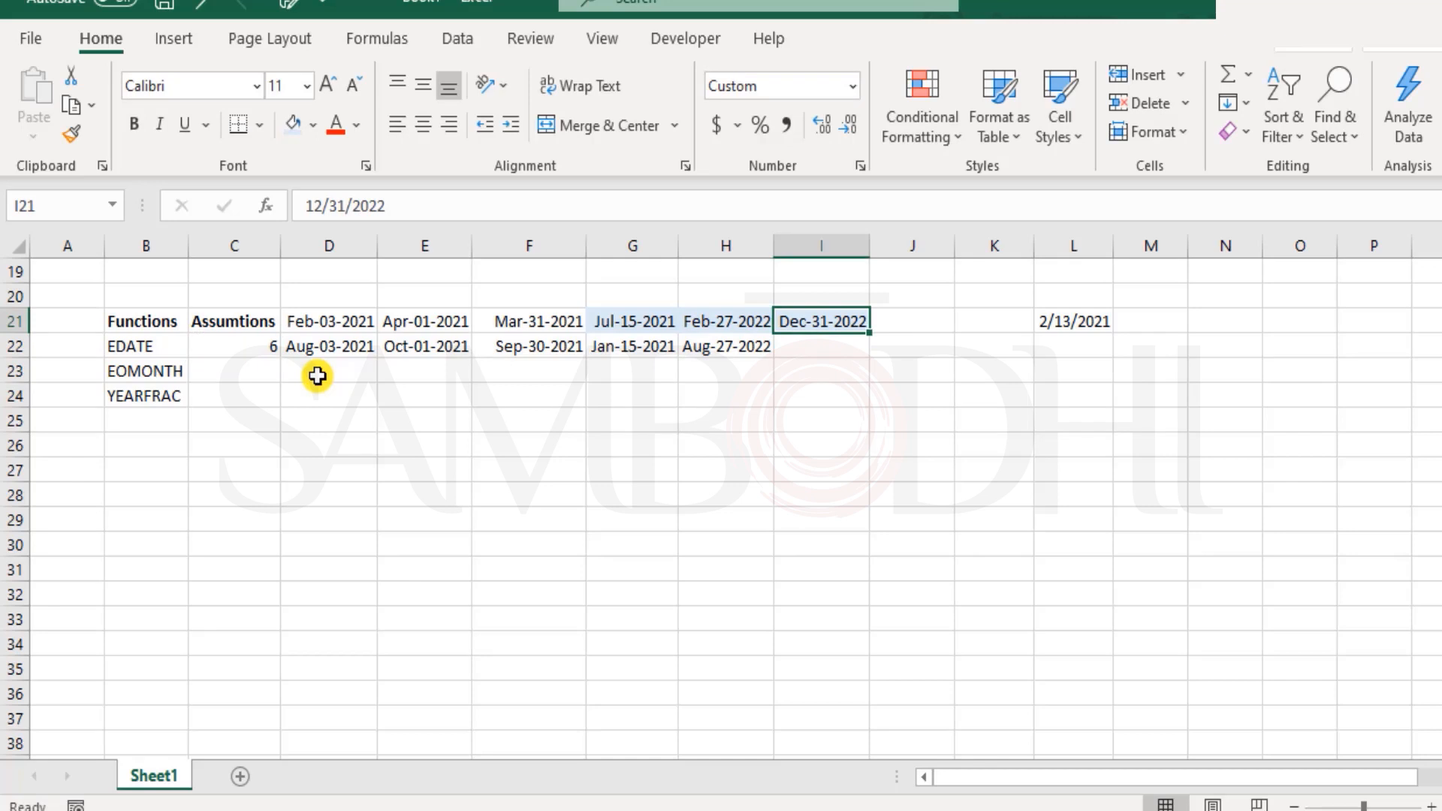
{"action": "type", "text": "3"}
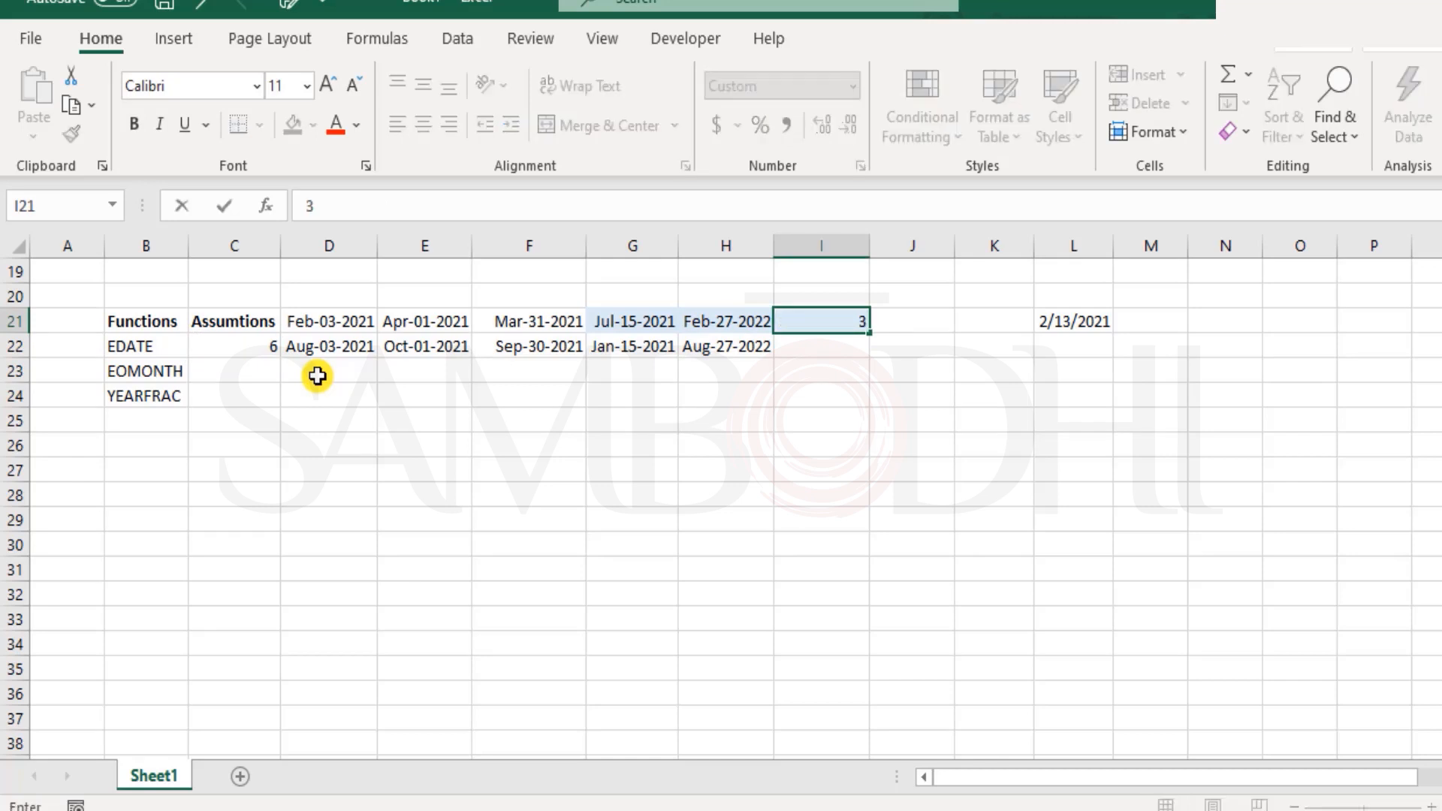
{"action": "type", "text": "3/1/2022"}
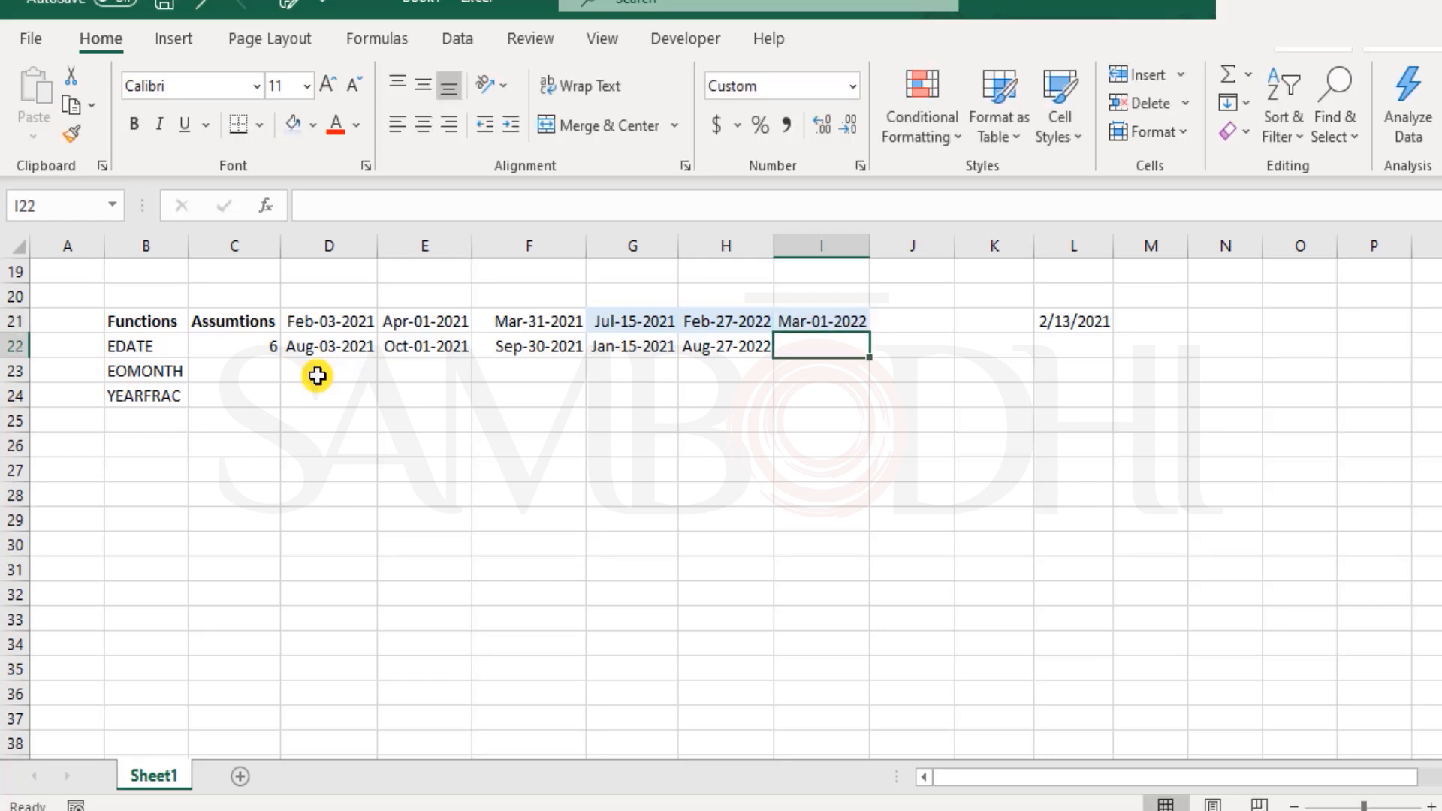
Enter =EDATE(I21,-C22) in I22 giving Sep-01-2021, then check F22's formula.
{"action": "type", "text": "="}
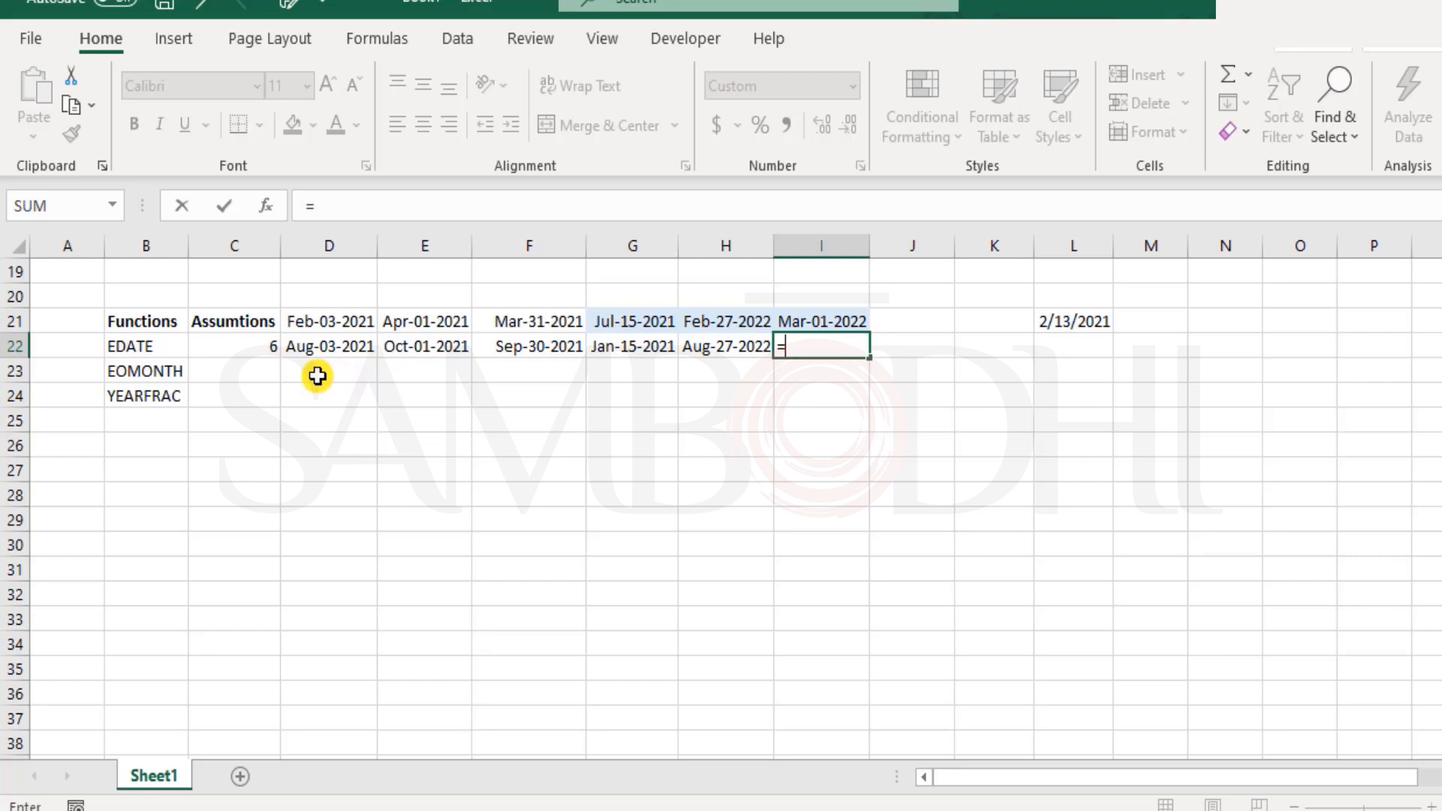
{"action": "type", "text": "ed"}
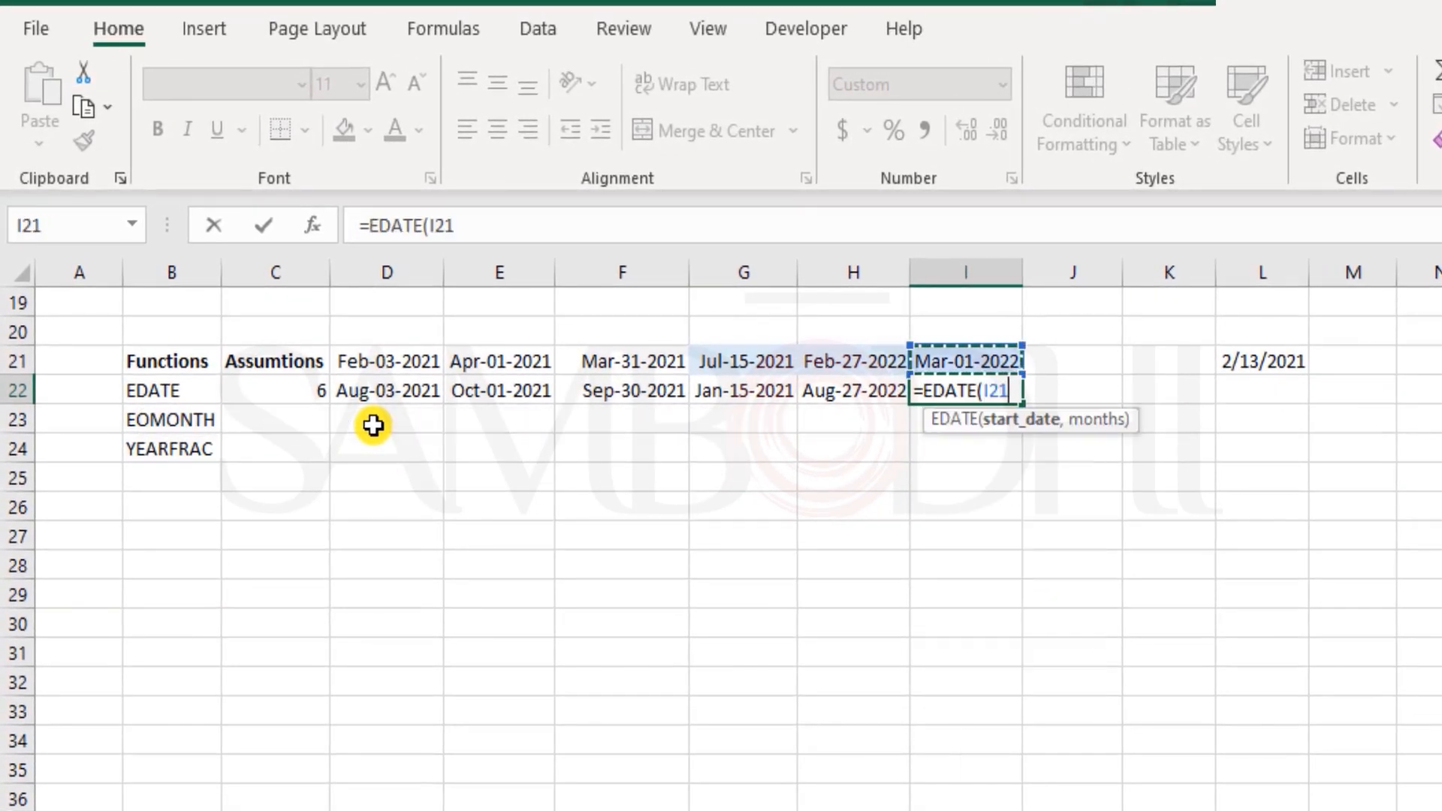
{"action": "type", "text": ",-"}
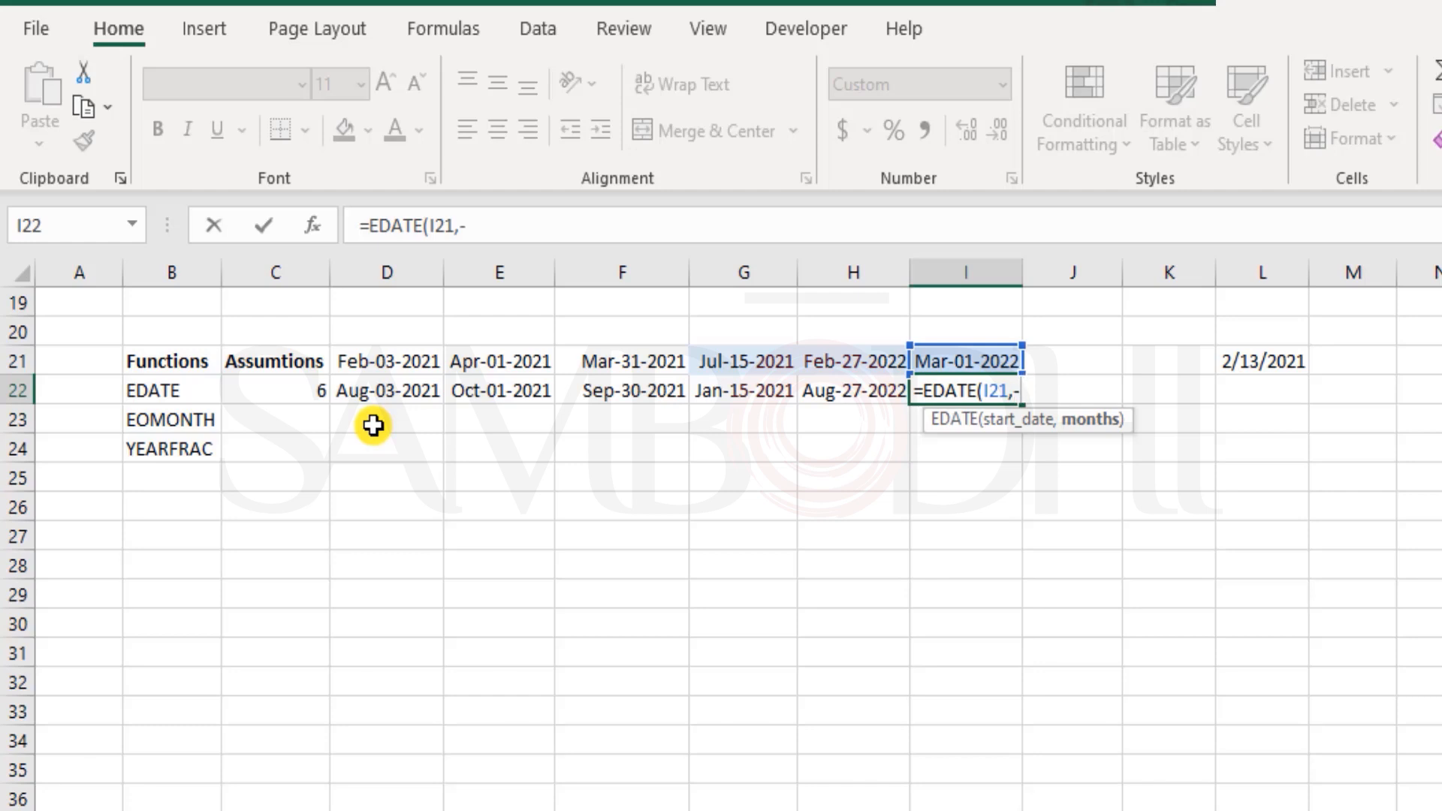
{"action": "left_click", "coordinate": [274, 389]}
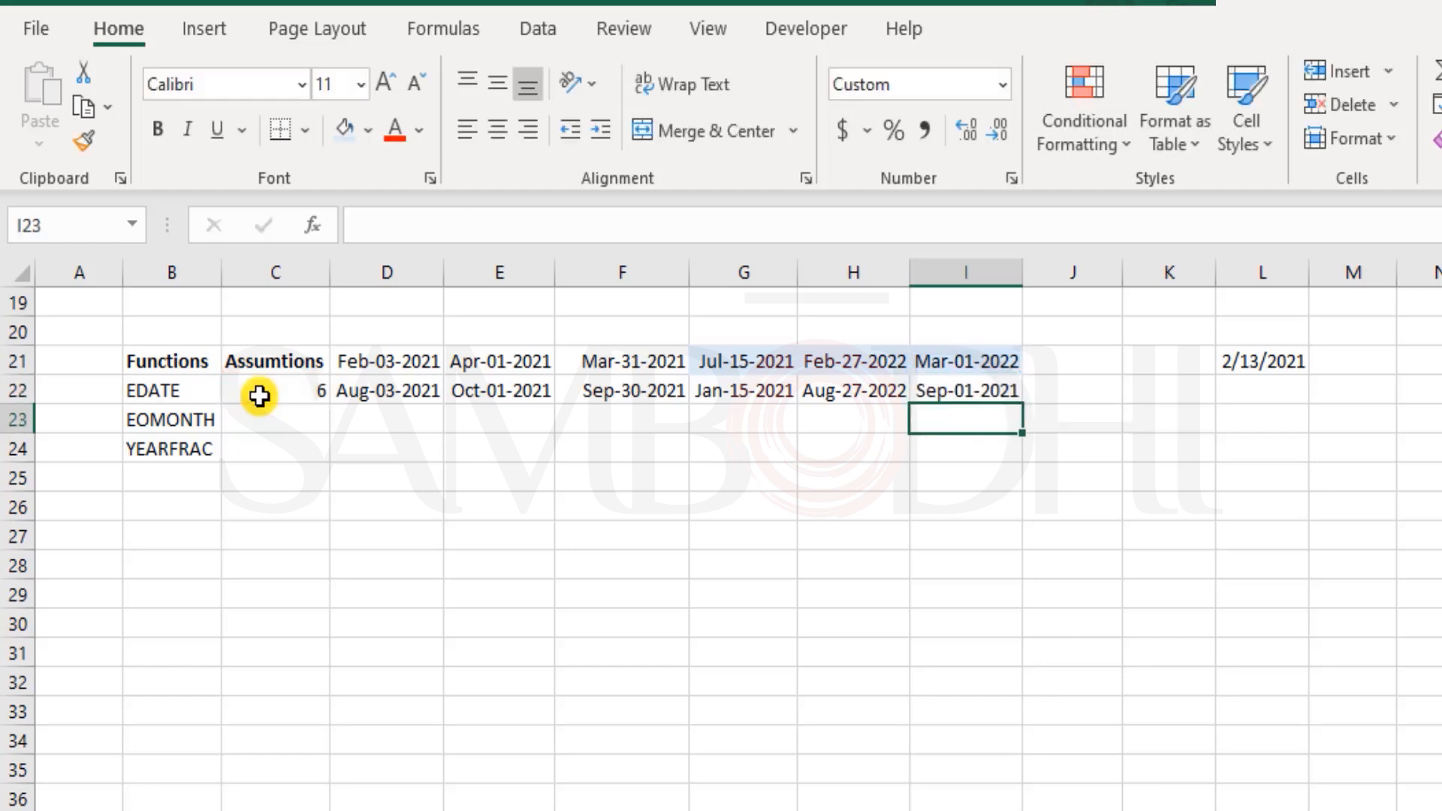
{"action": "left_click", "coordinate": [963, 390]}
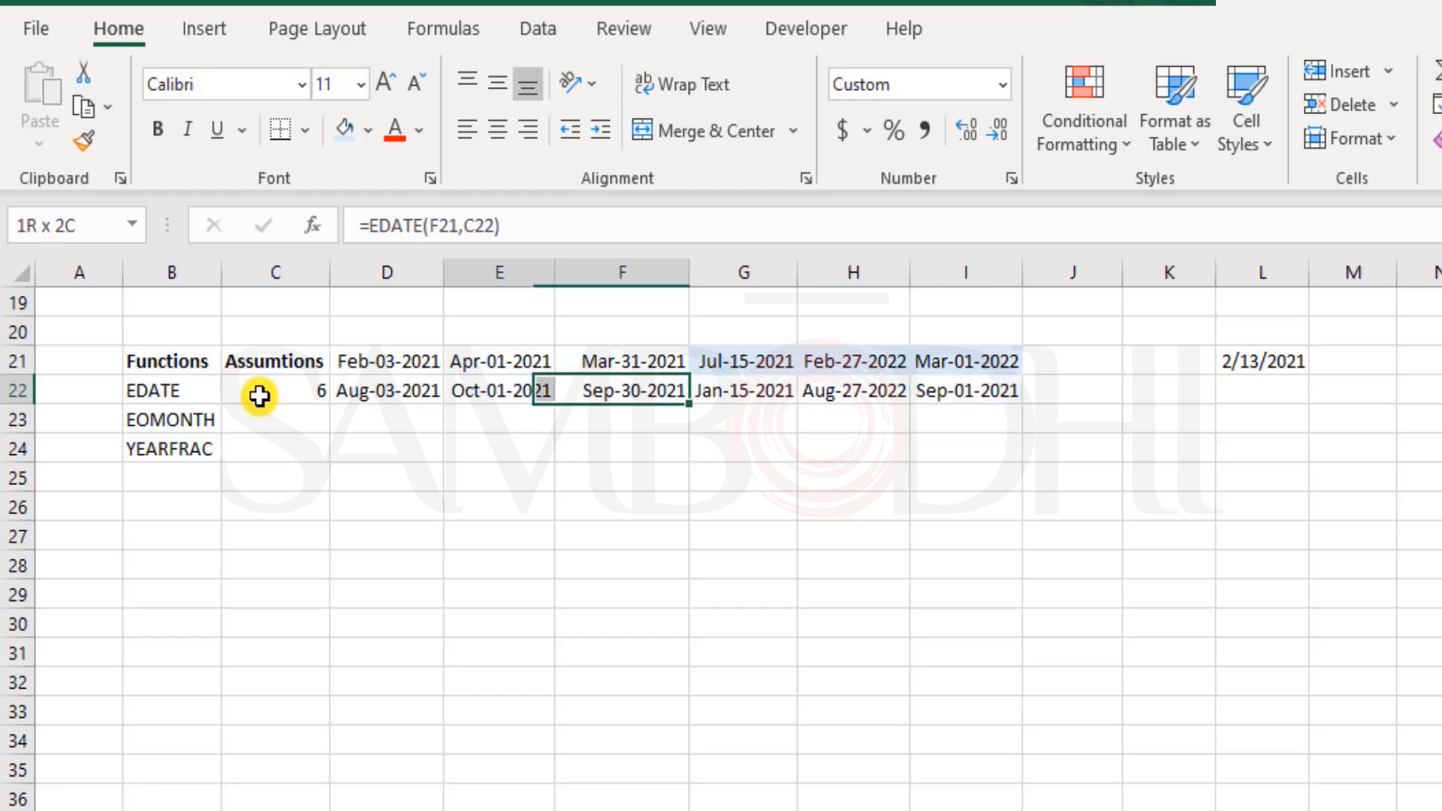
{"action": "left_click", "coordinate": [743, 390]}
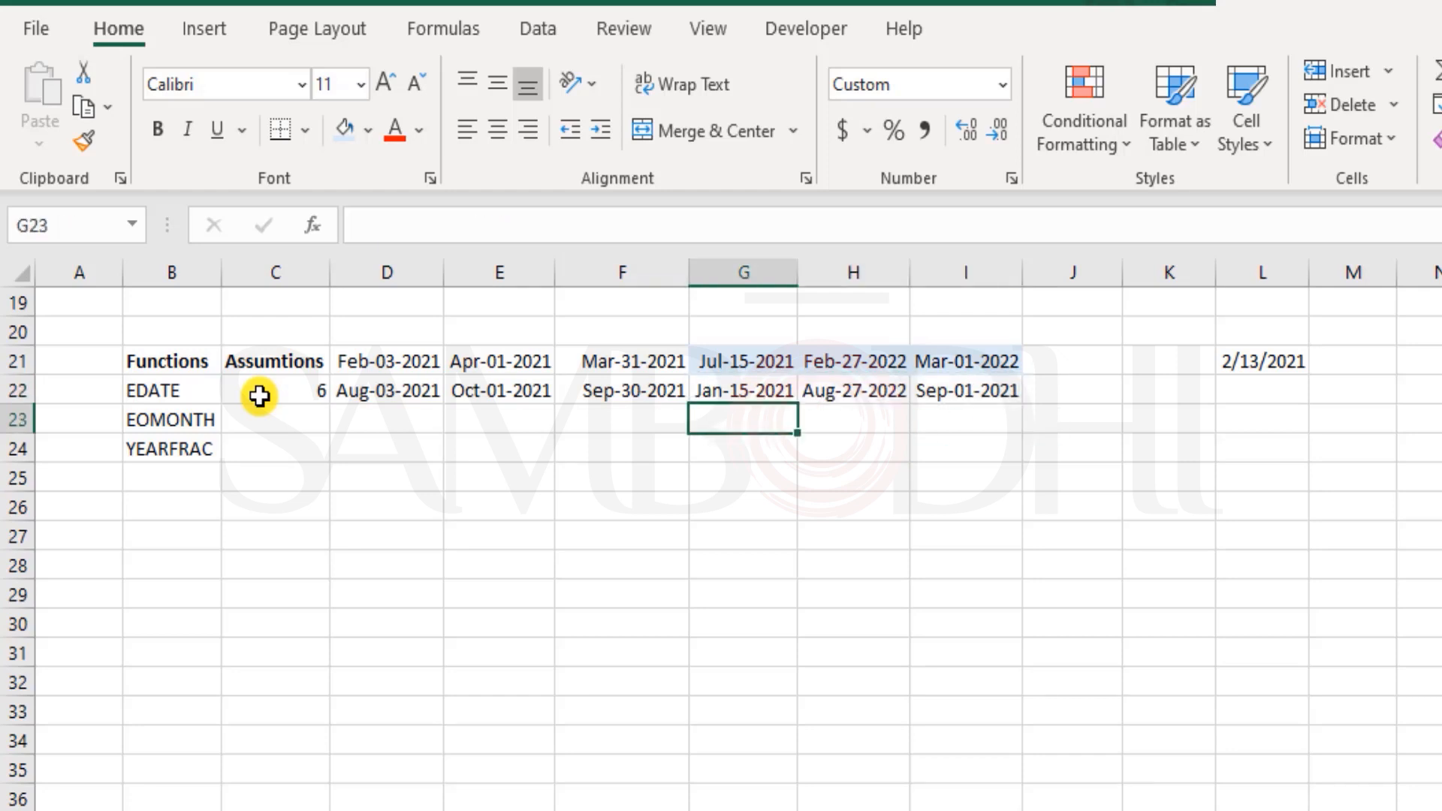
Test 60 months in C22, restore it to 6, and enter 6 in C23.
{"action": "left_click", "coordinate": [274, 419]}
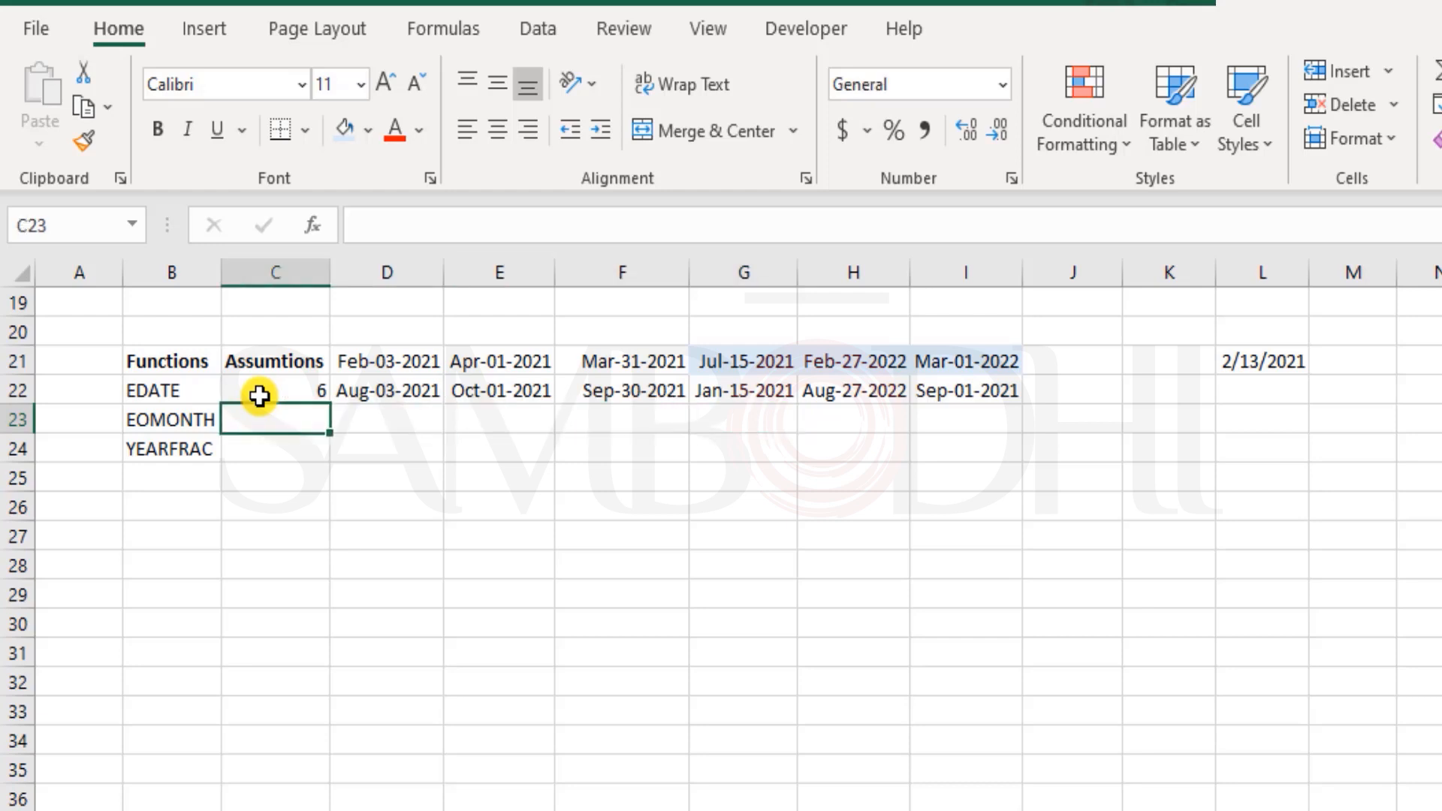
{"action": "left_click", "coordinate": [274, 390]}
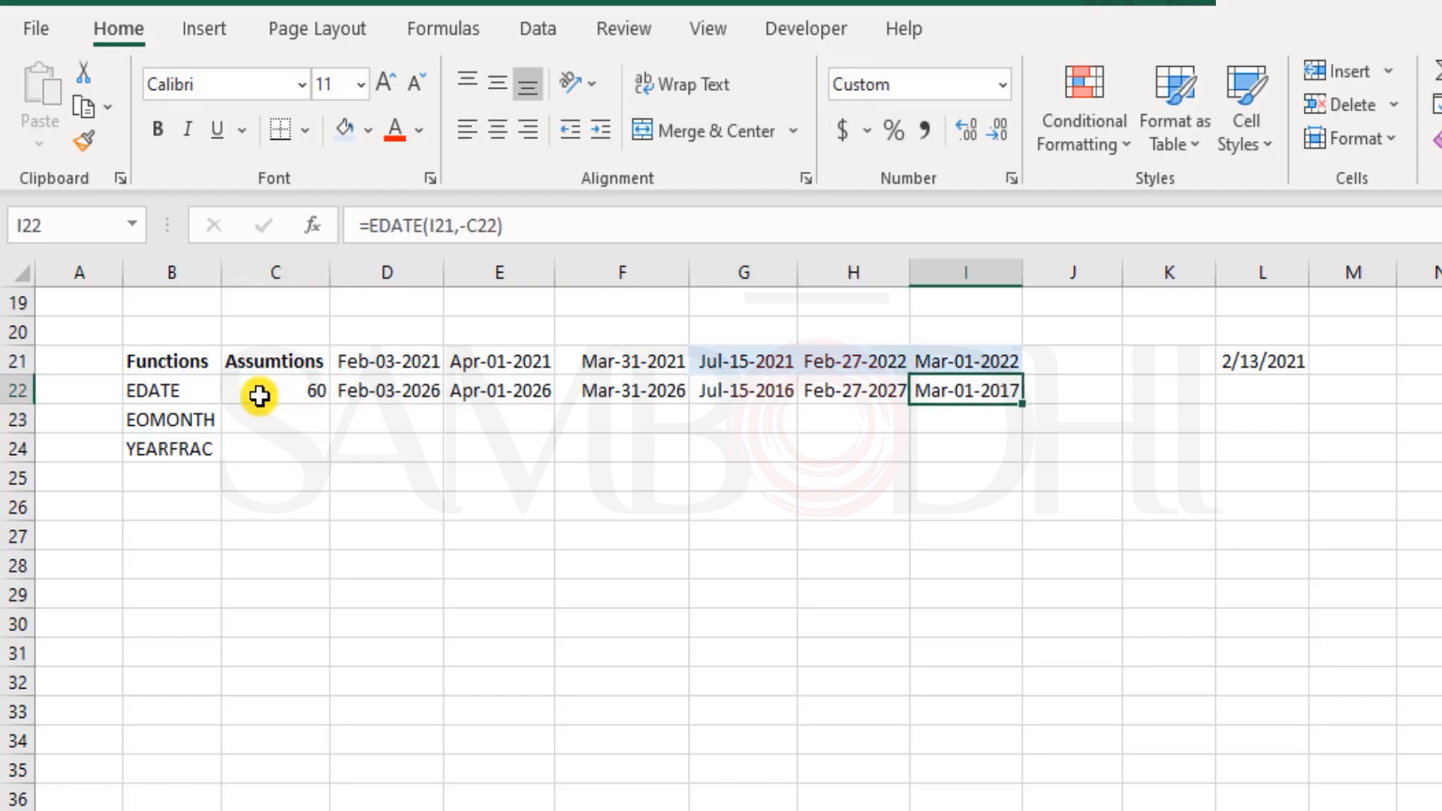
{"action": "type", "text": "6"}
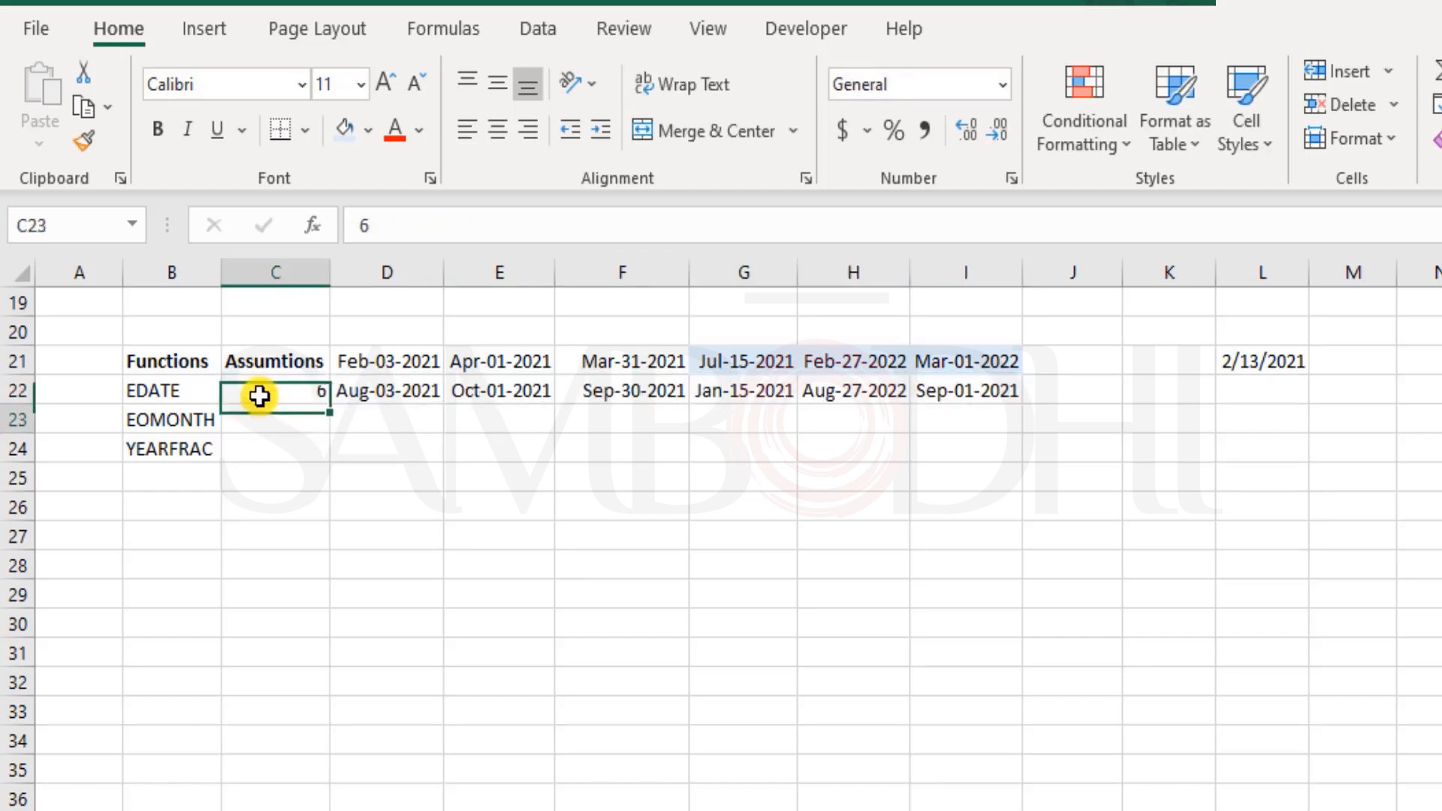
{"action": "left_click", "coordinate": [274, 419]}
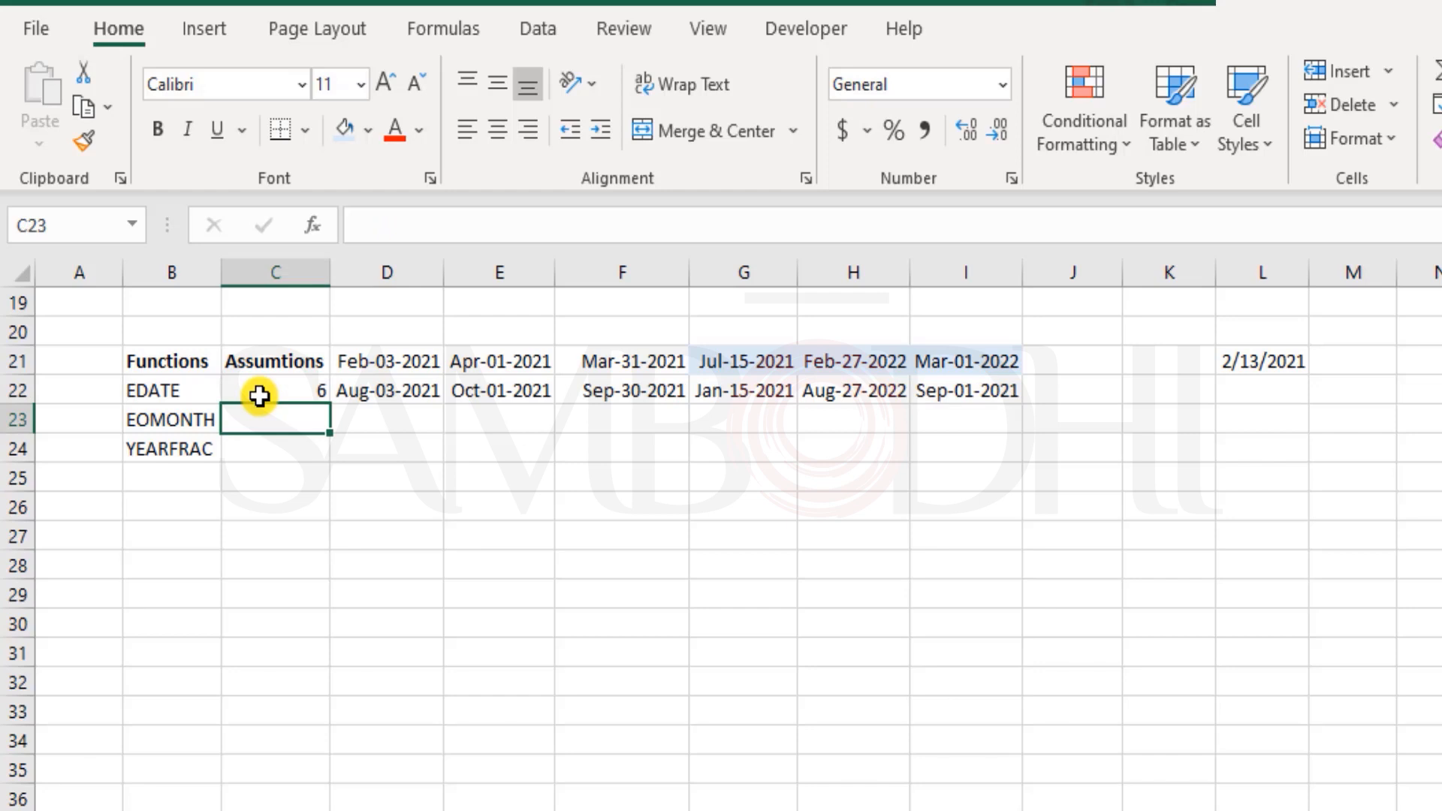
{"action": "type", "text": "6"}
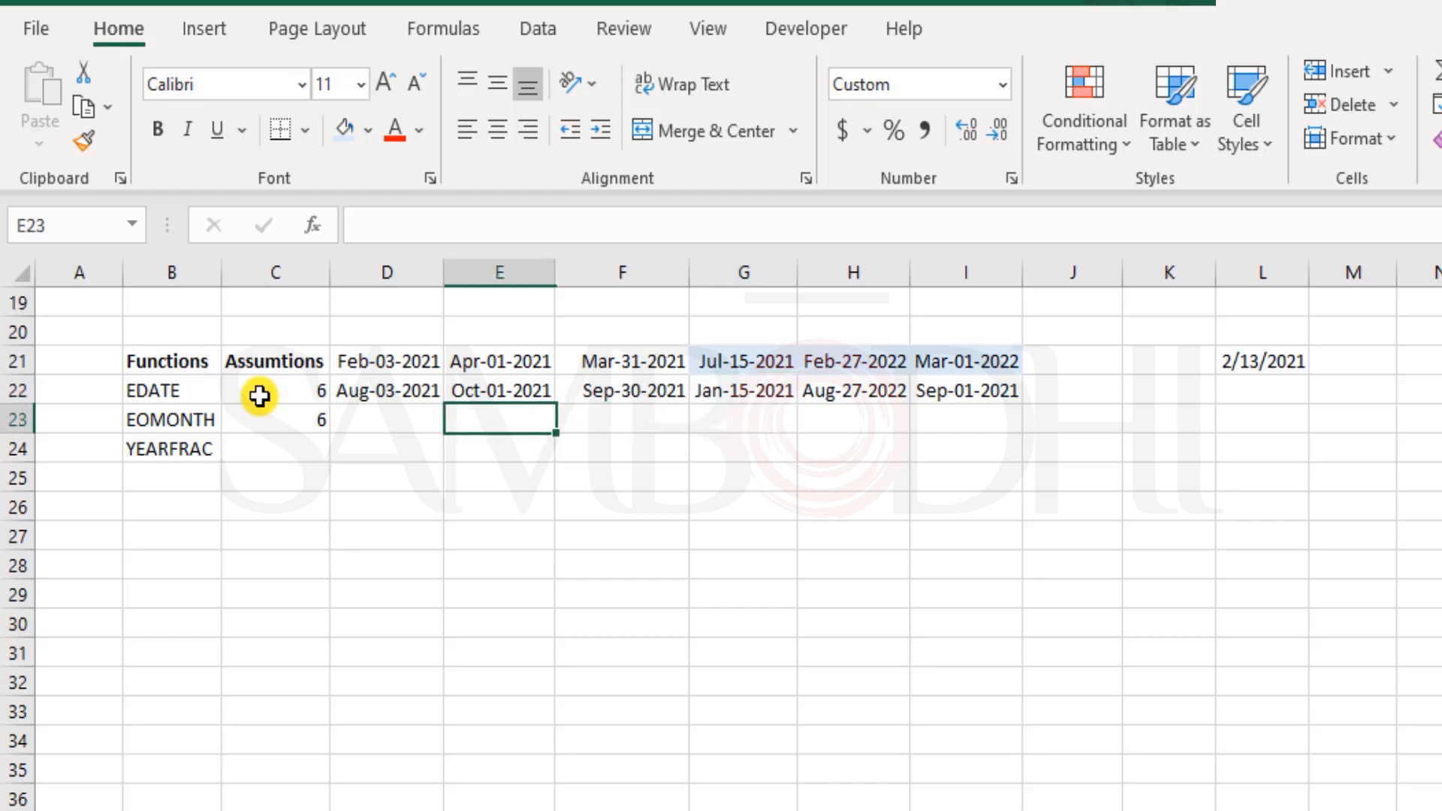
{"action": "left_click", "coordinate": [387, 390]}
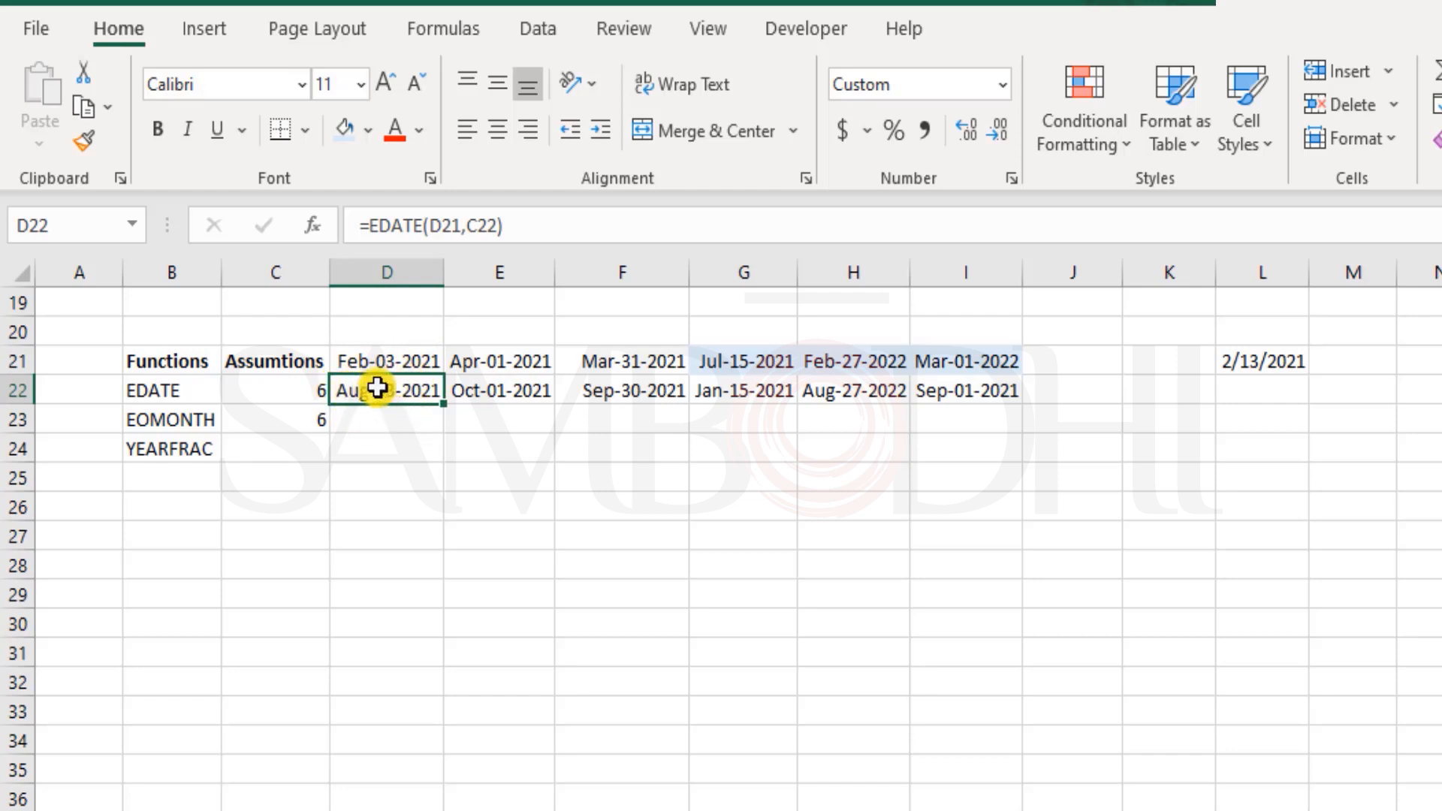
{"action": "mouse_move", "coordinate": [409, 407]}
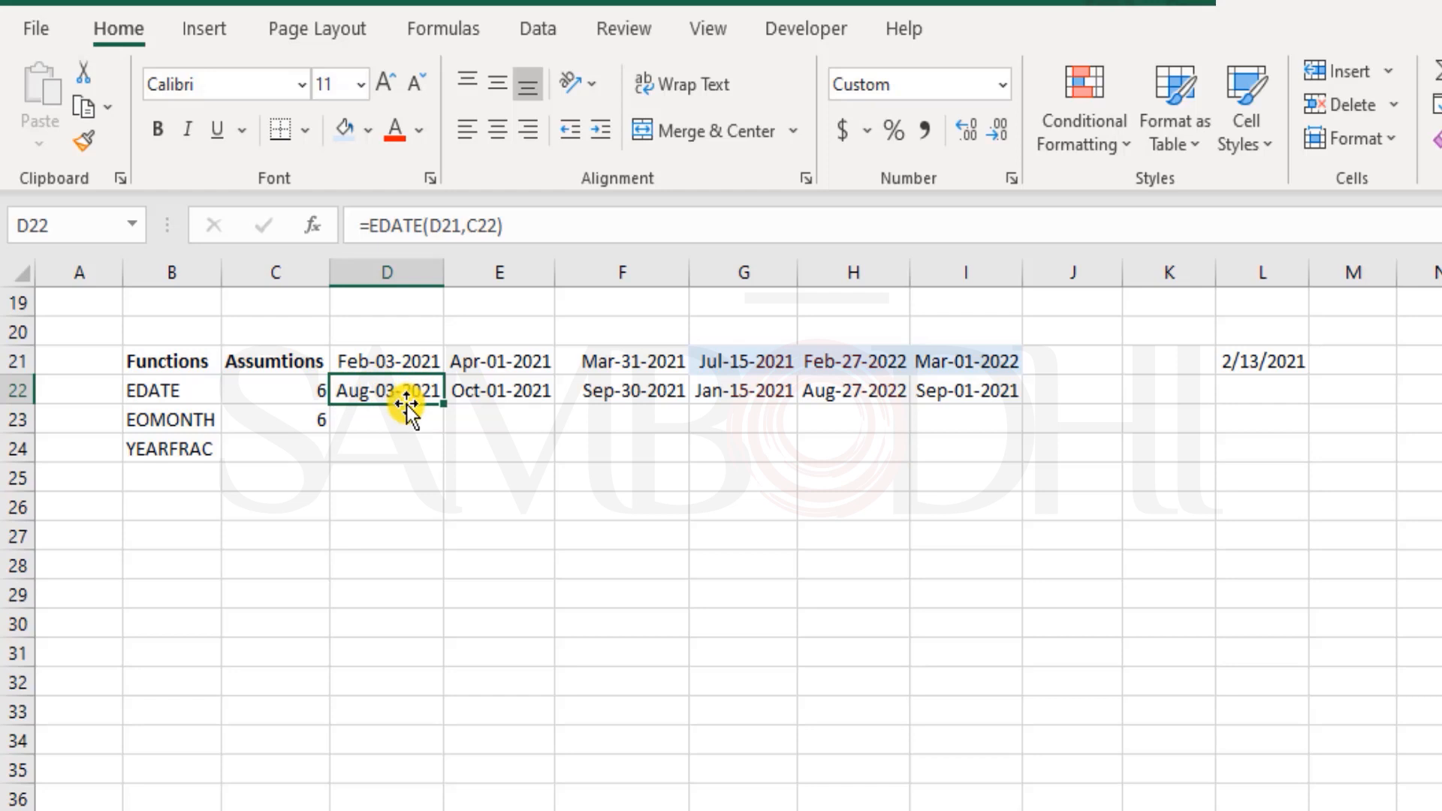
{"action": "left_click", "coordinate": [499, 390]}
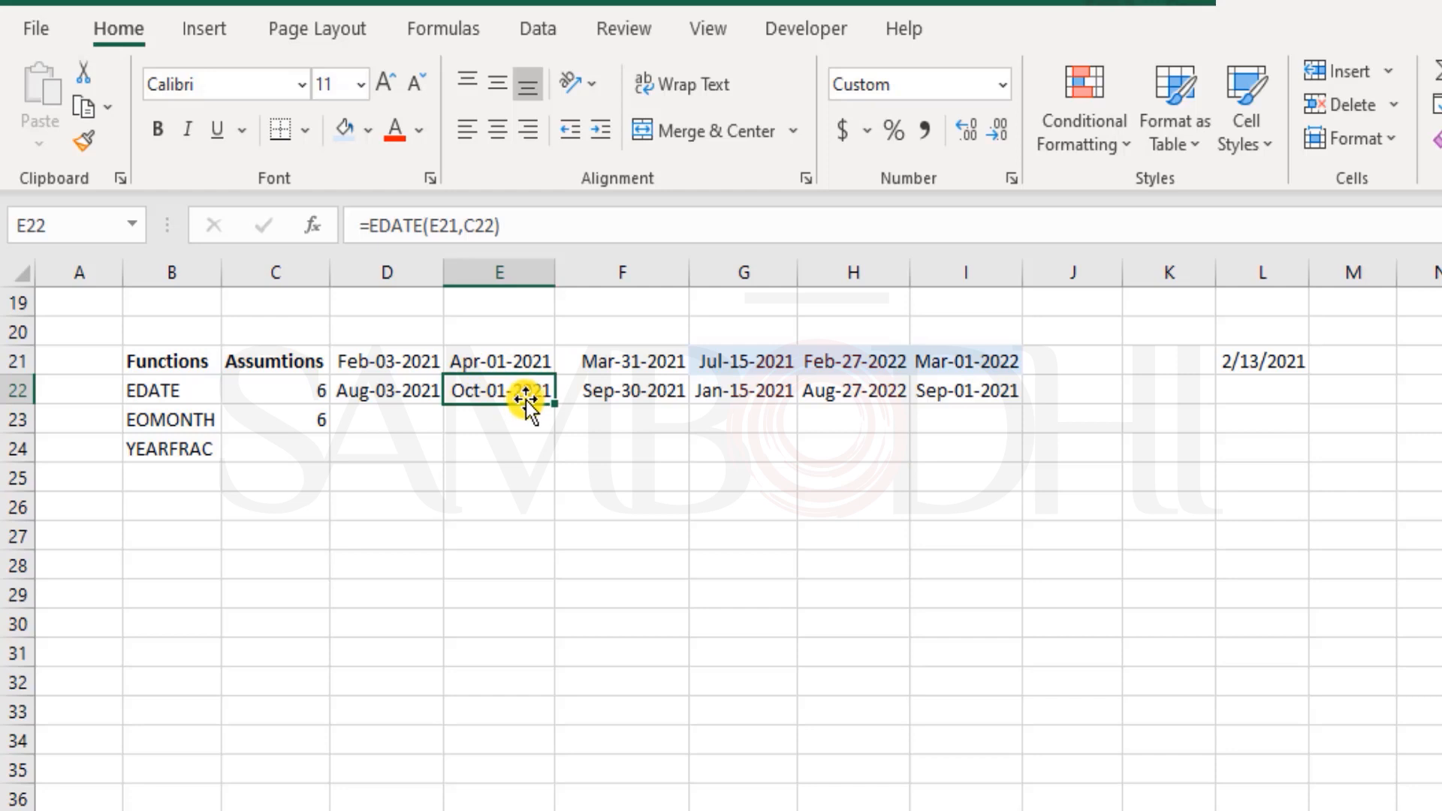
{"action": "left_click", "coordinate": [621, 389]}
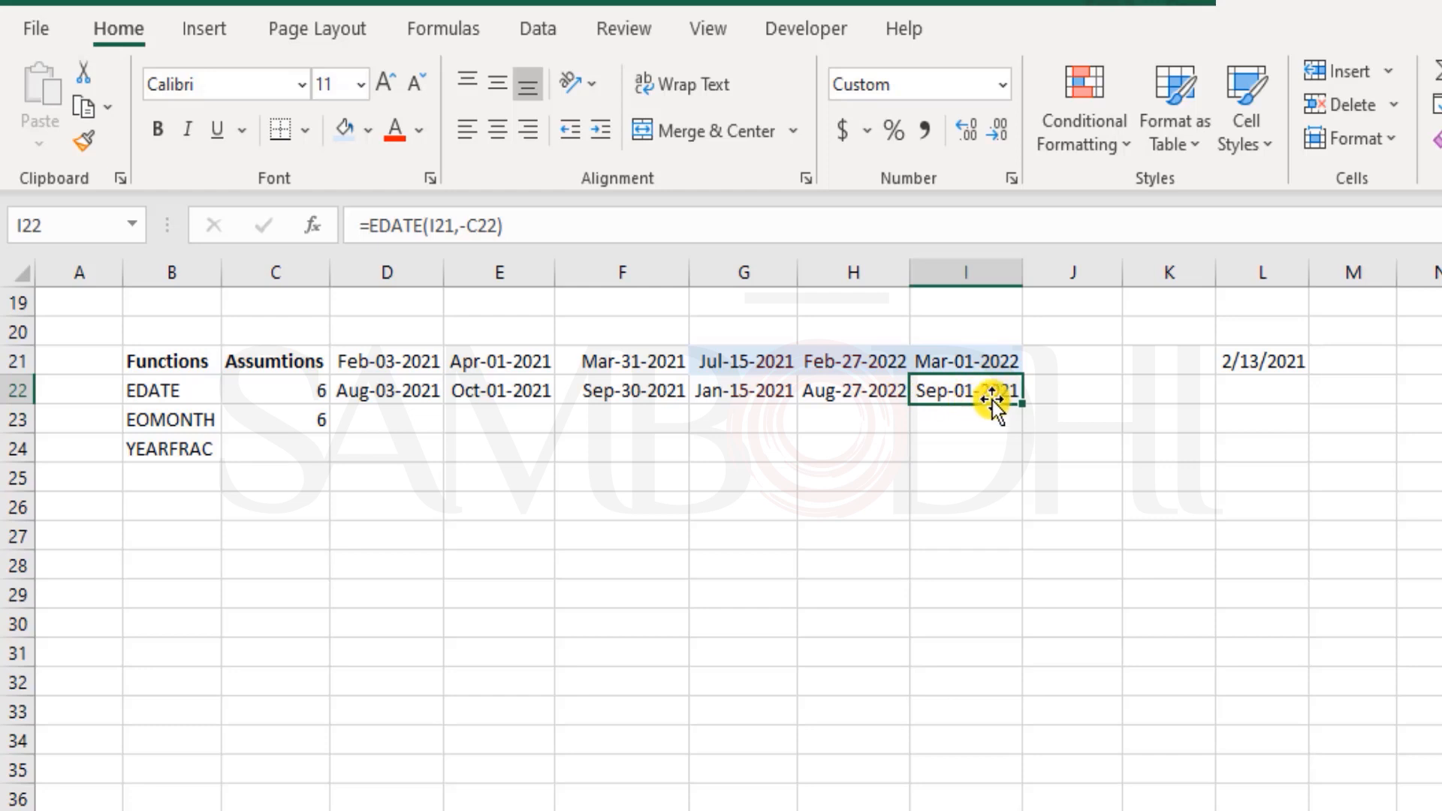
{"action": "mouse_move", "coordinate": [975, 404]}
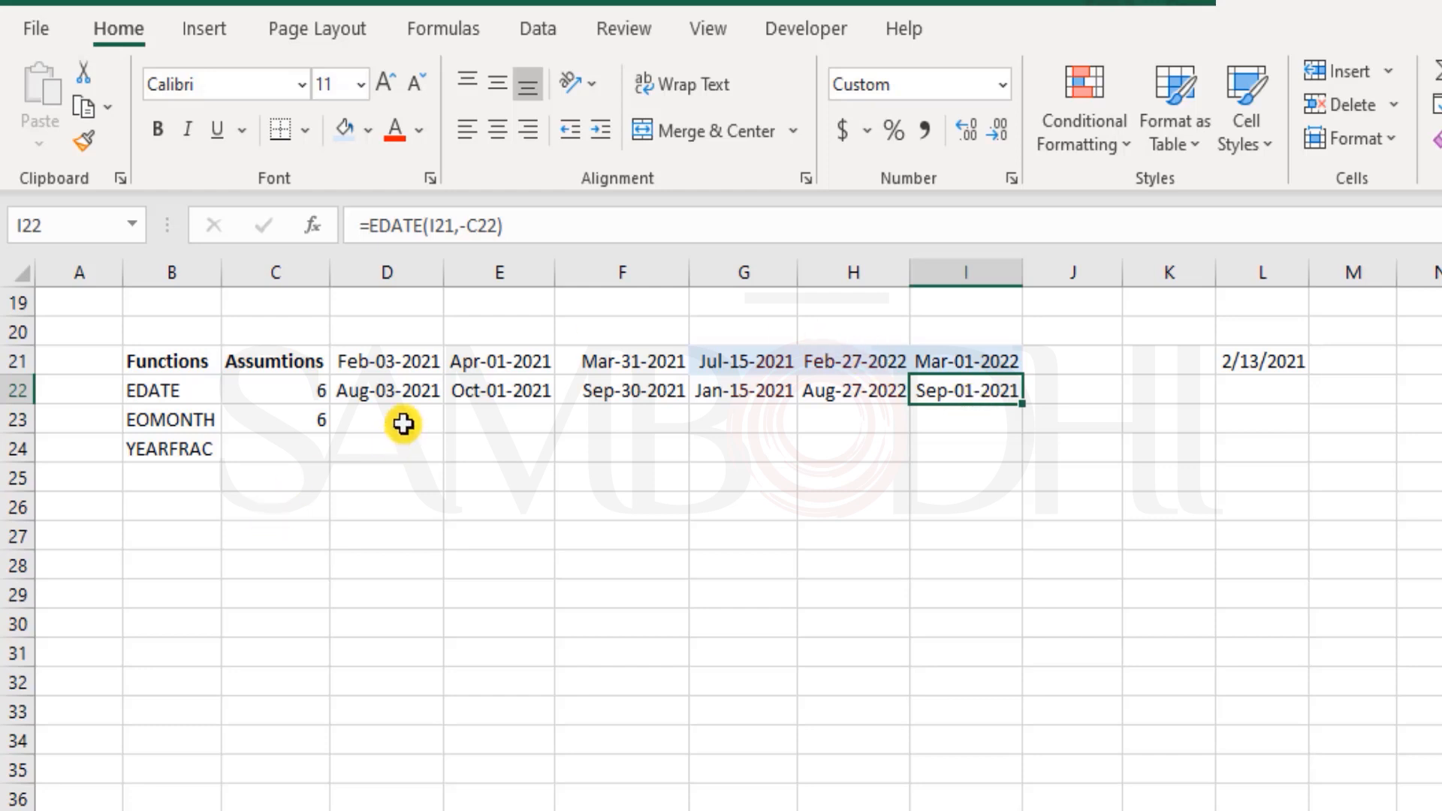
{"action": "left_click", "coordinate": [385, 419]}
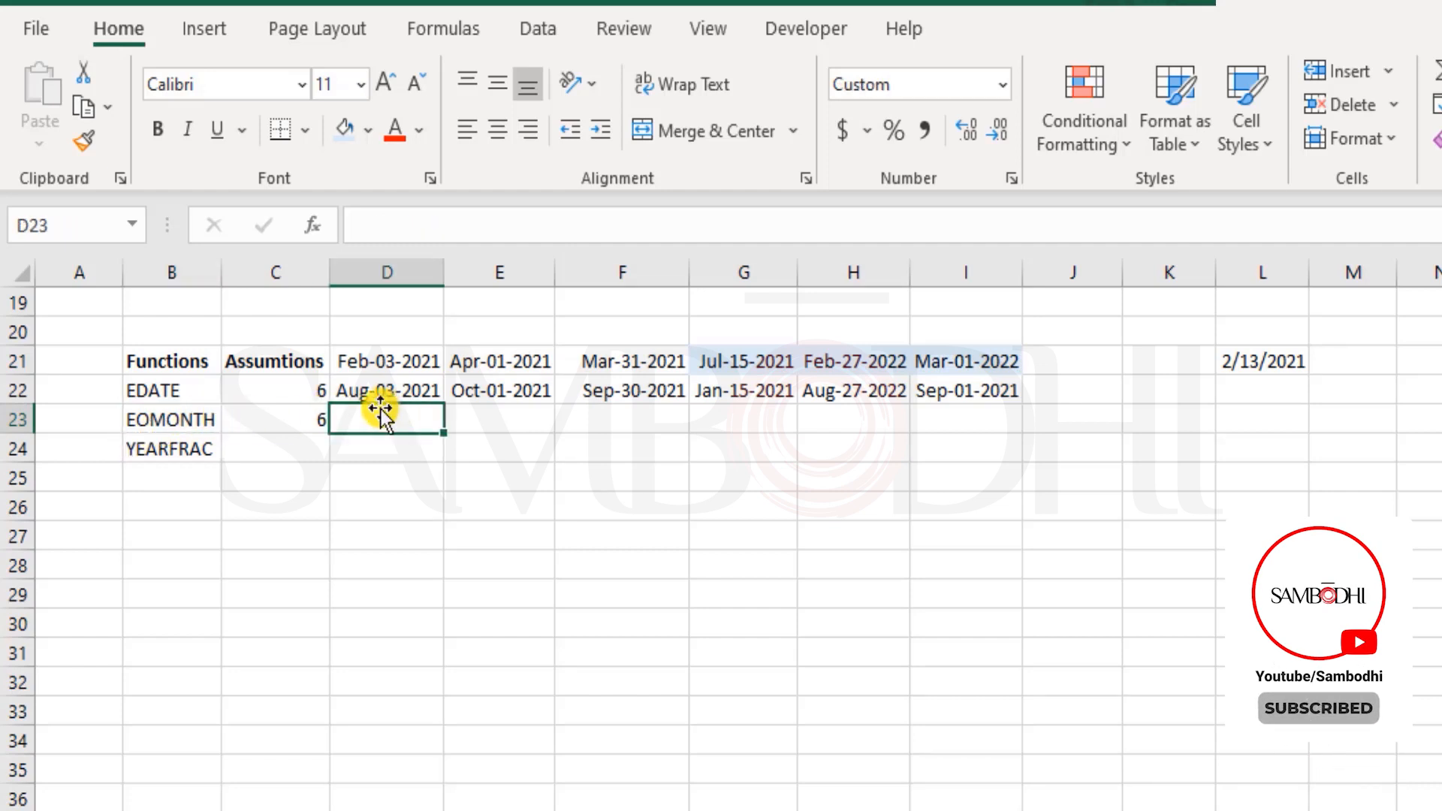
Enter =EOMONTH(D21,C23) in D23 to get Aug-31-2021, then move to E23.
{"action": "type", "text": "=EOMONTH("}
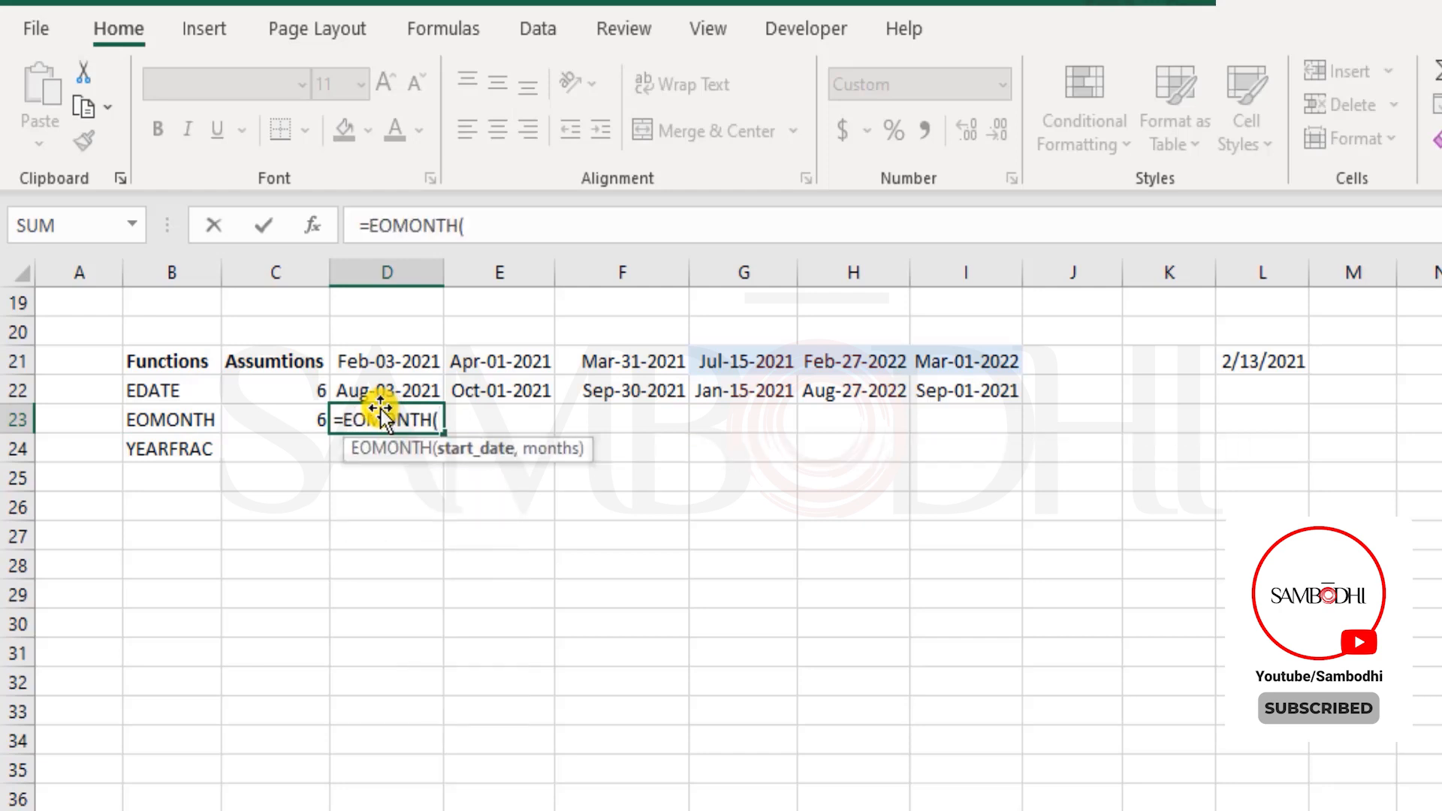
{"action": "left_click", "coordinate": [387, 361]}
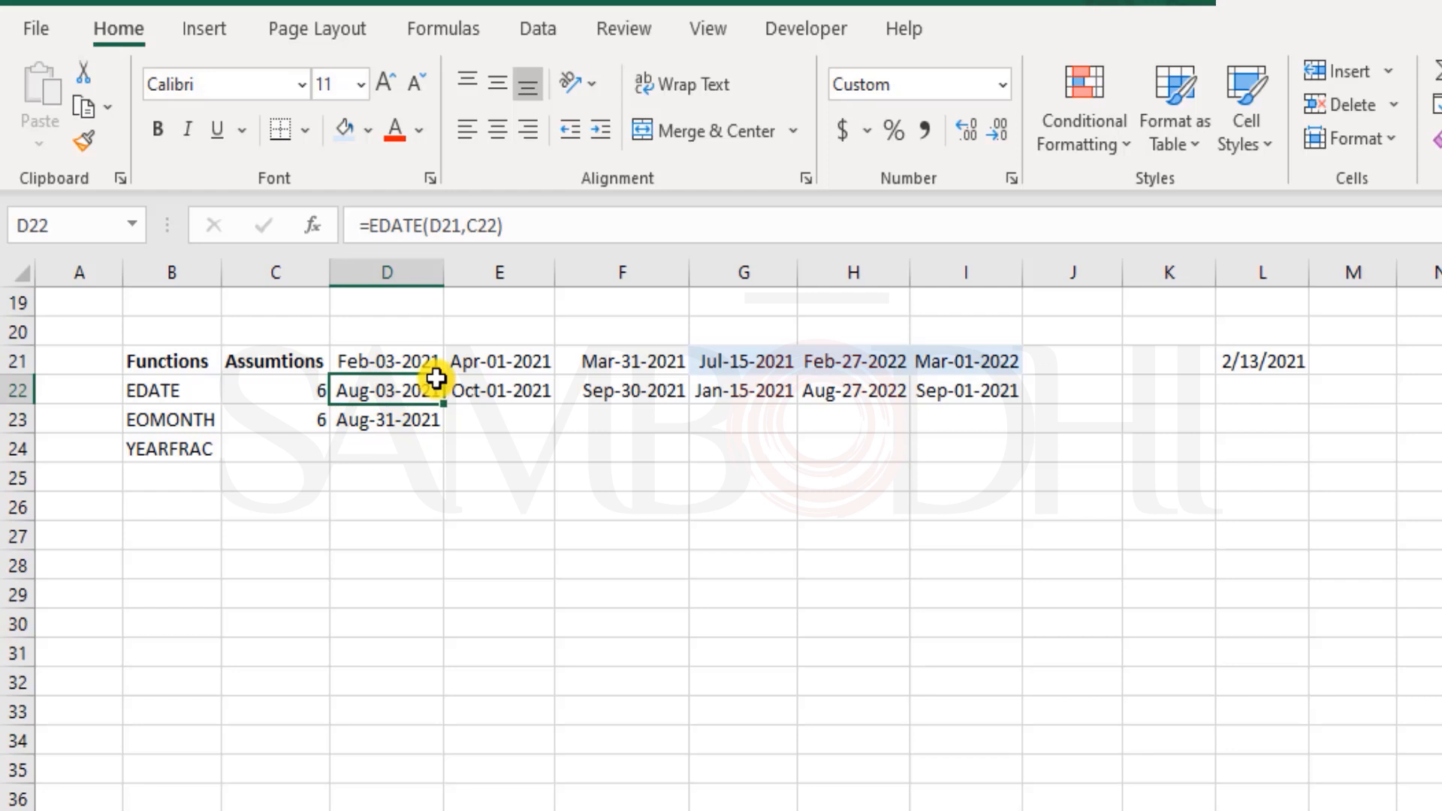
{"action": "mouse_move", "coordinate": [483, 409]}
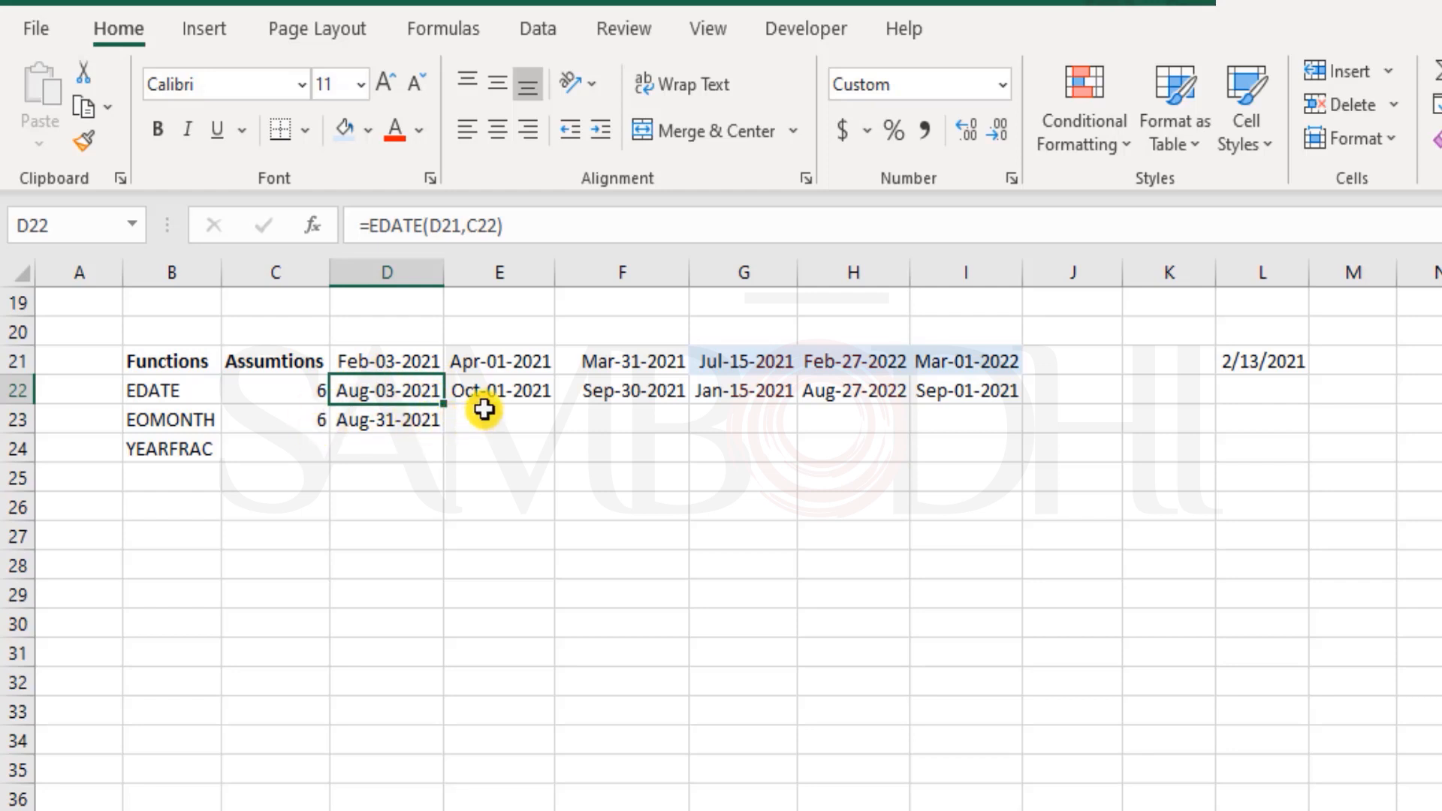
{"action": "left_click", "coordinate": [499, 419]}
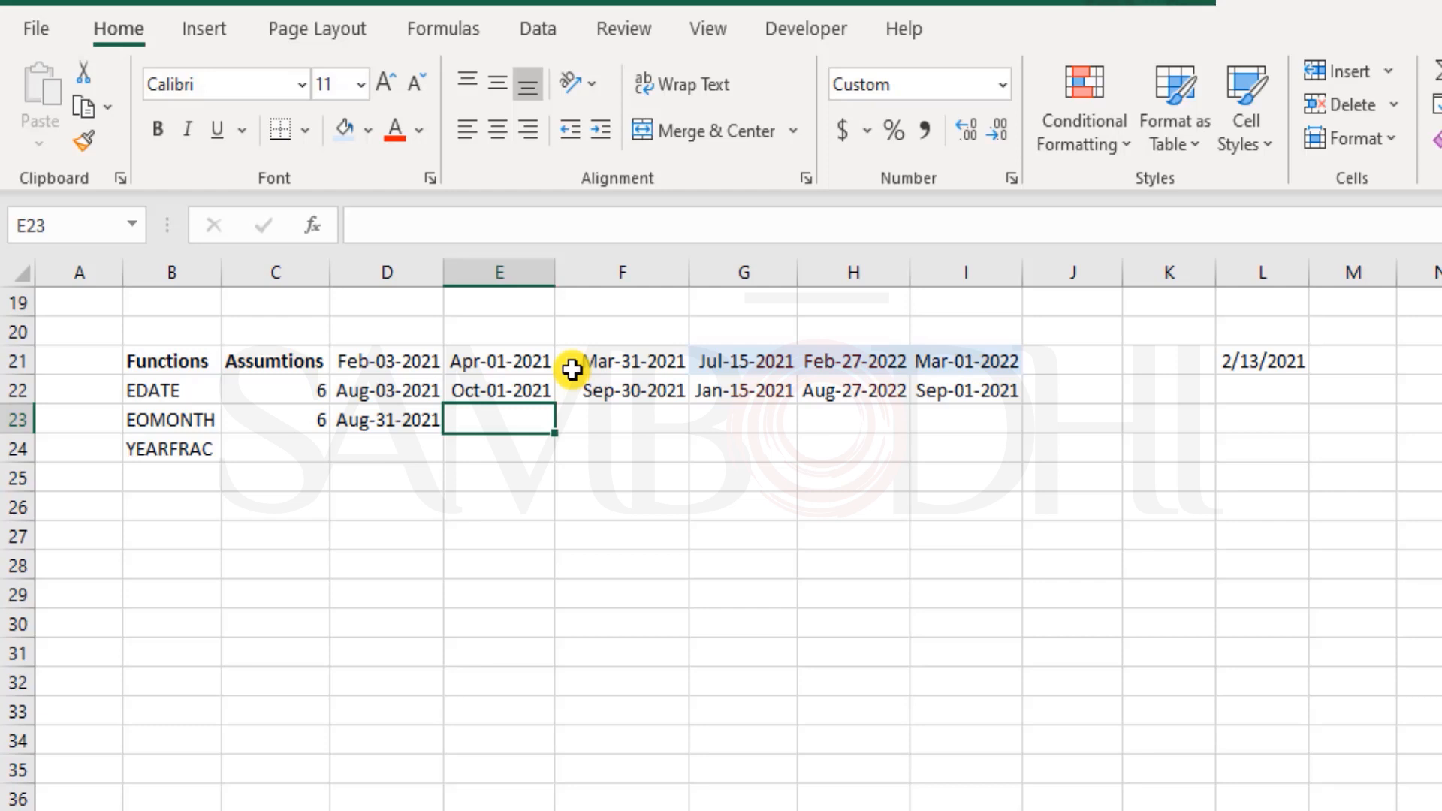
{"action": "mouse_move", "coordinate": [455, 311]}
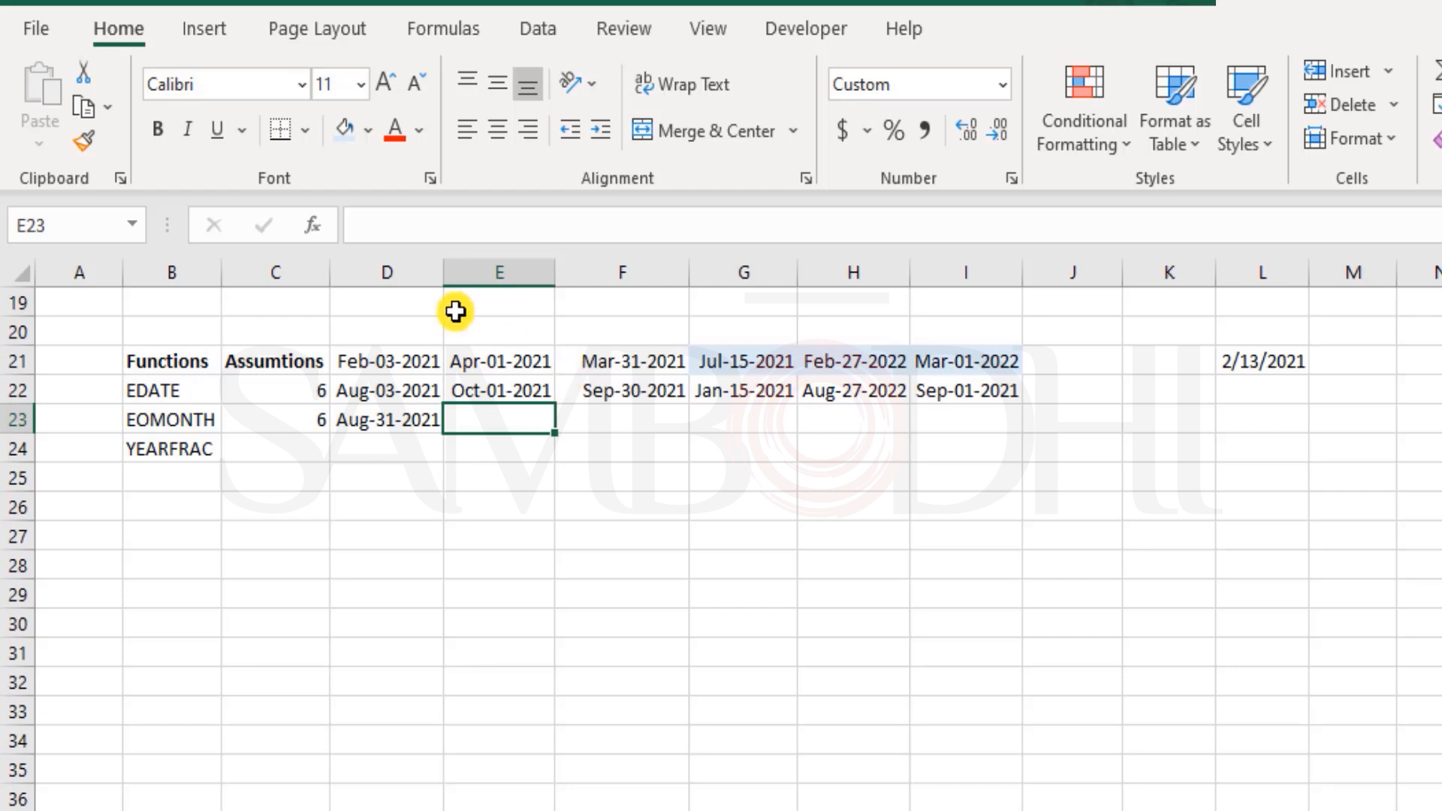
{"action": "mouse_move", "coordinate": [578, 359]}
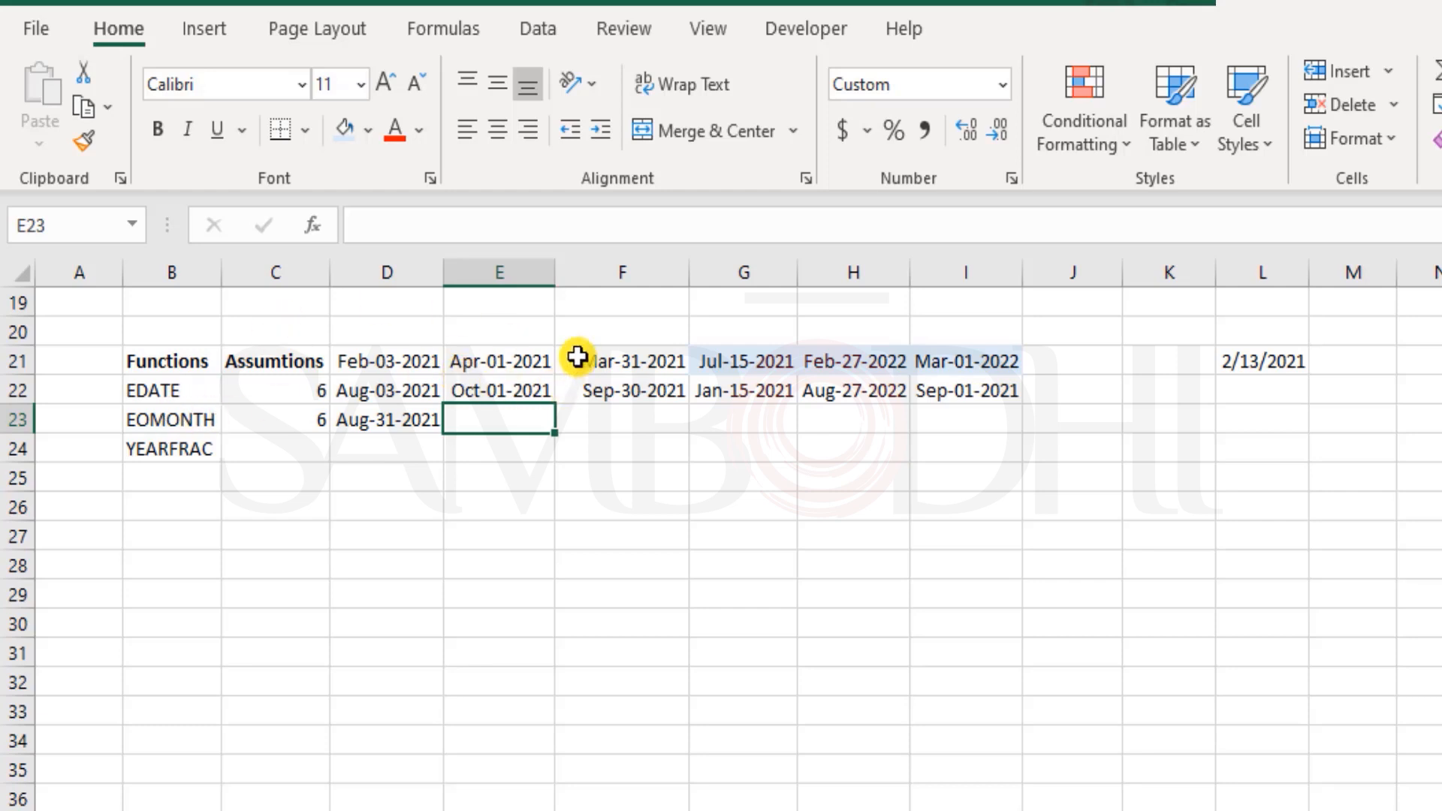
Enter =EOMONTH(F21,C23) in F23, returning the month-end Sep-30-2021.
{"action": "type", "text": "=eomon"}
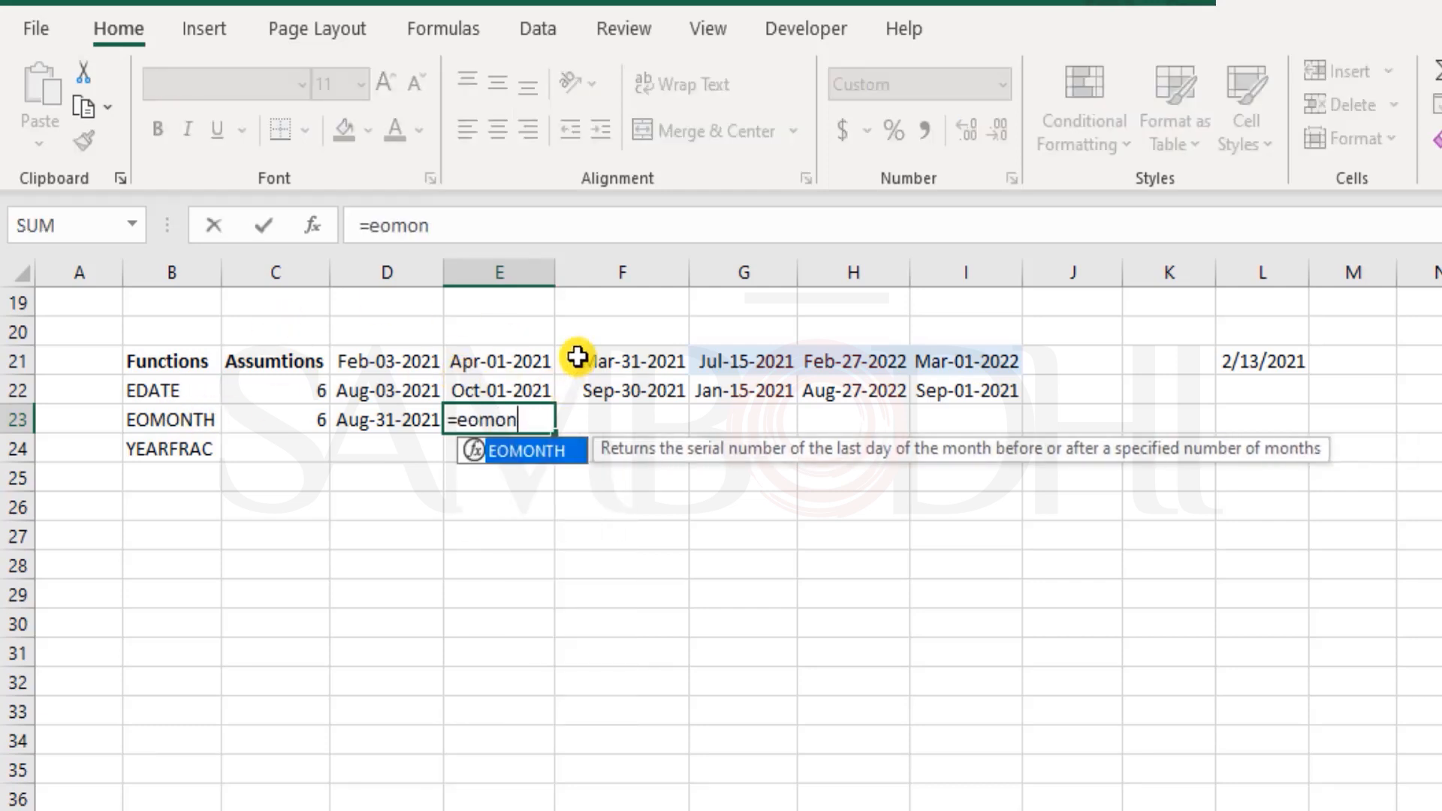
{"action": "left_click", "coordinate": [498, 360]}
{"action": "type", "text": "="}
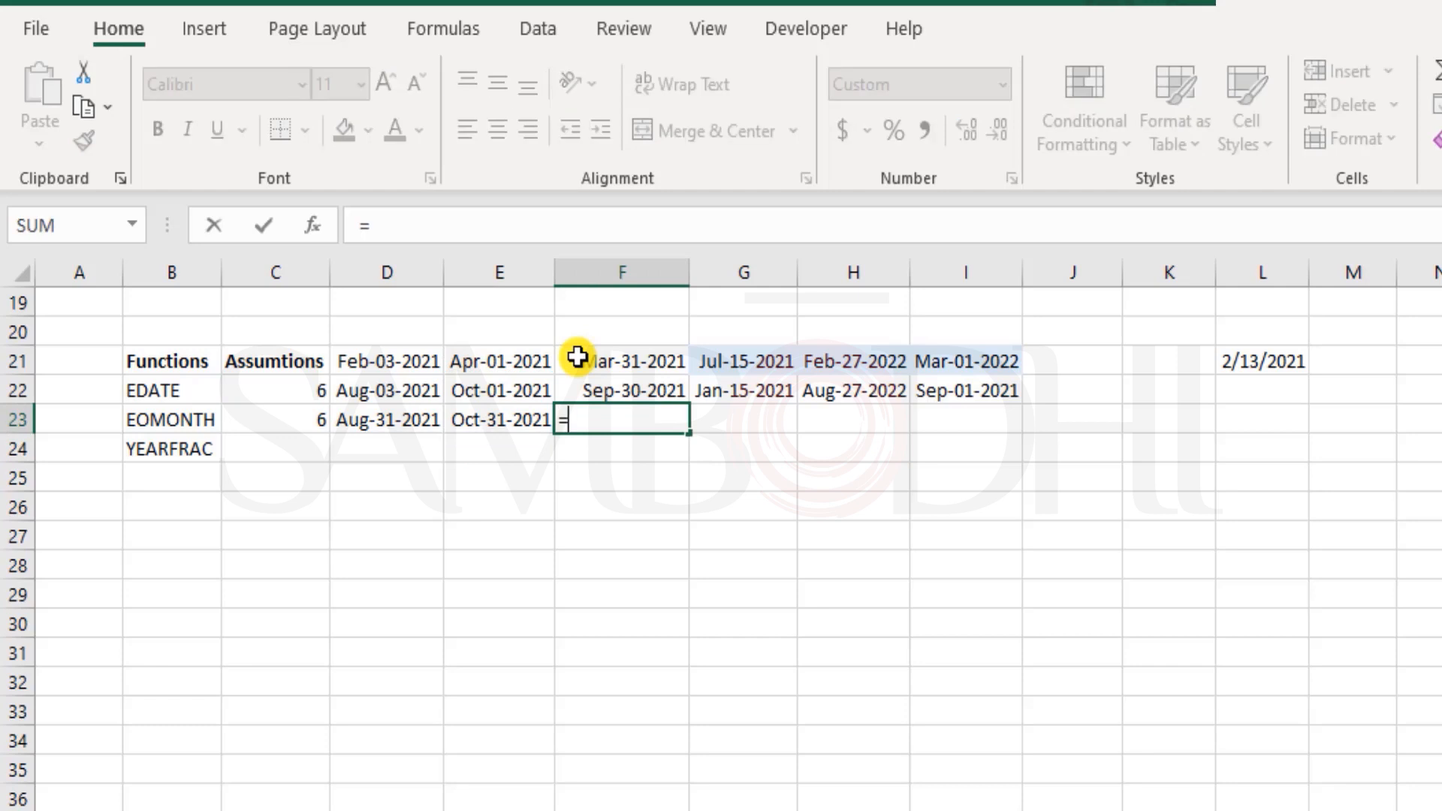
{"action": "left_click", "coordinate": [619, 360]}
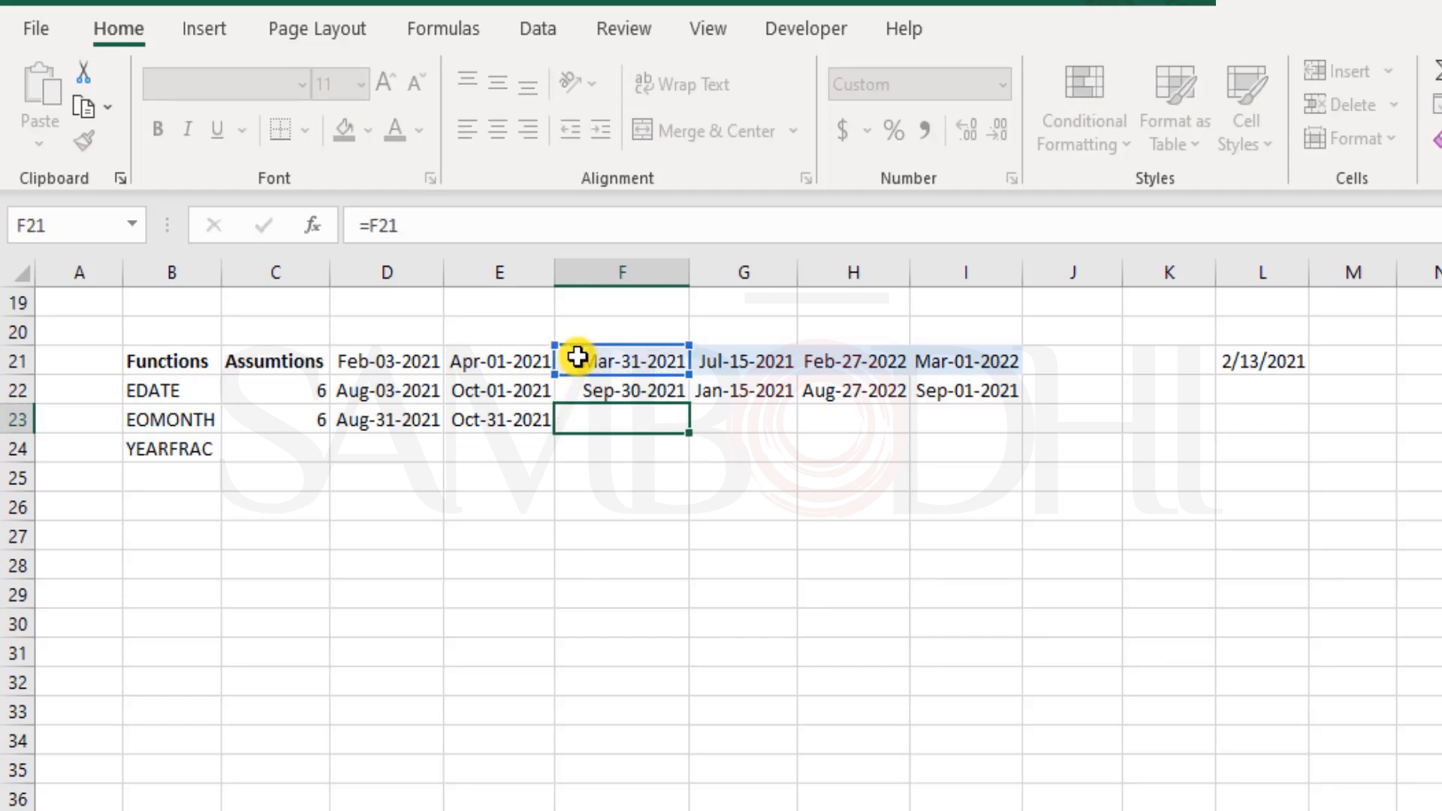
{"action": "type", "text": "=EOMONTH("}
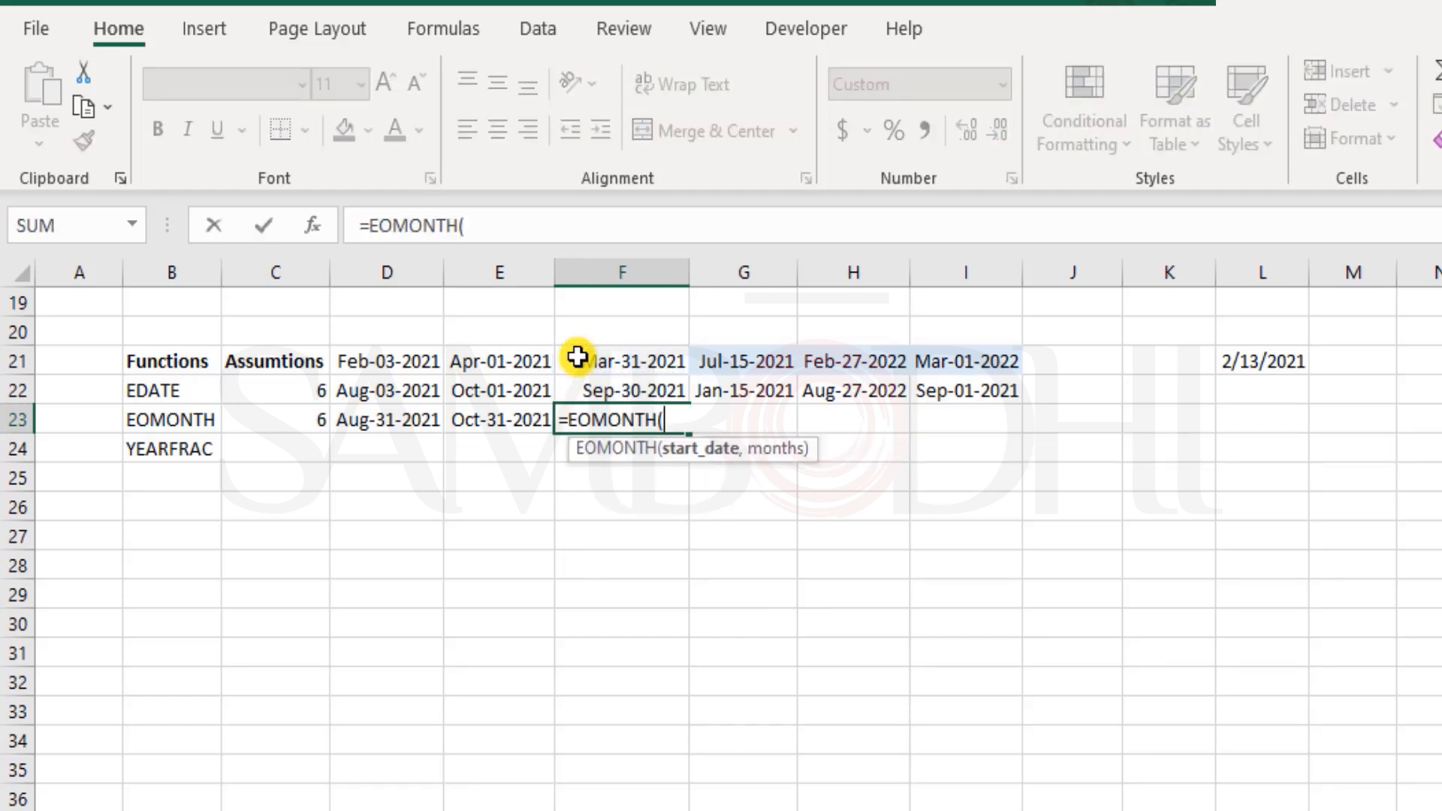
{"action": "left_click", "coordinate": [621, 360]}
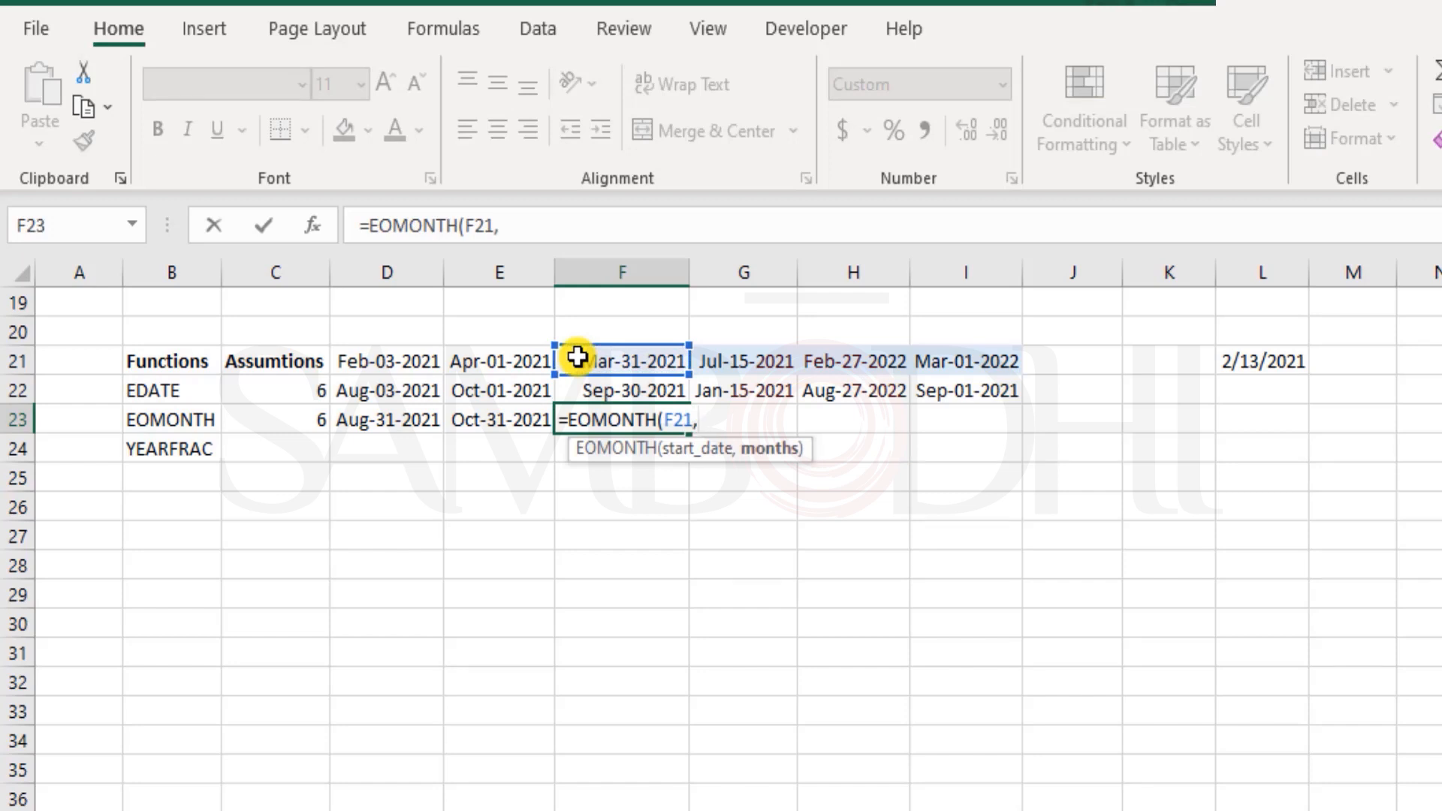
{"action": "left_click", "coordinate": [273, 419]}
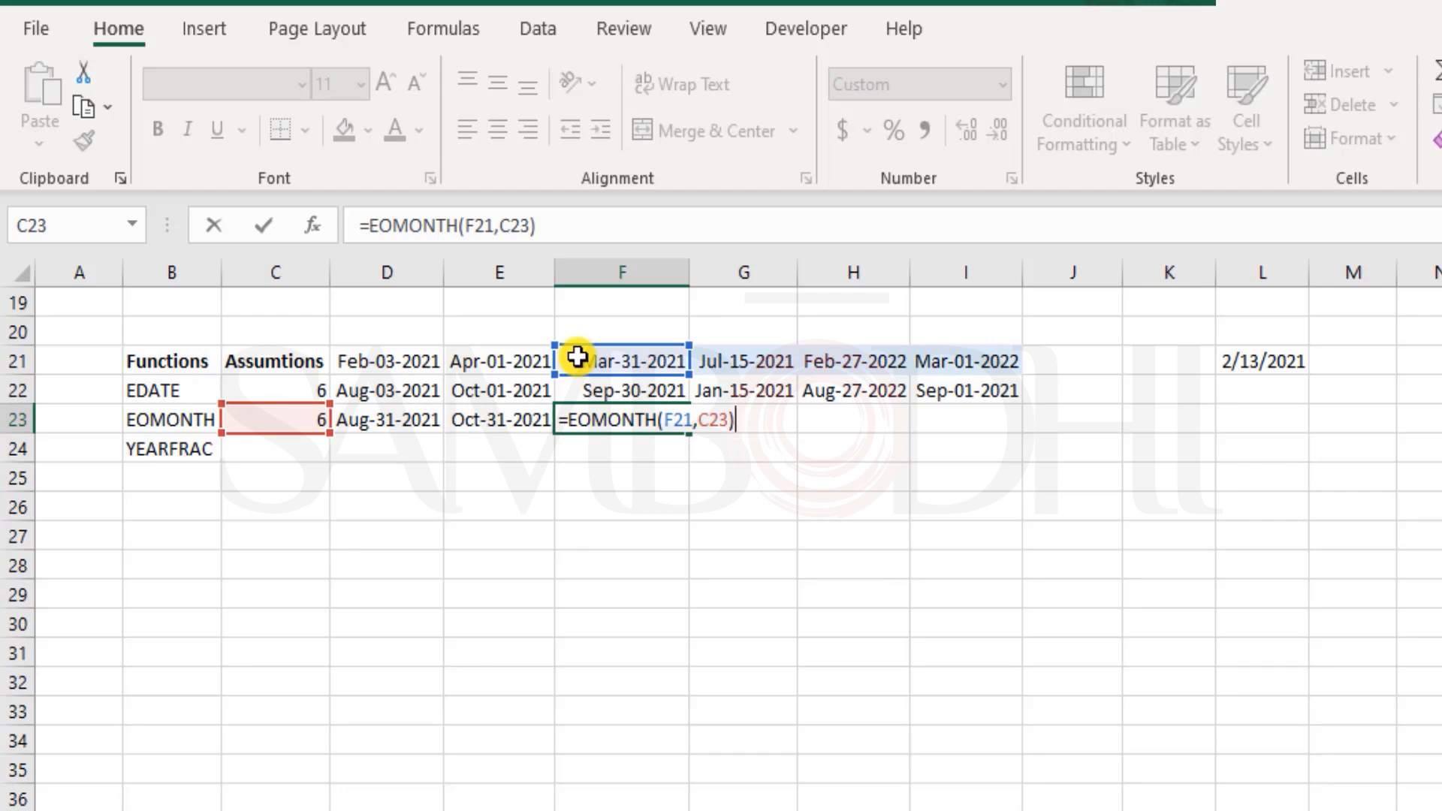
{"action": "key", "text": "Enter"}
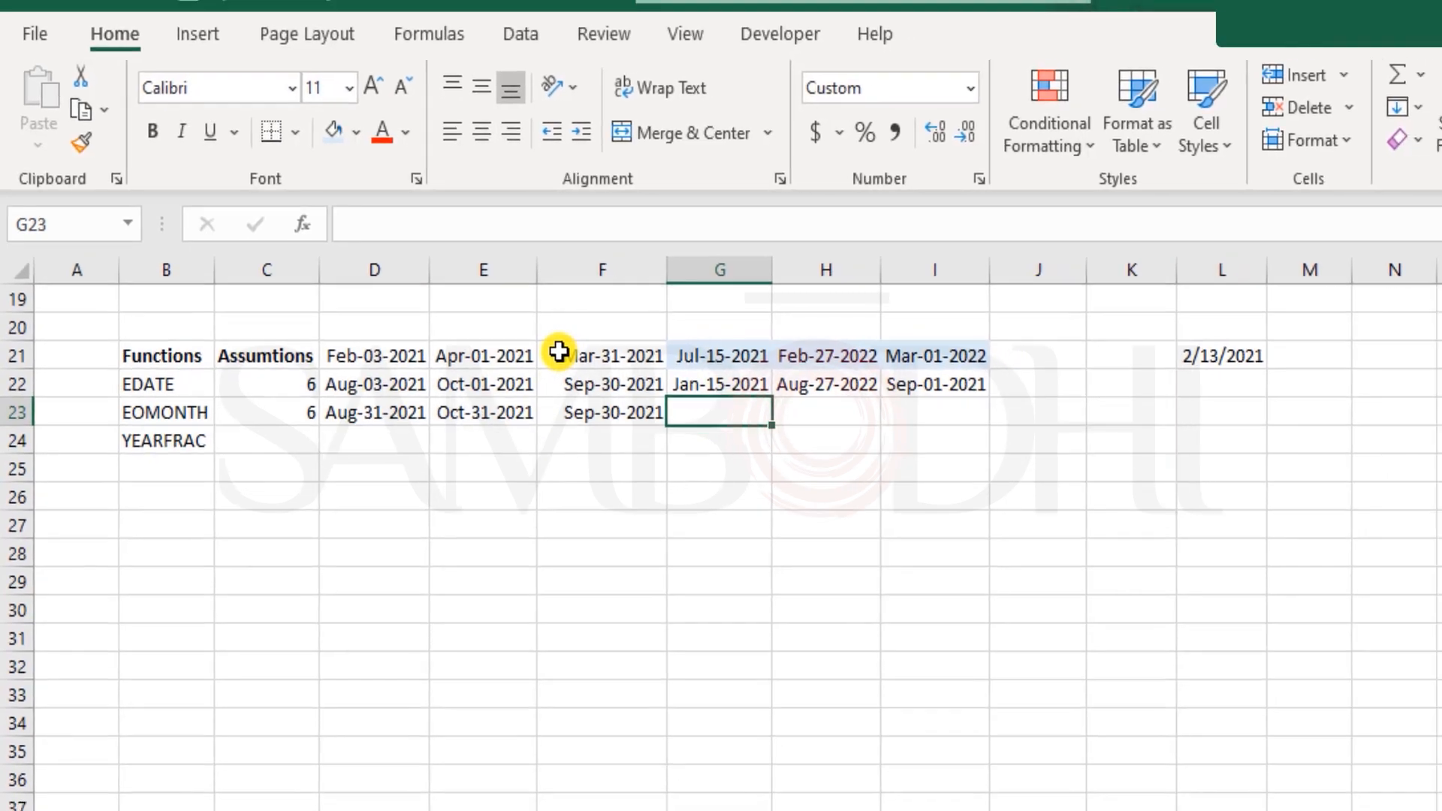
Enter =EOMONTH(row 21 date,-C23) in G23, H23 and I23.
{"action": "type", "text": "=EOMONTH(G21"}
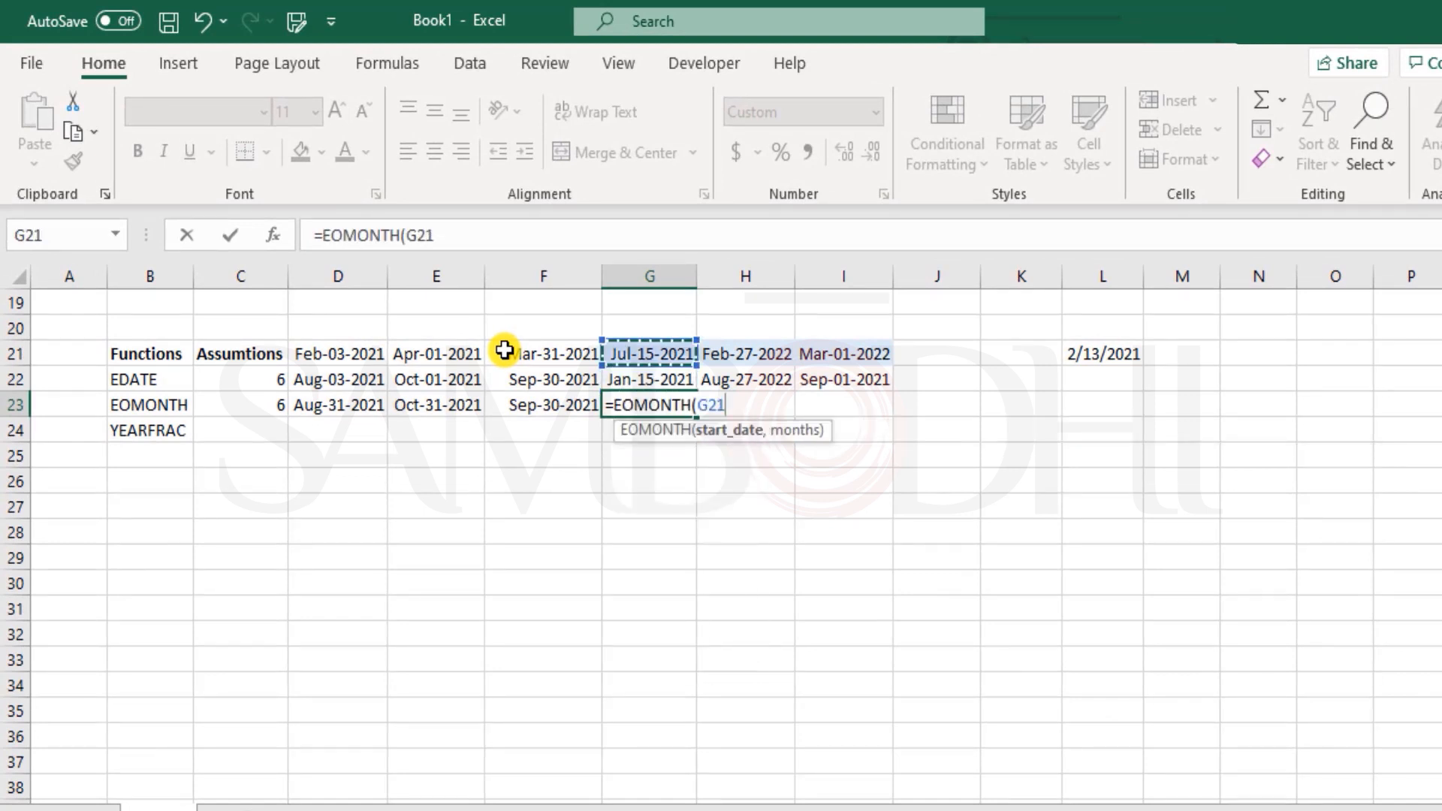
{"action": "type", "text": ",-"}
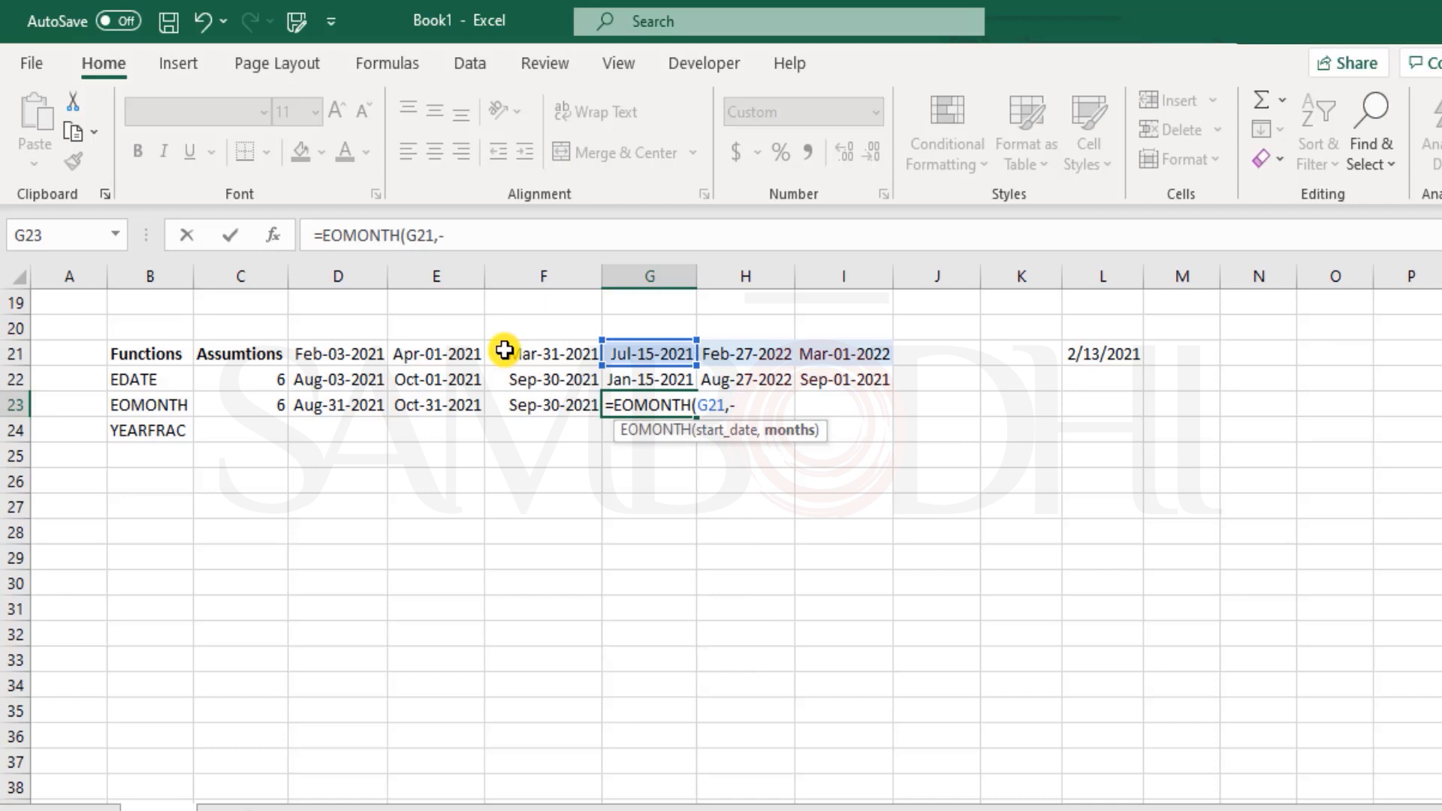
{"action": "left_click", "coordinate": [239, 405]}
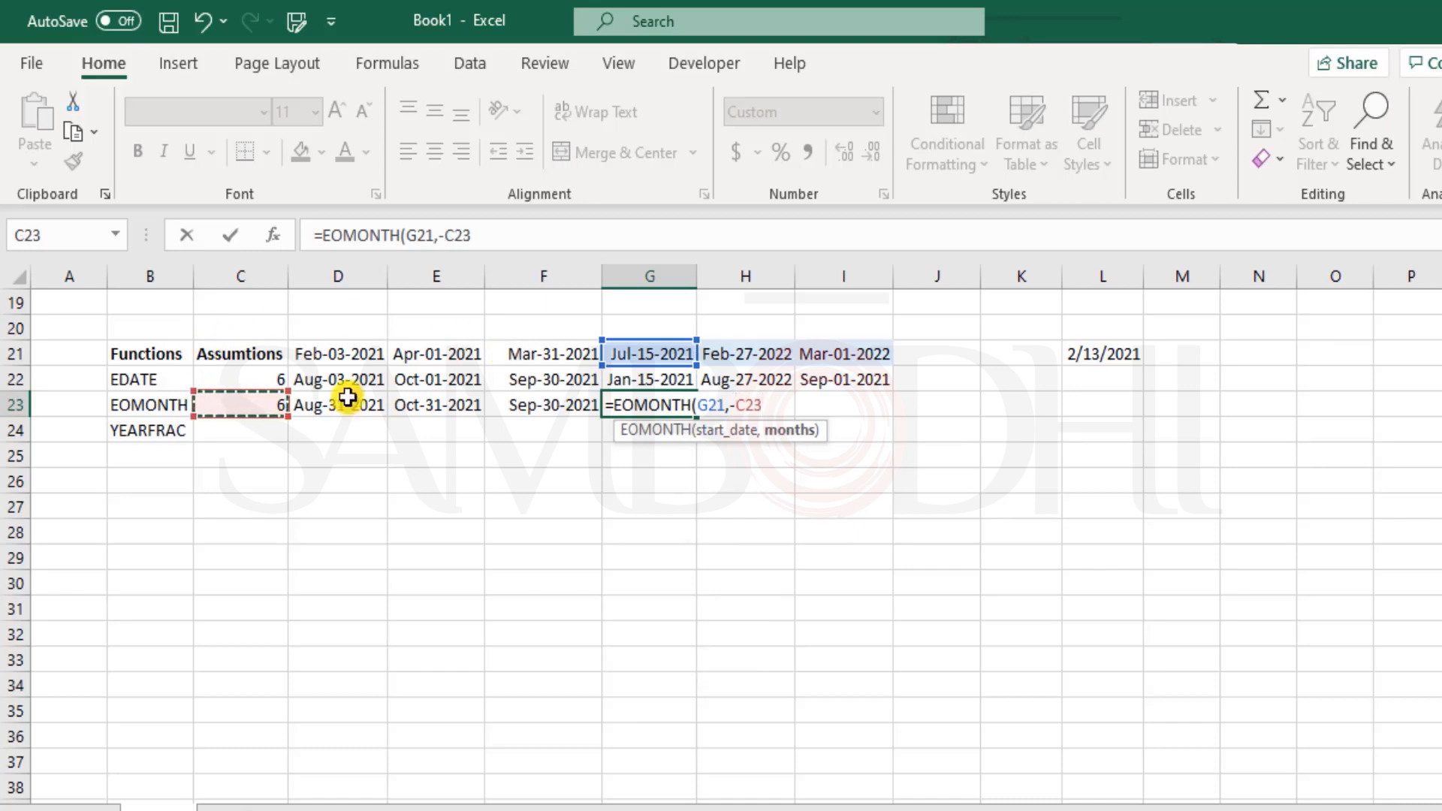
{"action": "key", "text": "Enter"}
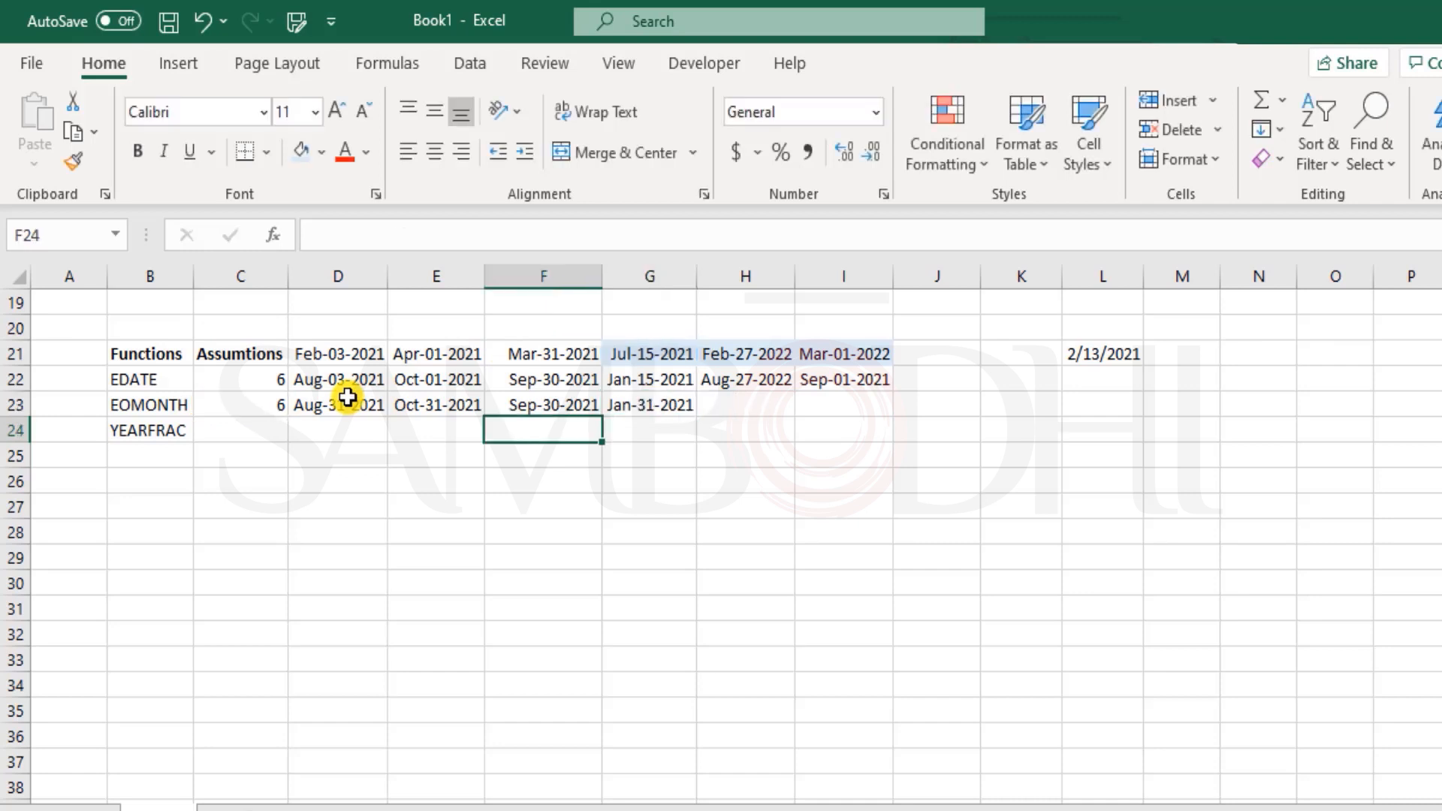
{"action": "left_click", "coordinate": [649, 404]}
{"action": "type", "text": "="}
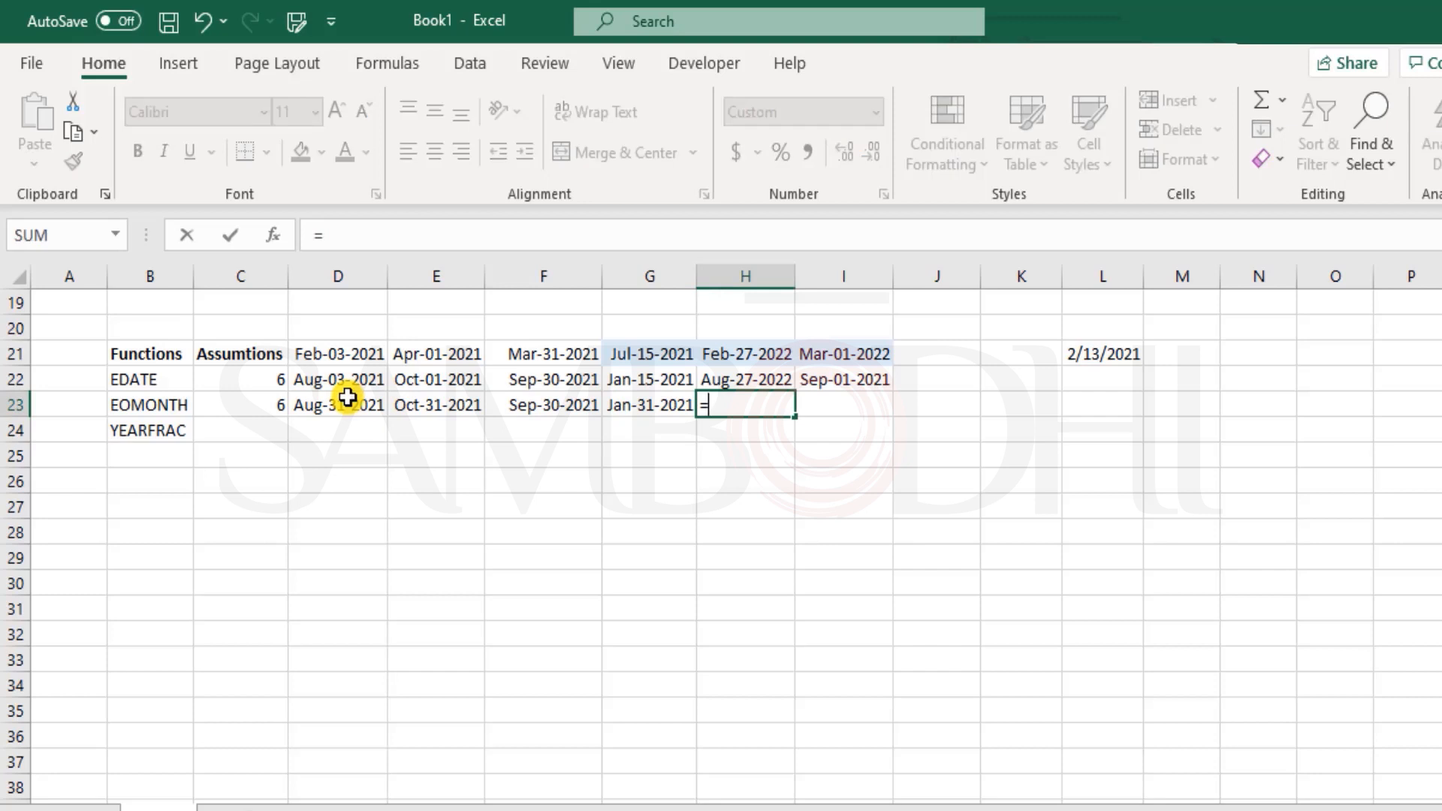
{"action": "type", "text": "EOMONTH(H21,-"}
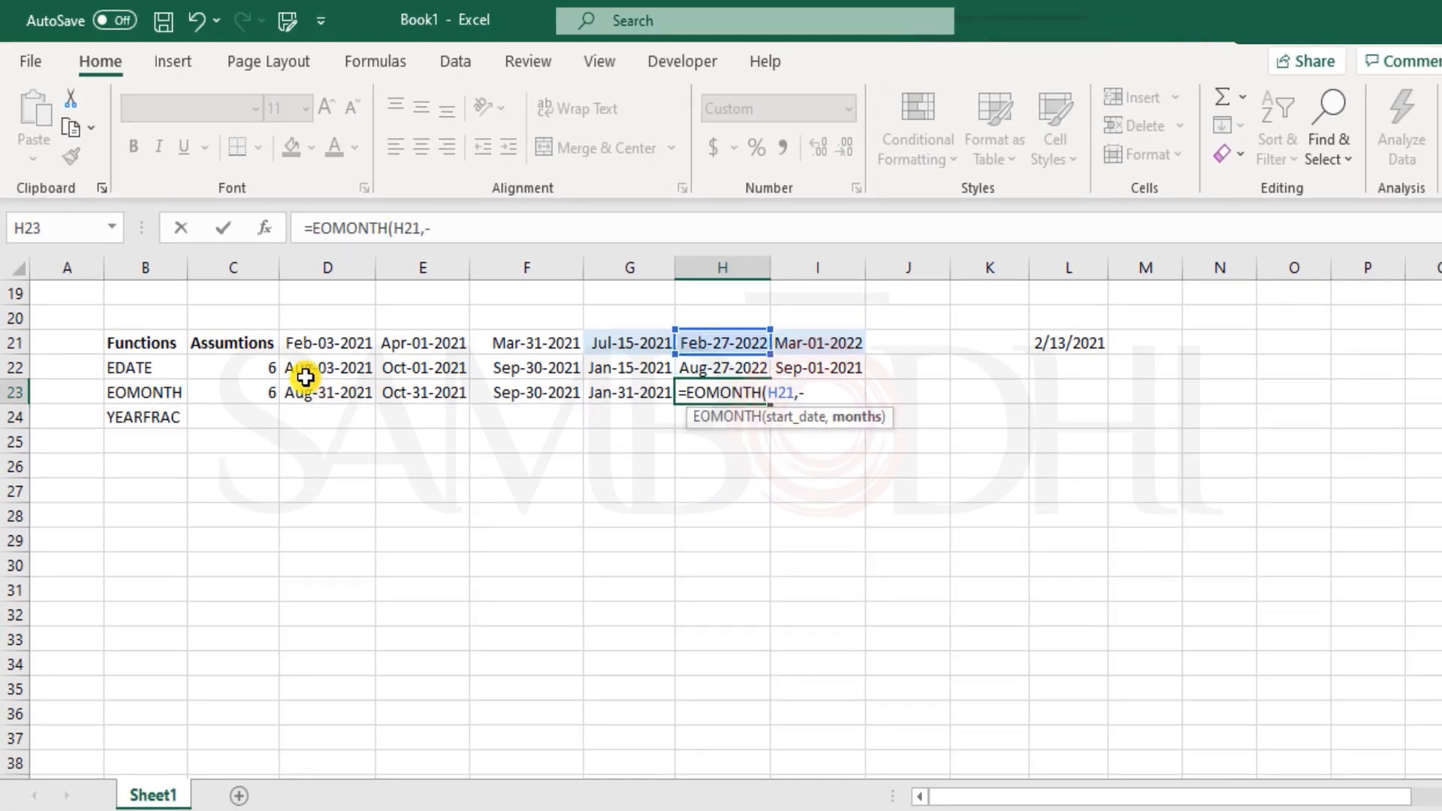
{"action": "left_click", "coordinate": [233, 392]}
{"action": "type", "text": "=EOMONTH(I21"}
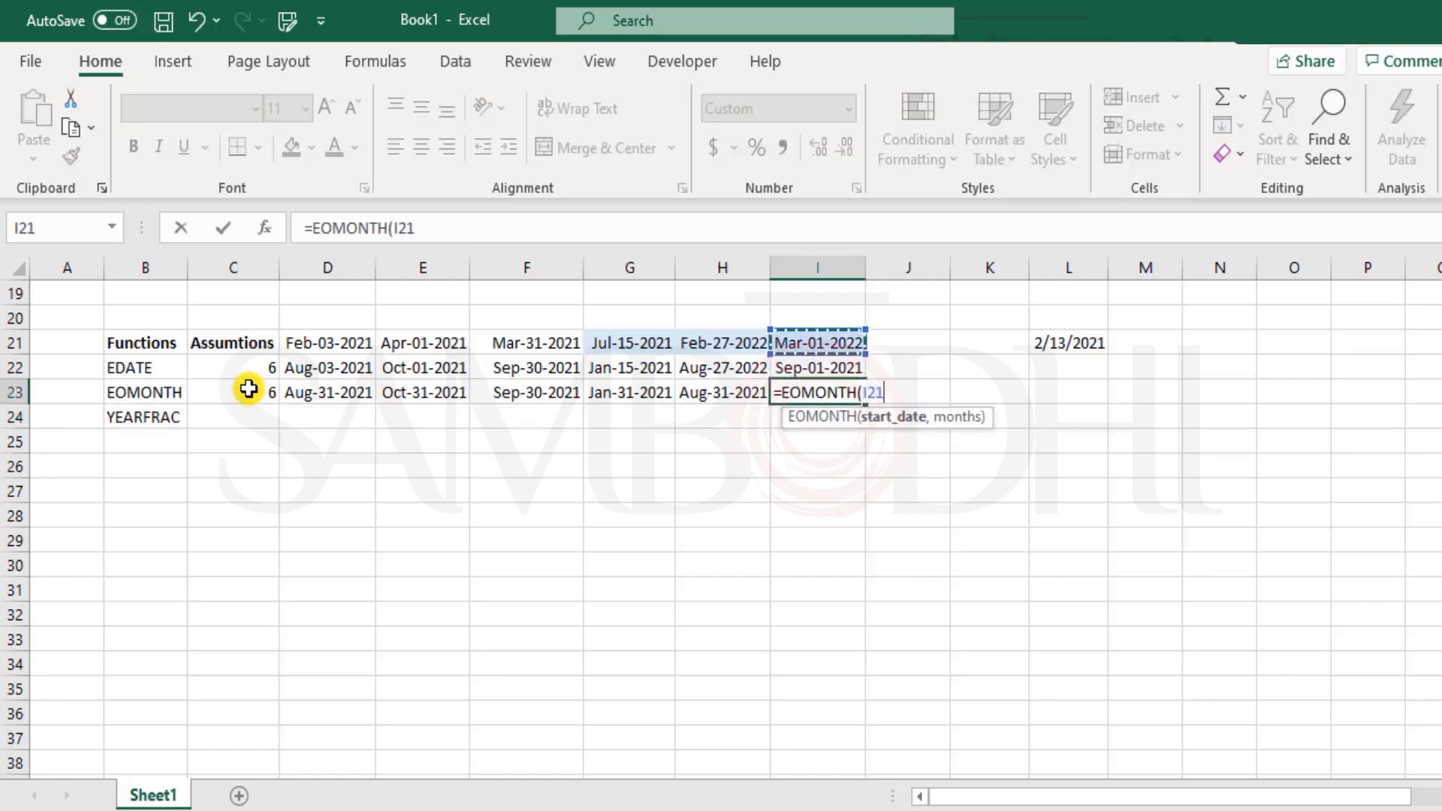
{"action": "type", "text": ",-"}
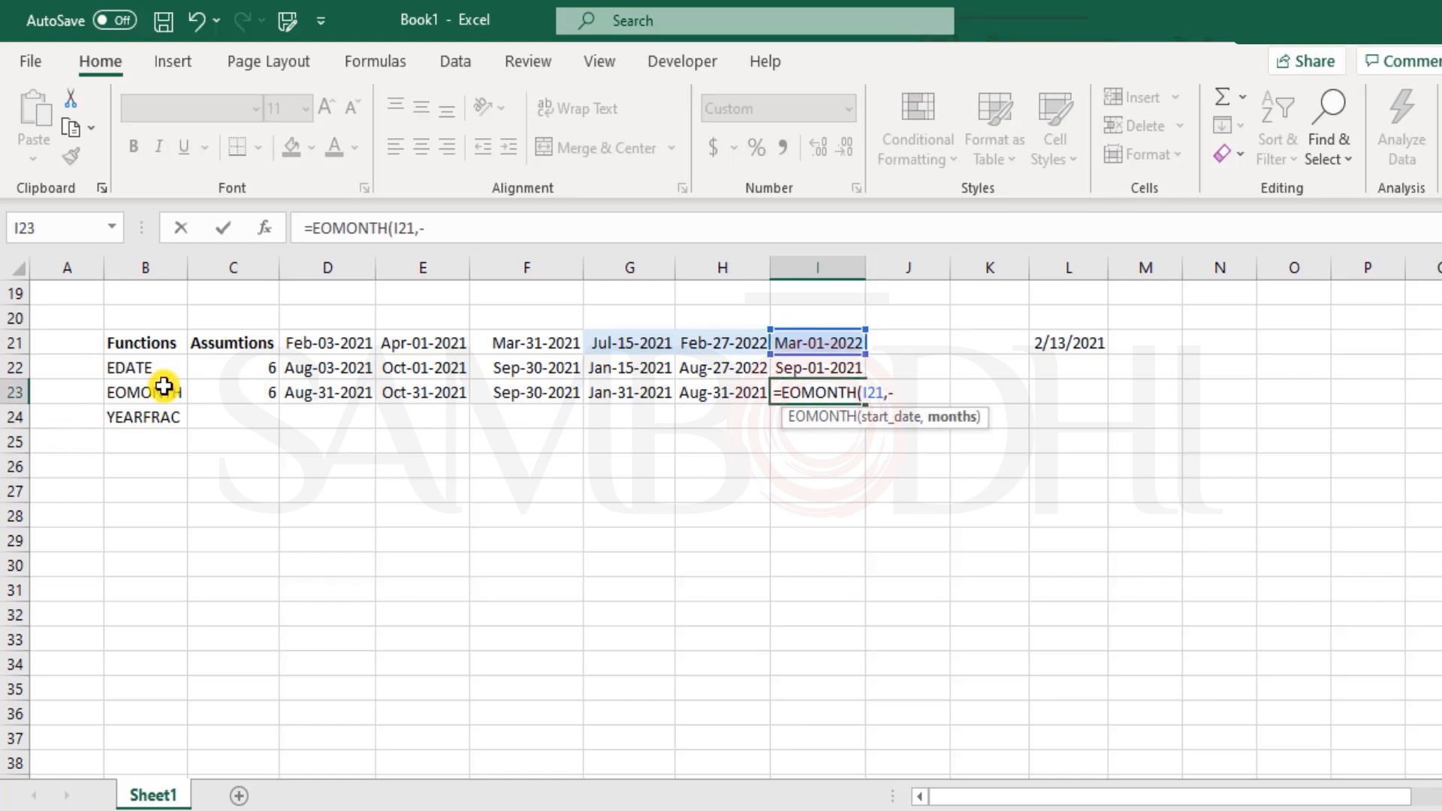
{"action": "left_click", "coordinate": [232, 392]}
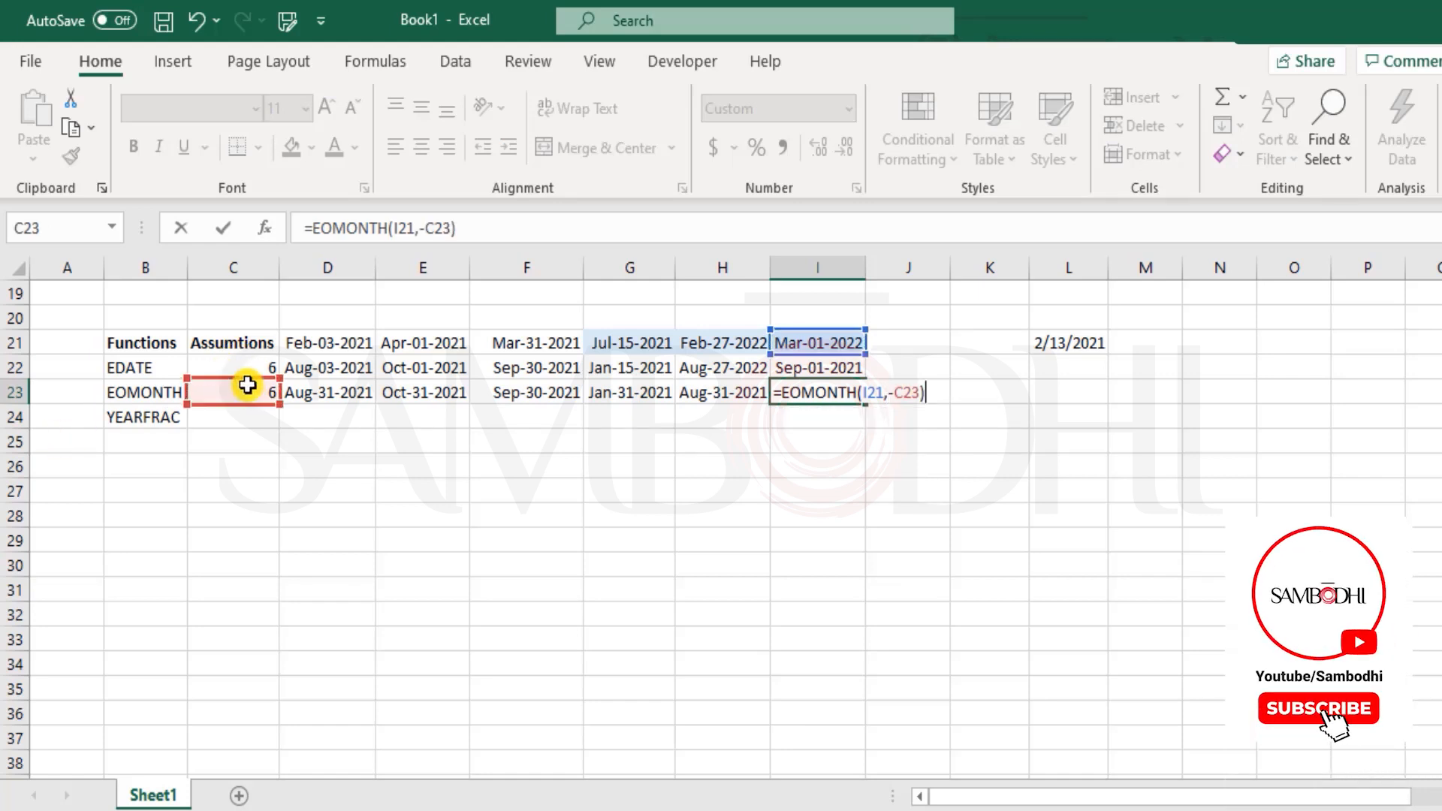
{"action": "key", "text": "enter"}
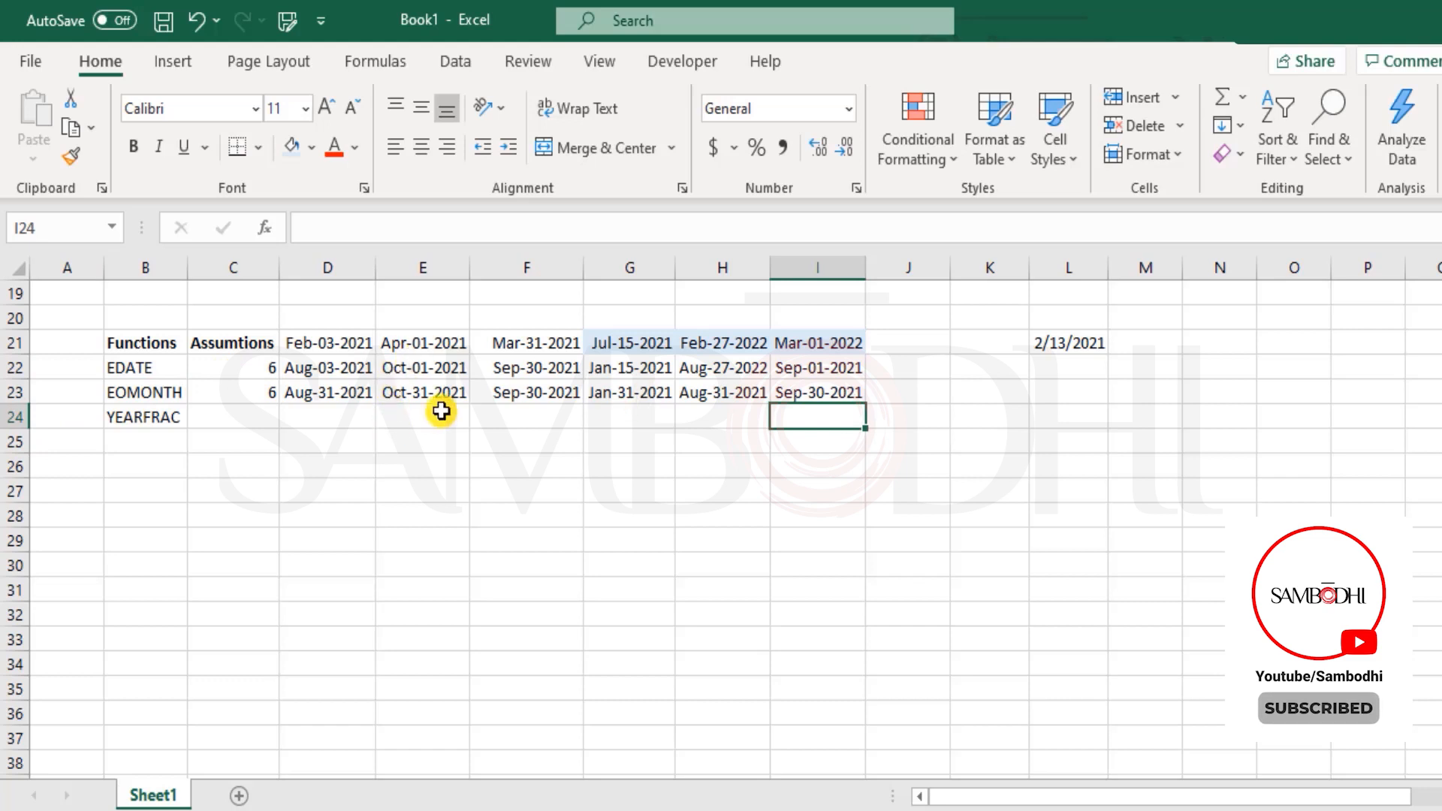
{"action": "mouse_move", "coordinate": [335, 365]}
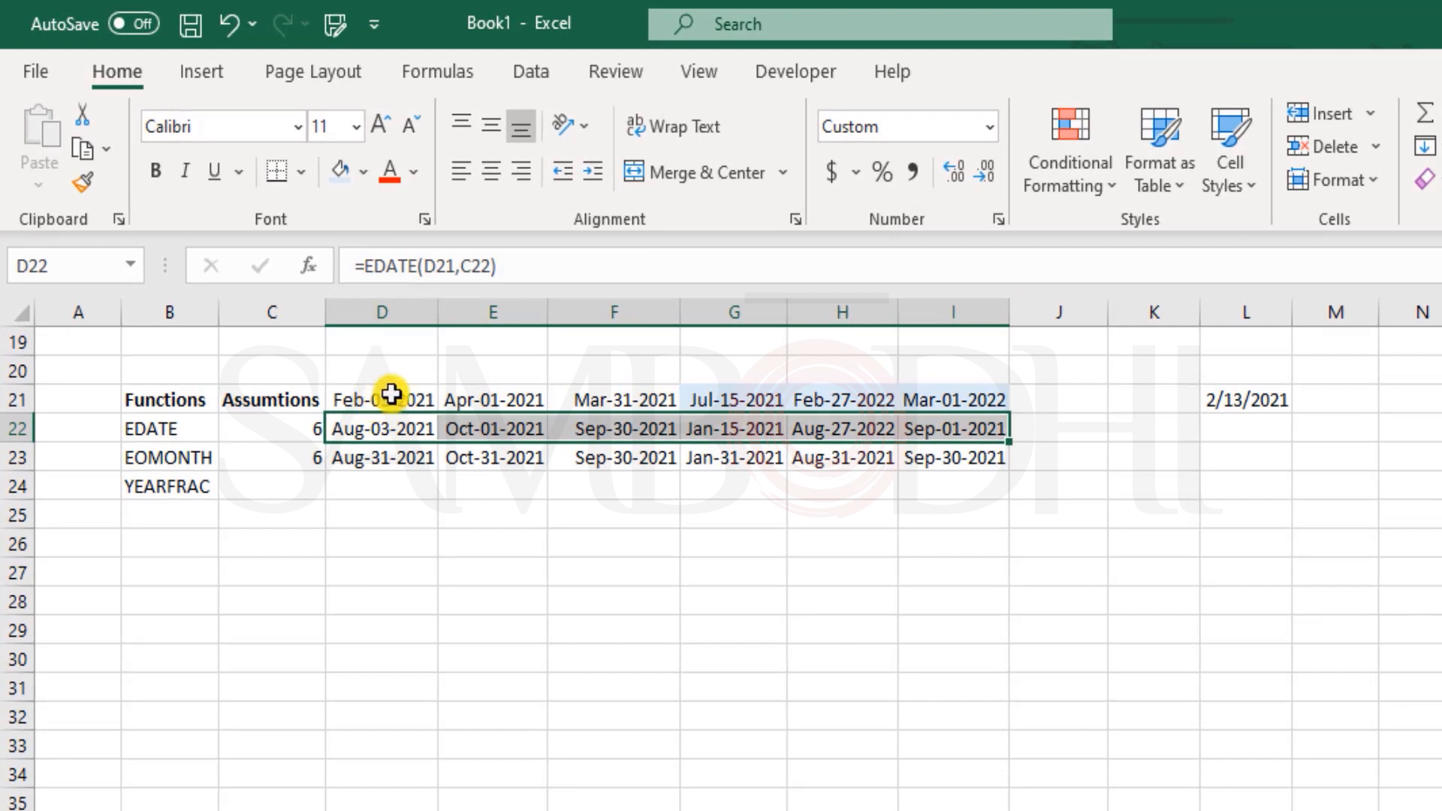
{"action": "left_click", "coordinate": [382, 398]}
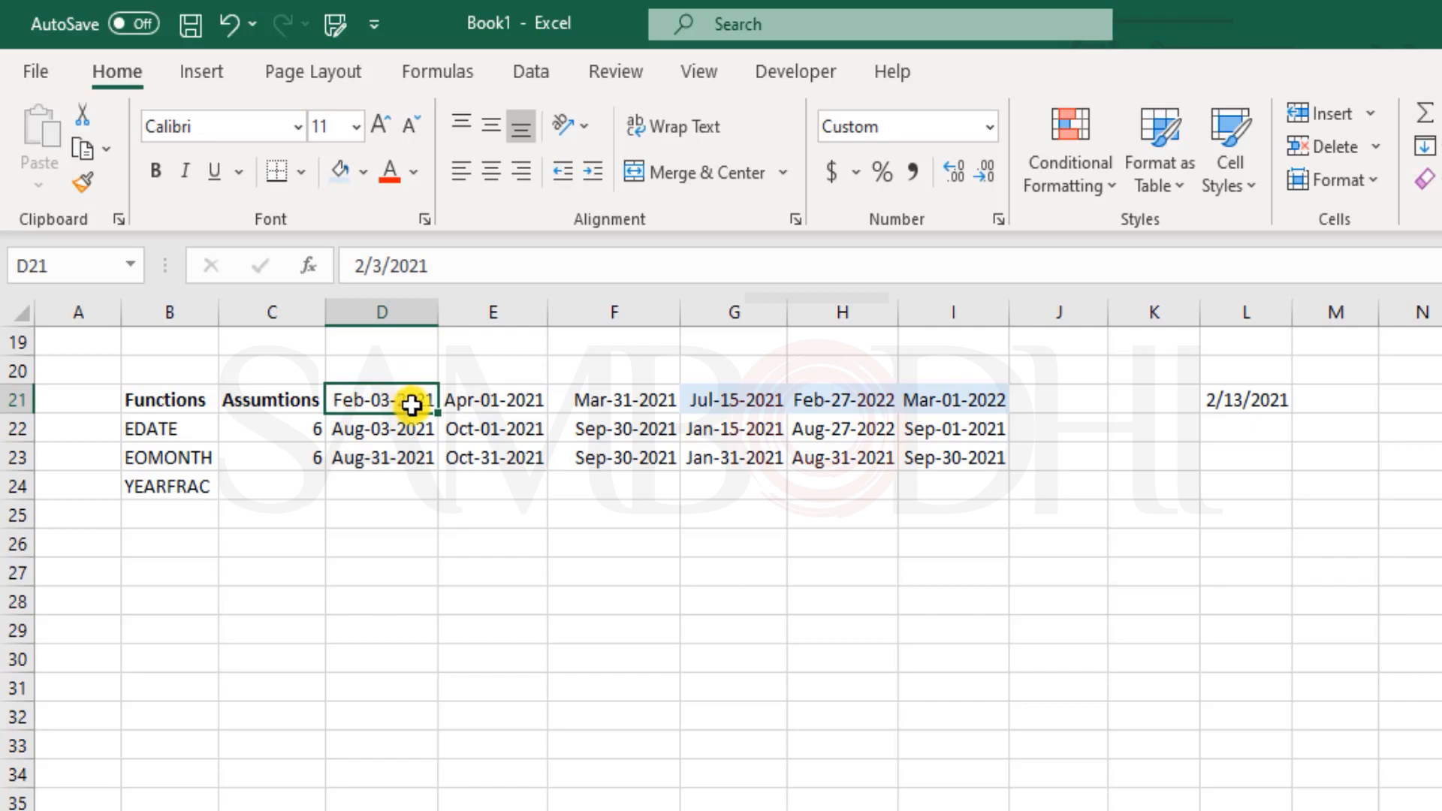
{"action": "mouse_move", "coordinate": [897, 436]}
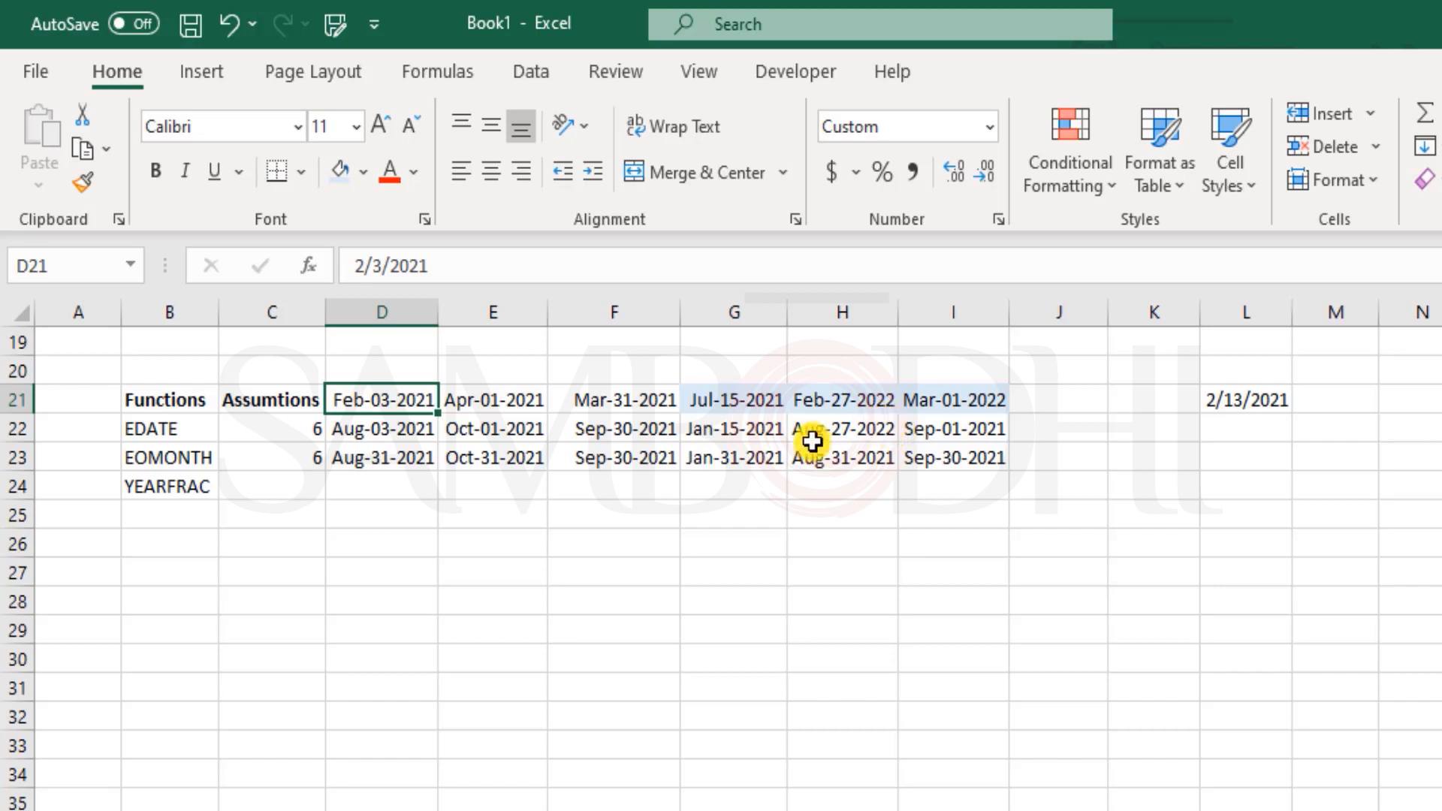
{"action": "mouse_move", "coordinate": [1066, 394]}
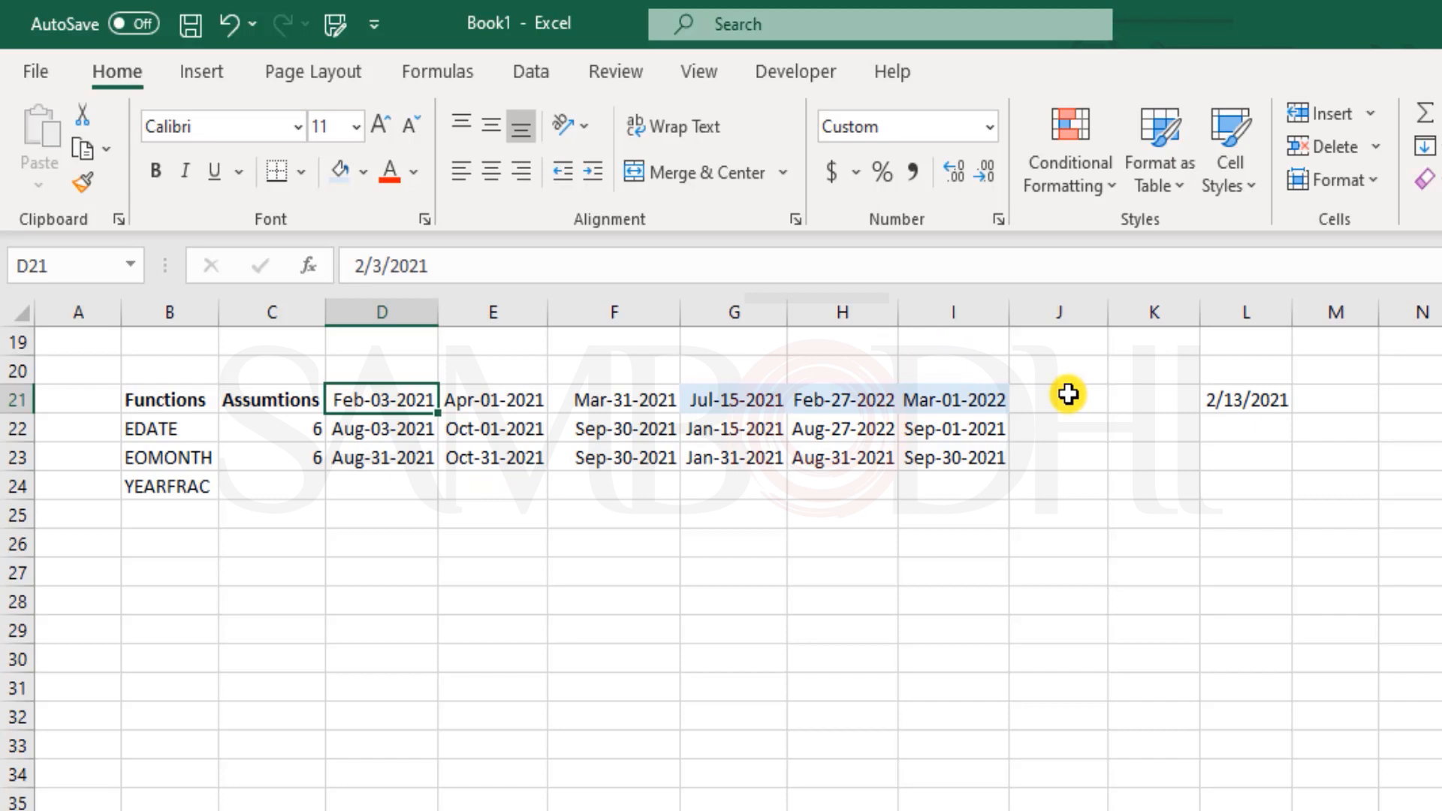
{"action": "mouse_move", "coordinate": [1039, 398]}
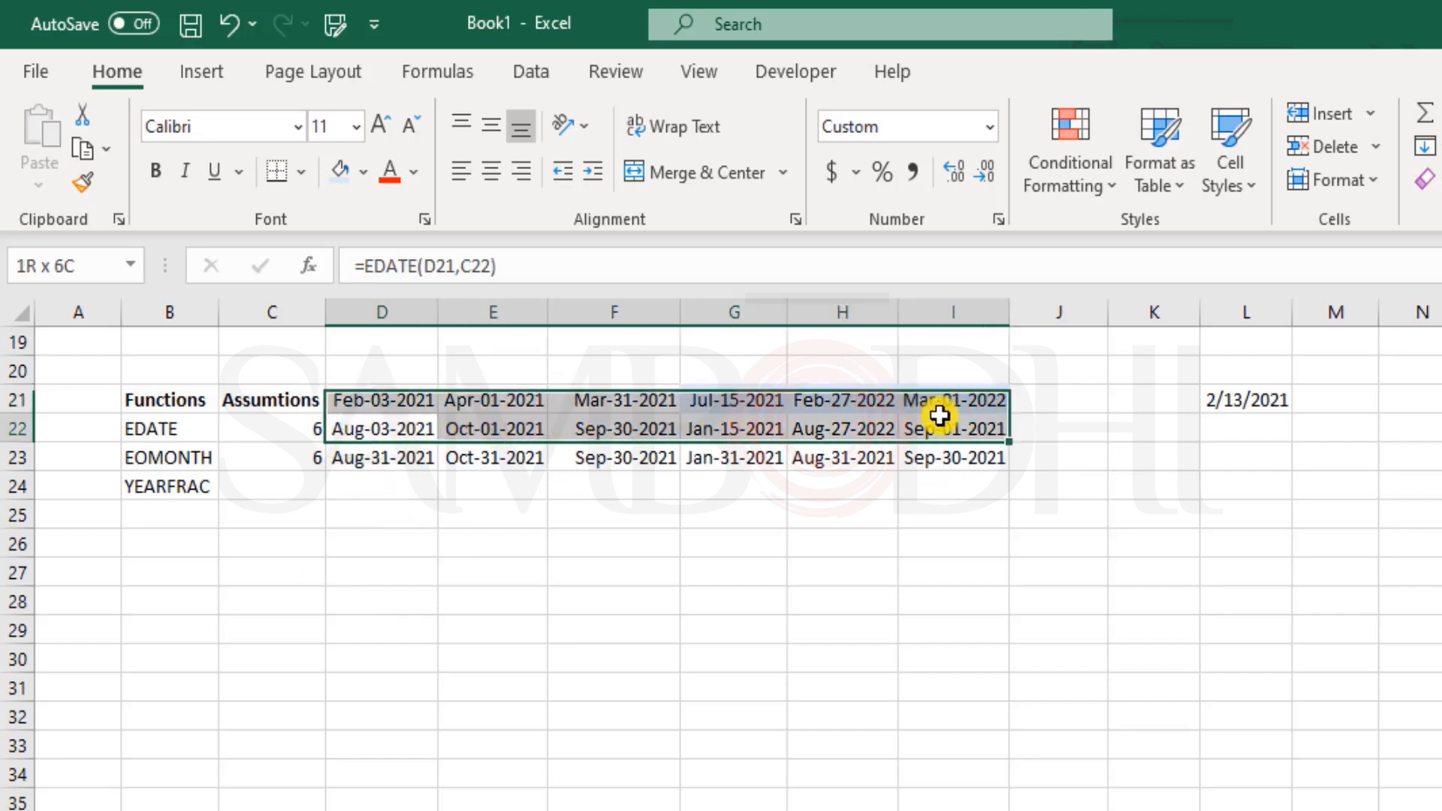
{"action": "left_click", "coordinate": [358, 427]}
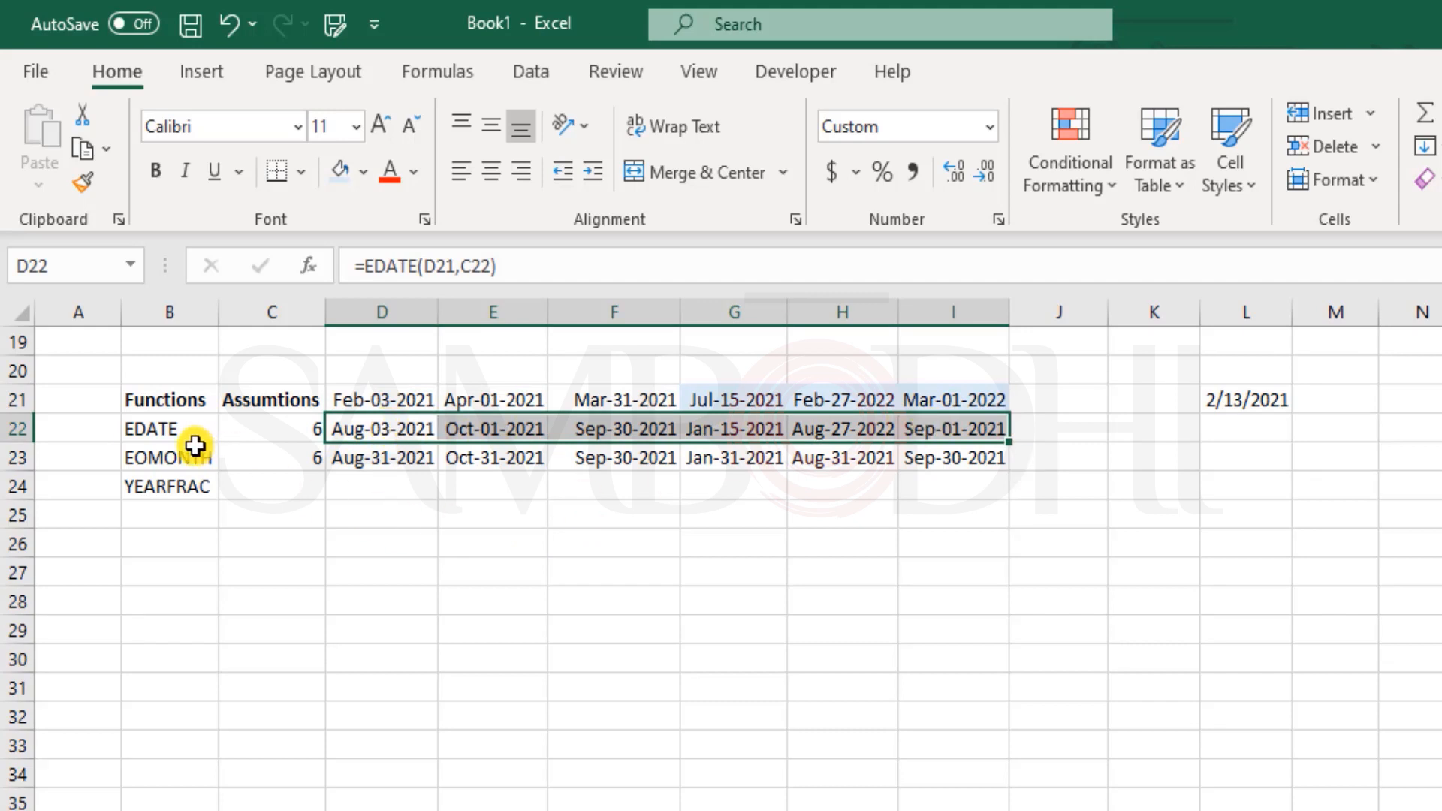
{"action": "left_click", "coordinate": [169, 457]}
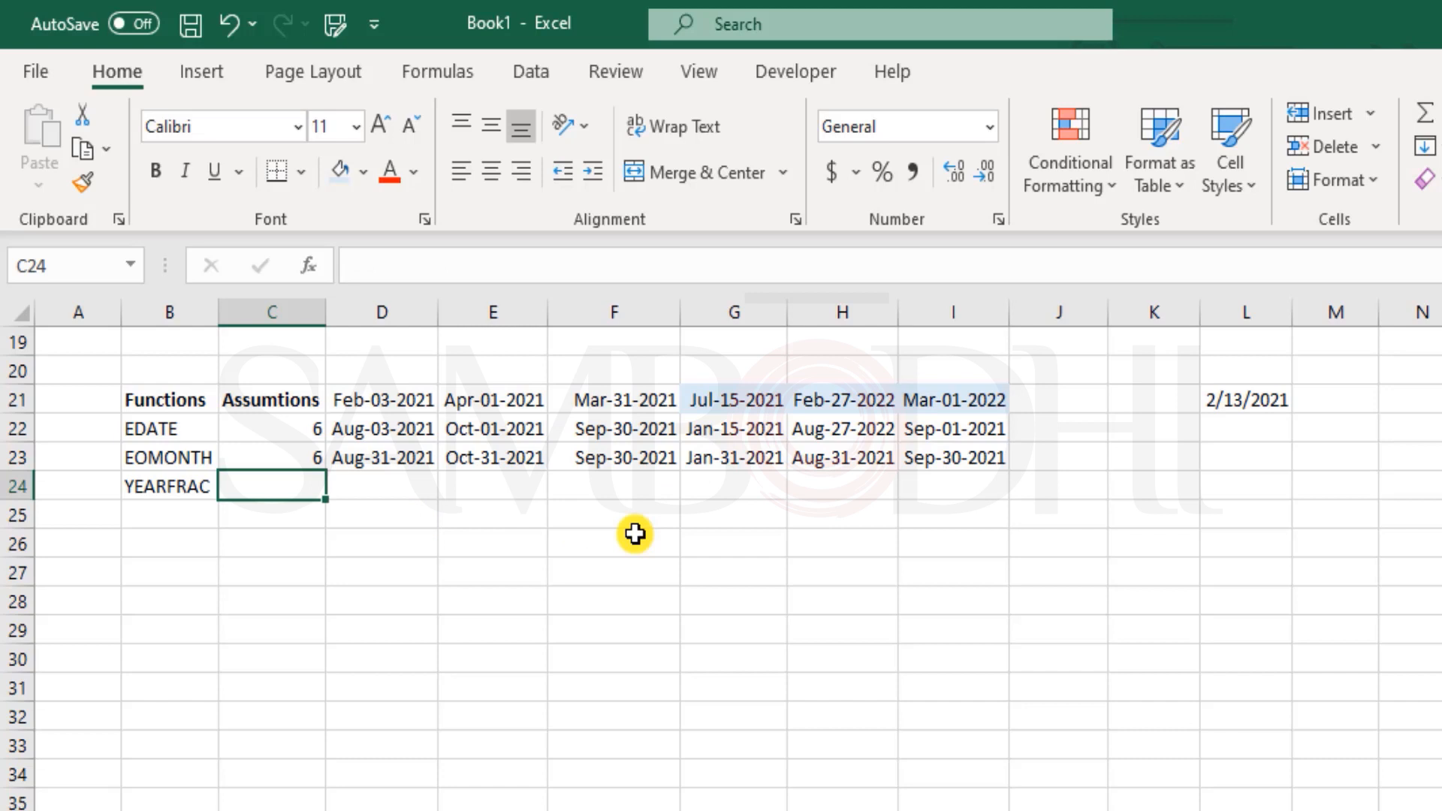
{"action": "mouse_move", "coordinate": [627, 542]}
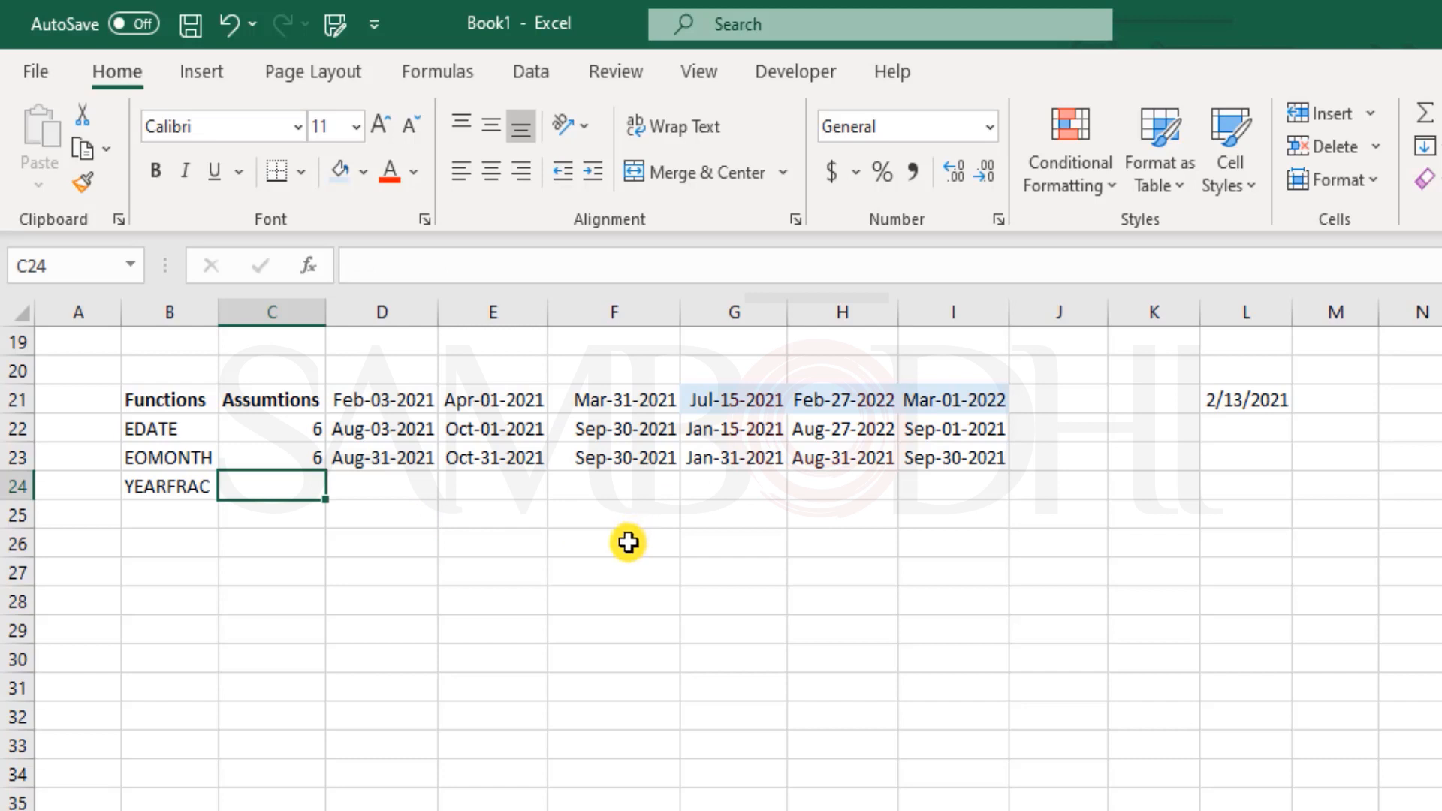
{"action": "mouse_move", "coordinate": [613, 534]}
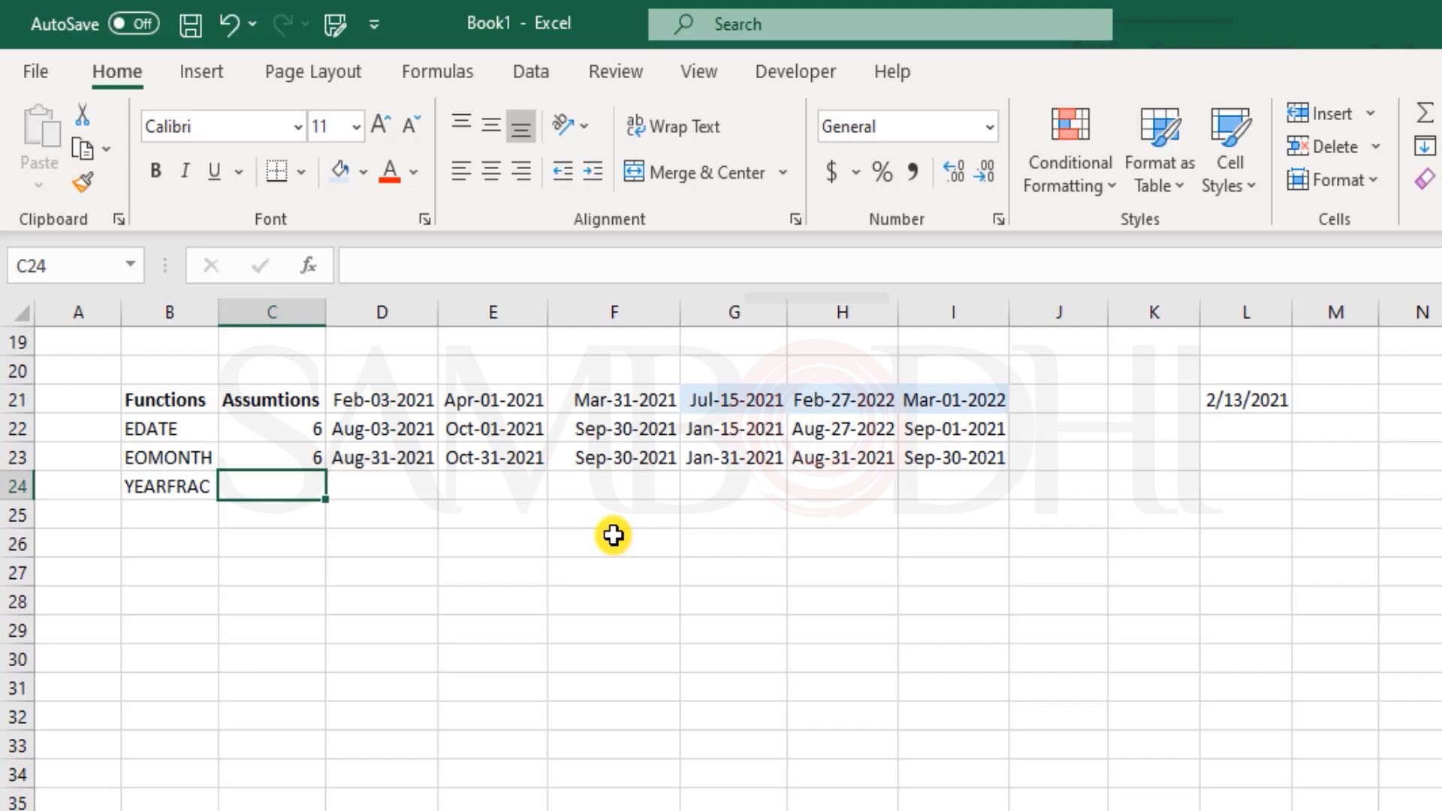
Enter the date 9/28/2024 into C24, then select D24.
{"action": "left_click", "coordinate": [271, 458]}
{"action": "type", "text": "Sep"}
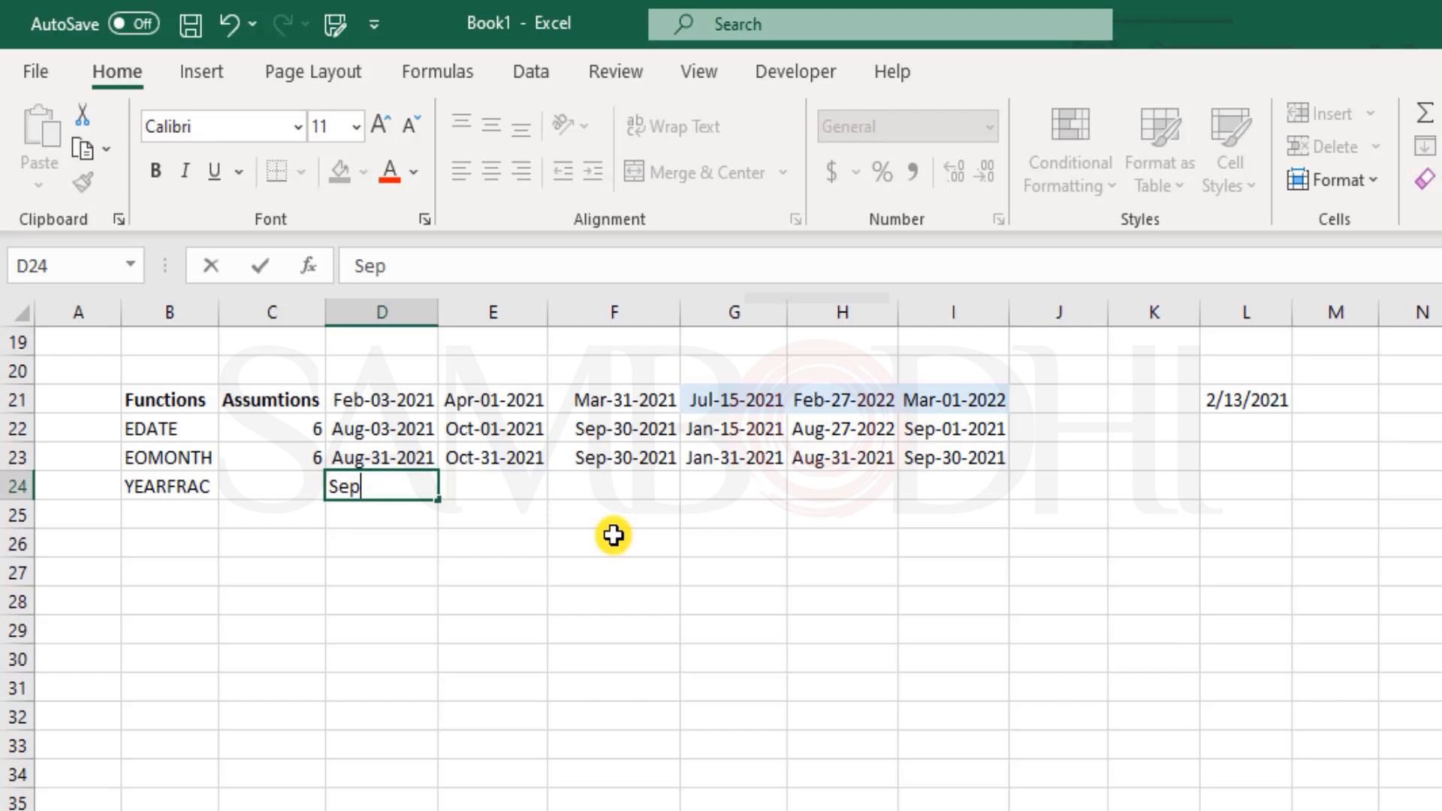
{"action": "type", "text": "28"}
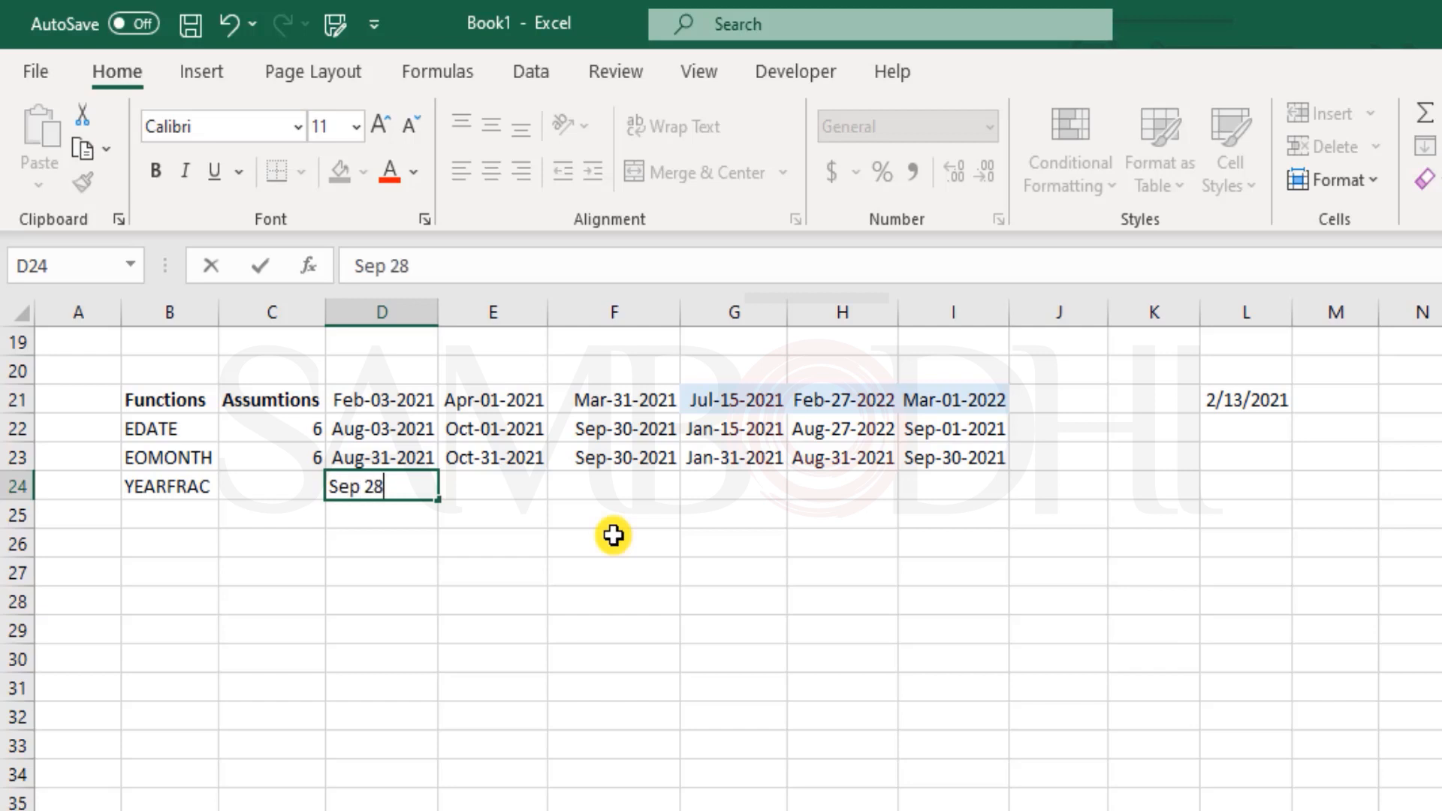
{"action": "type", "text": "202"}
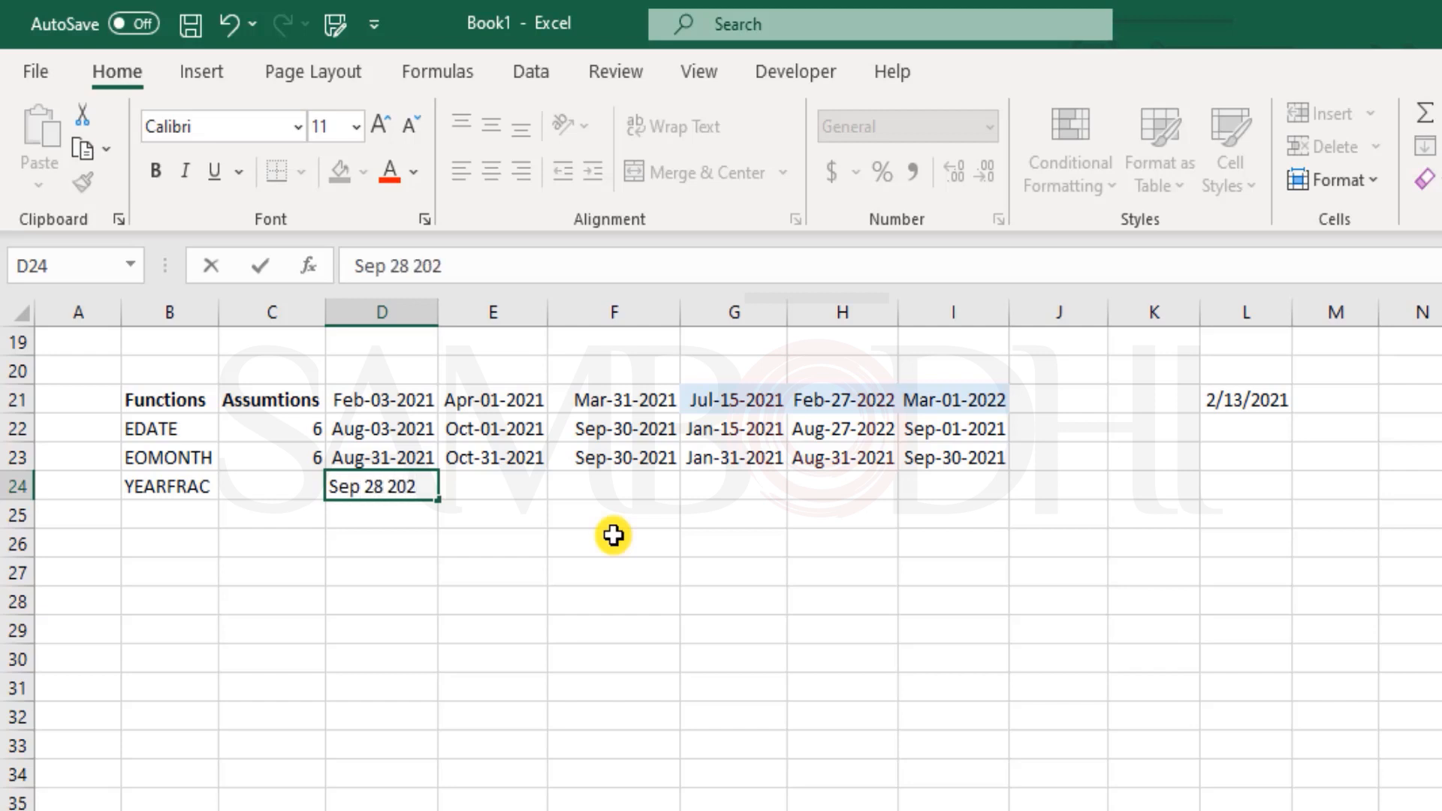
{"action": "key", "text": "enter"}
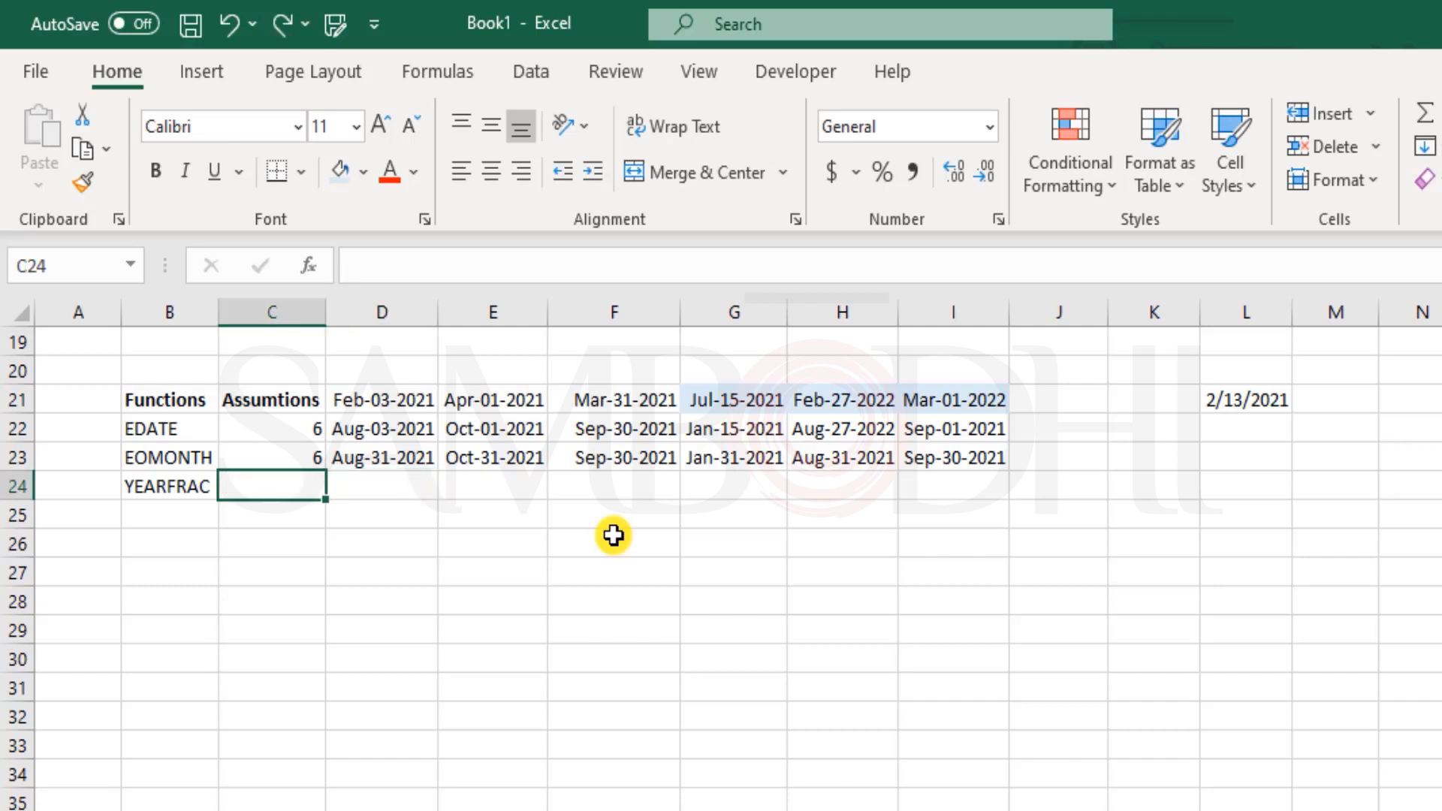
{"action": "type", "text": "9/28"}
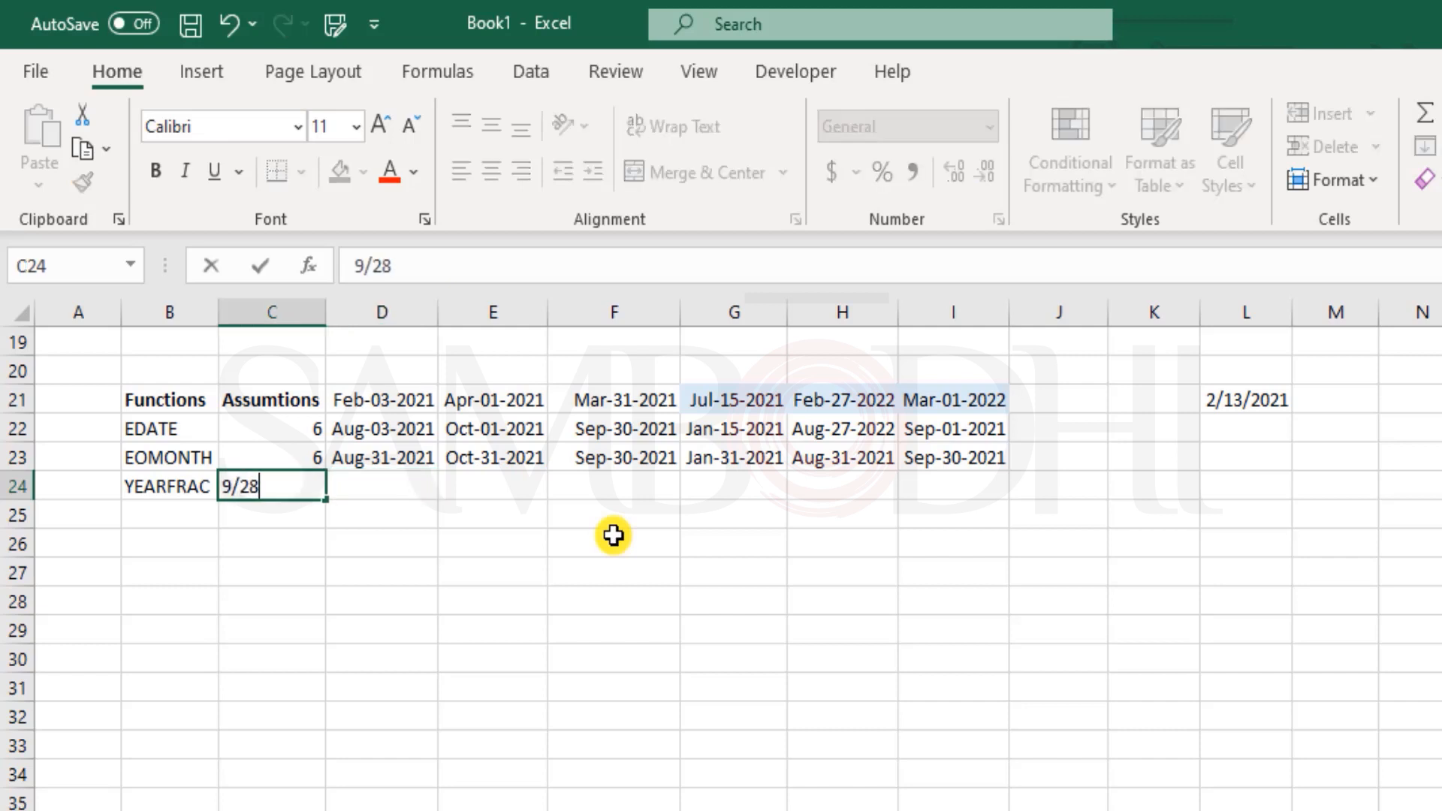
{"action": "key", "text": "enter"}
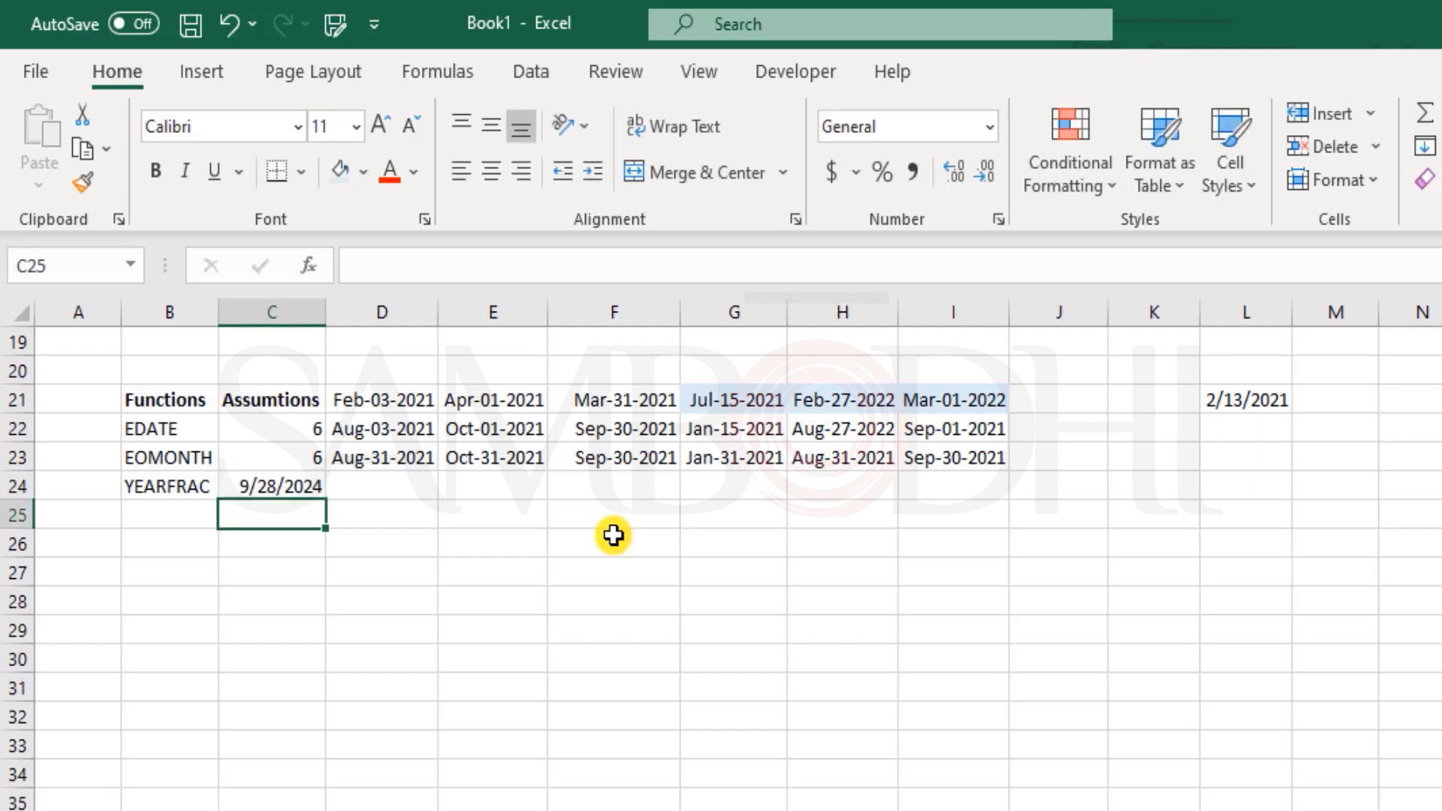
{"action": "left_click", "coordinate": [381, 486]}
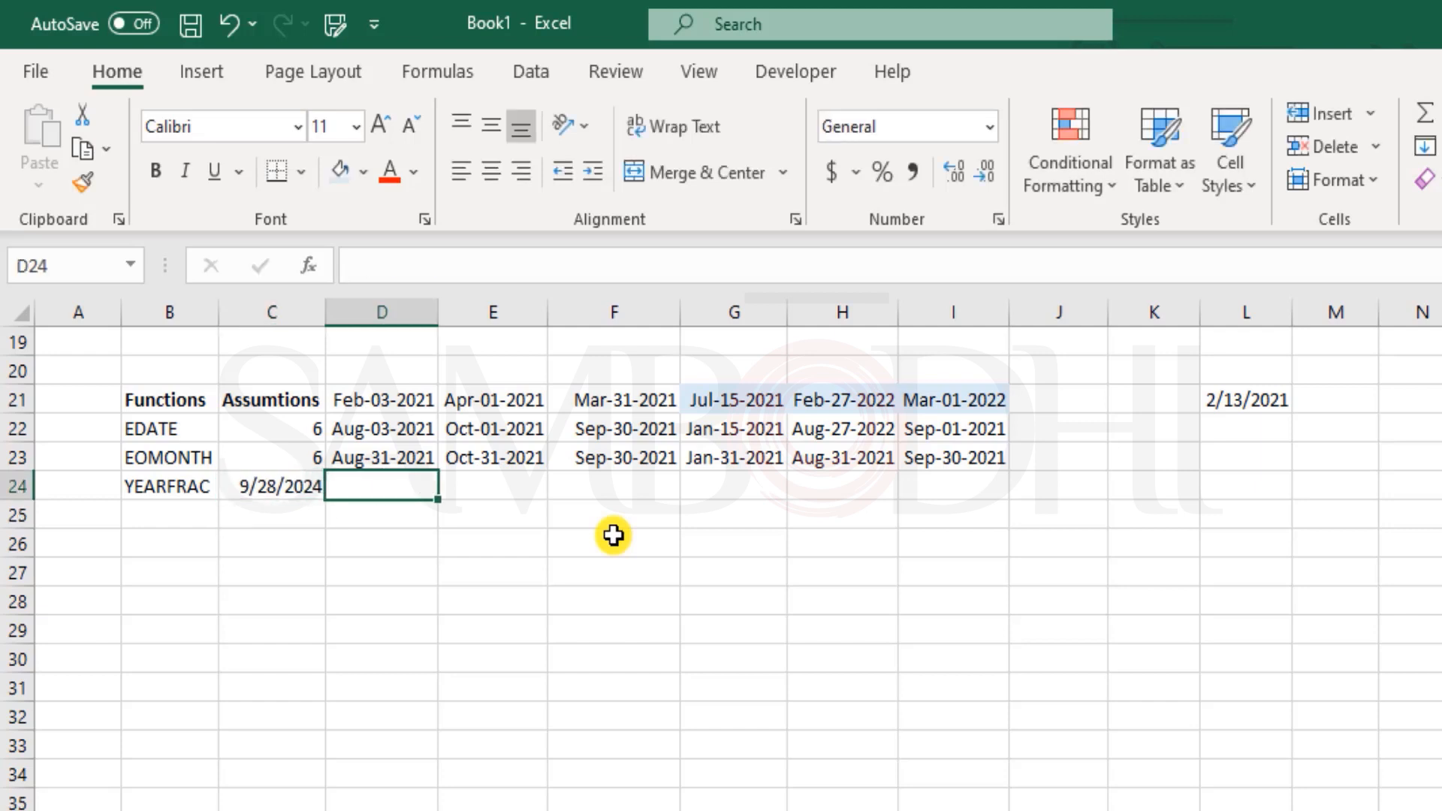
{"action": "left_click", "coordinate": [270, 485]}
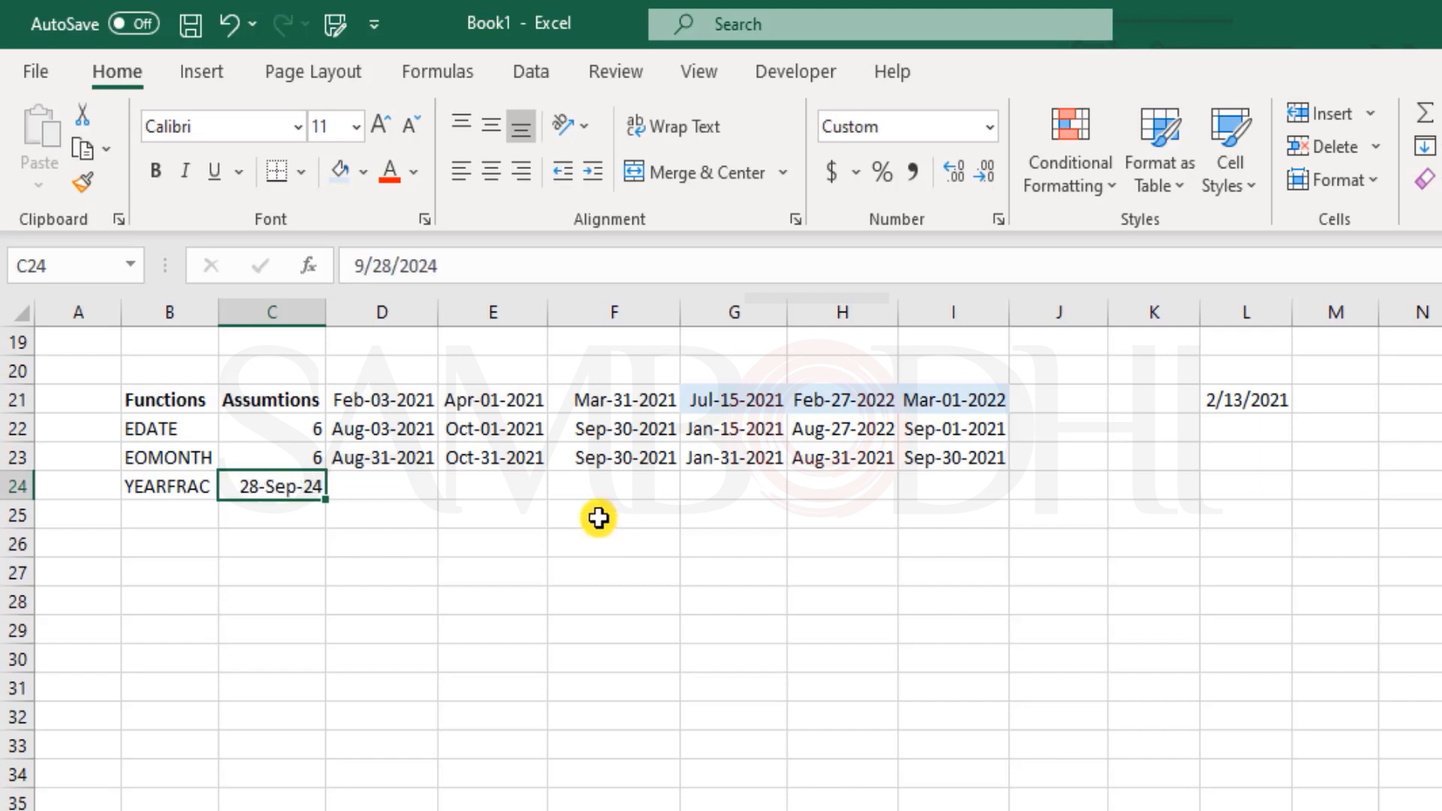
{"action": "mouse_move", "coordinate": [393, 464]}
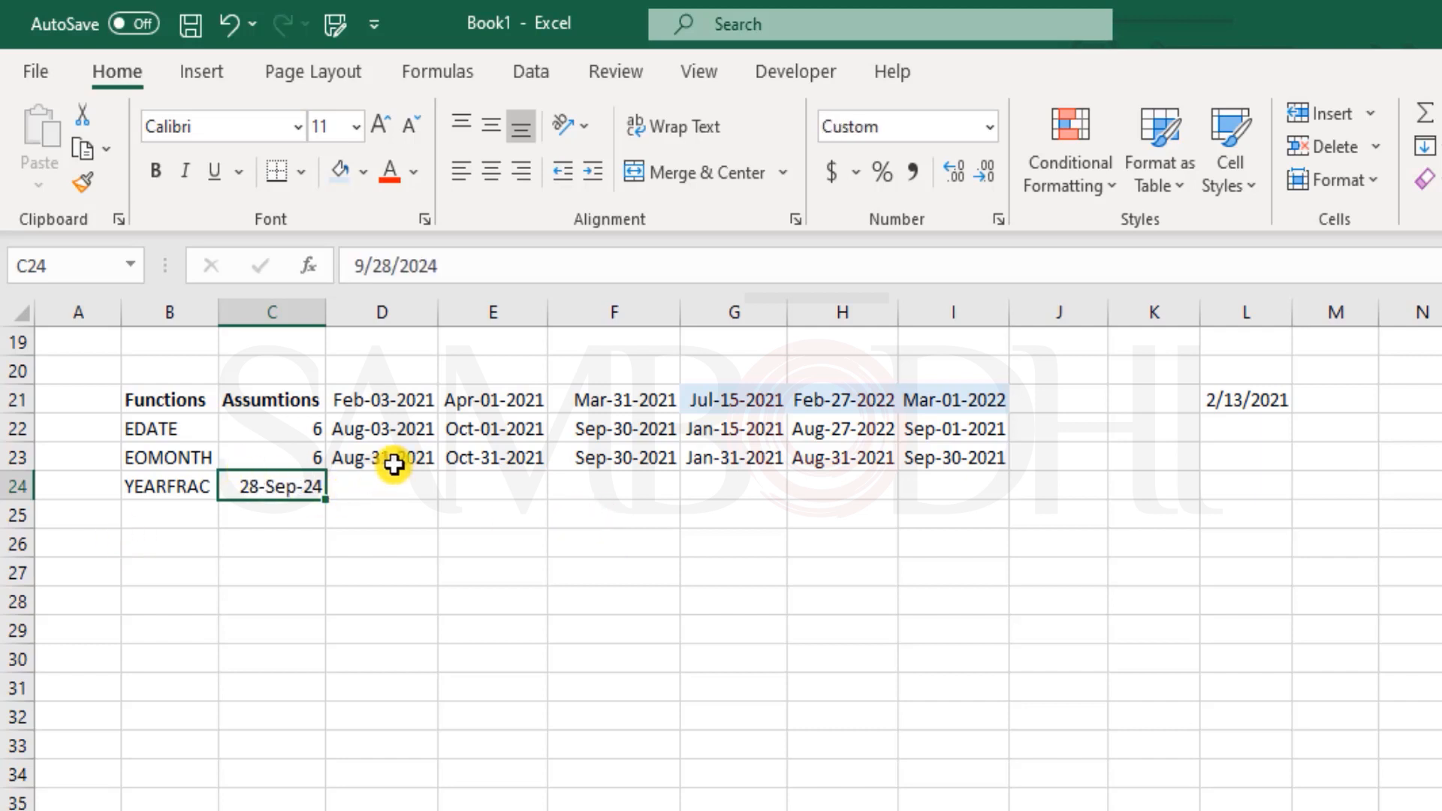
{"action": "left_click", "coordinate": [381, 458]}
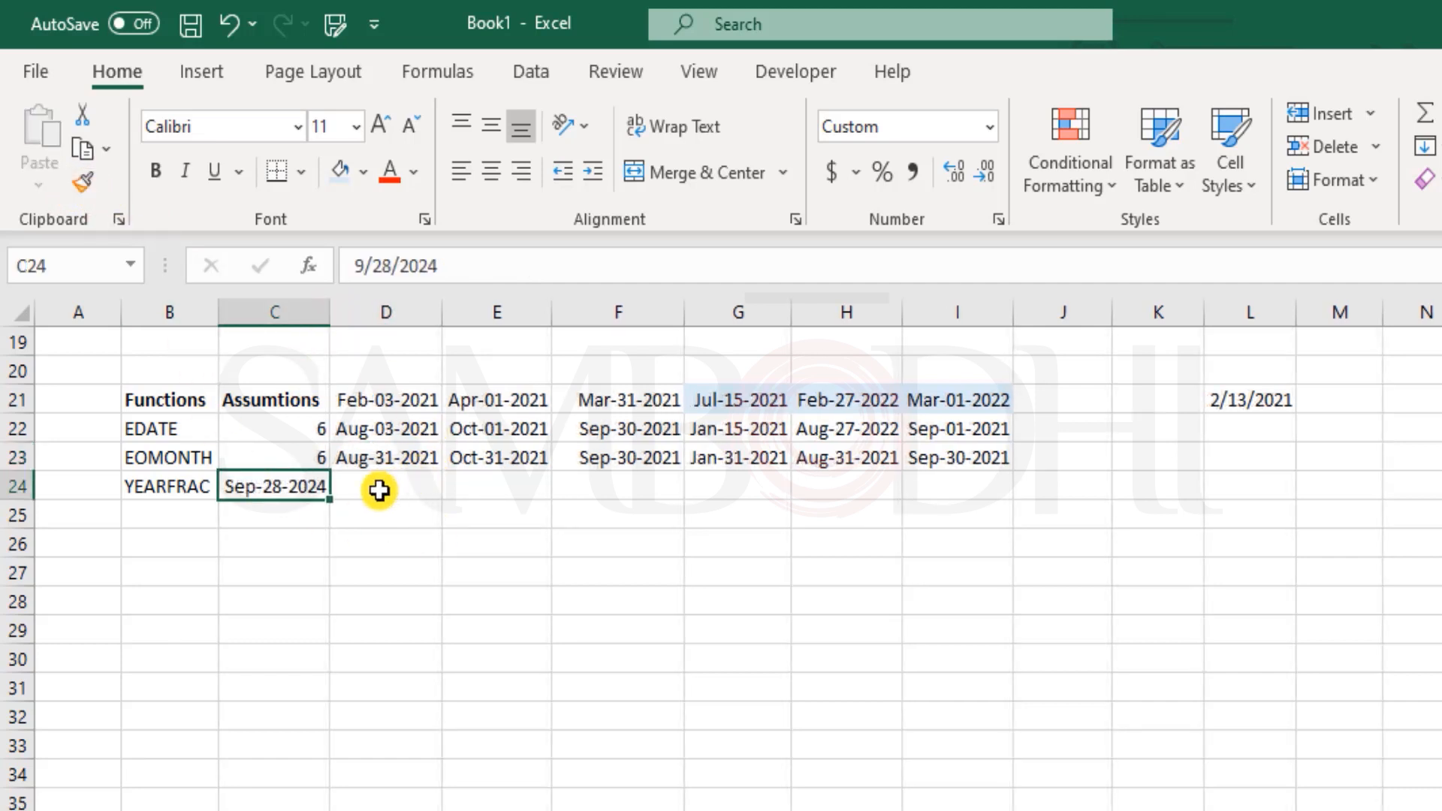
{"action": "left_click", "coordinate": [385, 486]}
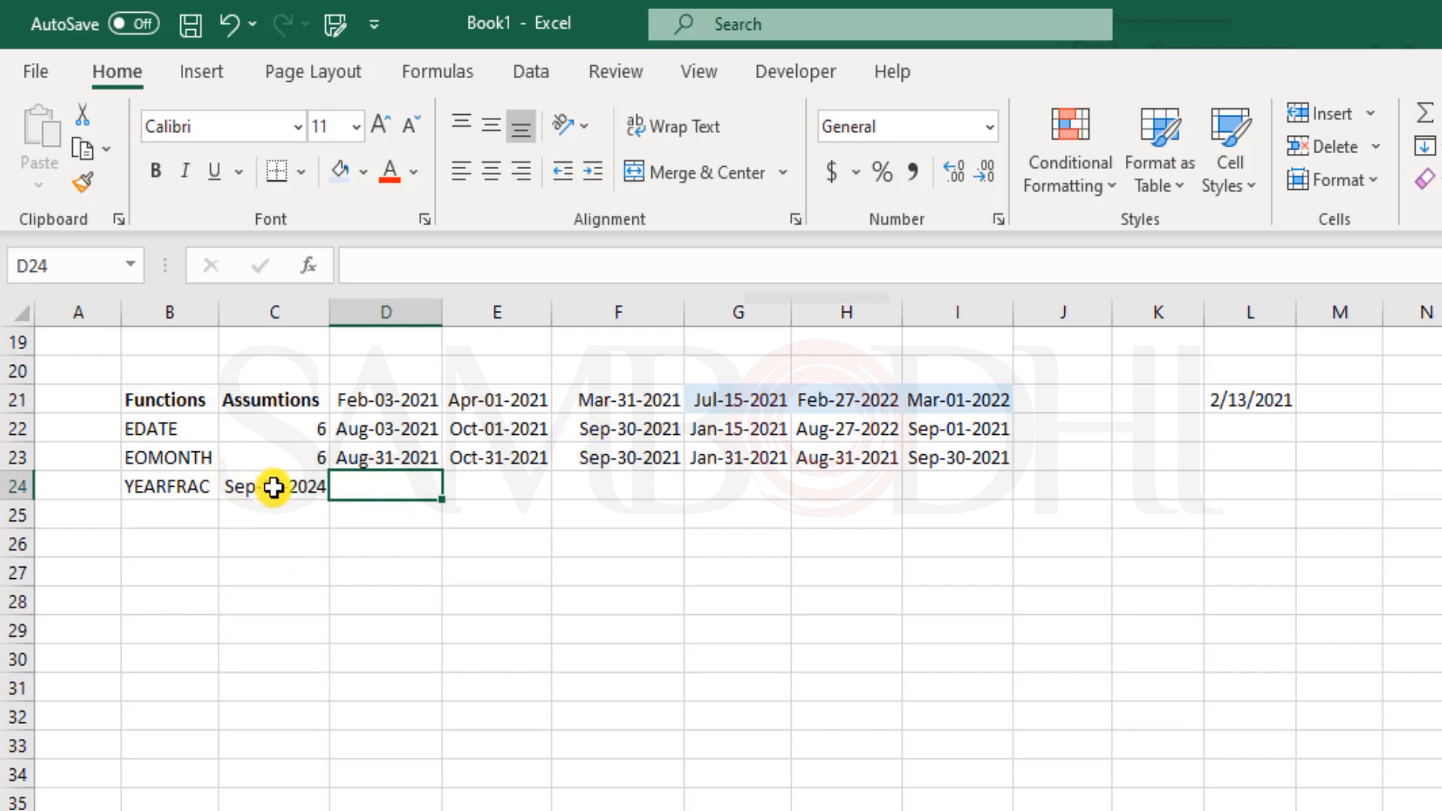
{"action": "mouse_move", "coordinate": [282, 487]}
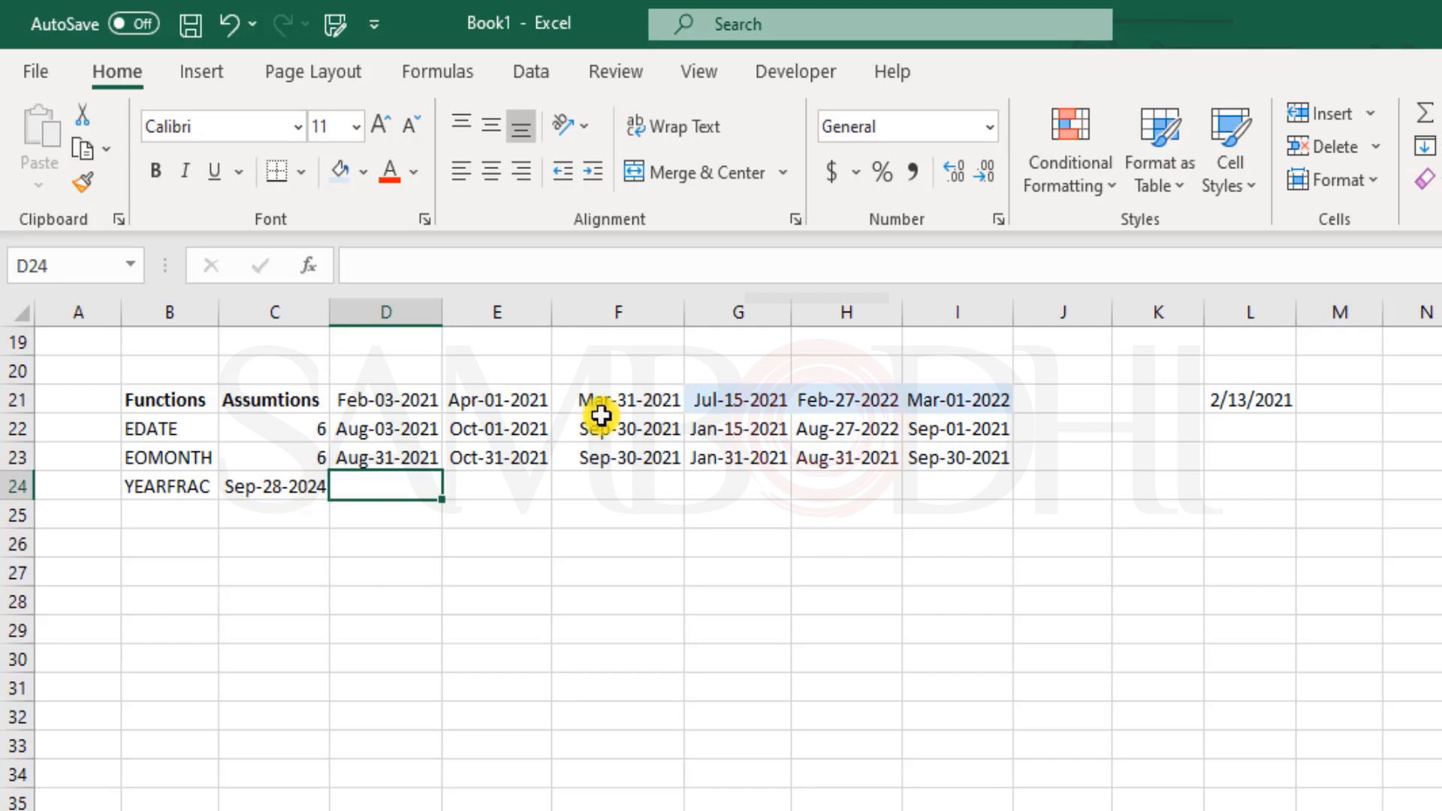
Enter =YEARFRAC(D21,C24) in D24, returning 3.652777778.
{"action": "type", "text": "=y"}
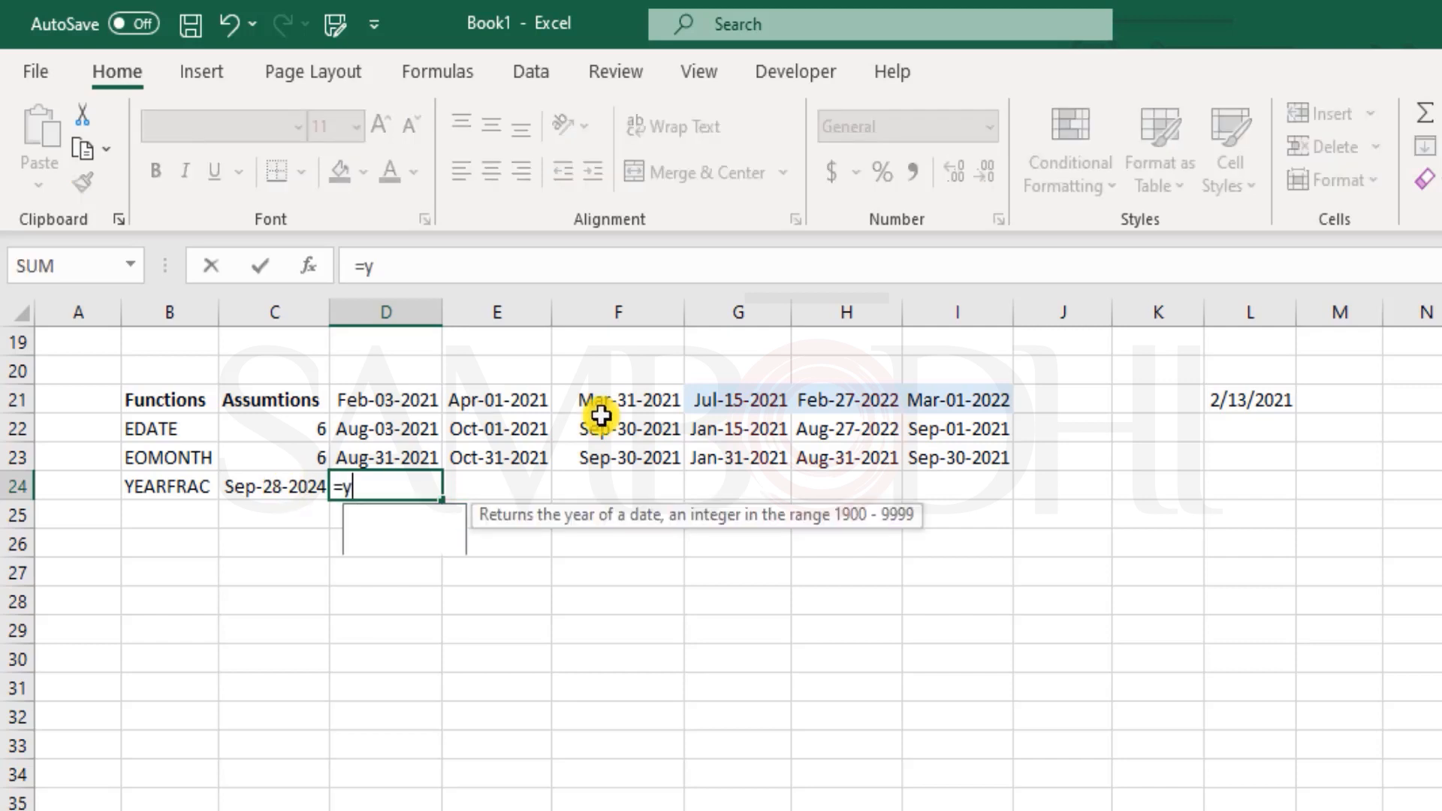
{"action": "type", "text": "EARFRAC(D21,"}
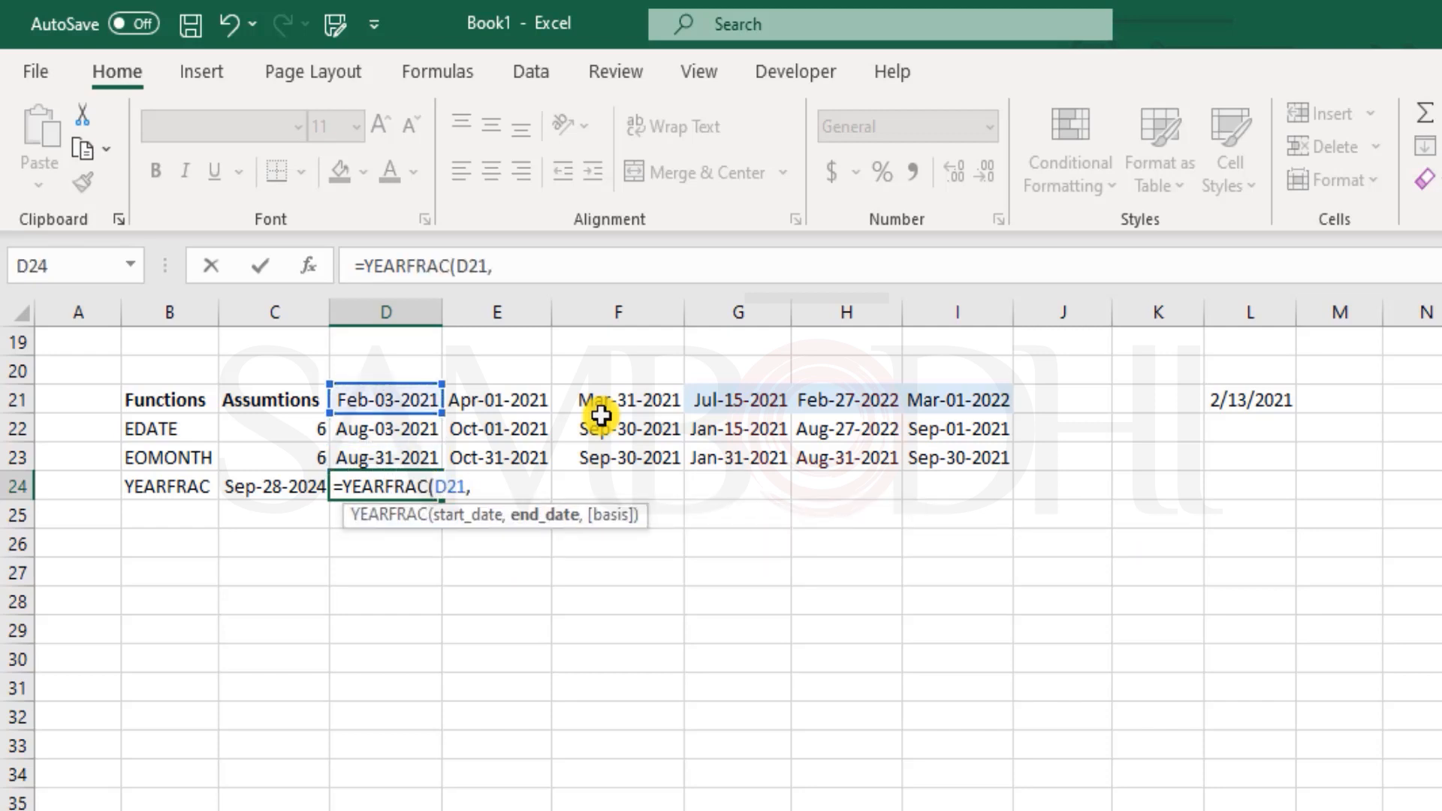
{"action": "left_click", "coordinate": [274, 486]}
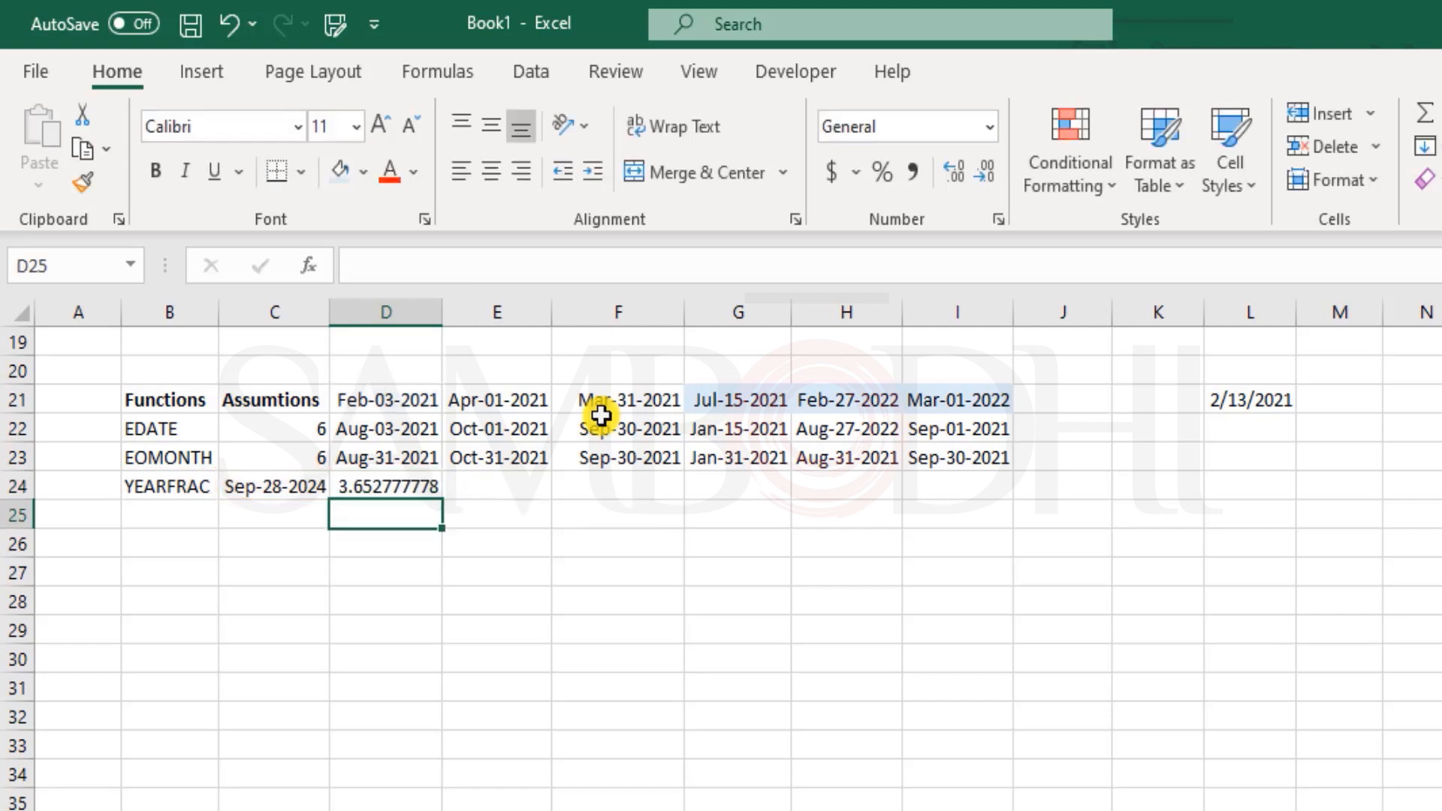
{"action": "left_click", "coordinate": [385, 486]}
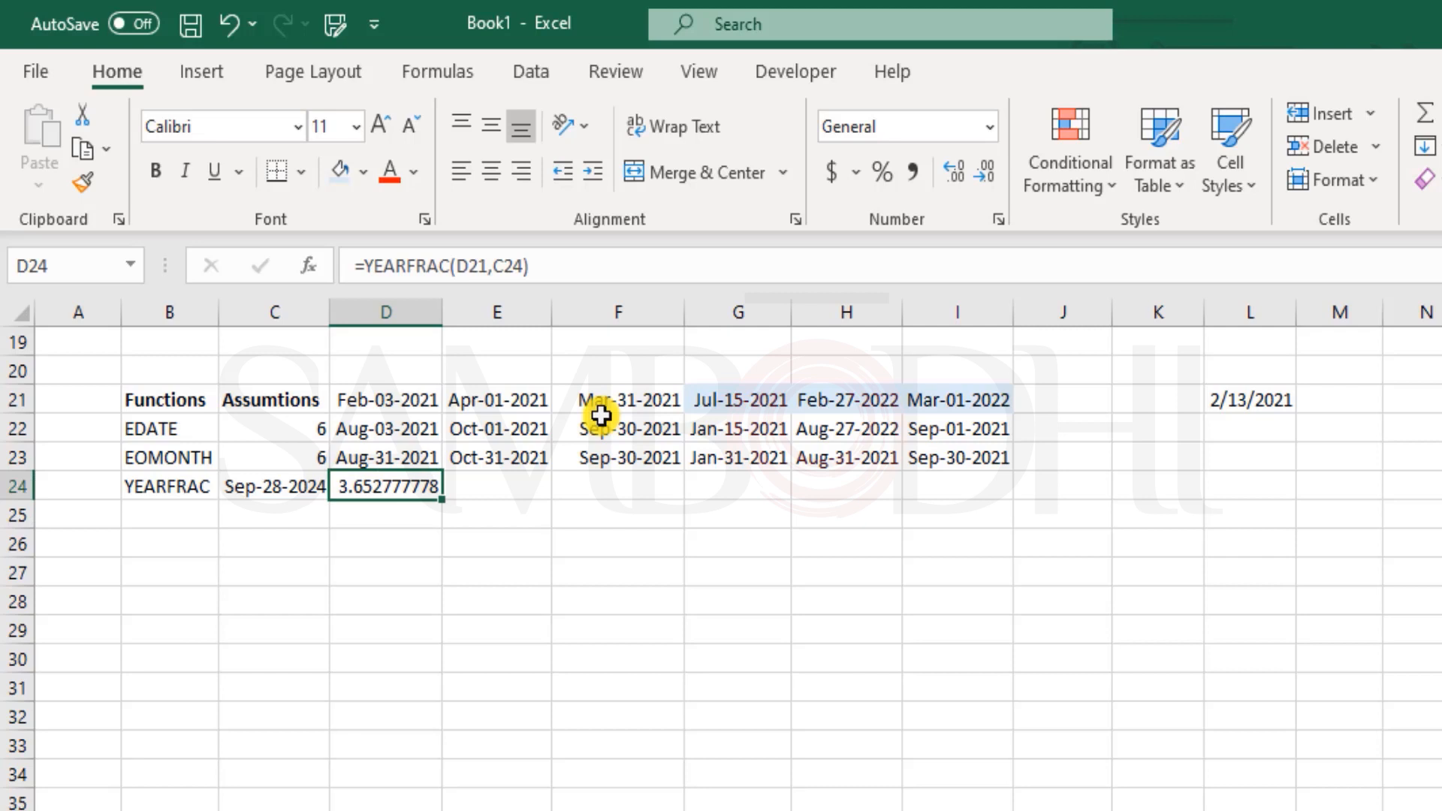
{"action": "mouse_move", "coordinate": [418, 413]}
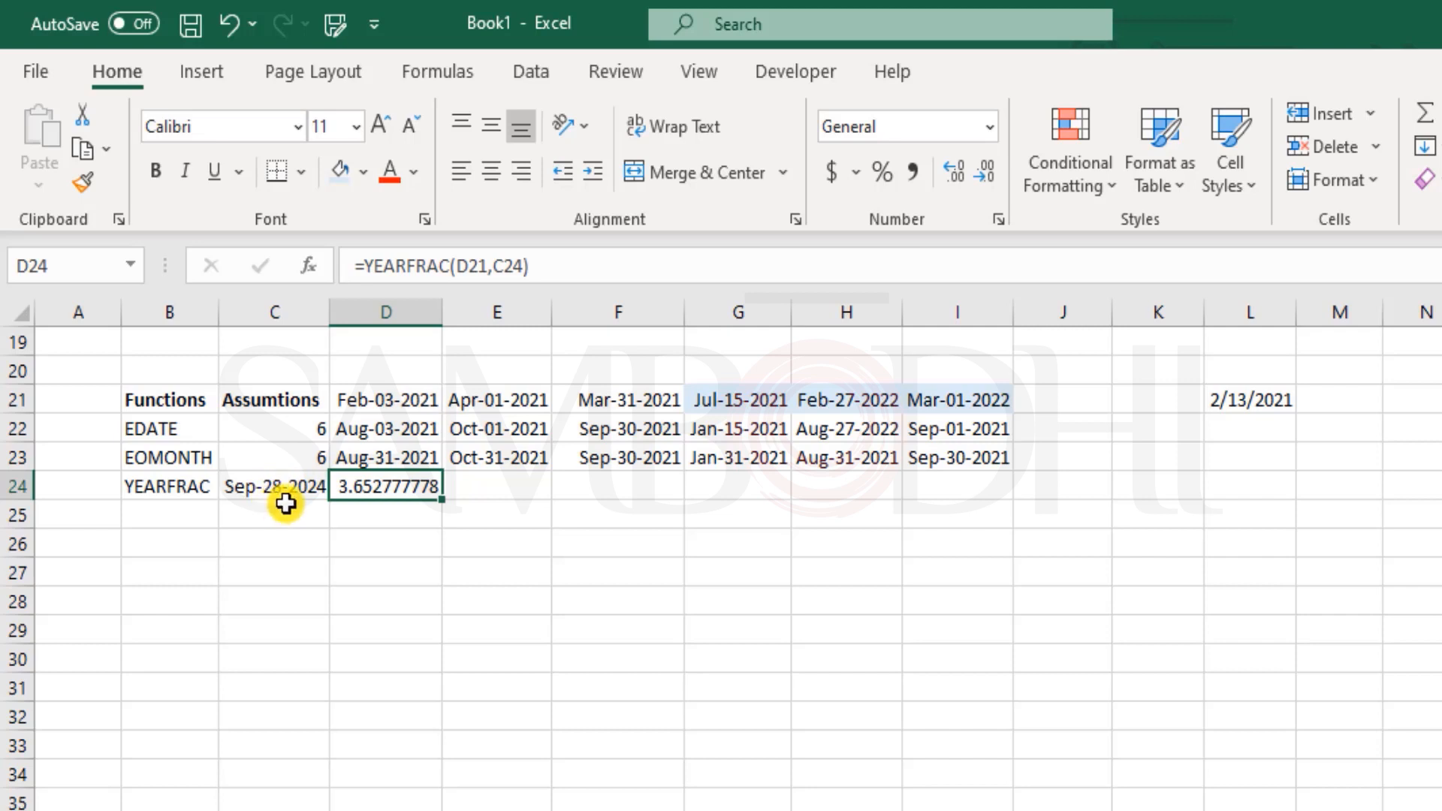
{"action": "mouse_move", "coordinate": [322, 499]}
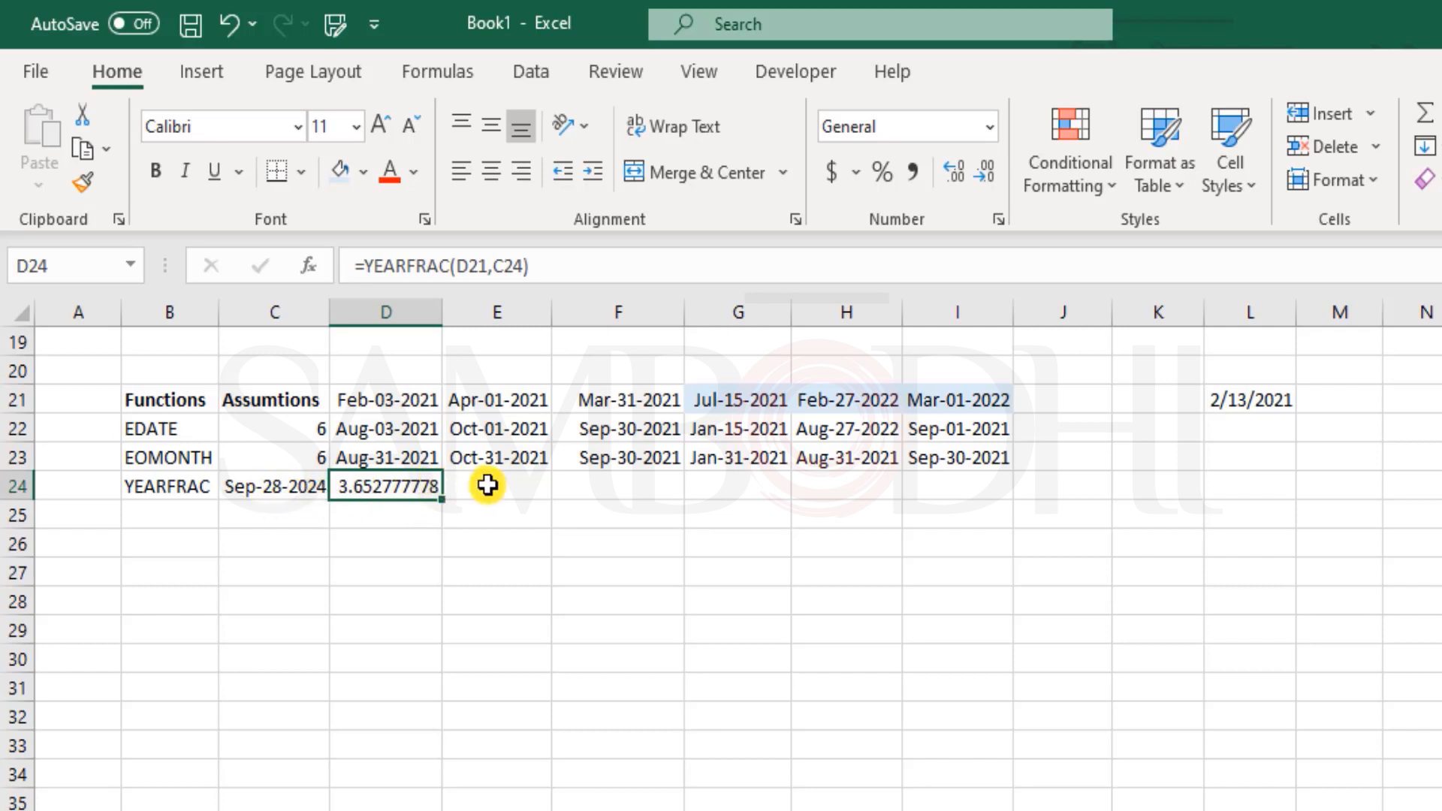
{"action": "mouse_move", "coordinate": [1015, 222]}
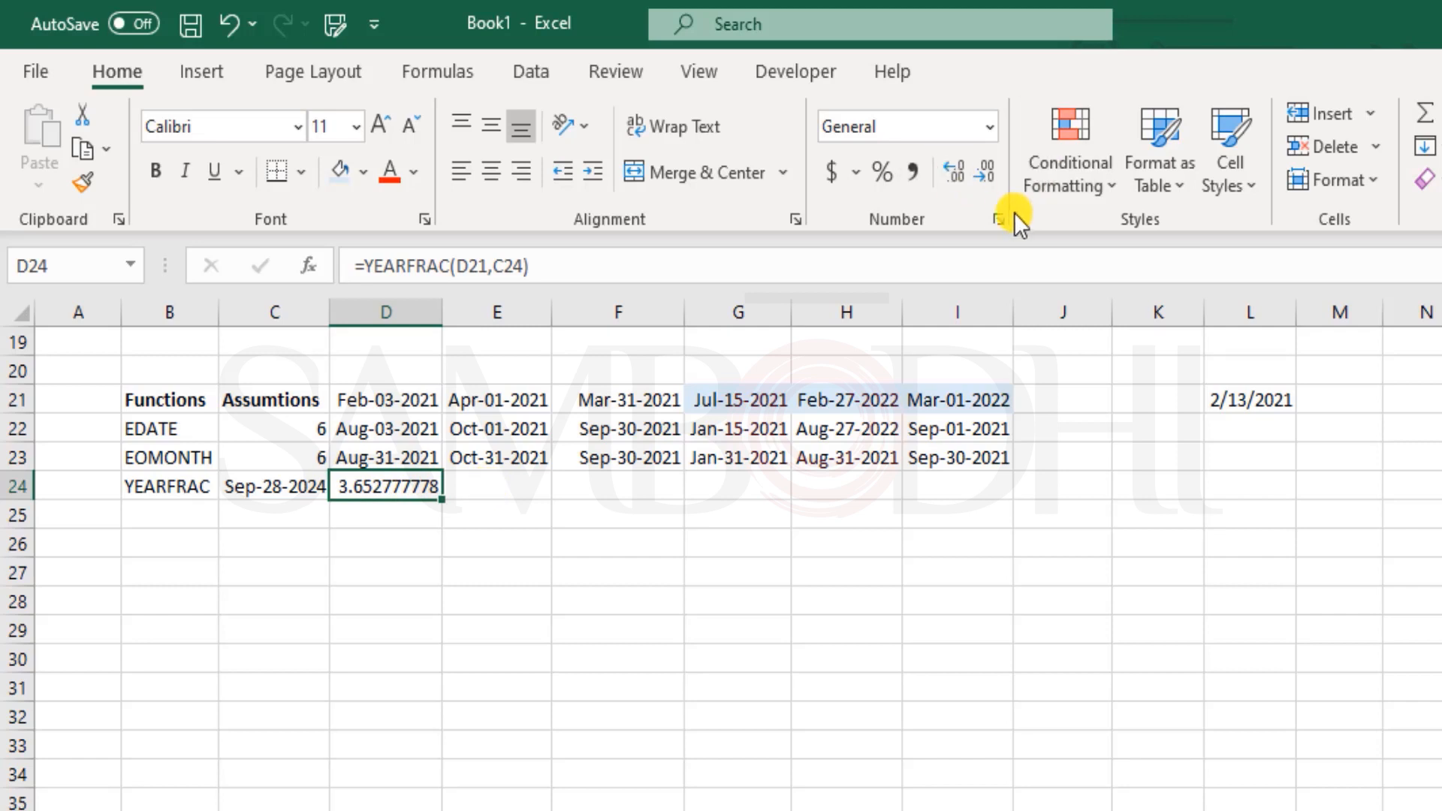
Apply the 'Up to one digit' Fraction format to D24 so it shows 3 2/3.
{"action": "left_click", "coordinate": [996, 219]}
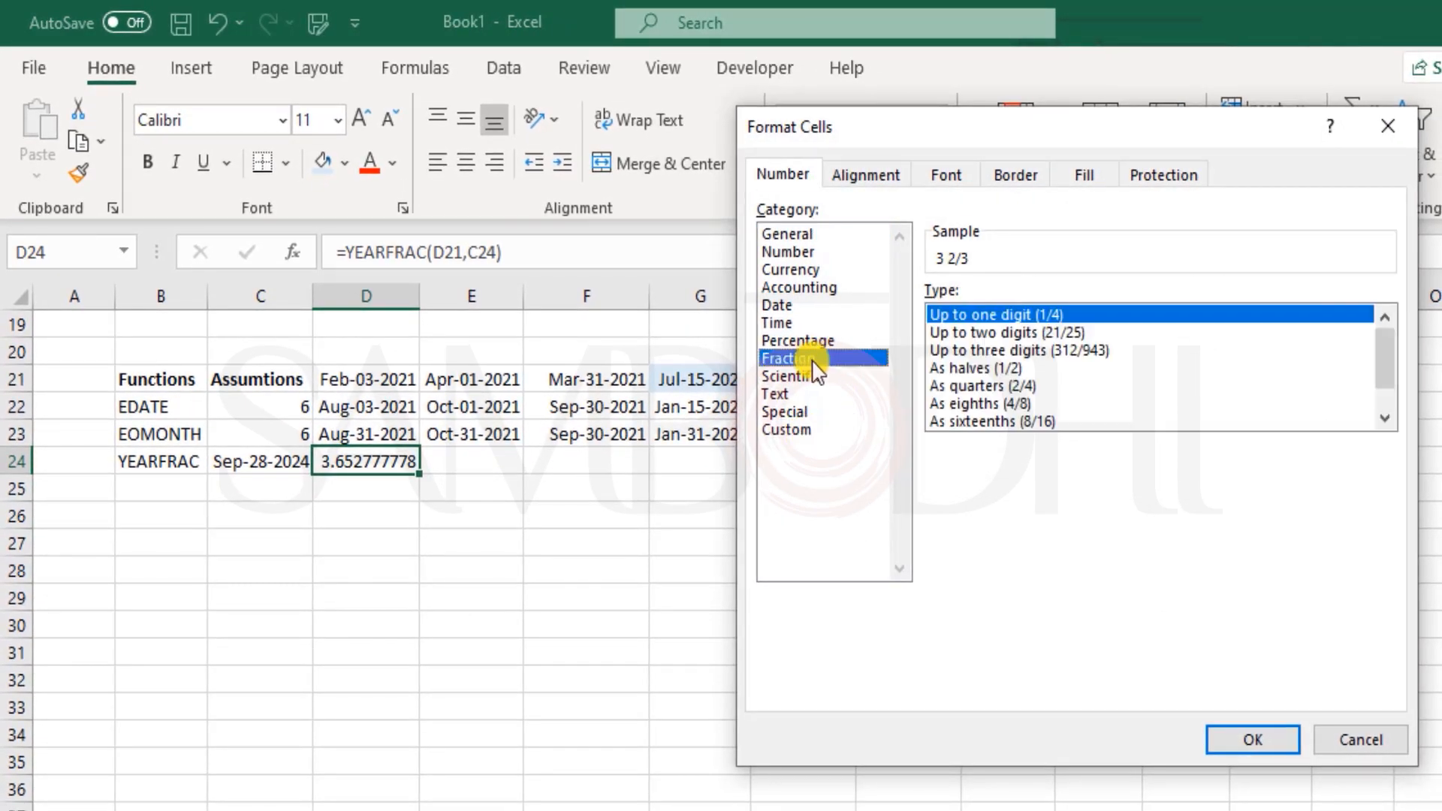
{"action": "left_click", "coordinate": [1012, 332]}
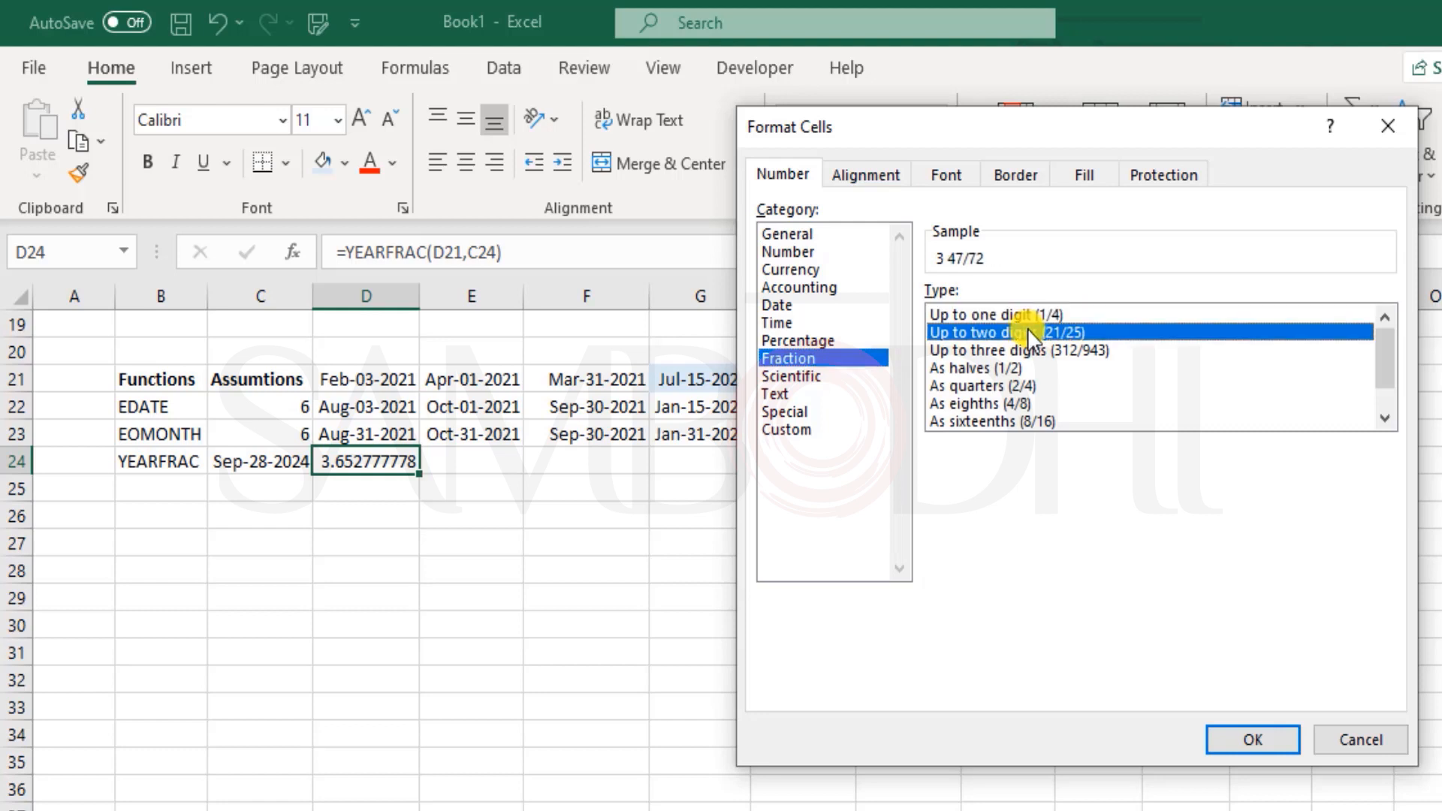
{"action": "left_click", "coordinate": [995, 314]}
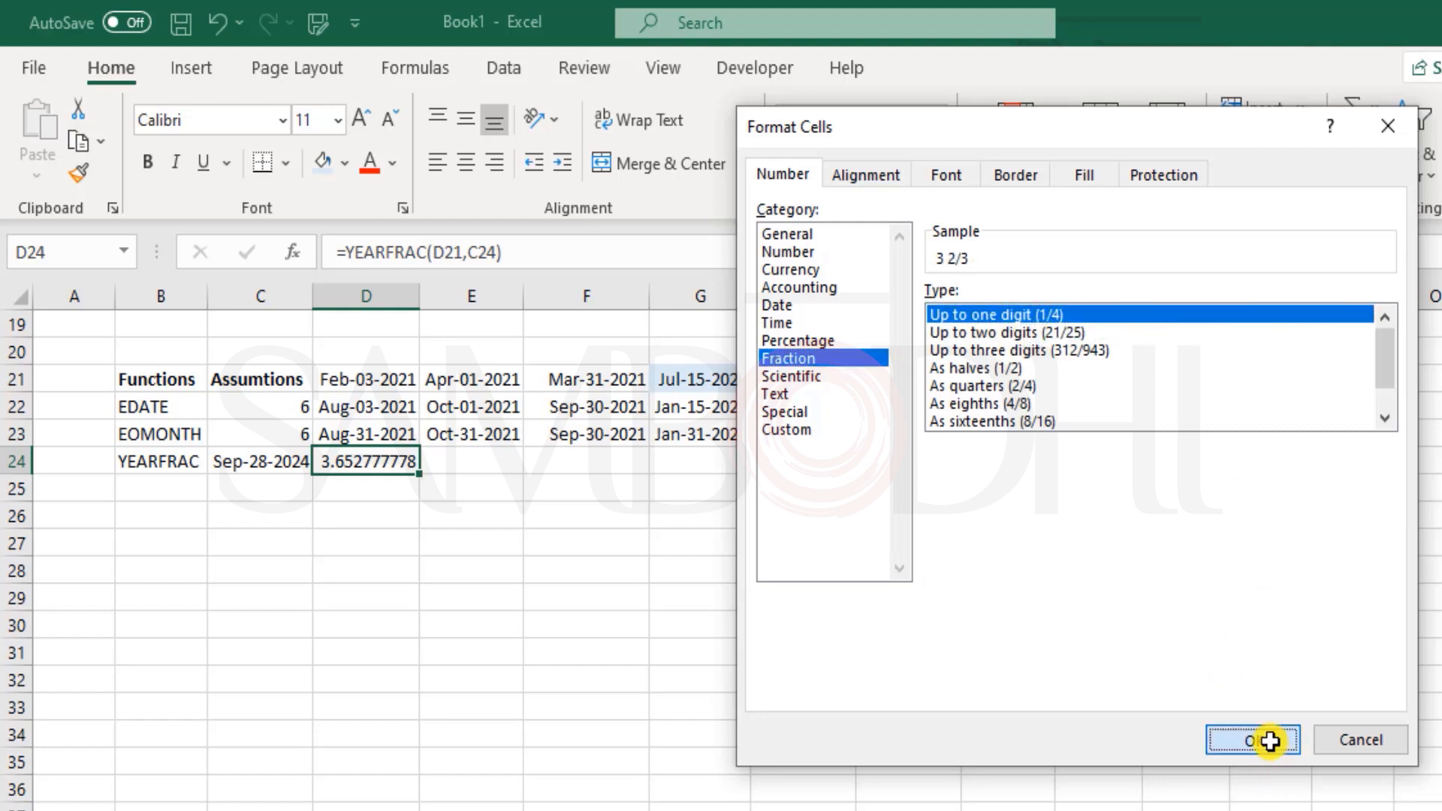
{"action": "left_click", "coordinate": [1251, 738]}
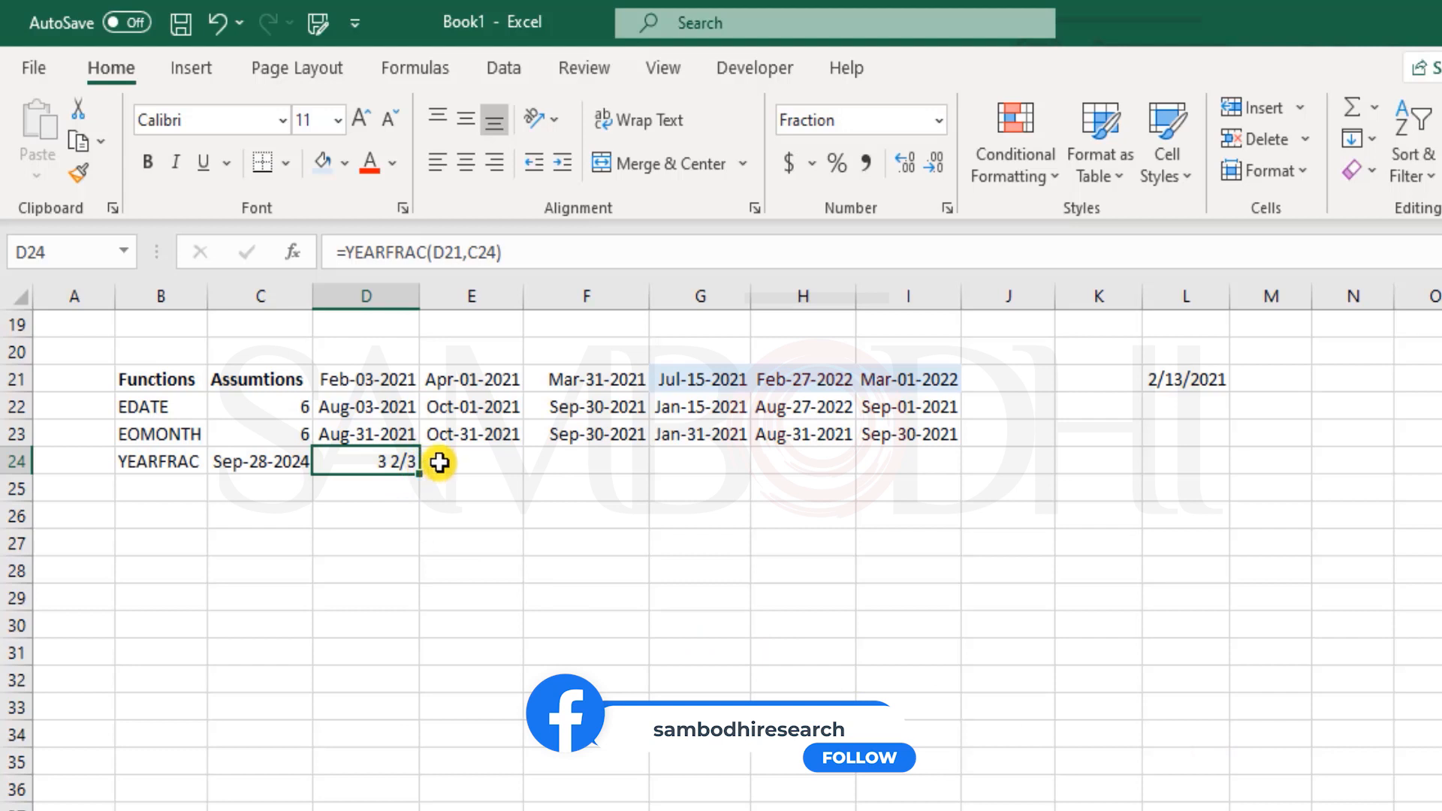
Enter =YEARFRAC(E21,C24) in E24 and =YEARFRAC(F21,C24) in F24.
{"action": "type", "text": "=year"}
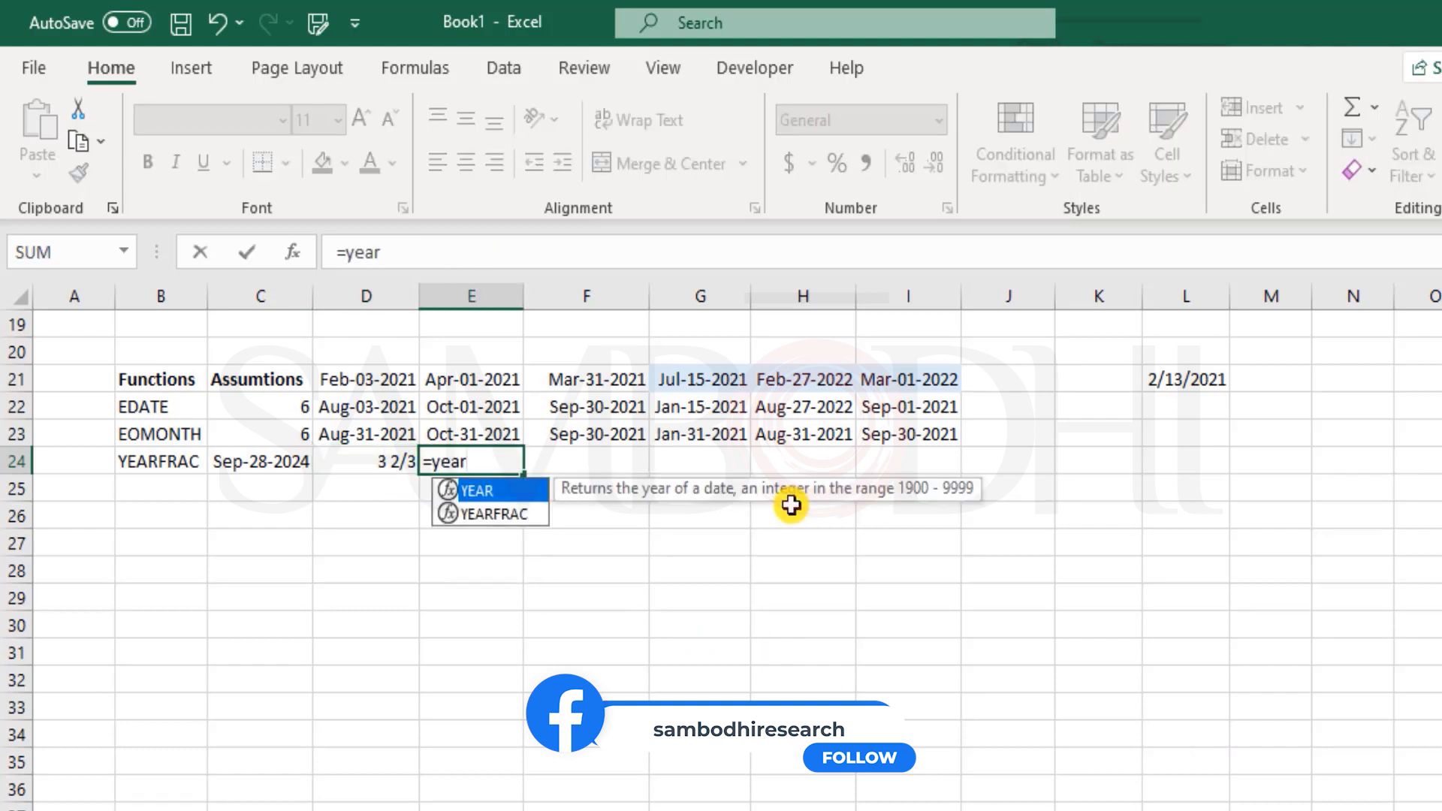
{"action": "left_click", "coordinate": [471, 378]}
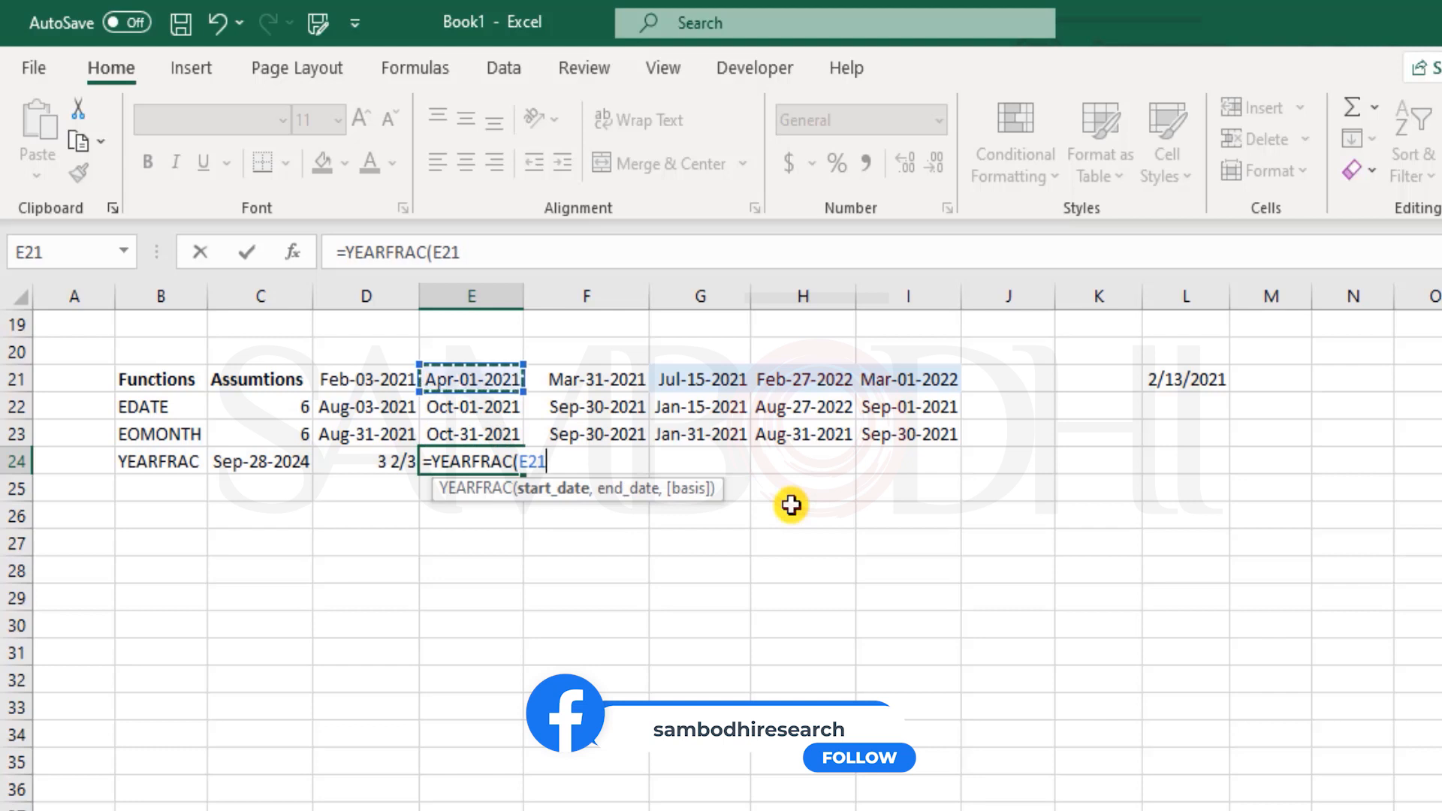
{"action": "left_click", "coordinate": [259, 460]}
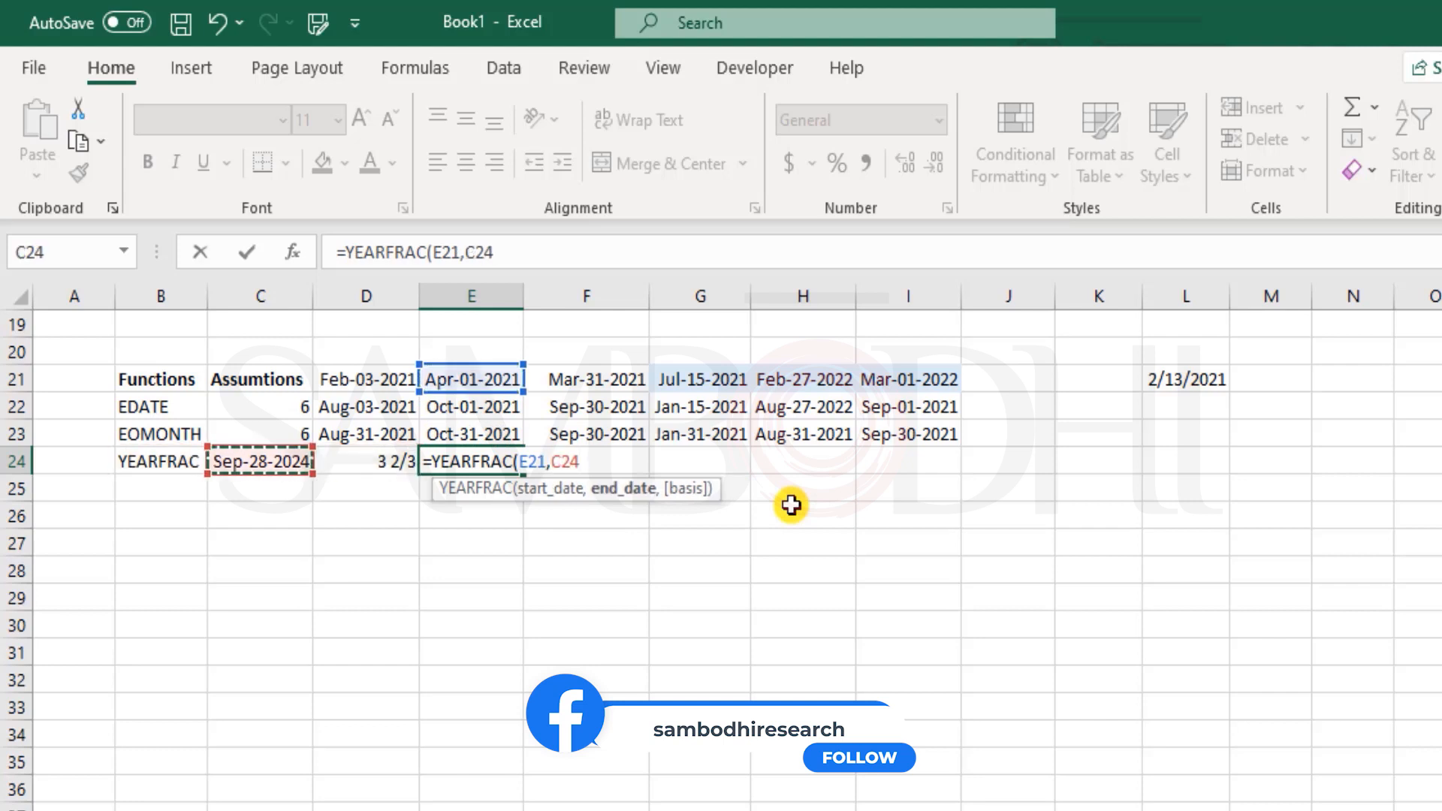
{"action": "key", "text": "Enter"}
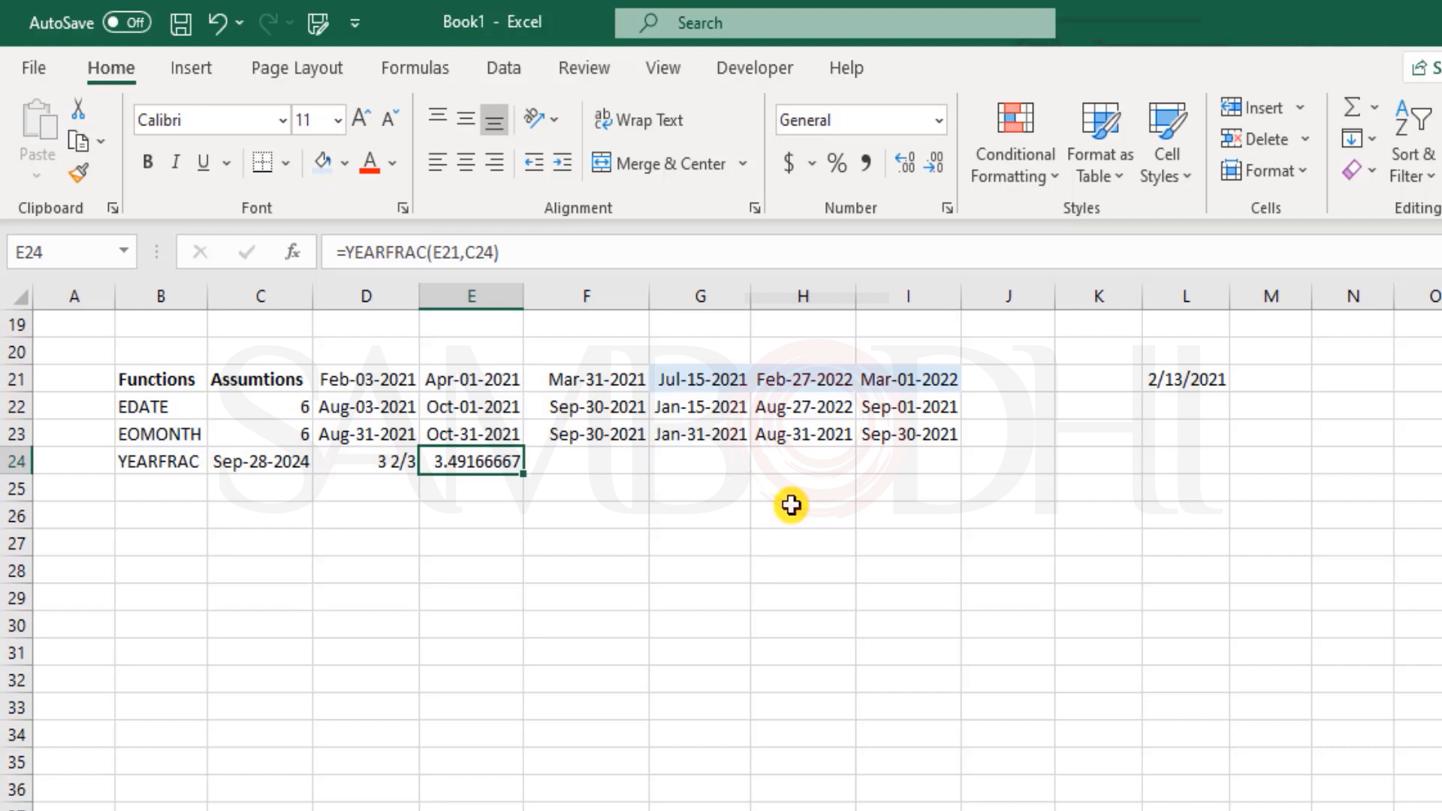
{"action": "type", "text": "=ye"}
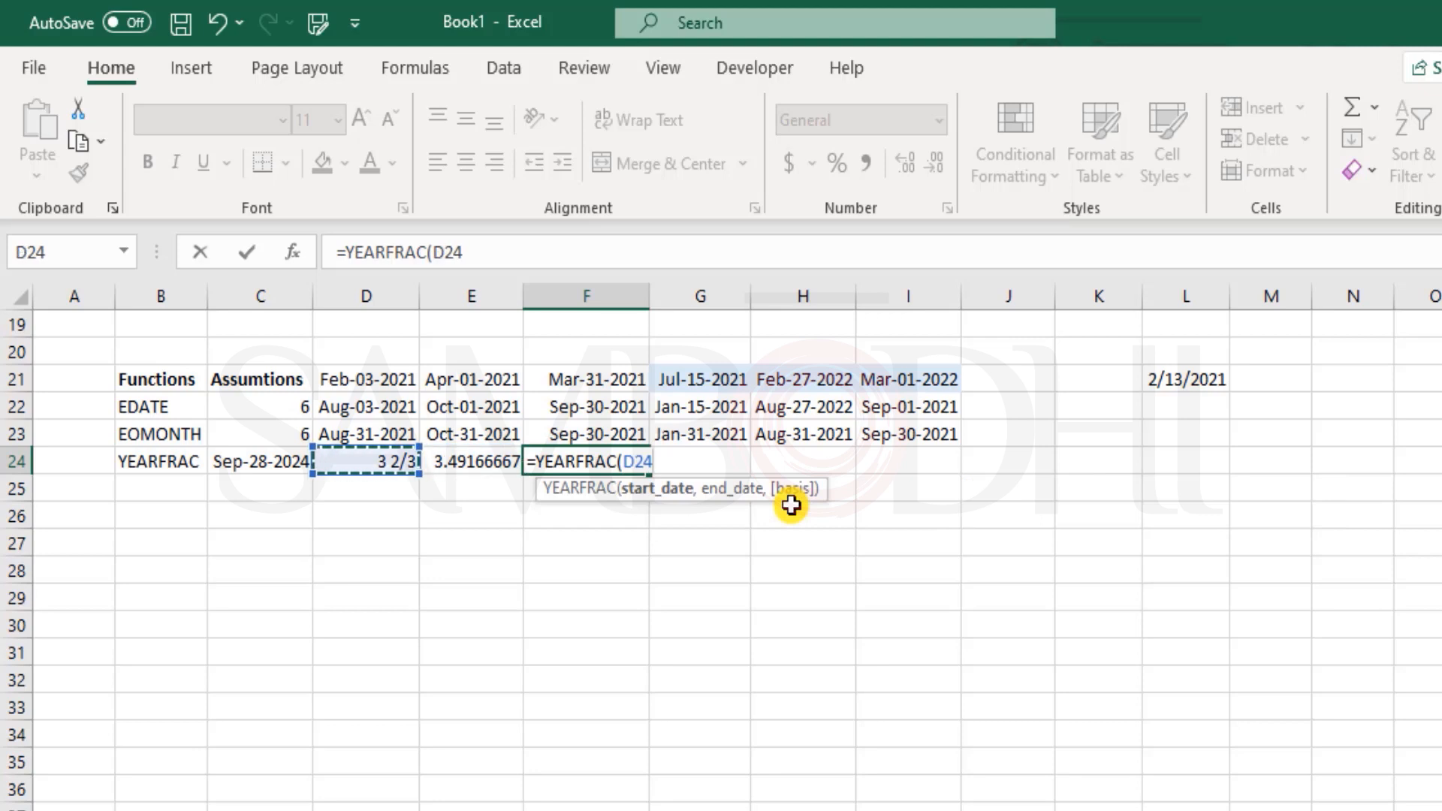
{"action": "left_click", "coordinate": [585, 378]}
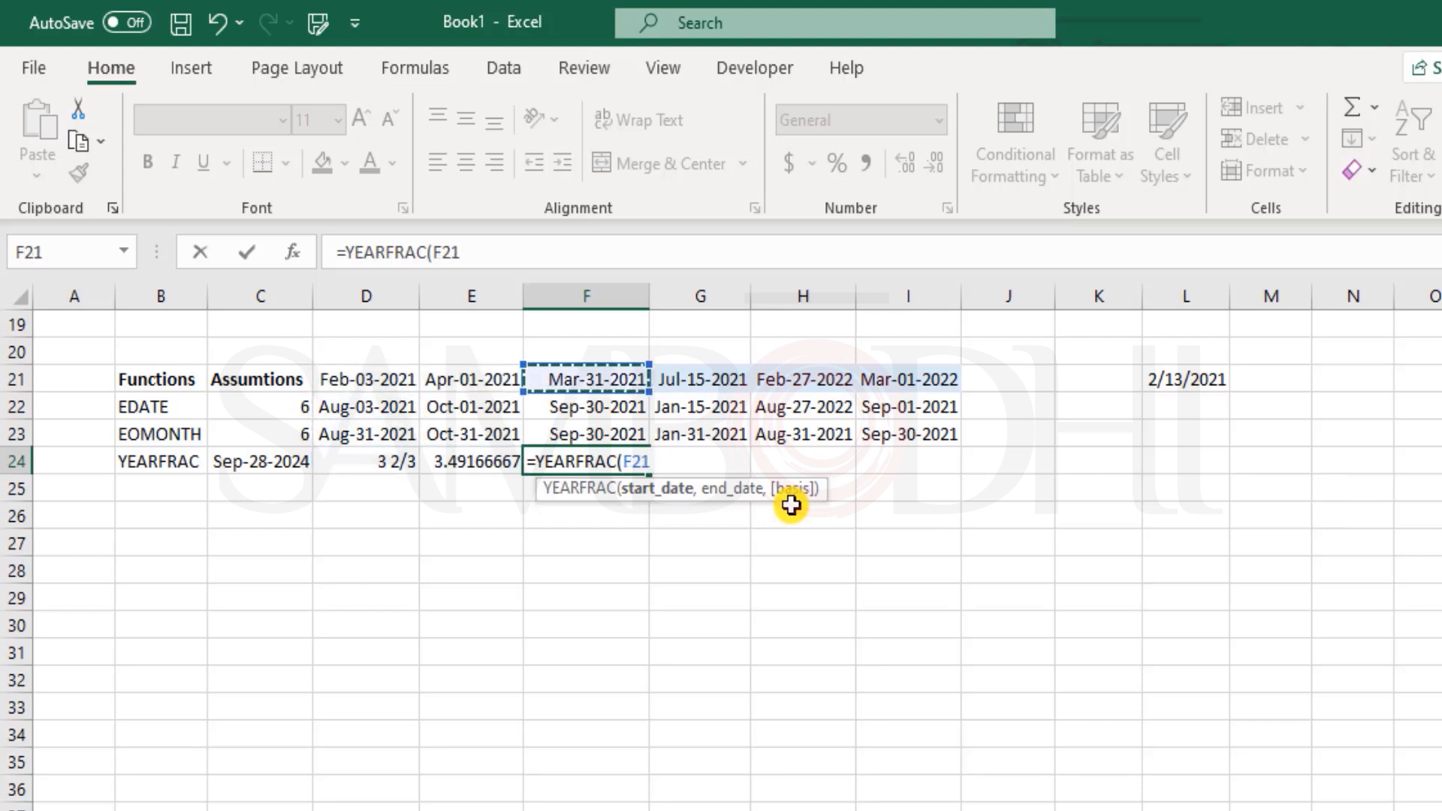
{"action": "left_click", "coordinate": [260, 461]}
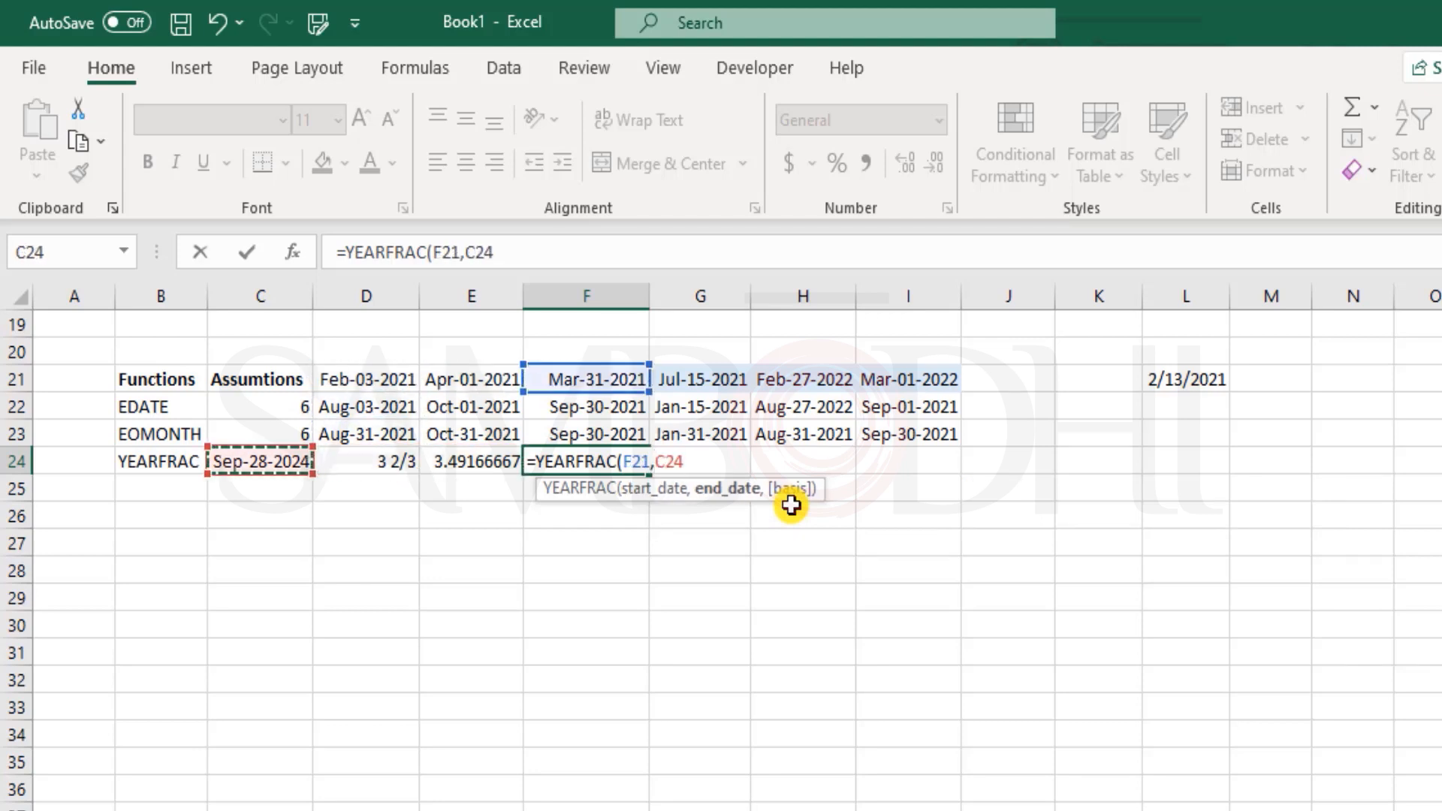
{"action": "key", "text": "Enter"}
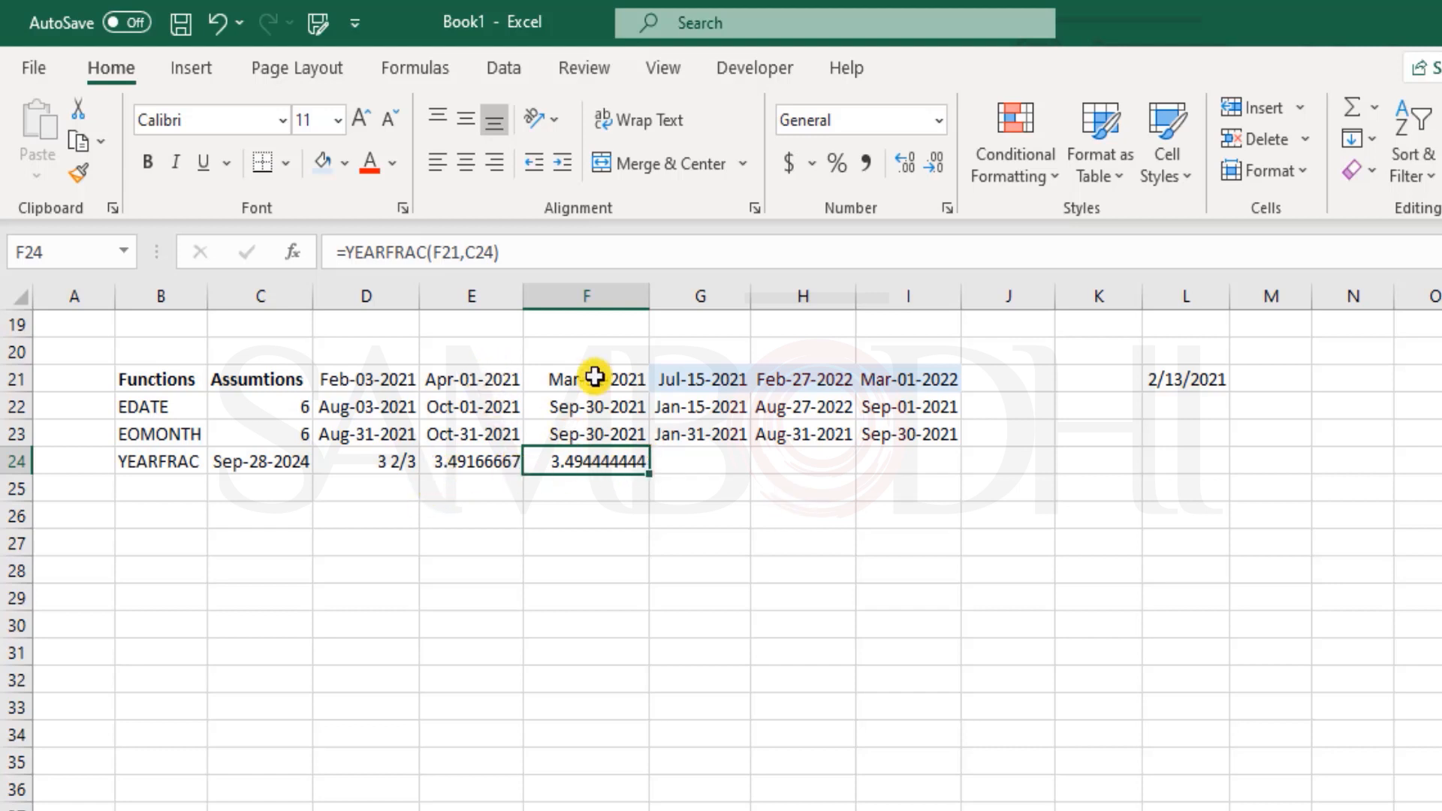
Enter YEARFRAC formulas in G24 and H24 for Jul-15-2021 and Feb-27-2022 against Sep-28-2024.
{"action": "left_click", "coordinate": [699, 462]}
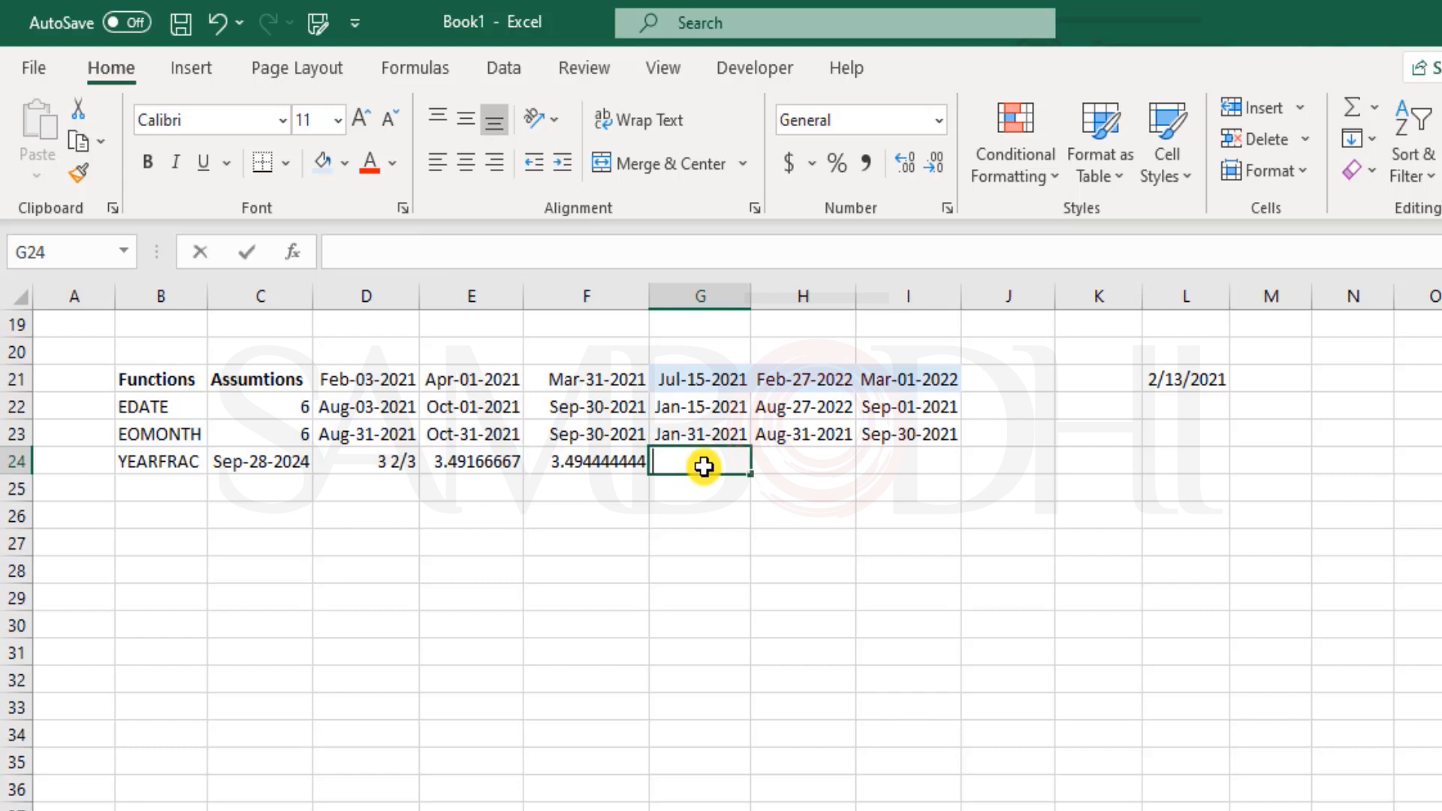
{"action": "type", "text": "=YEARFRAC("}
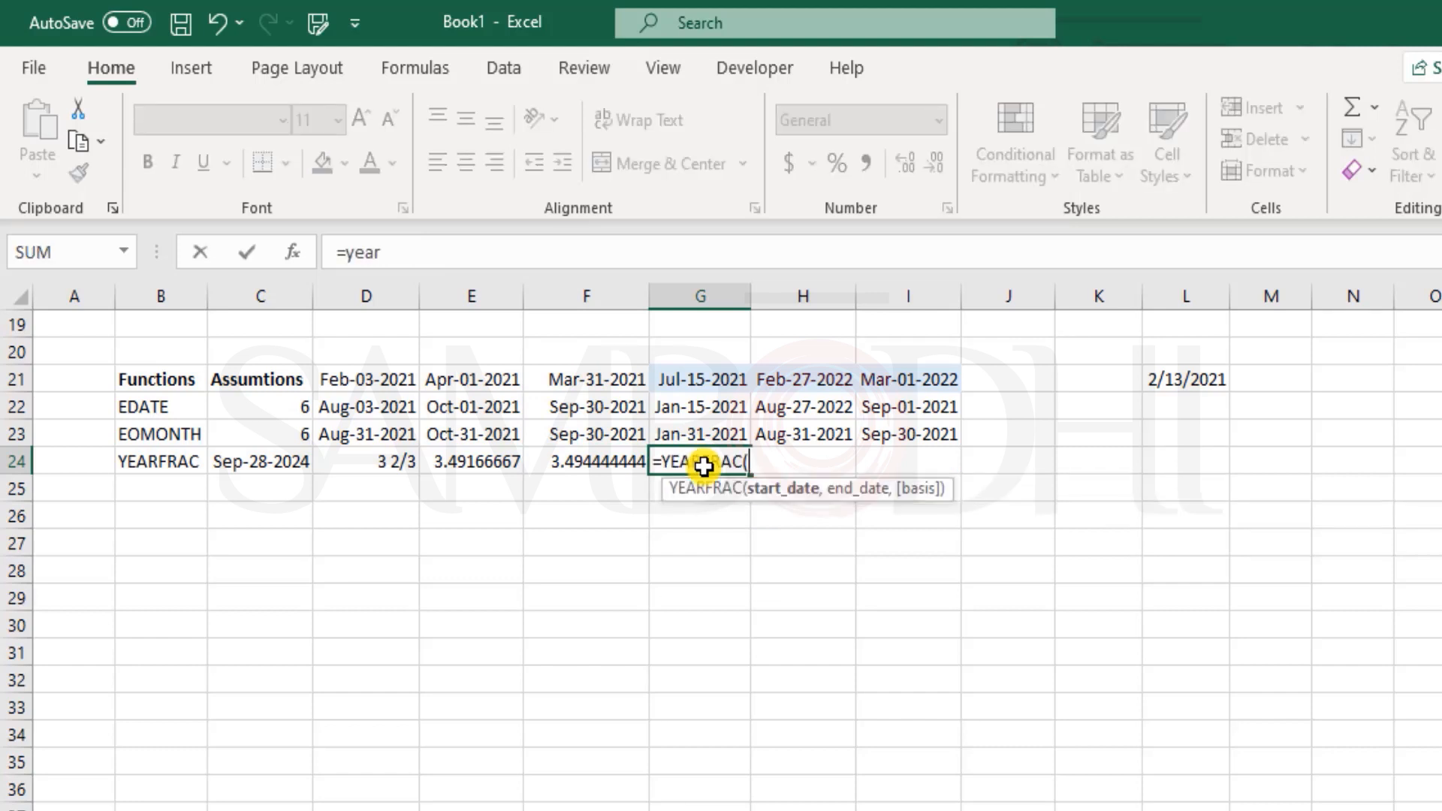
{"action": "left_click", "coordinate": [700, 378]}
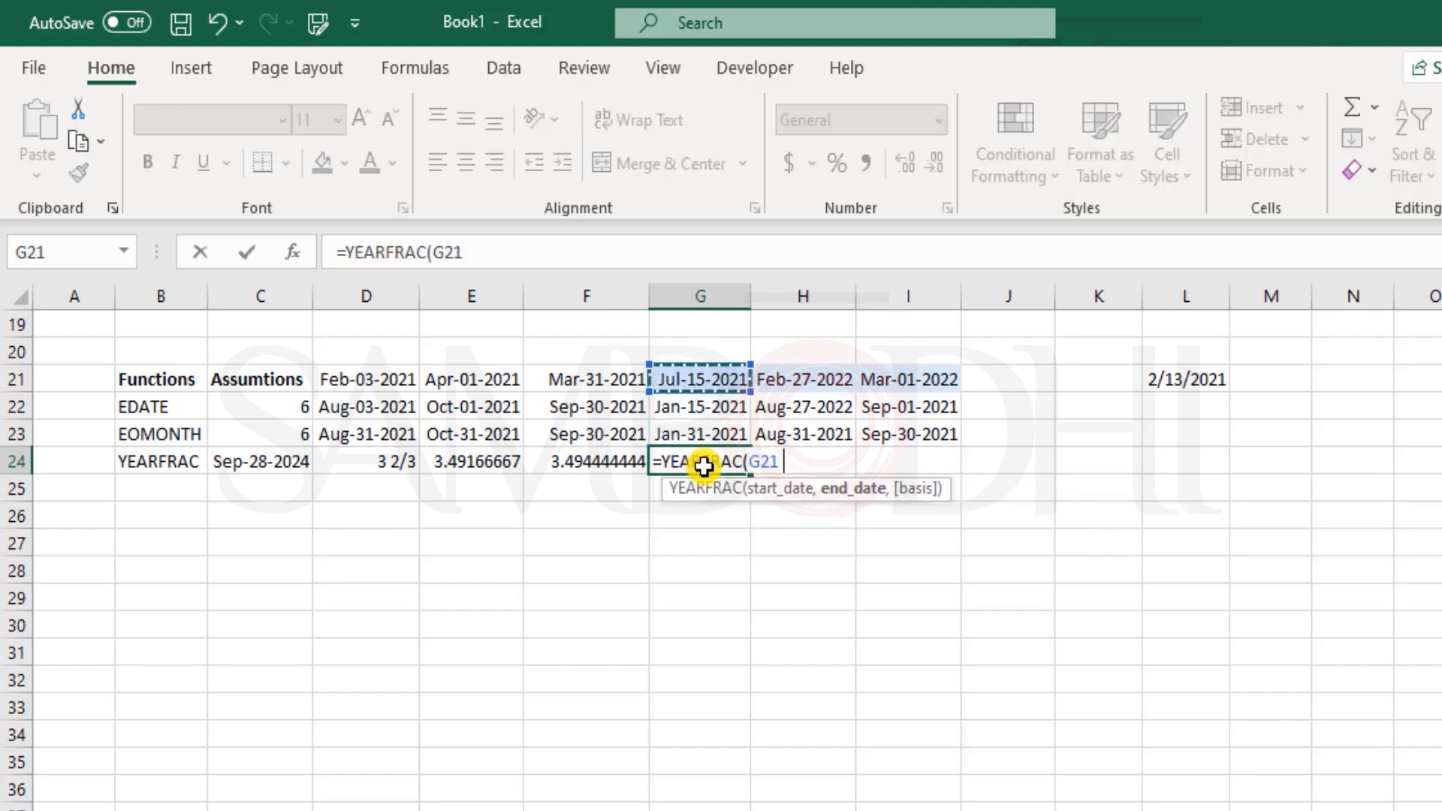
{"action": "left_click", "coordinate": [260, 460]}
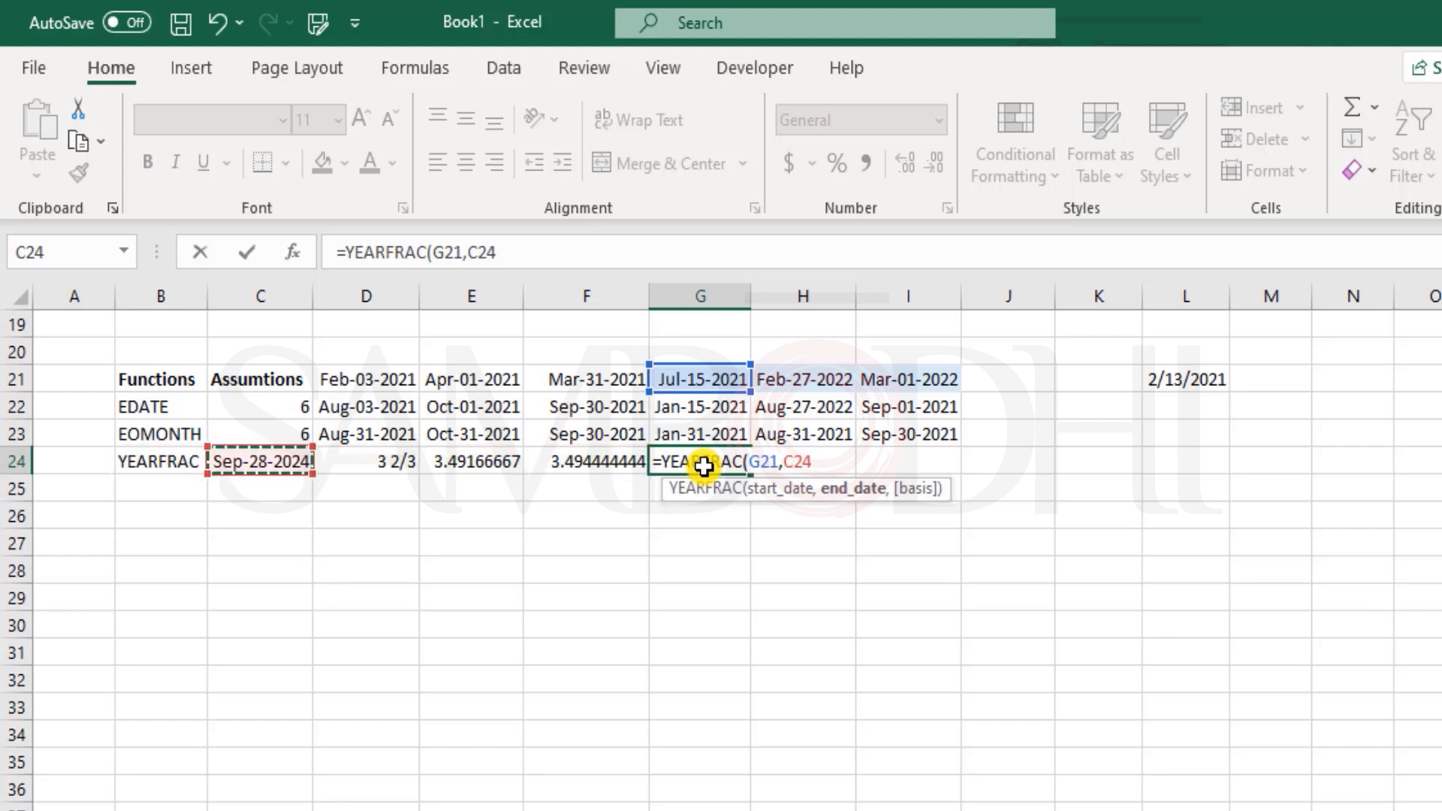
{"action": "key", "text": "enter"}
{"action": "type", "text": "="}
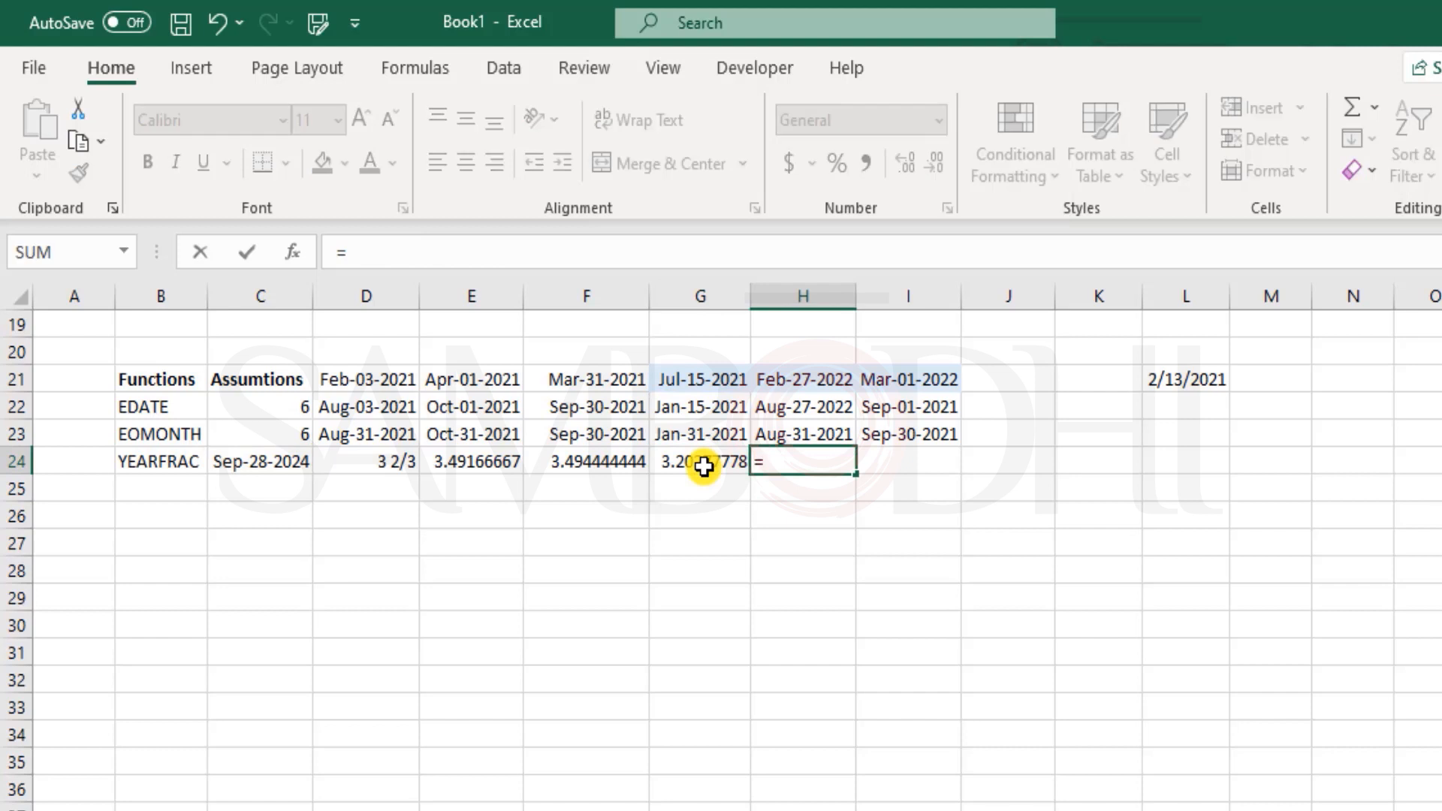
{"action": "type", "text": "YEARFRAC("}
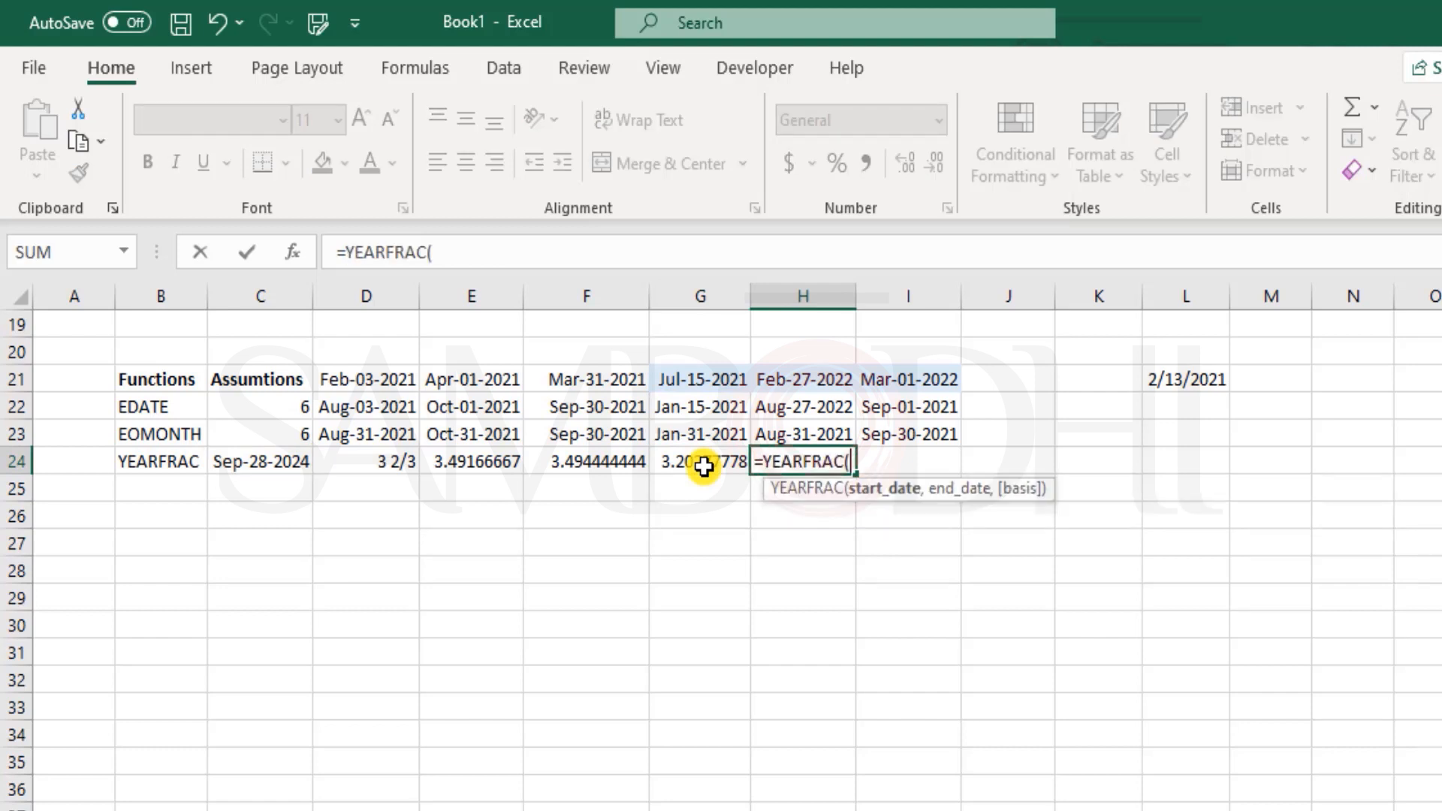
{"action": "left_click", "coordinate": [261, 460]}
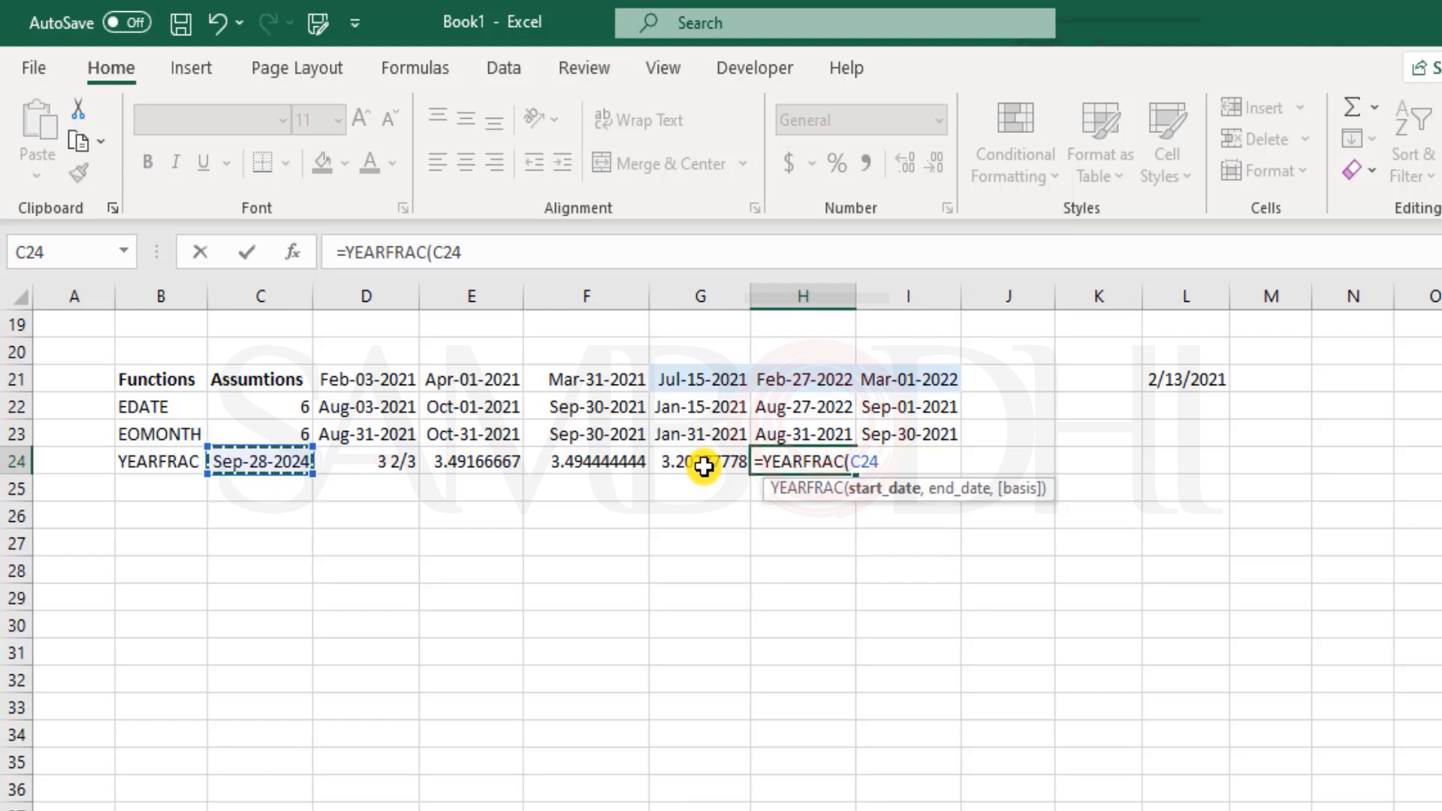
{"action": "left_click", "coordinate": [800, 406]}
{"action": "type", "text": ",H21)"}
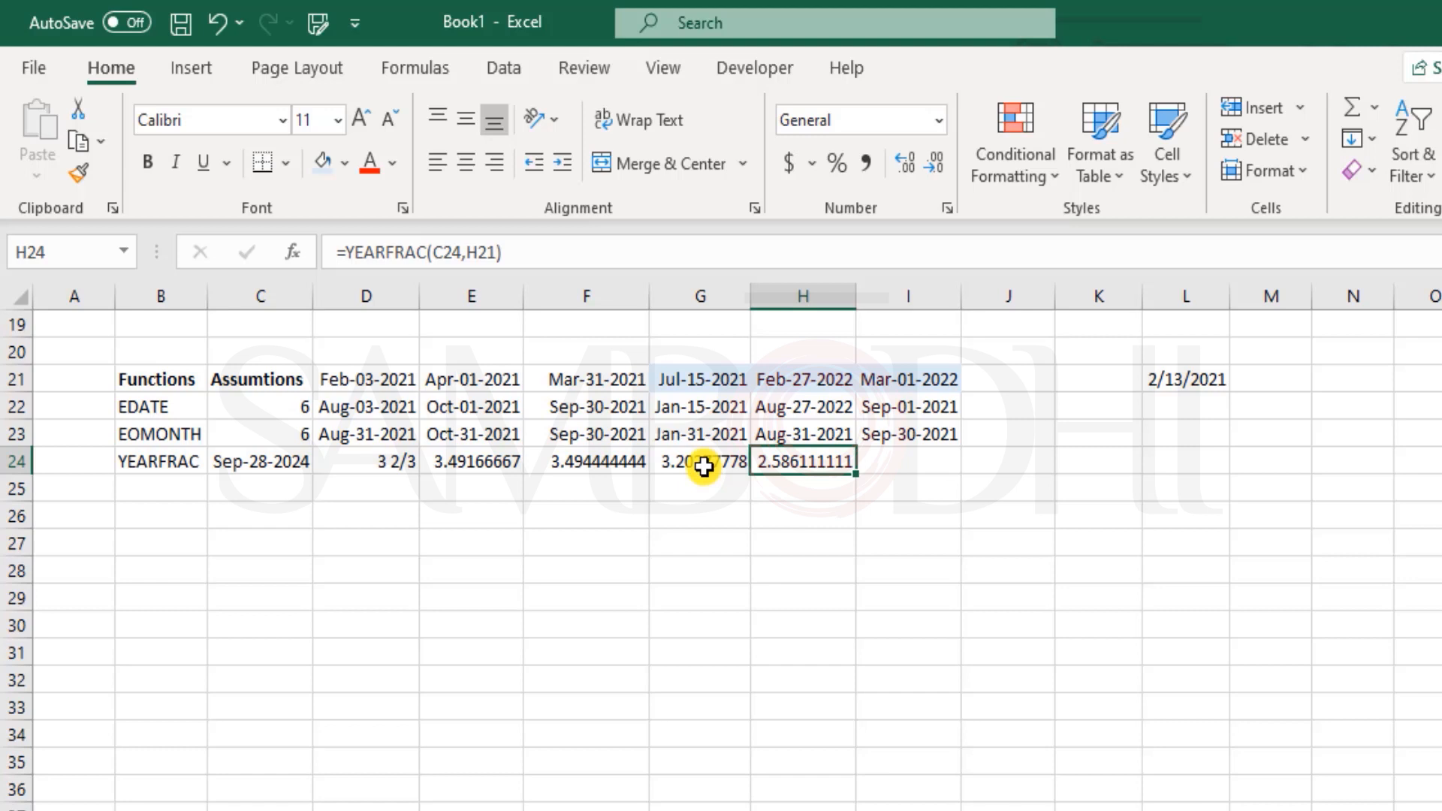
{"action": "key", "text": "right"}
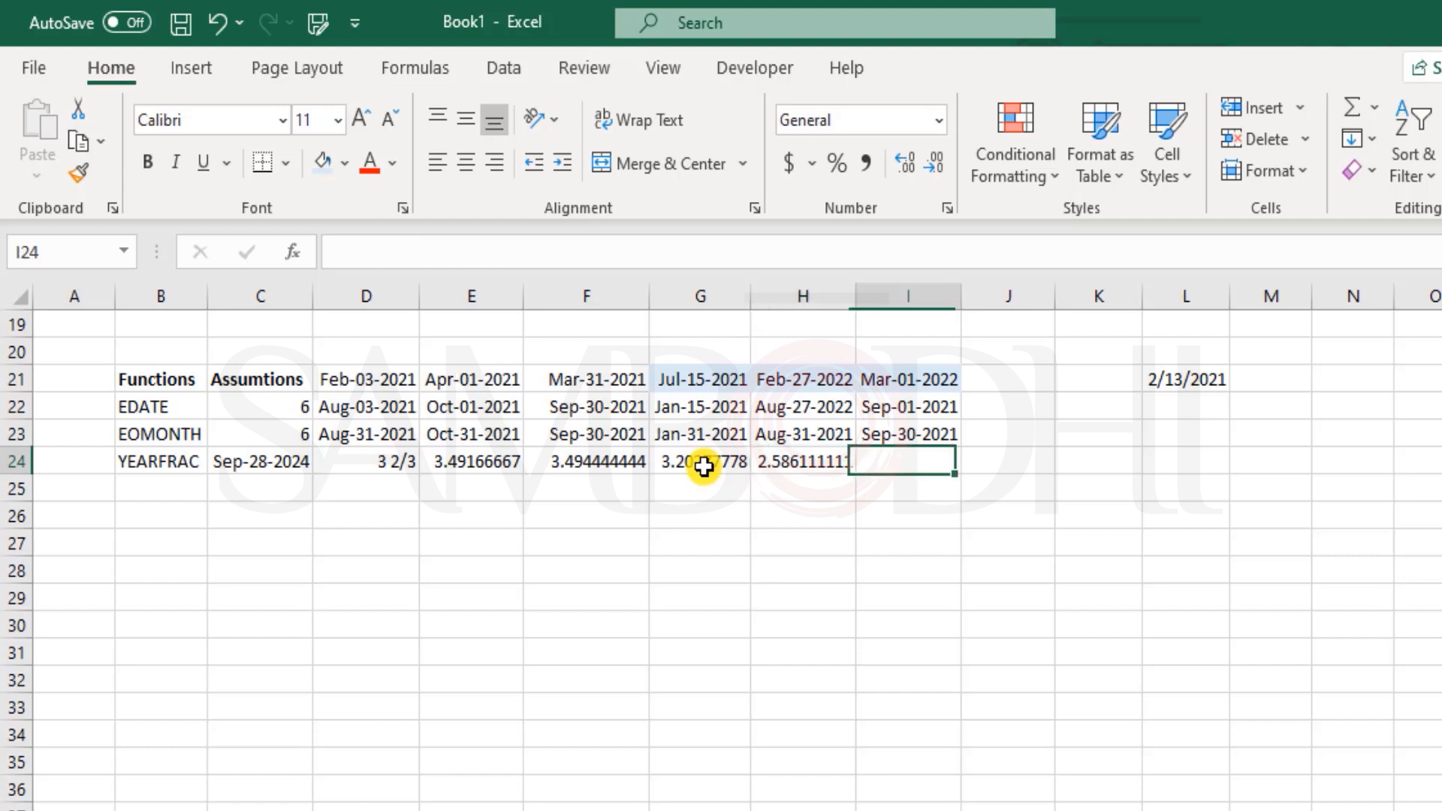
Enter =YEARFRAC(C24,I21) in I24 for the Mar-01-2022 date.
{"action": "type", "text": "=y"}
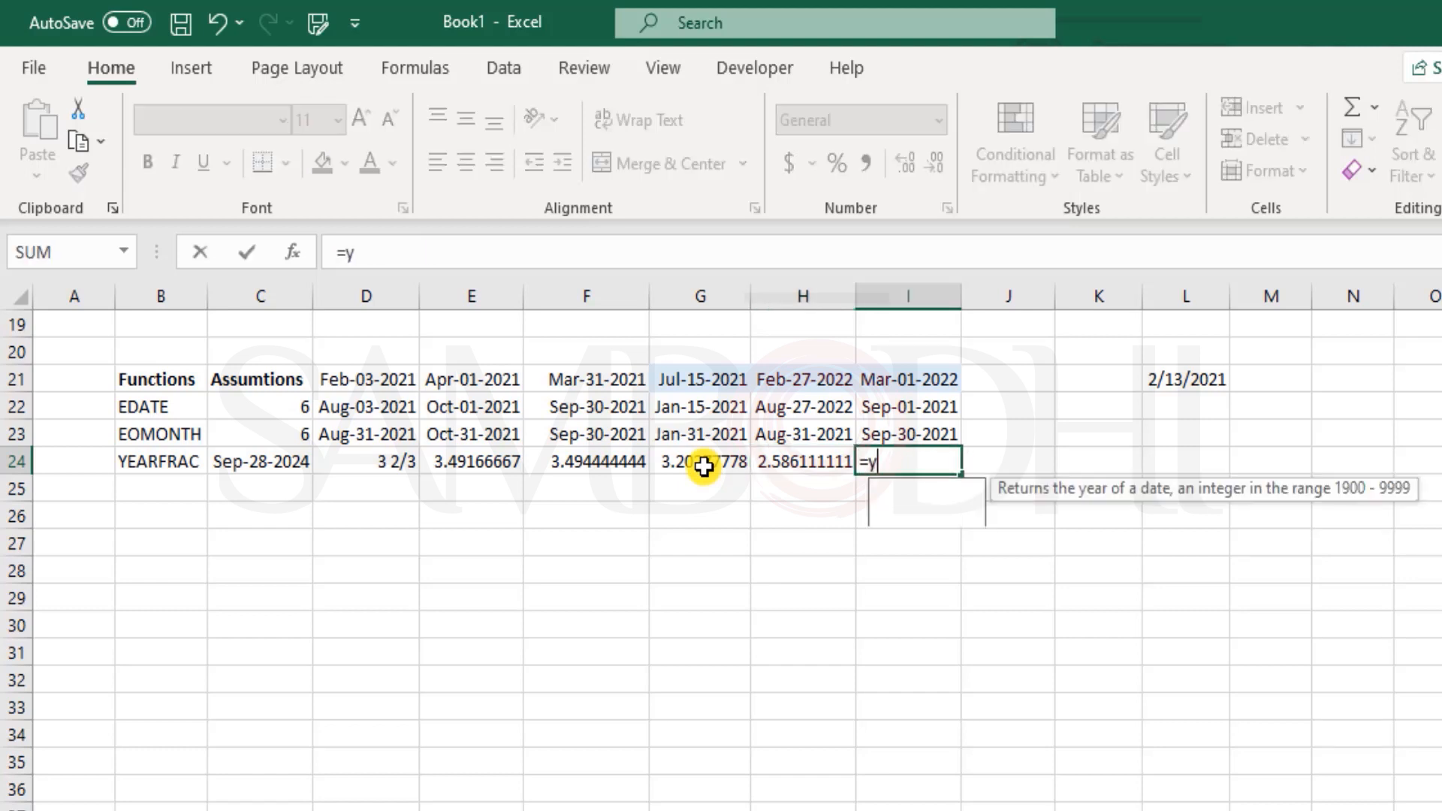
{"action": "type", "text": "EARFRAC("}
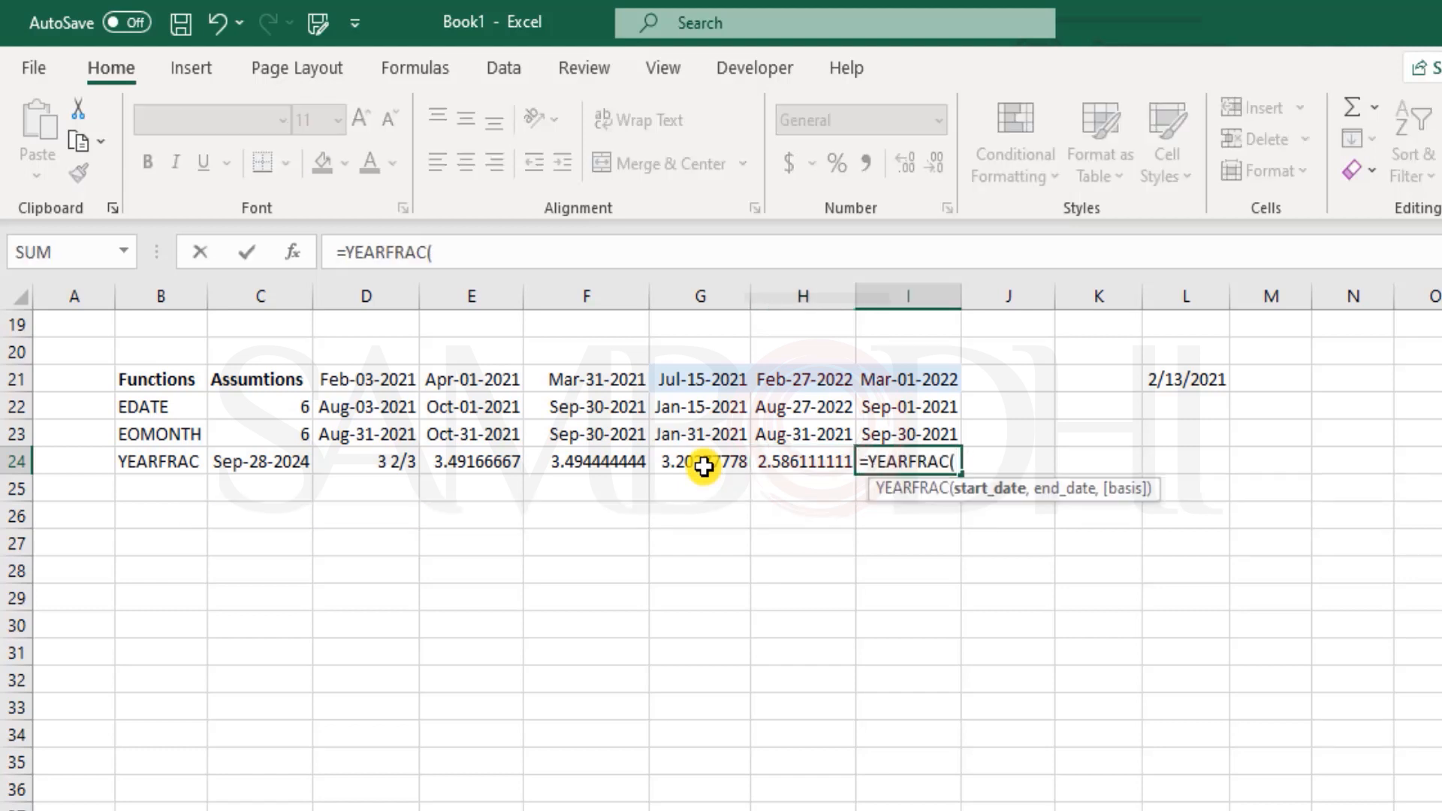
{"action": "left_click", "coordinate": [260, 460]}
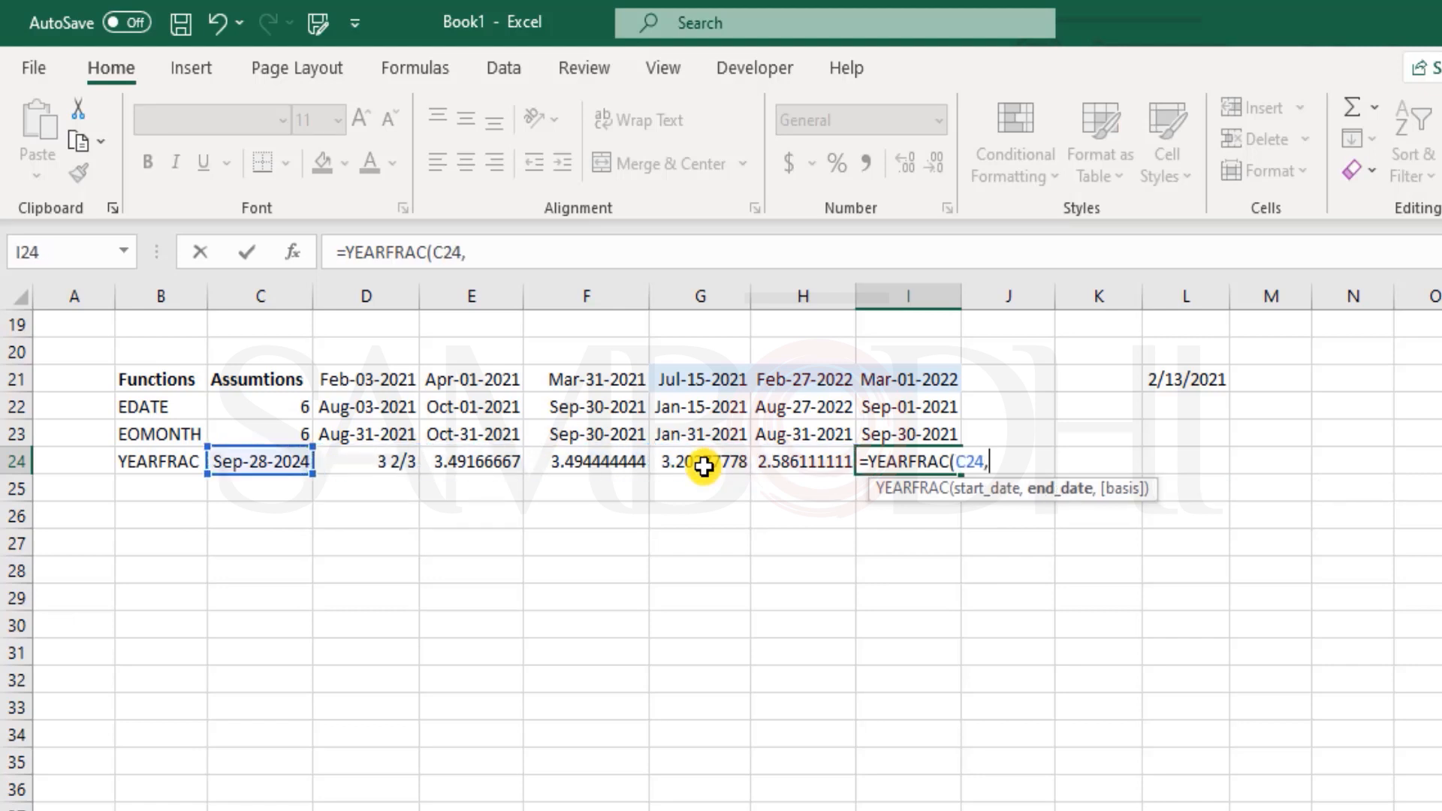
{"action": "left_click", "coordinate": [906, 379]}
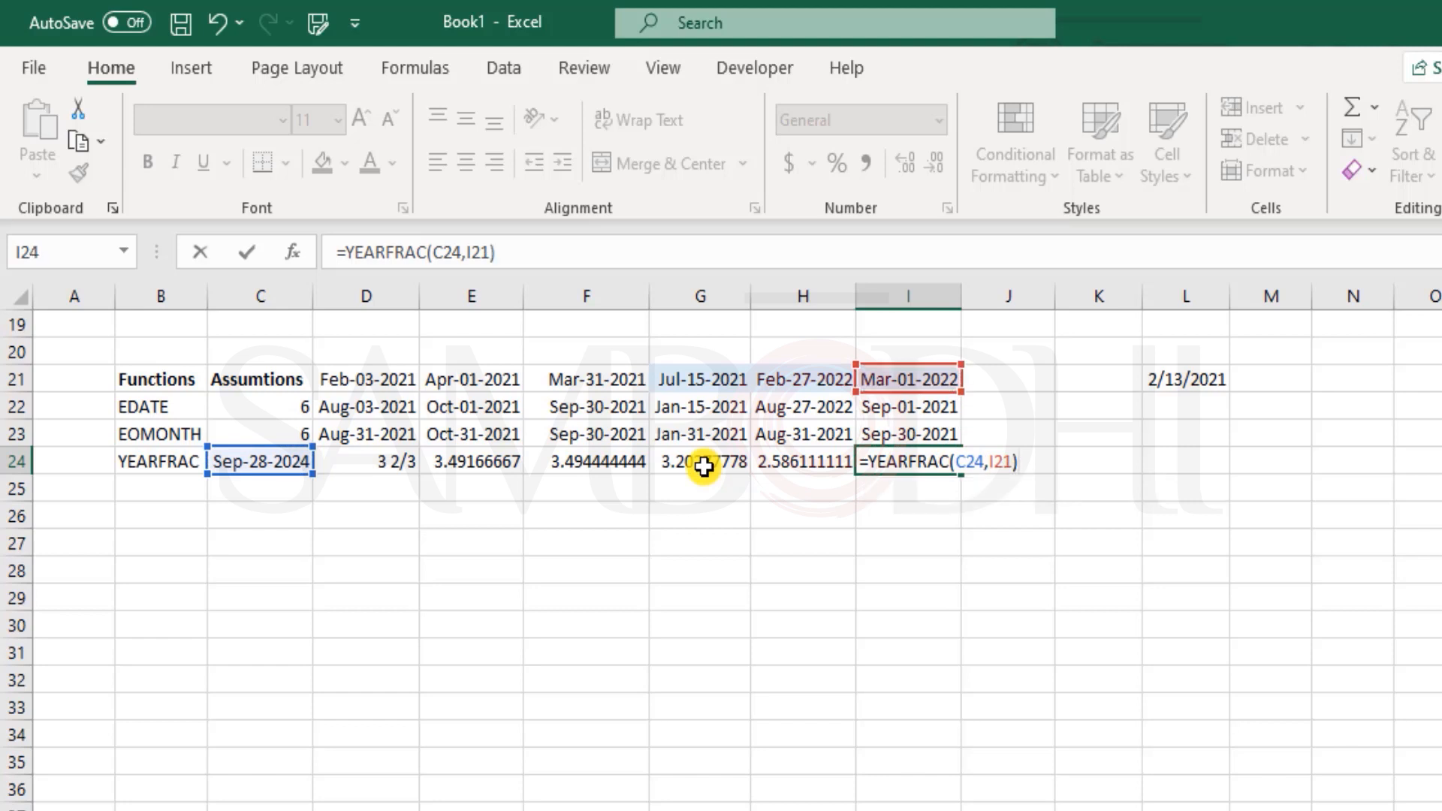
{"action": "key", "text": "Enter"}
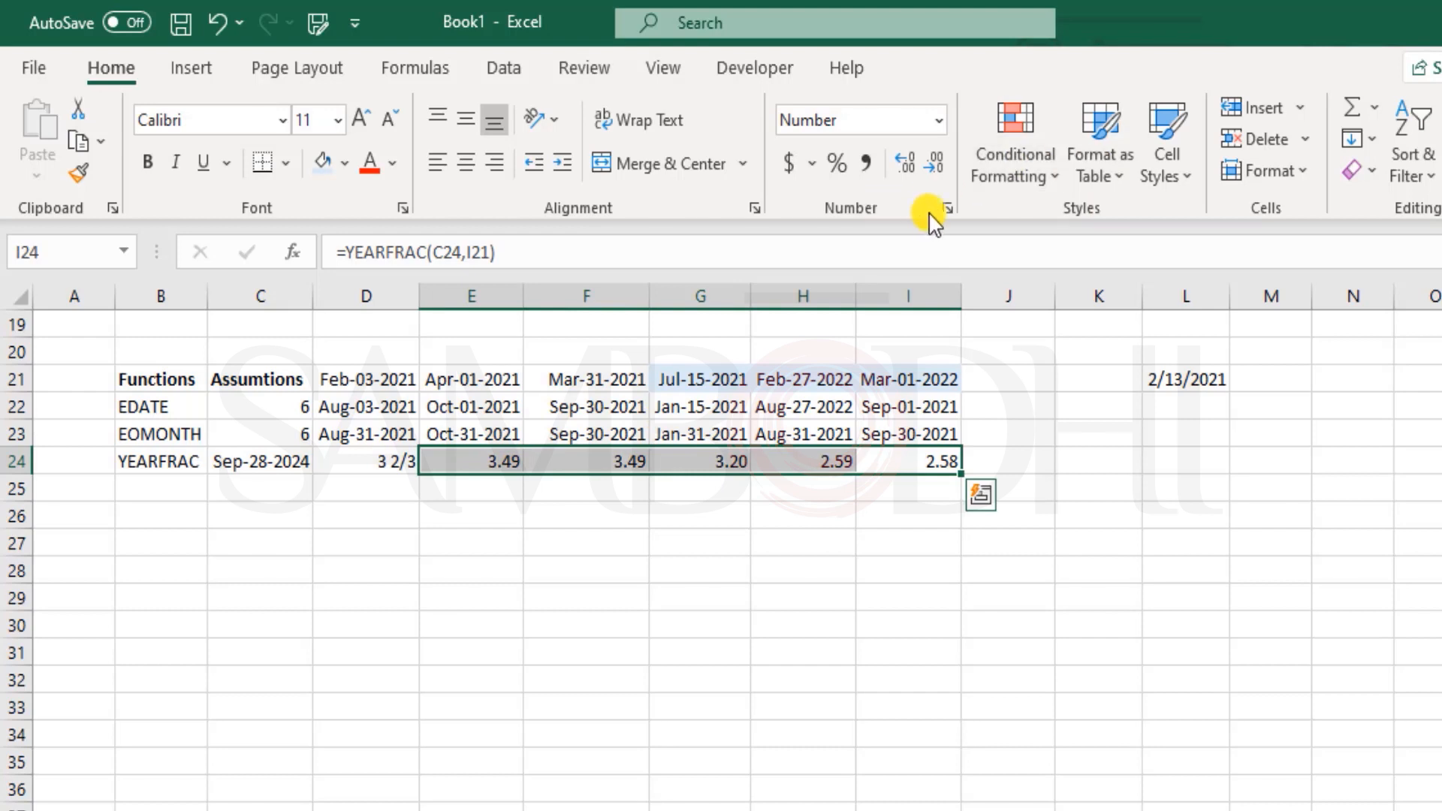
Apply a one-digit fraction format to row 24's results, then select the YEARFRAC row.
{"action": "left_click", "coordinate": [946, 208]}
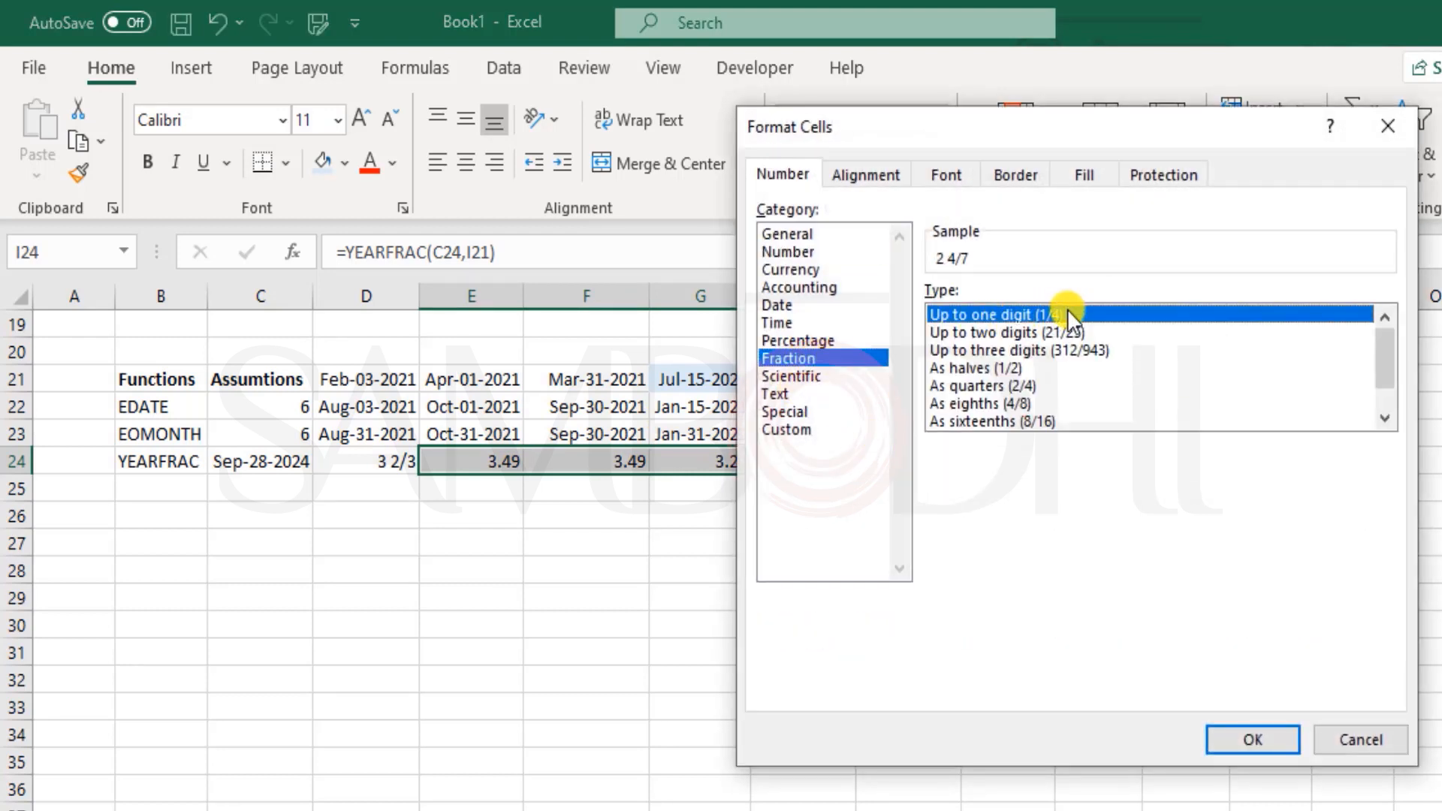
{"action": "left_click", "coordinate": [1250, 739]}
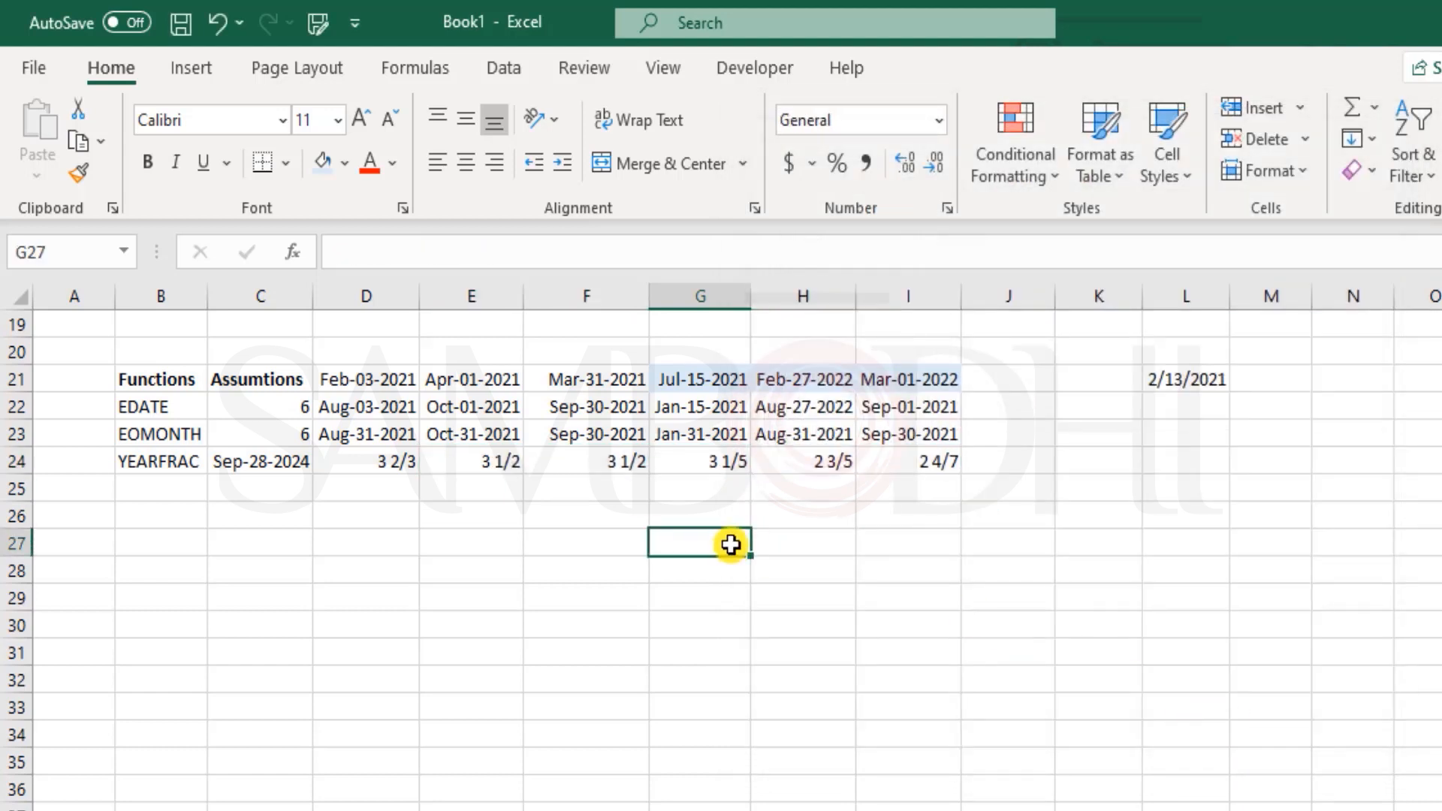
{"action": "mouse_move", "coordinate": [496, 476]}
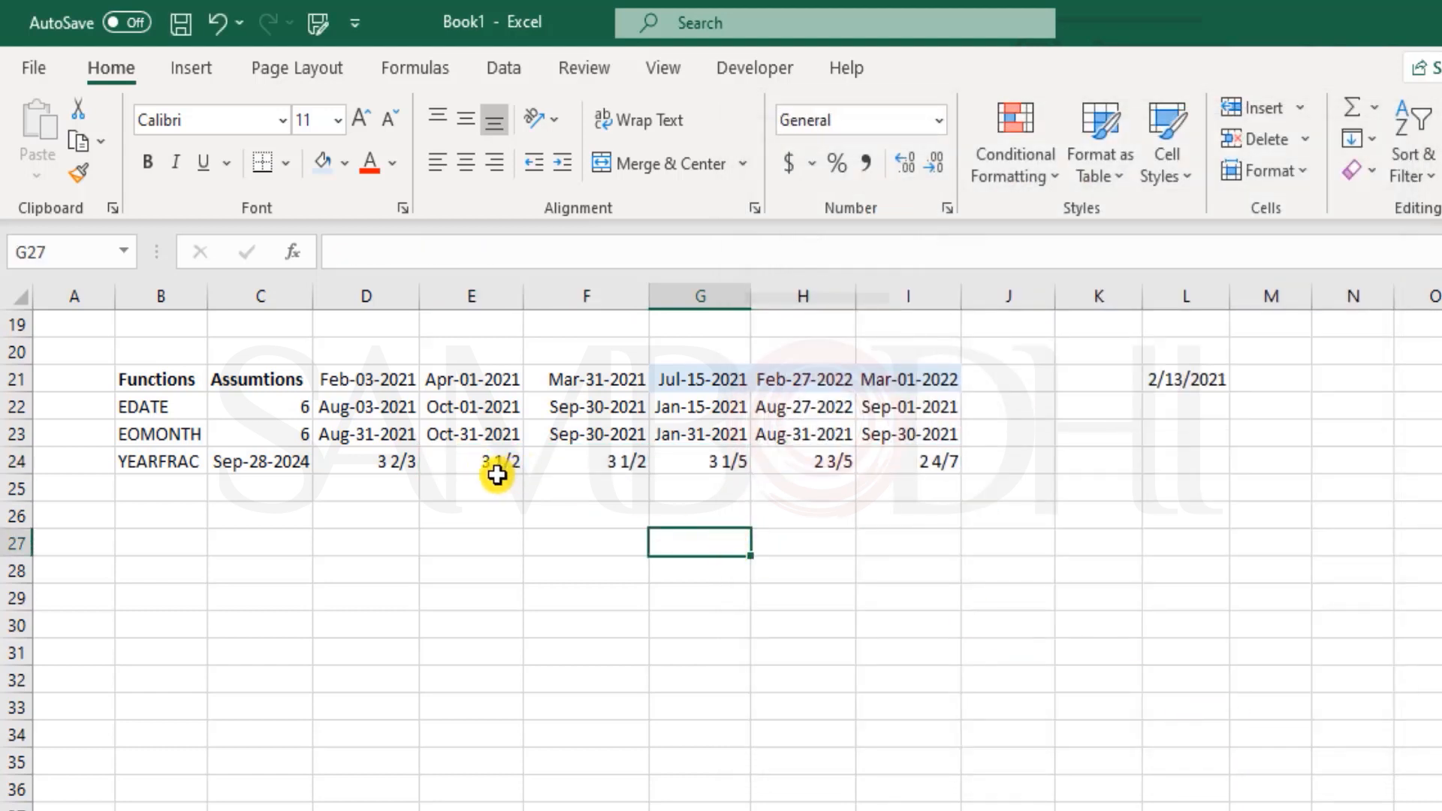
{"action": "mouse_move", "coordinate": [631, 469]}
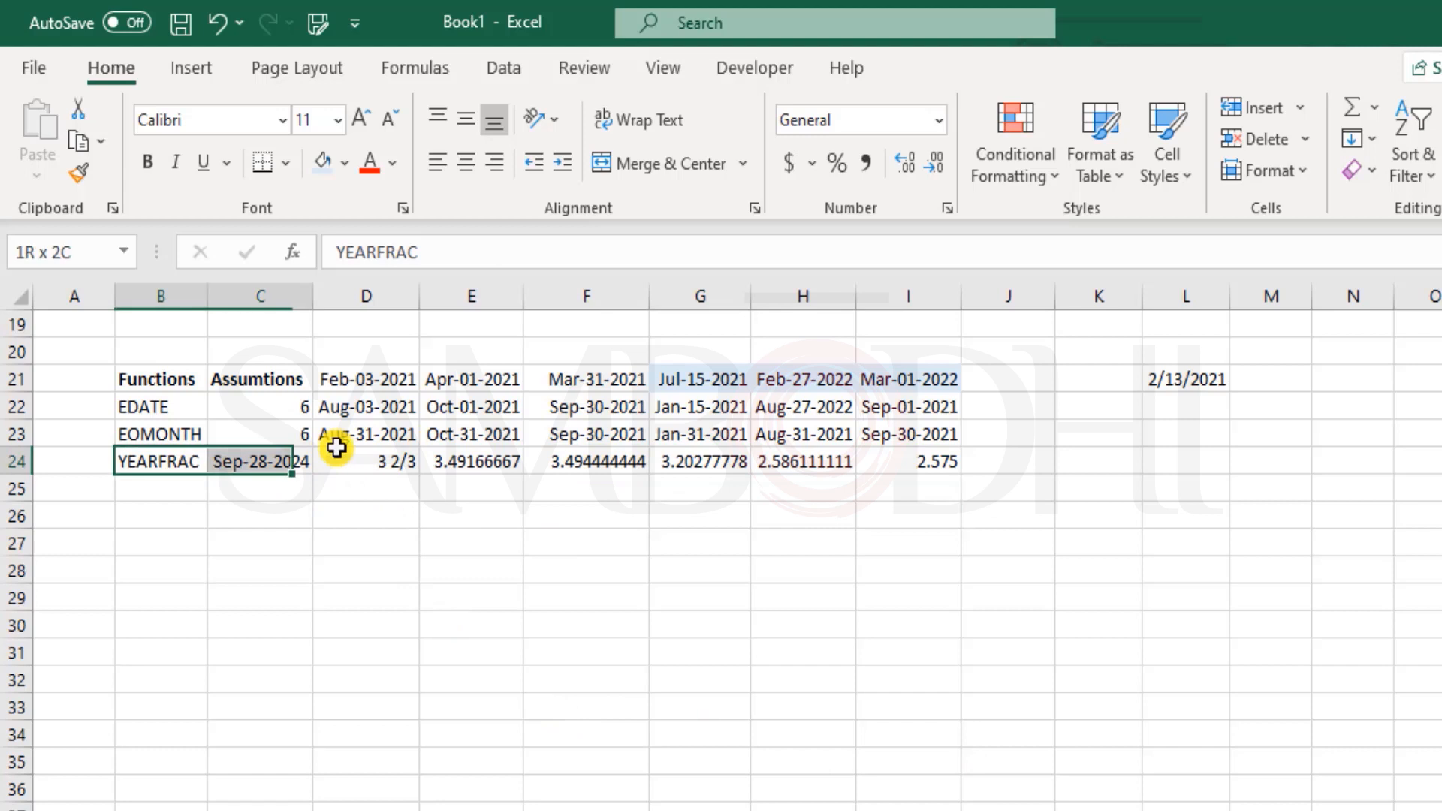
{"action": "left_click_drag", "start_coordinate": [257, 460], "coordinate": [933, 488]}
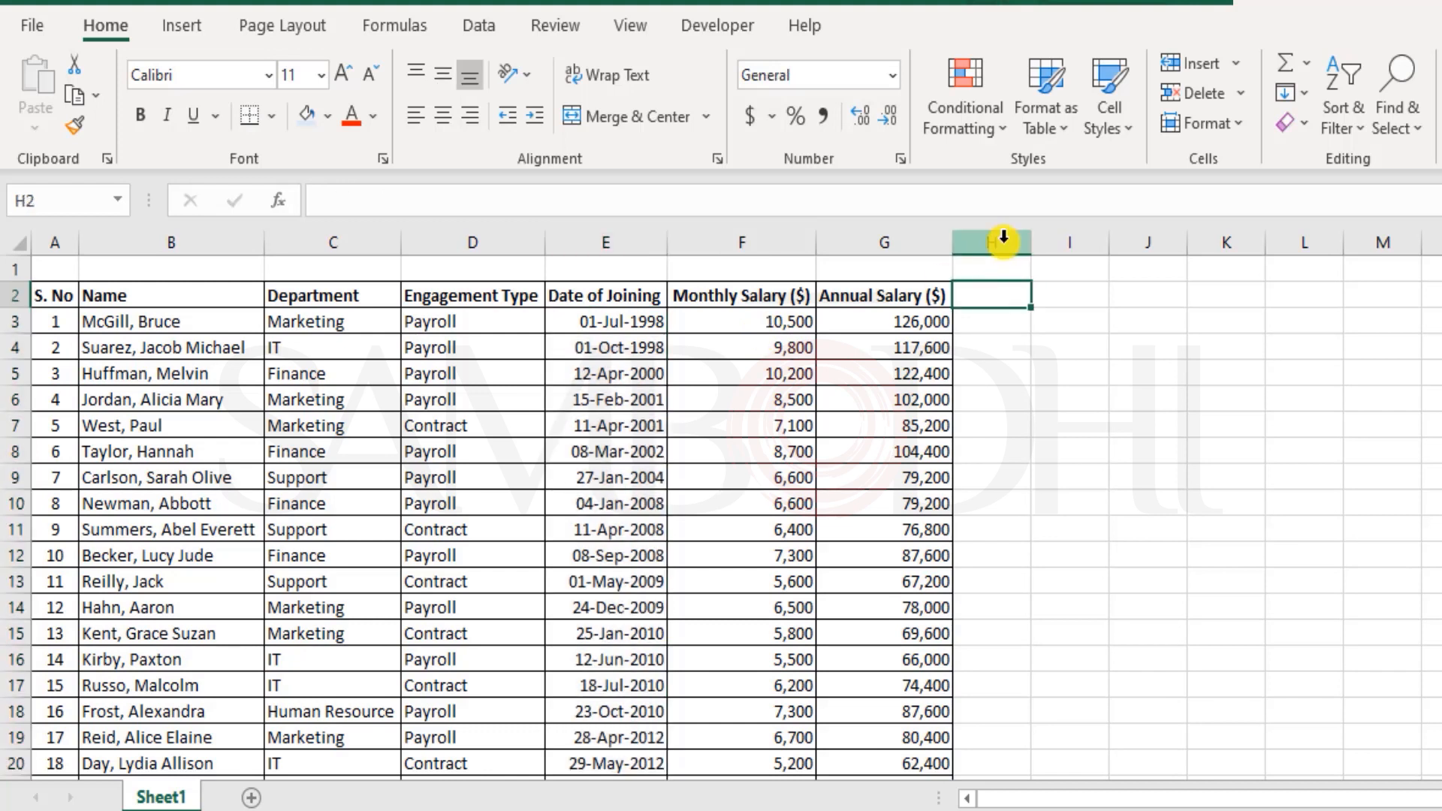
Add a 'Tenure' header and enter =YEARFRAC(E3,TODAY()) in H3, giving 22.58889.
{"action": "type", "text": "Tenure"}
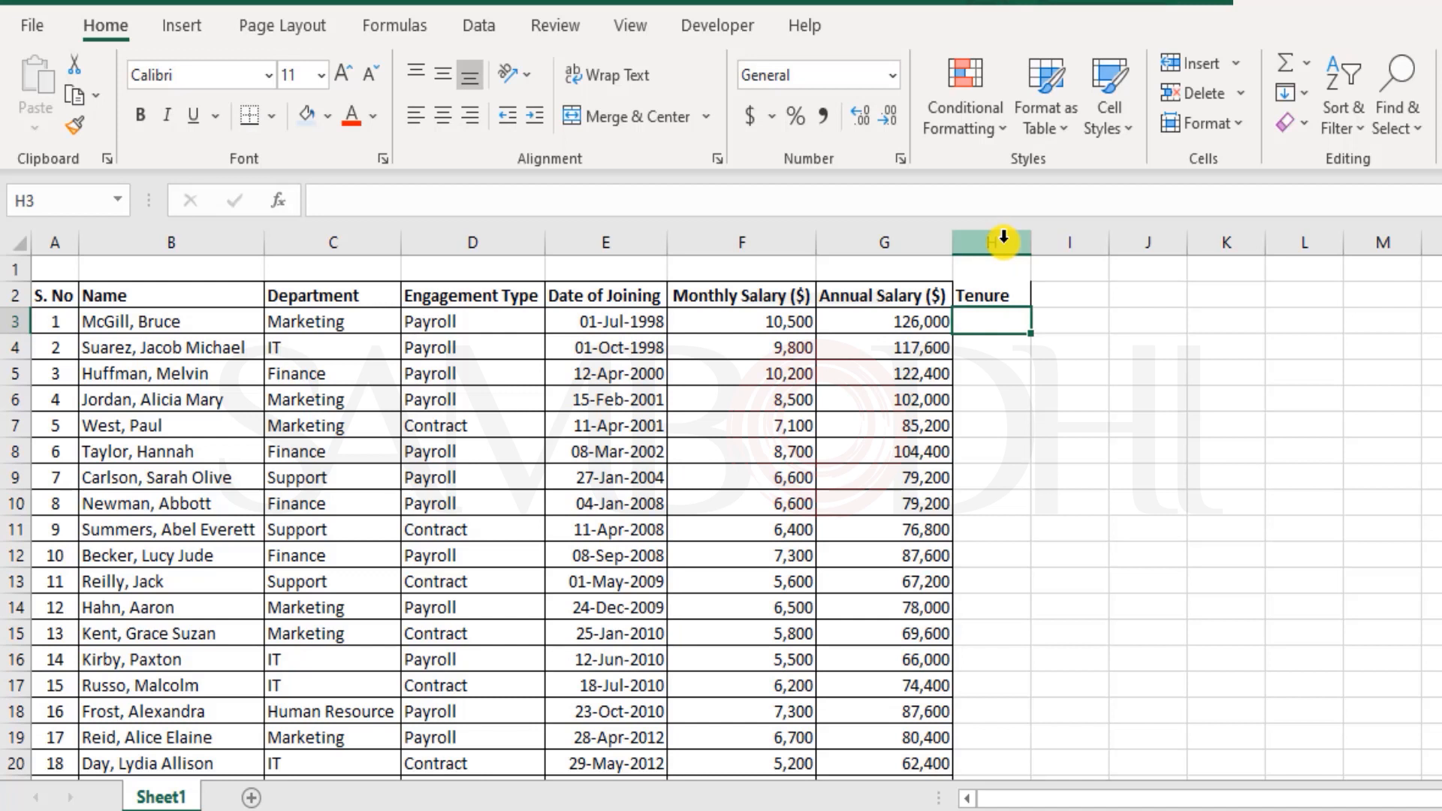
{"action": "type", "text": "=yea"}
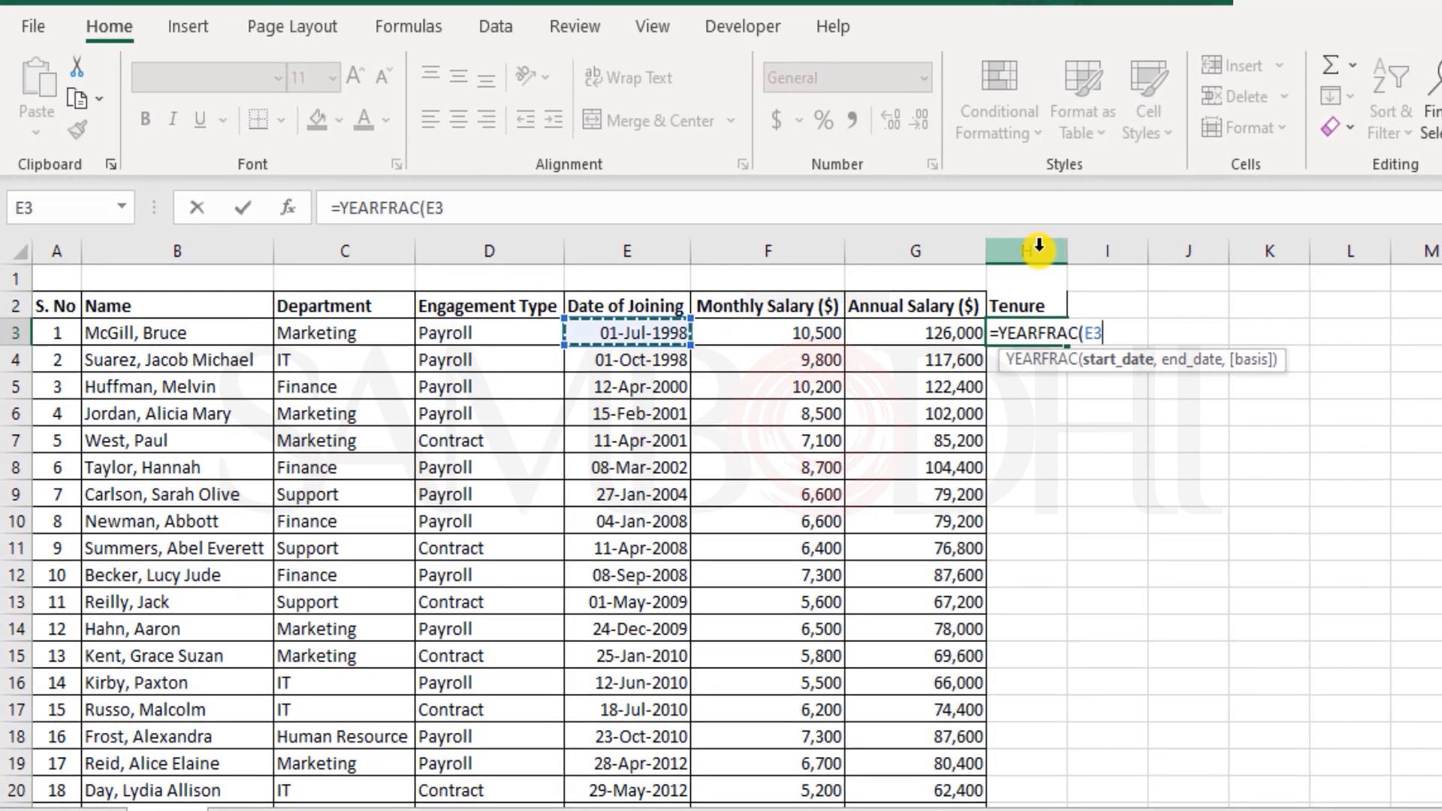
{"action": "type", "text": ","}
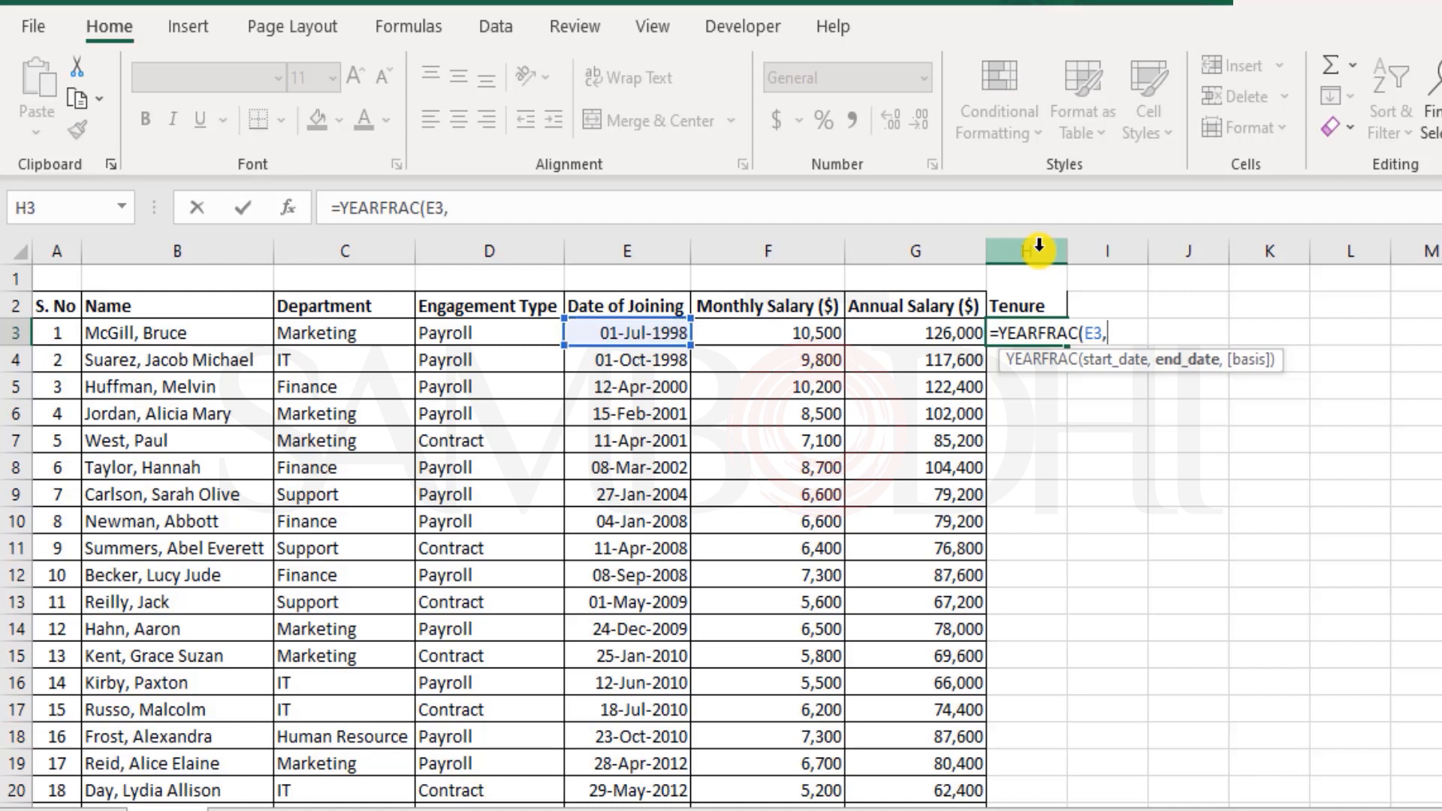
{"action": "type", "text": "tod"}
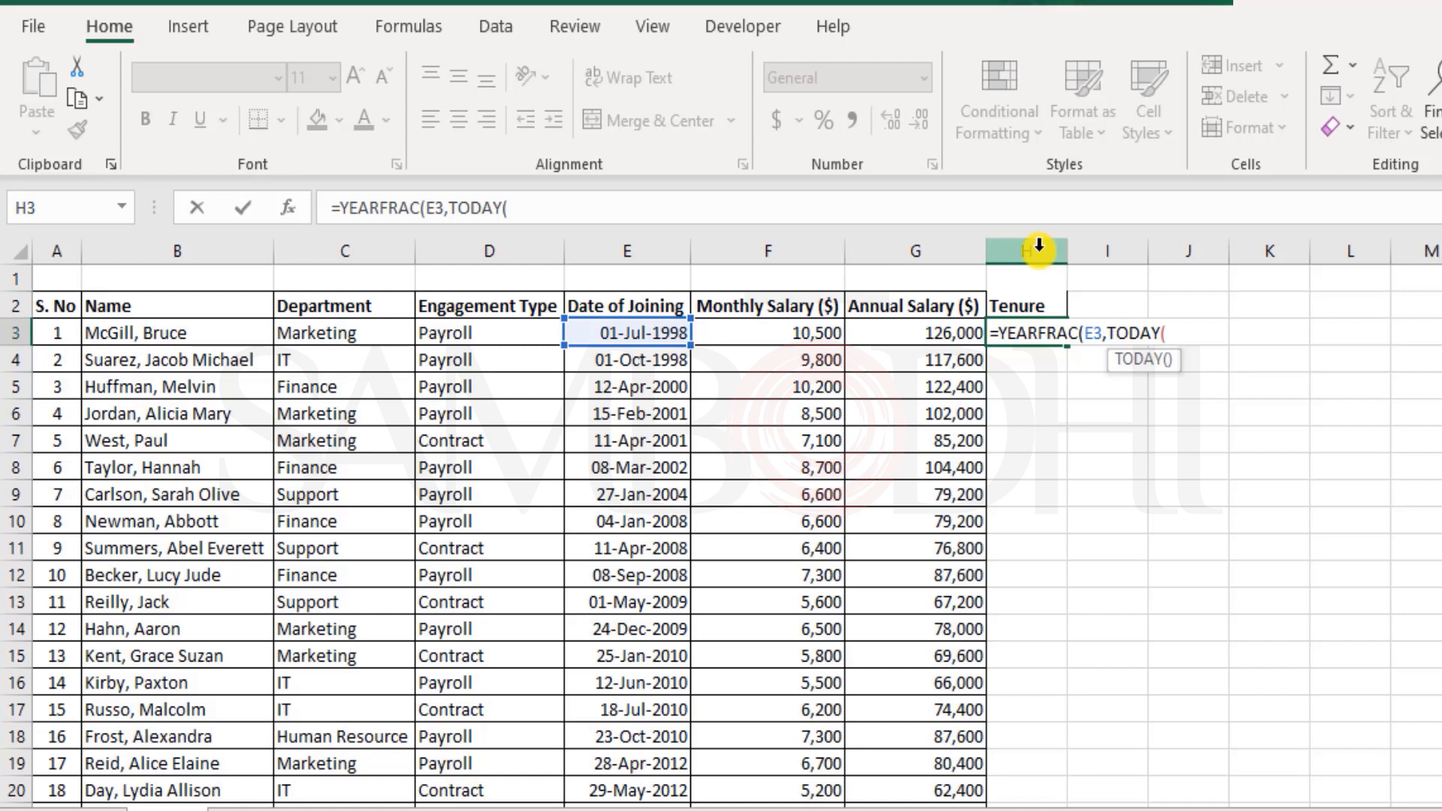
{"action": "type", "text": ")"}
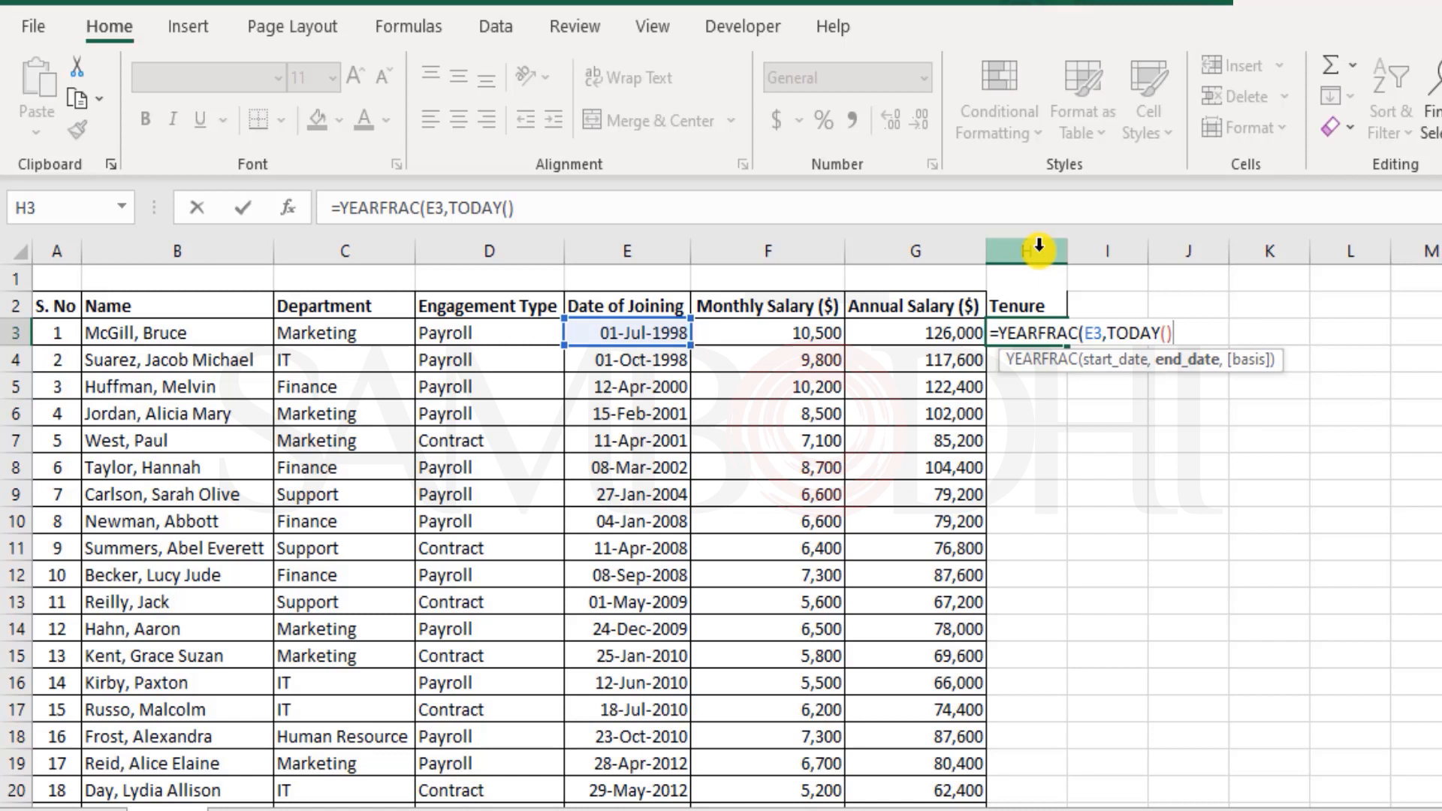
{"action": "type", "text": ")"}
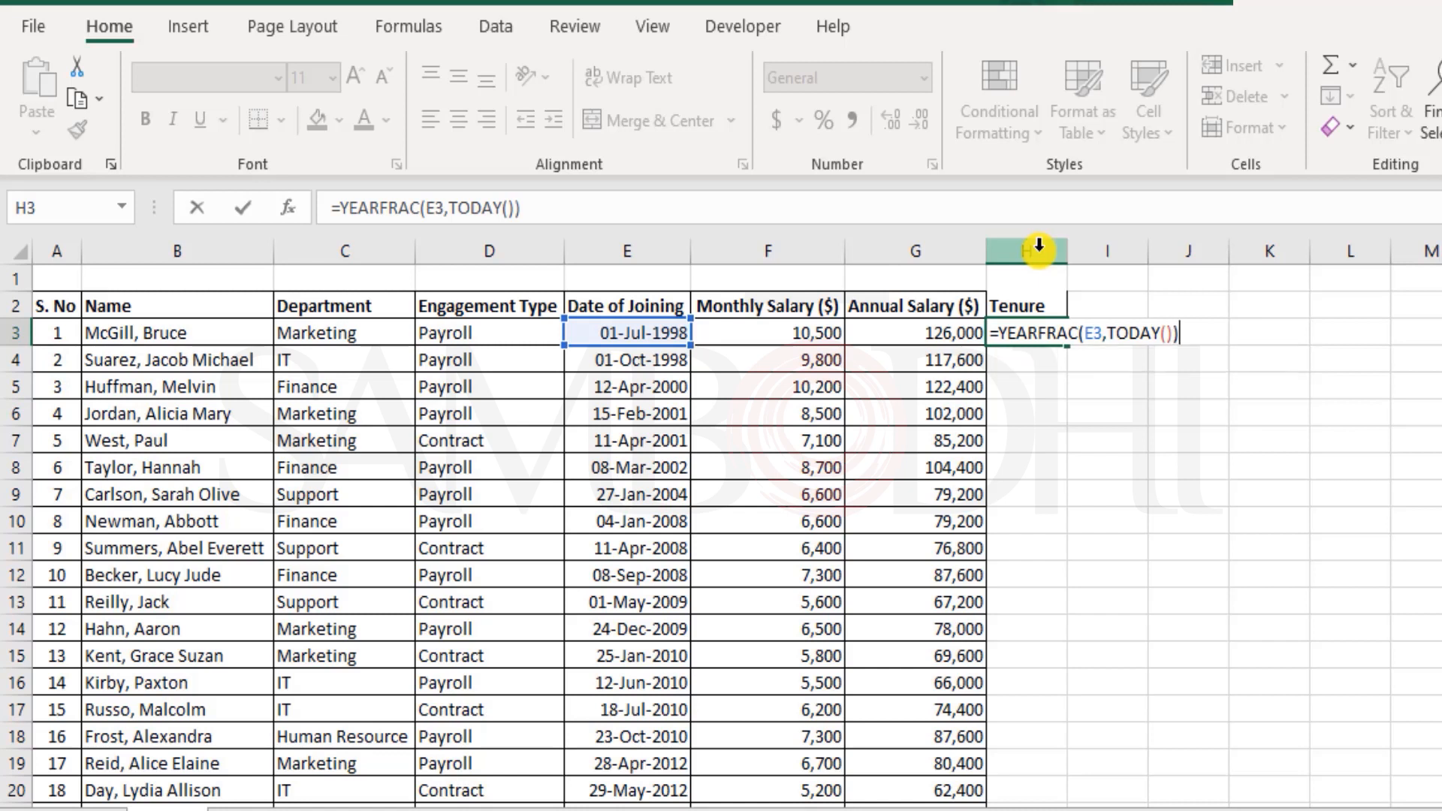
{"action": "key", "text": "Enter"}
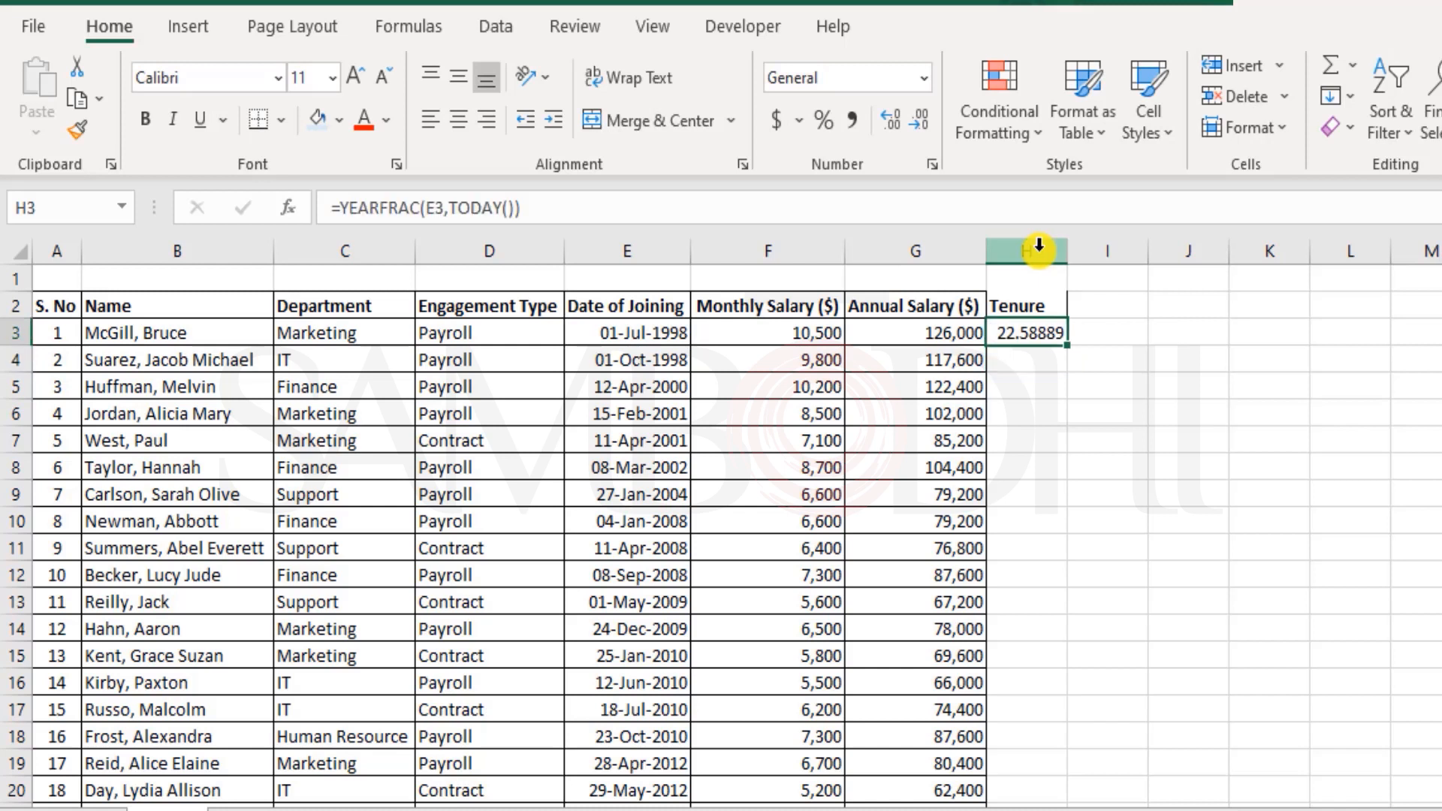
{"action": "mouse_move", "coordinate": [1056, 335]}
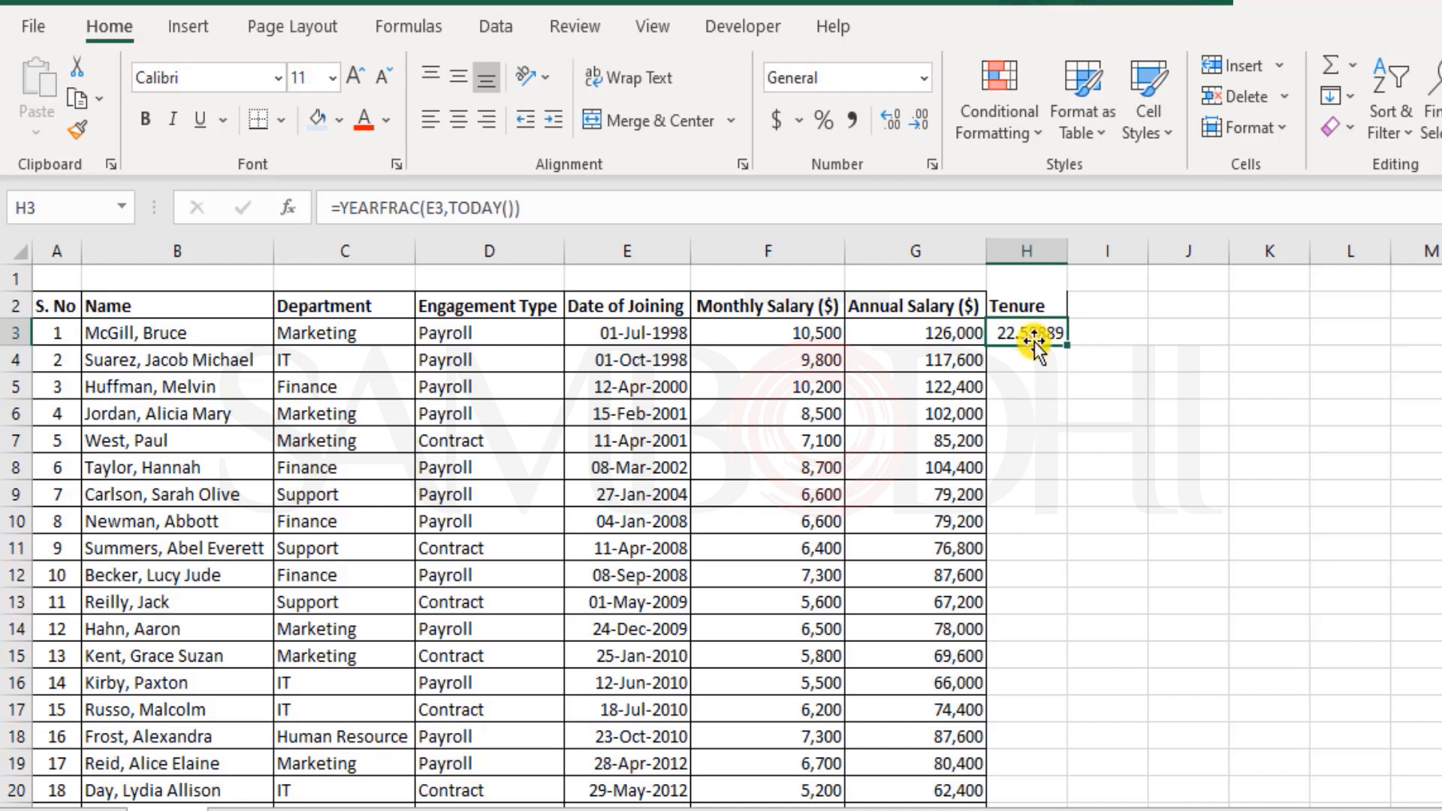
Copy the YEARFRAC tenure formula from H3 down to H27, then check the second employee's result.
{"action": "scroll", "scroll_direction": "down", "scroll_amount": 3}
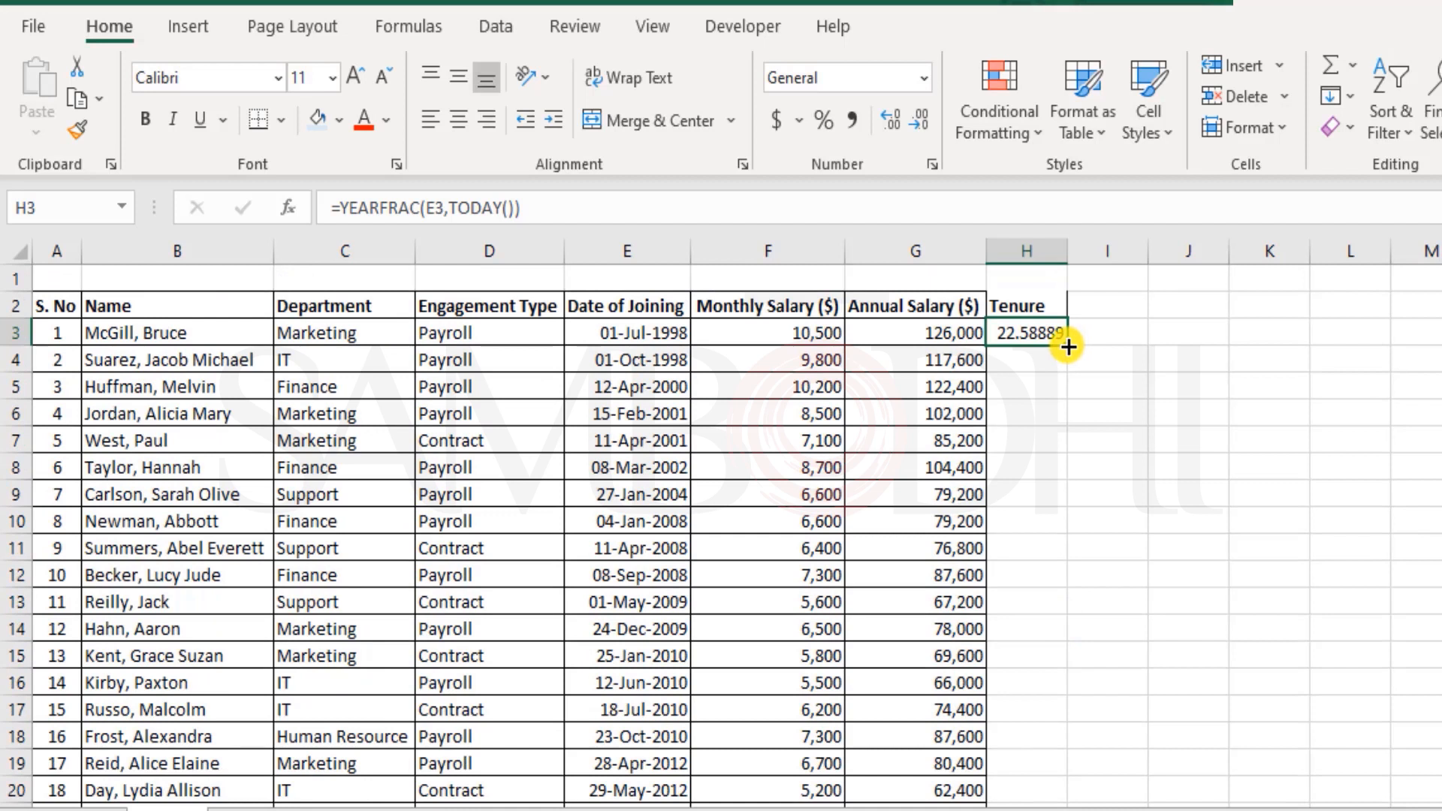
{"action": "scroll", "scroll_direction": "down", "scroll_amount": 3}
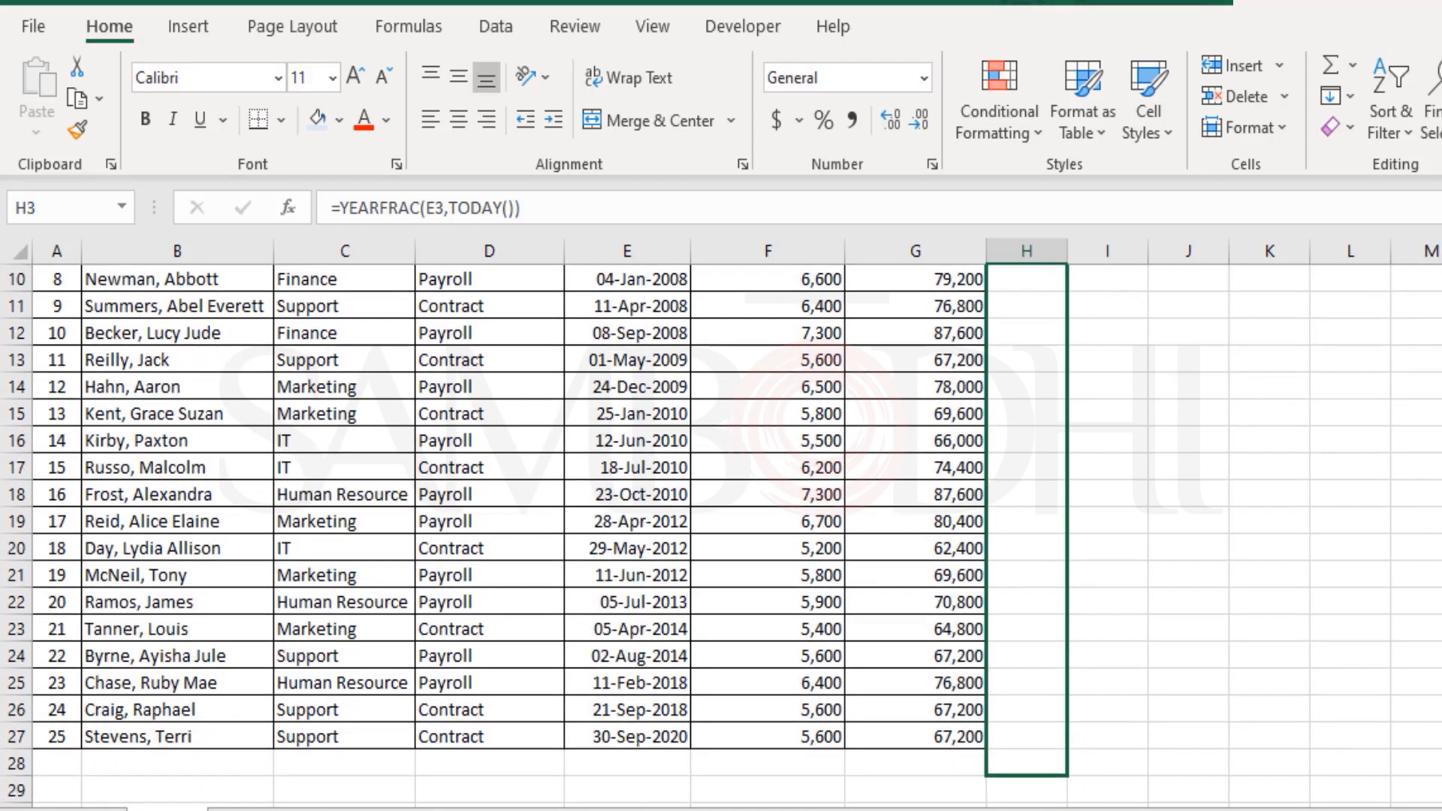
{"action": "left_click_drag", "start_coordinate": [1026, 278], "coordinate": [1026, 708]}
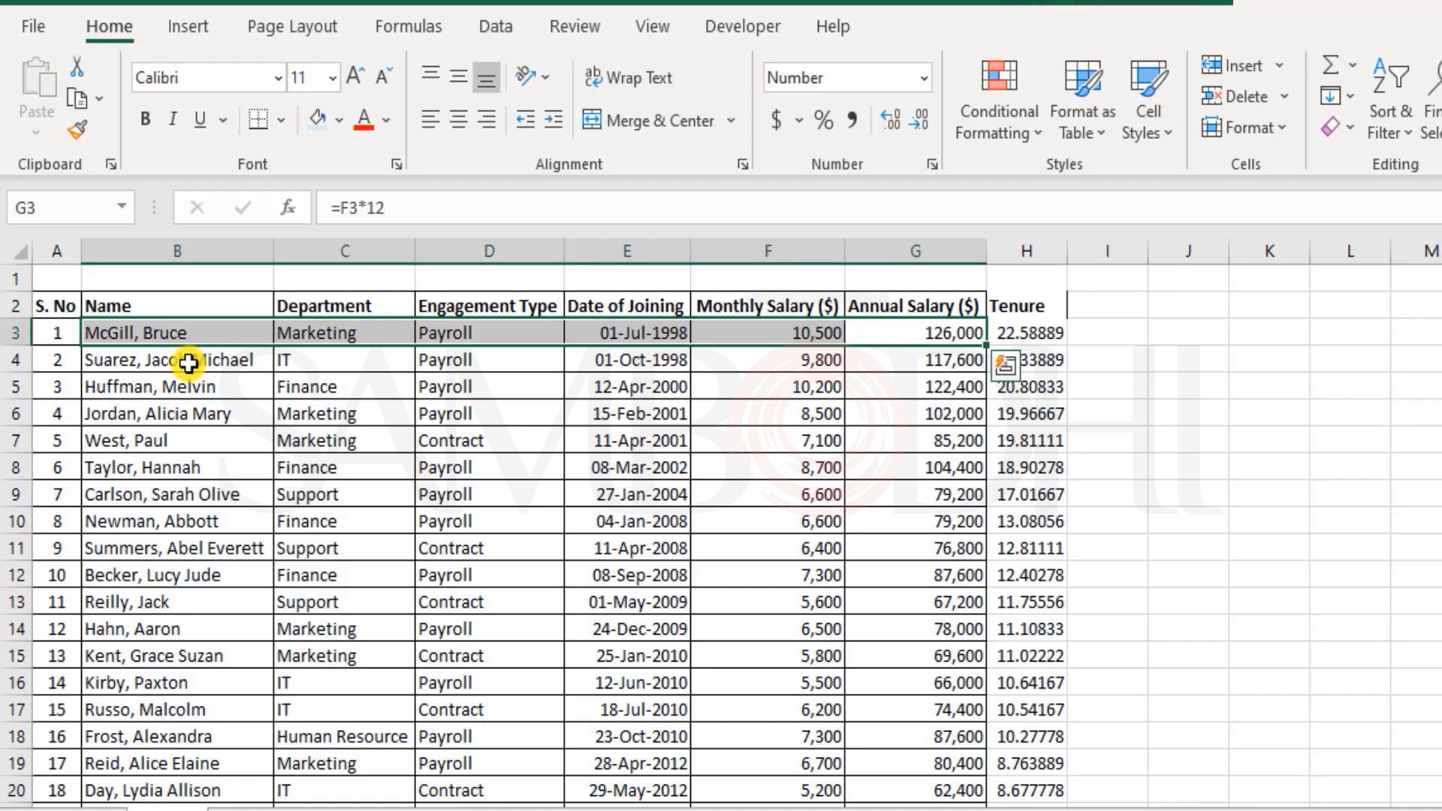
{"action": "left_click", "coordinate": [177, 360]}
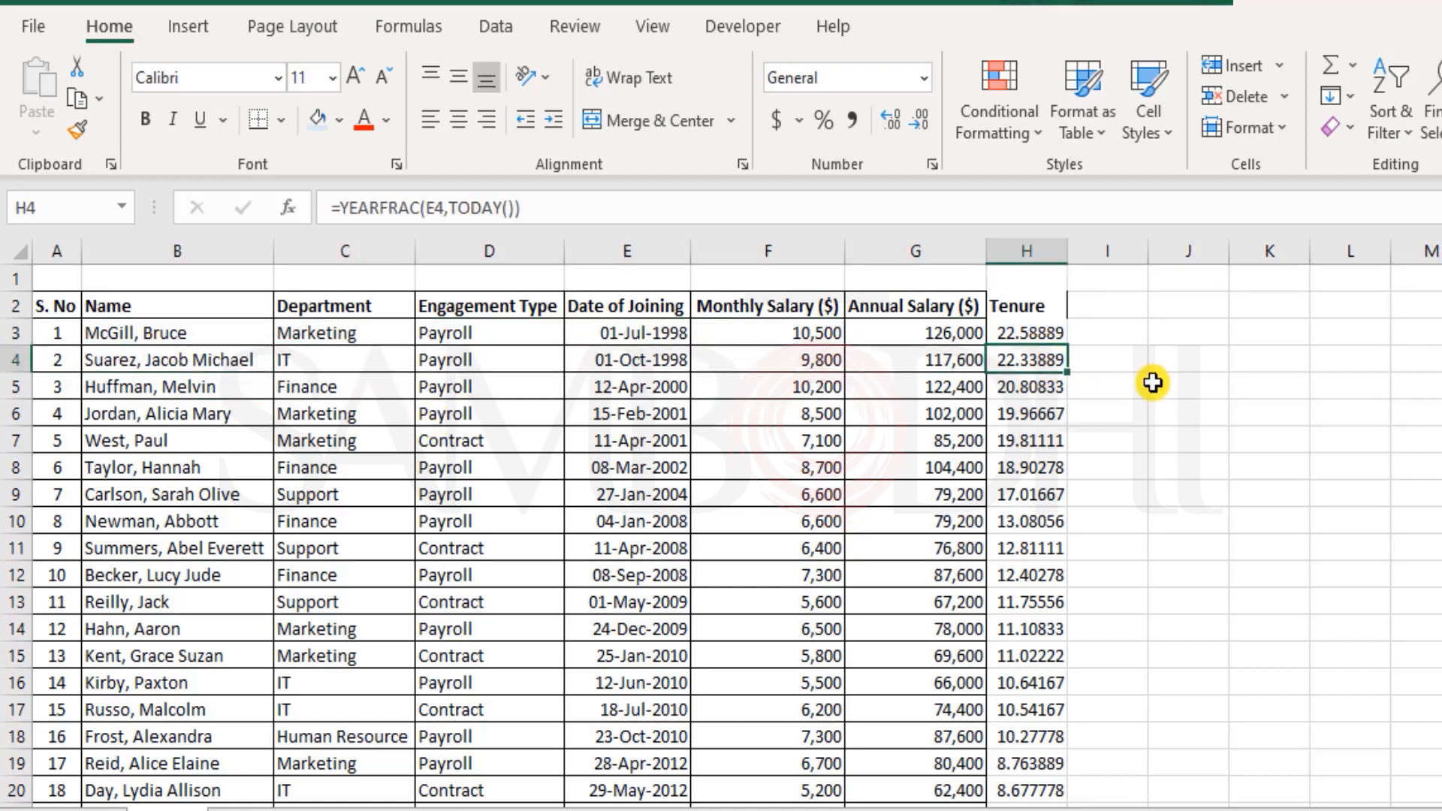
{"action": "mouse_move", "coordinate": [1047, 413]}
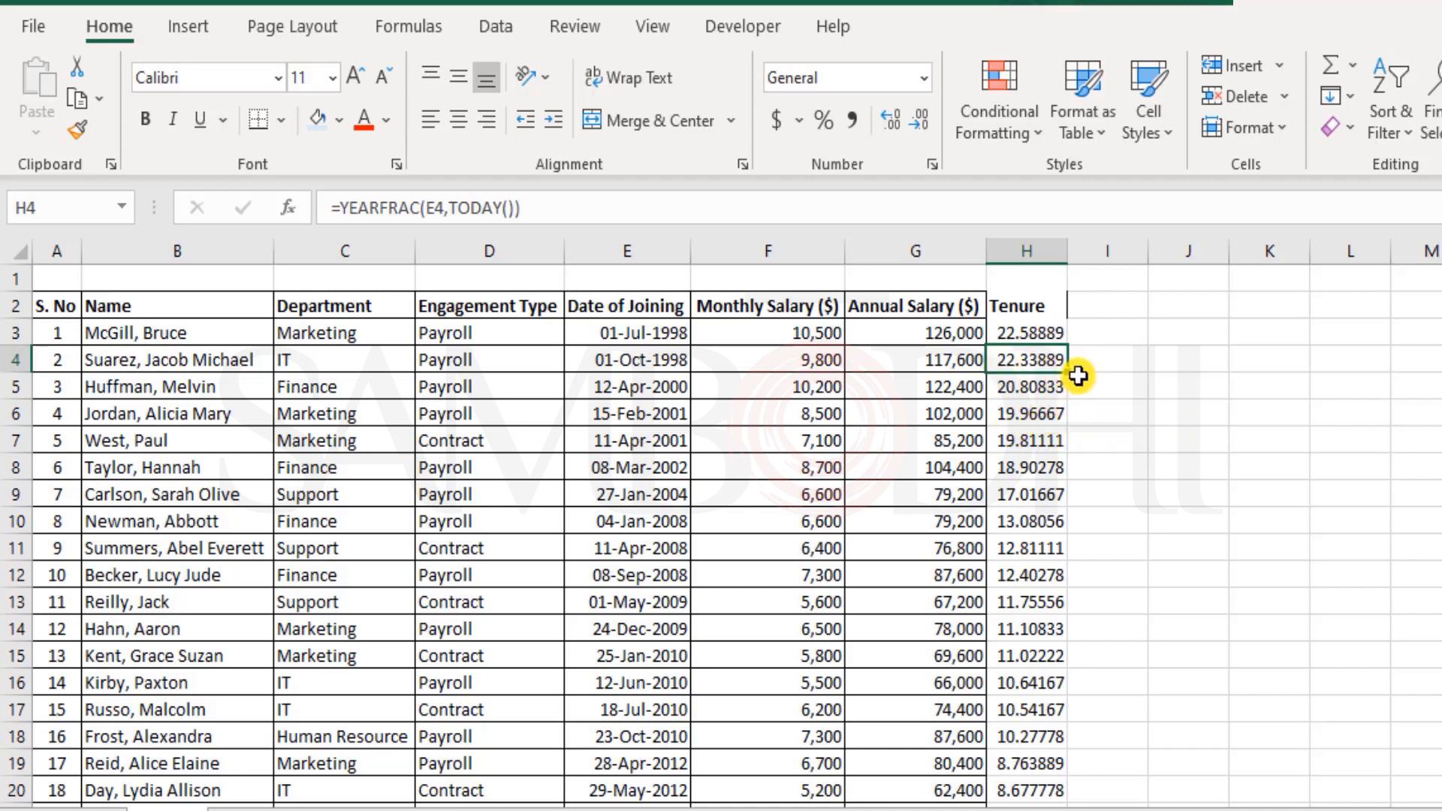
{"action": "mouse_move", "coordinate": [1003, 275]}
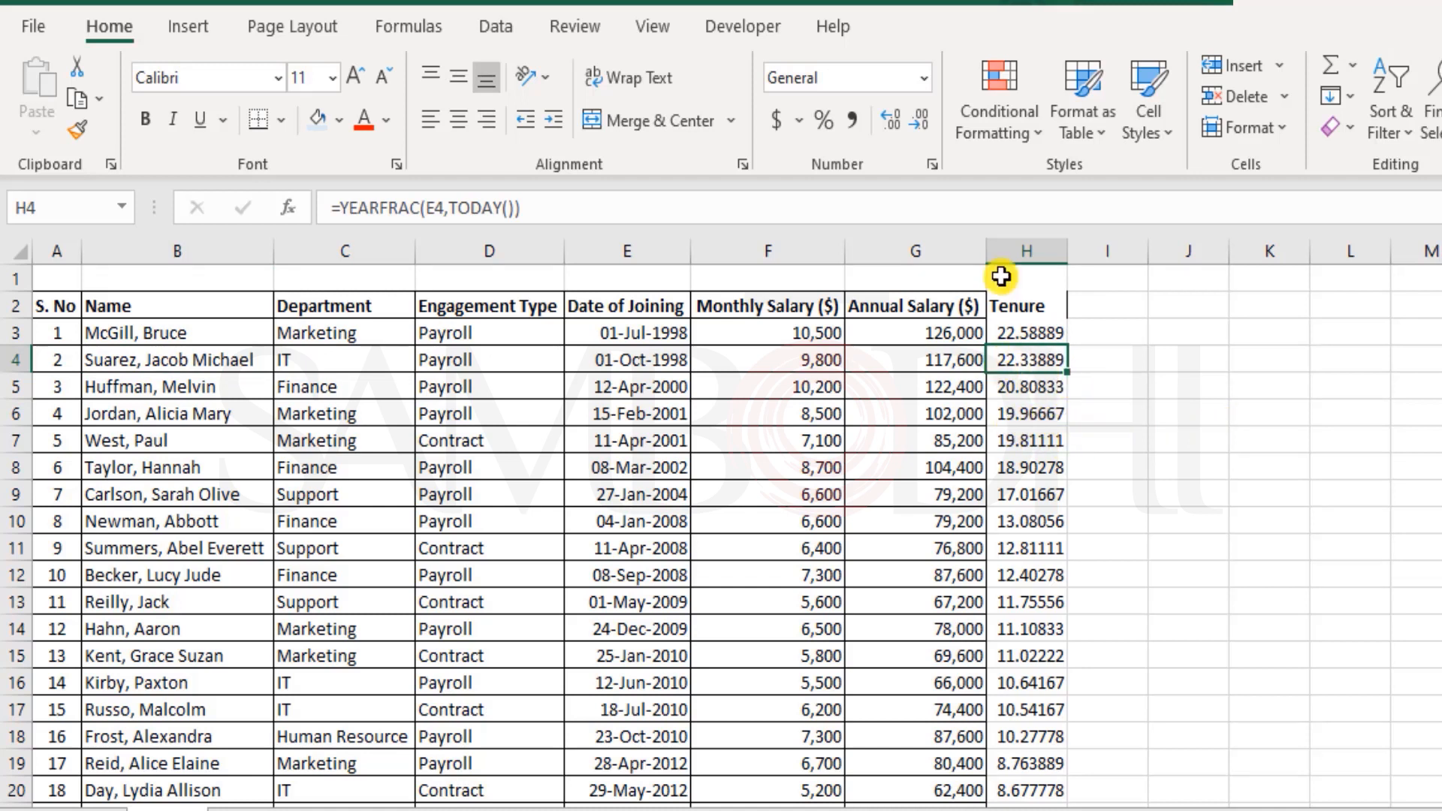
{"action": "left_click", "coordinate": [922, 76]}
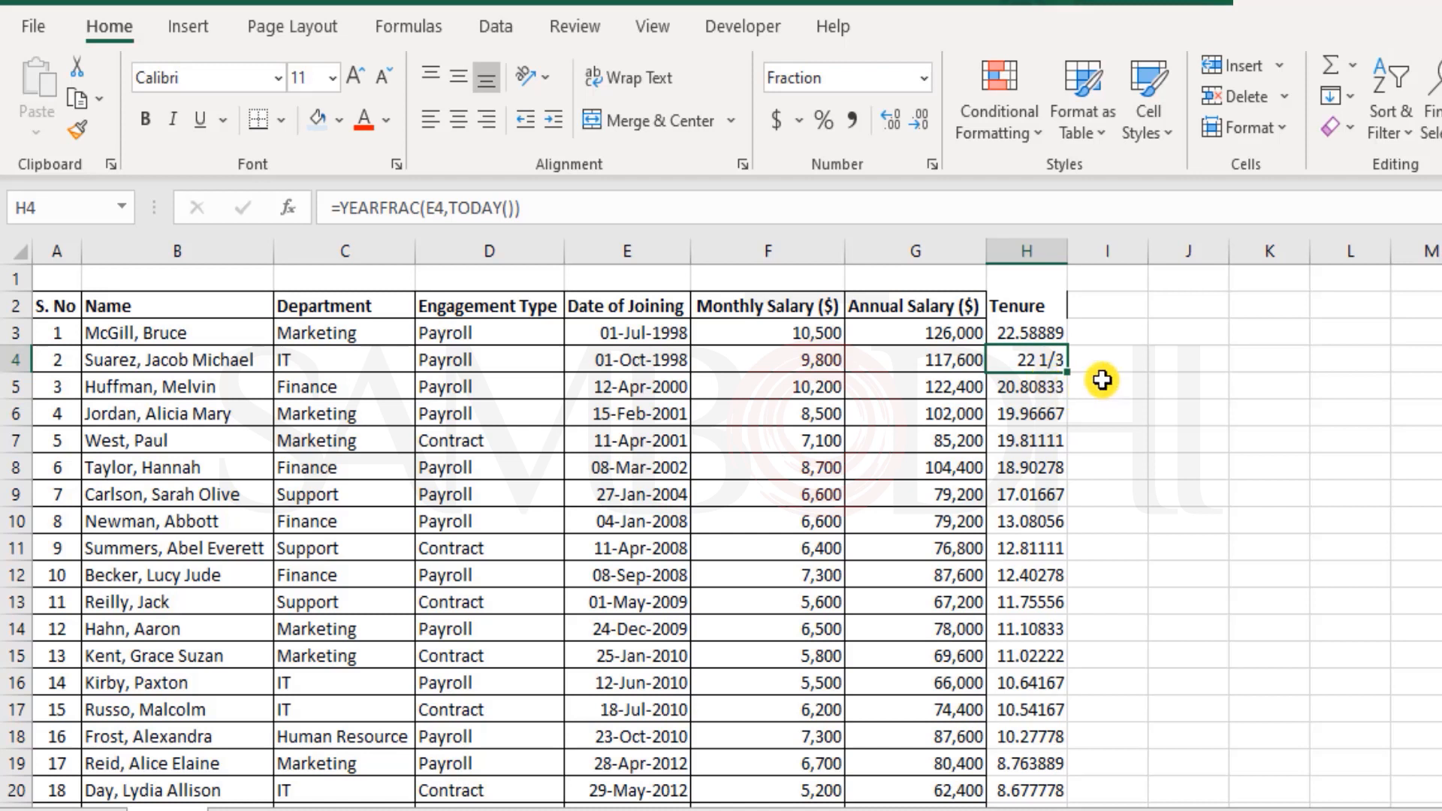
{"action": "mouse_move", "coordinate": [1265, 554]}
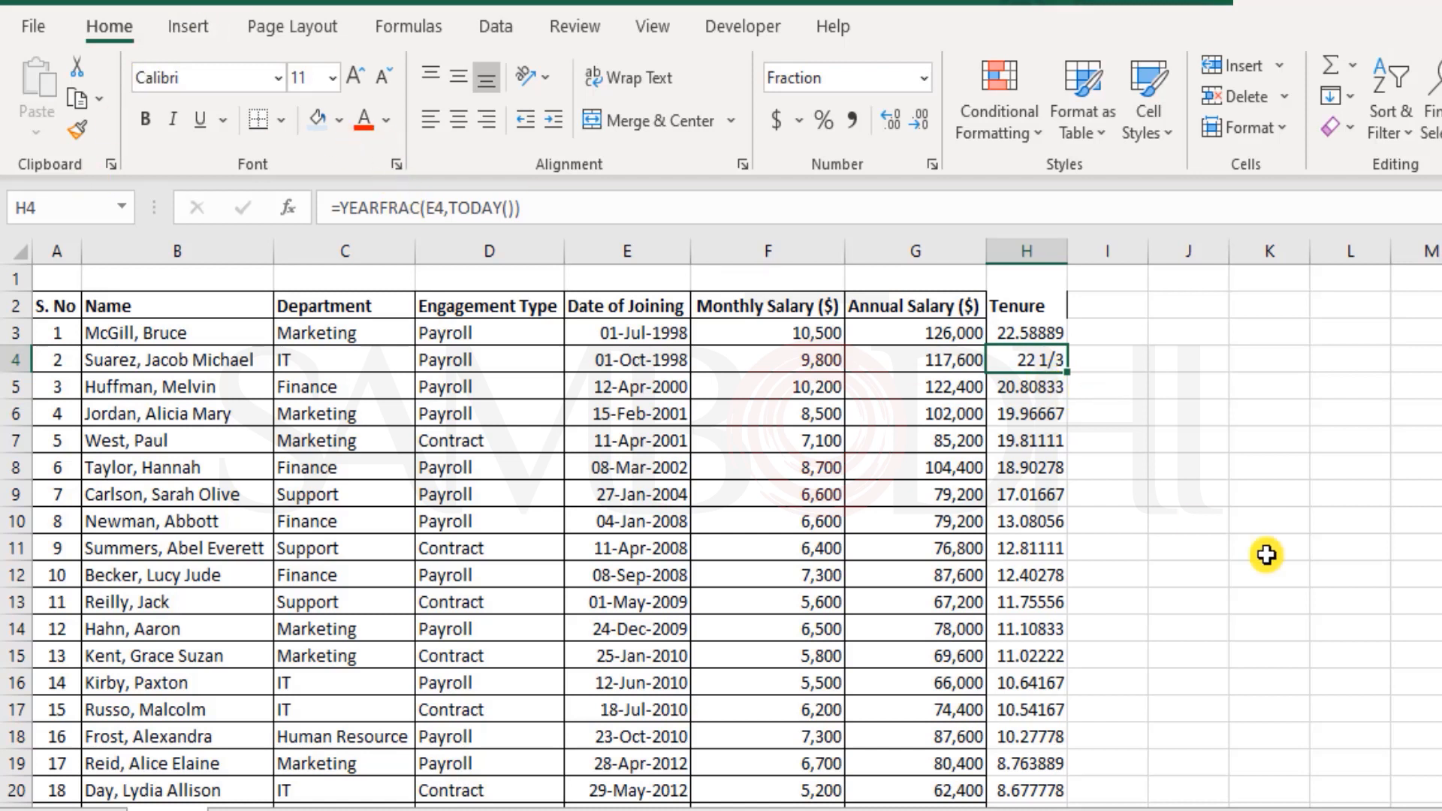
{"action": "mouse_move", "coordinate": [1159, 328]}
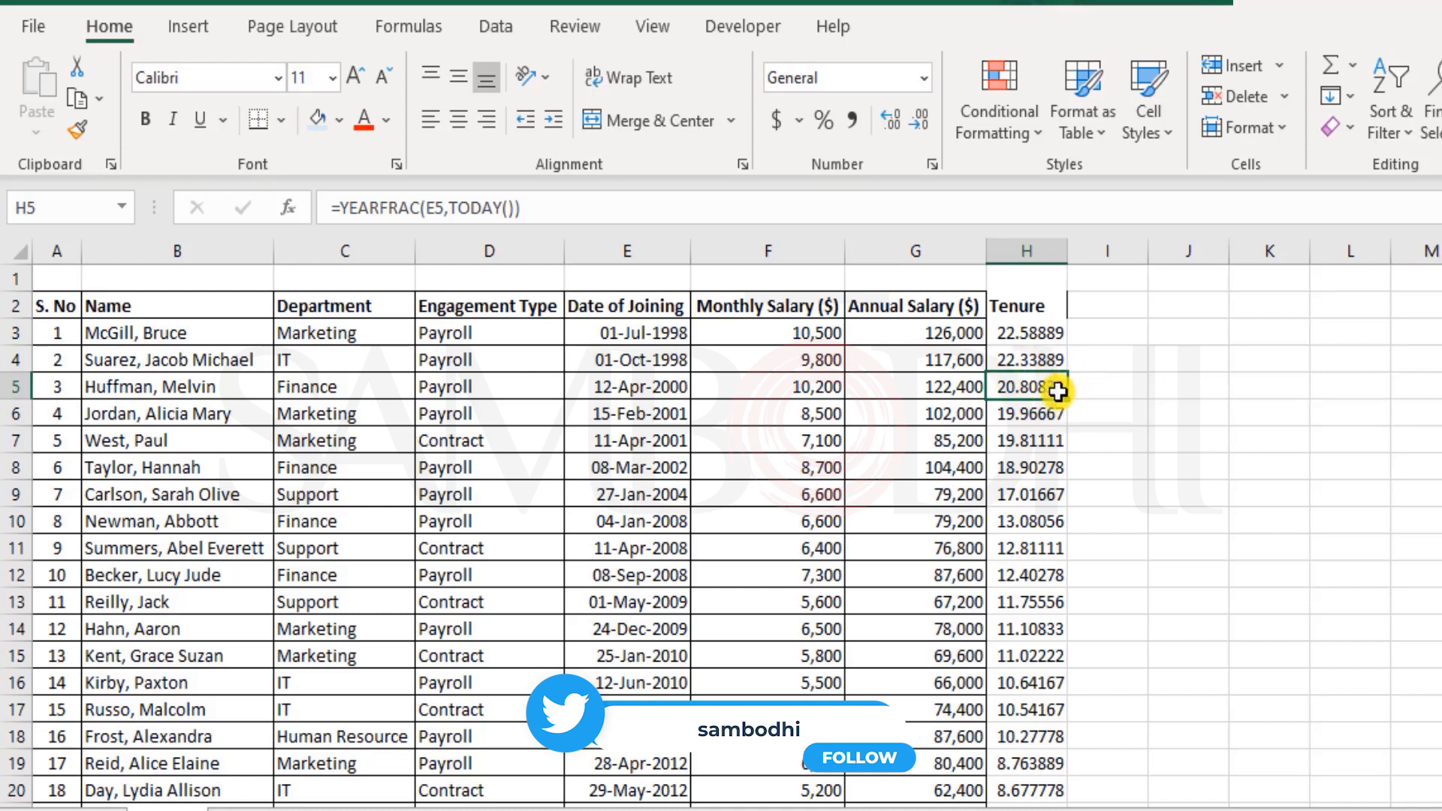
{"action": "mouse_move", "coordinate": [1068, 401]}
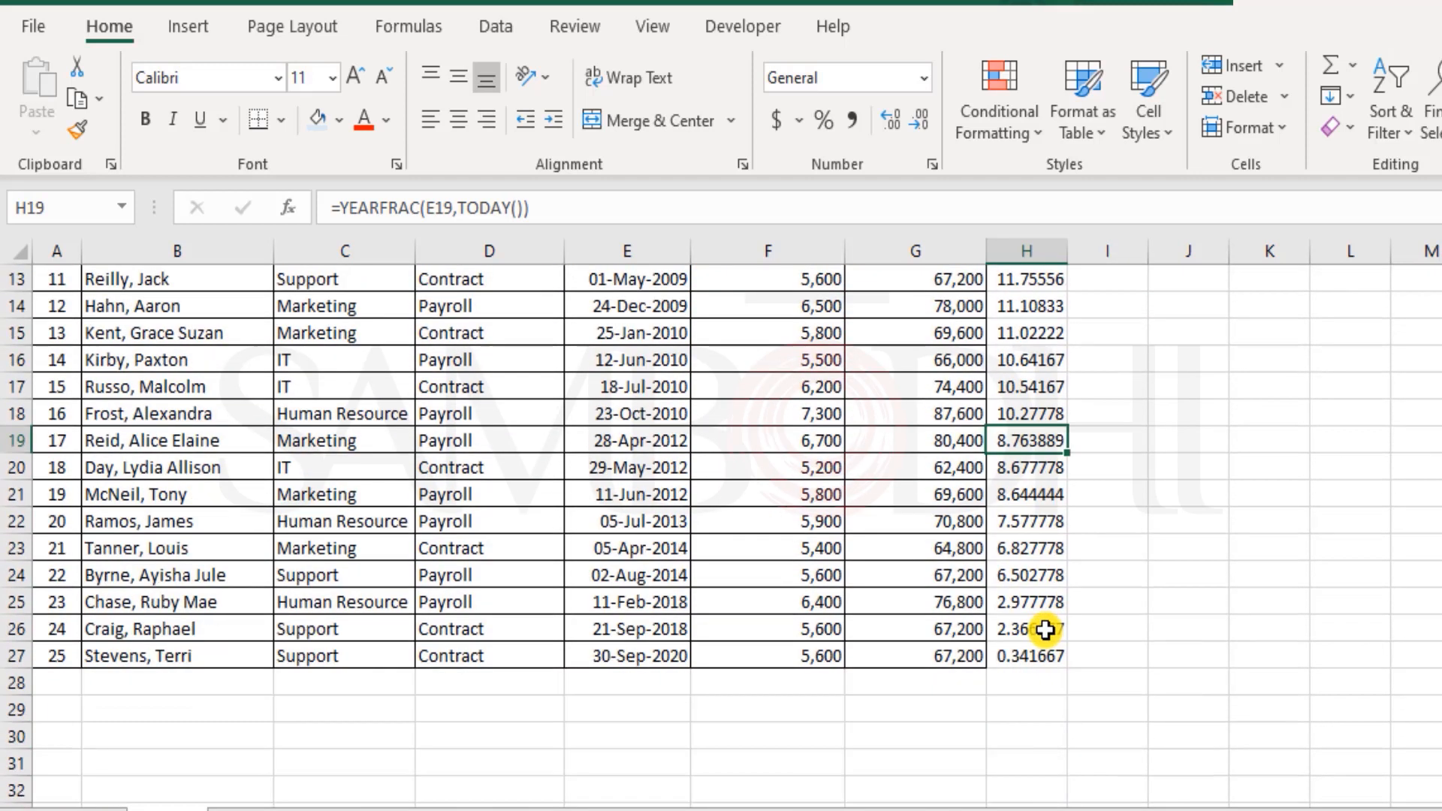
{"action": "scroll", "scroll_direction": "down", "scroll_amount": 3}
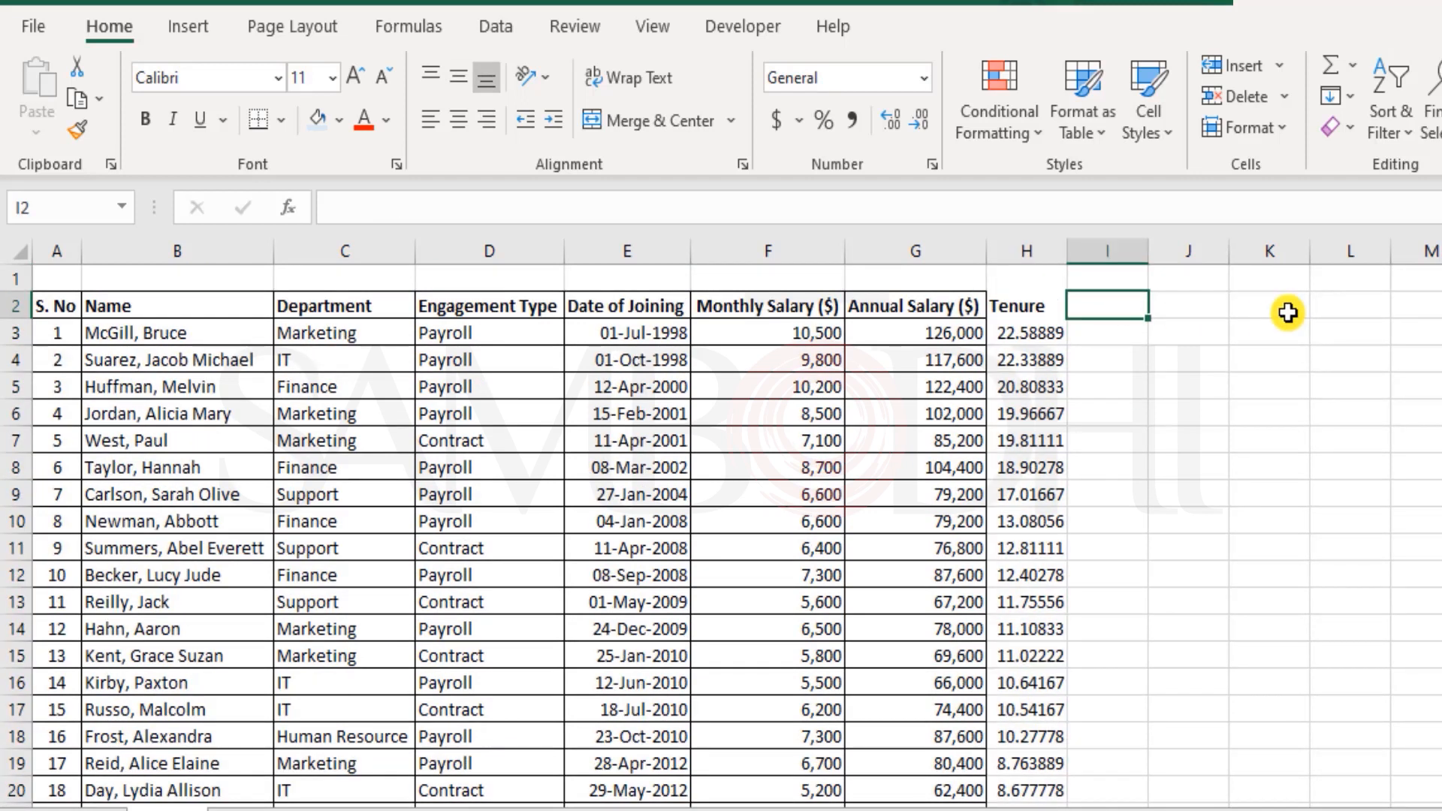
Head column I 'Year of Joining' and start =YEAR(H3) for McGill in I3.
{"action": "type", "text": "Year of Joining"}
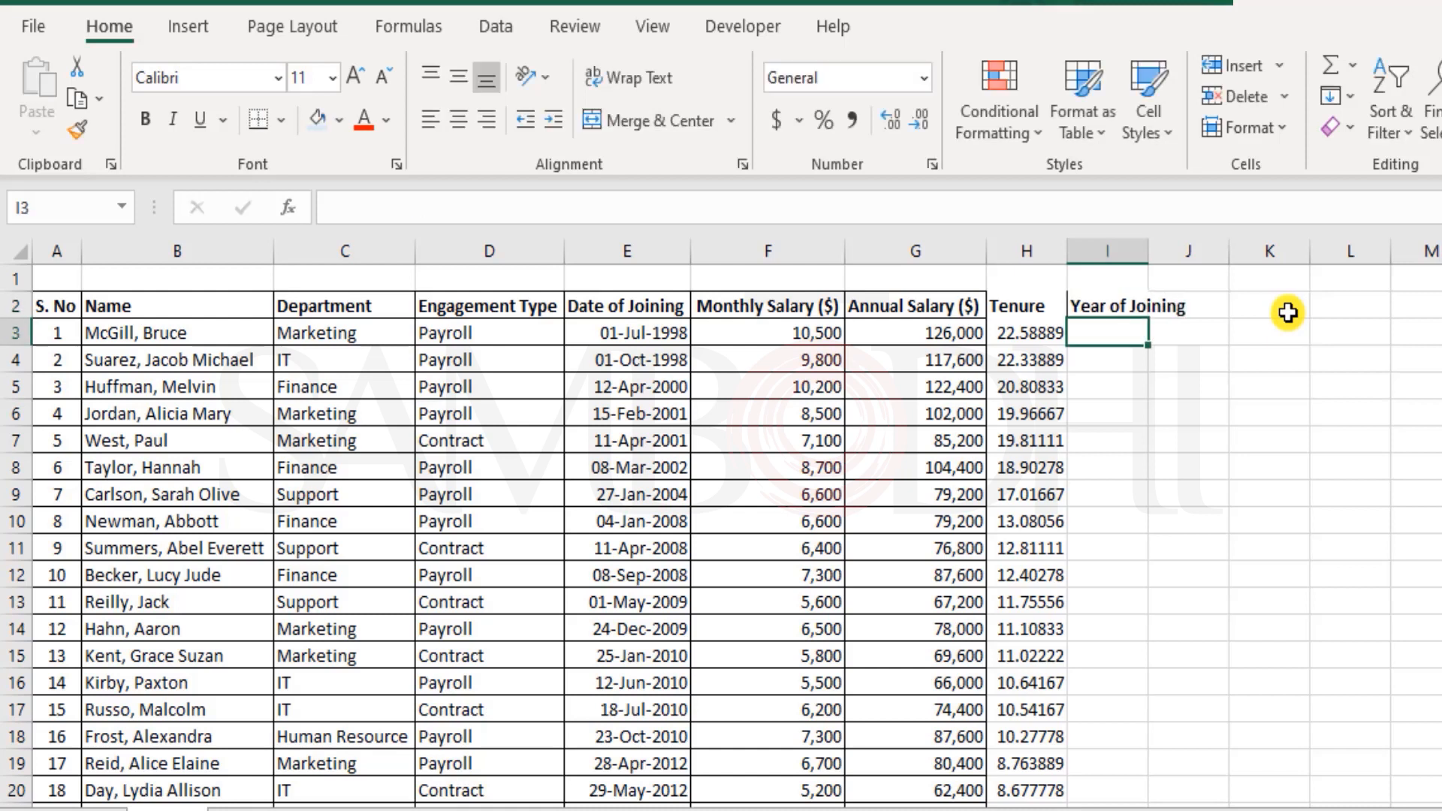
{"action": "type", "text": "=YEAR(H3"}
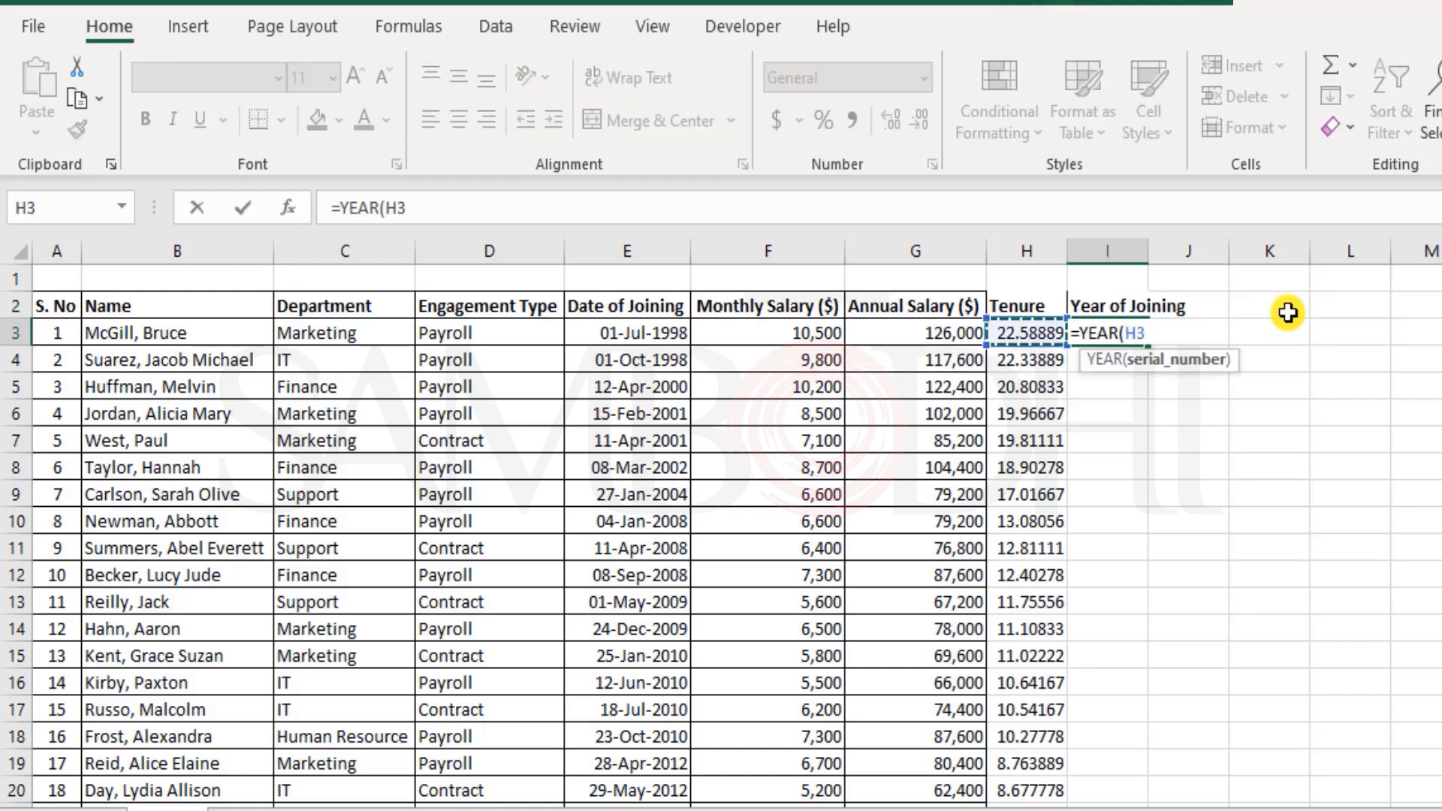